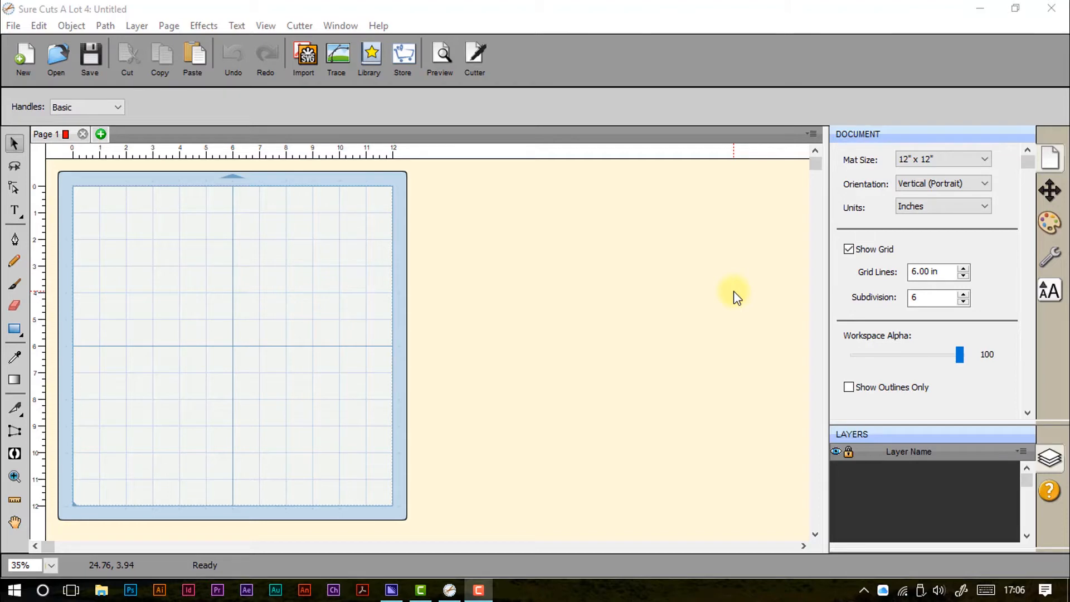
mouse_move(381, 268)
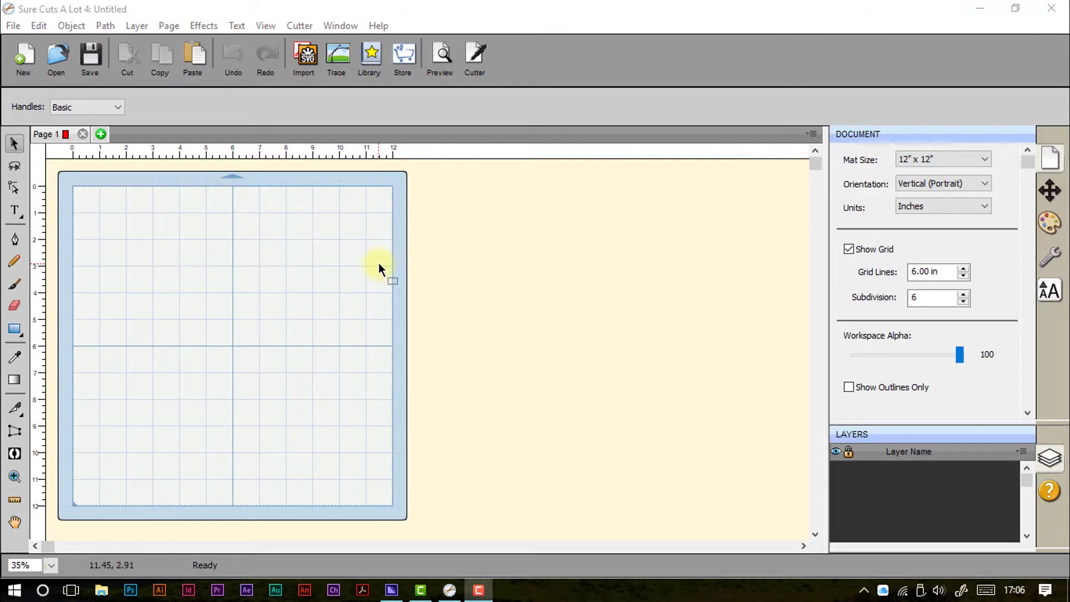
mouse_move(315, 113)
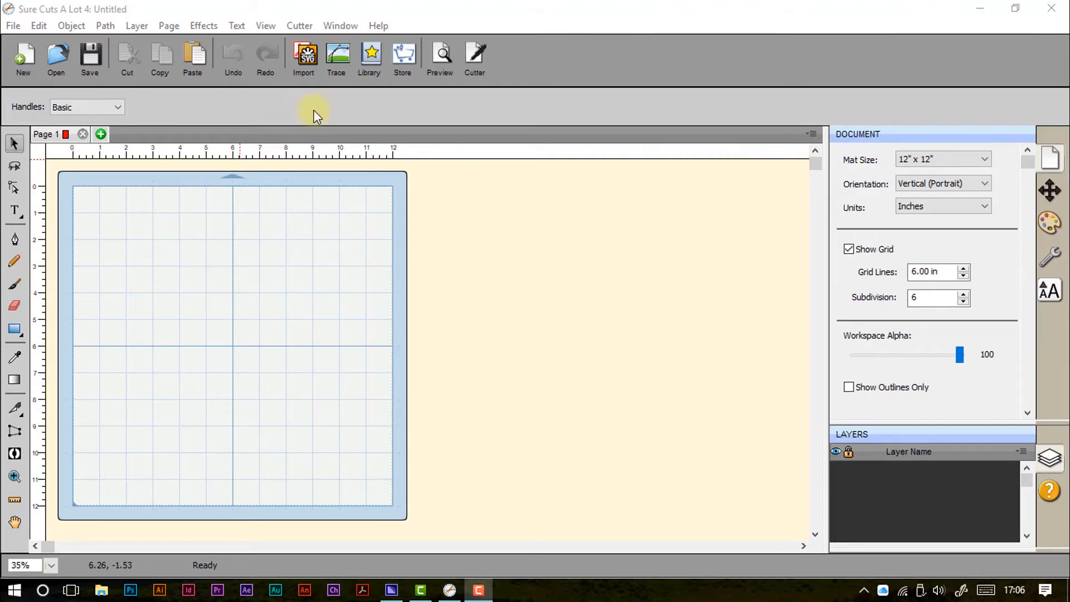
mouse_move(12, 25)
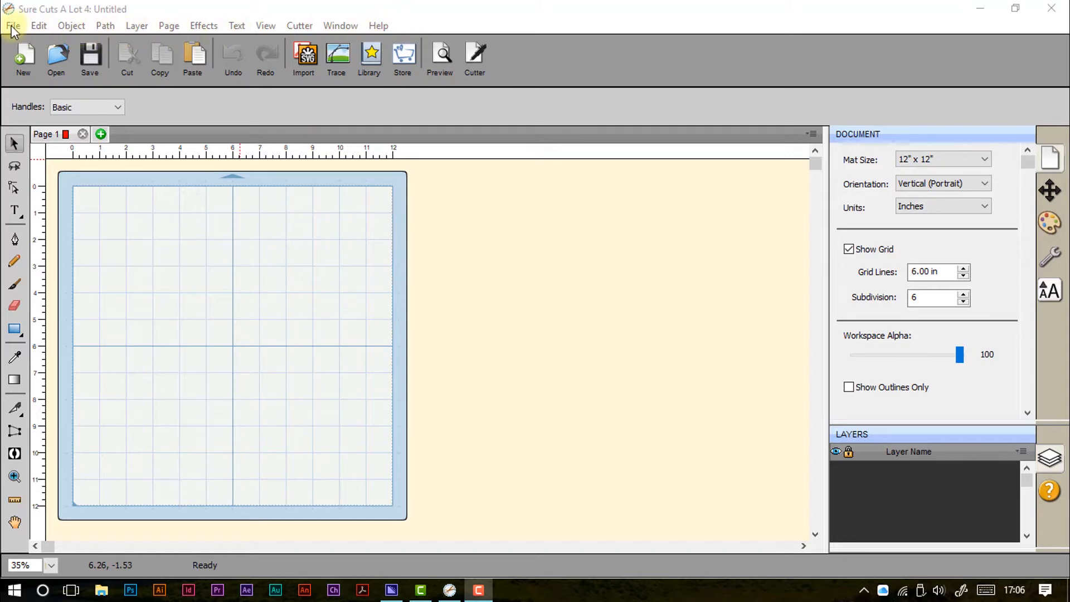
- Open the File menu to show Save Project, Save Project As, Export, Scan2Cut and Import
left_click(12, 25)
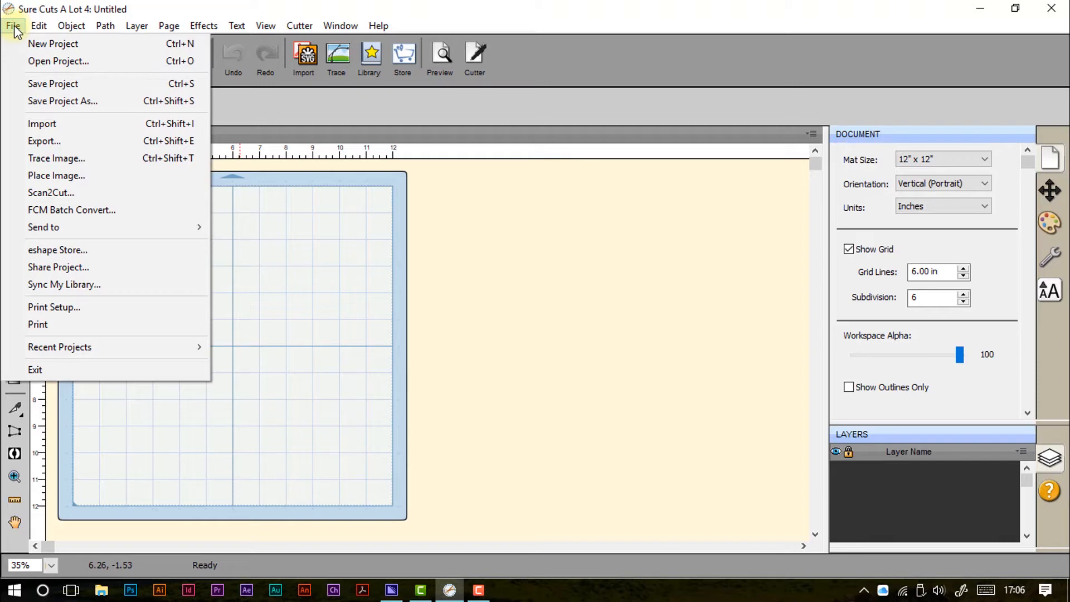
mouse_move(52, 83)
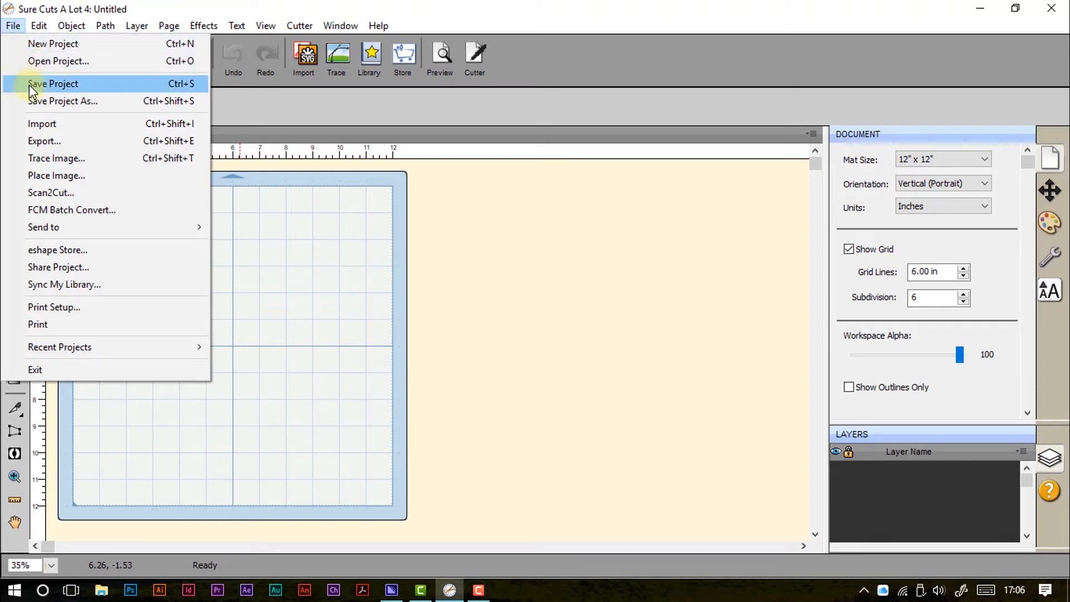
mouse_move(62, 101)
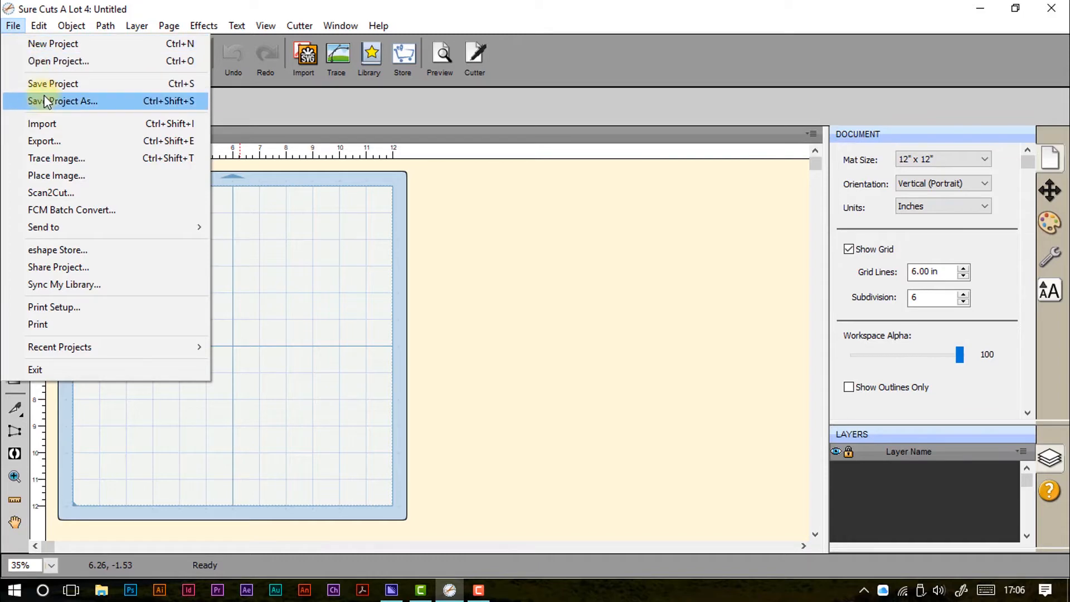
mouse_move(51, 104)
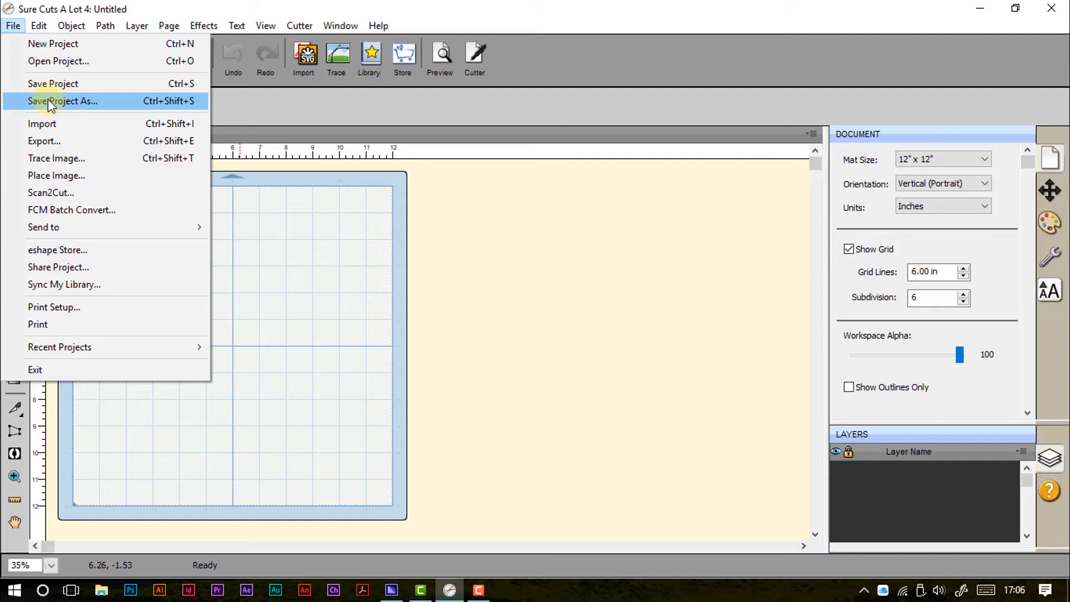
mouse_move(75, 124)
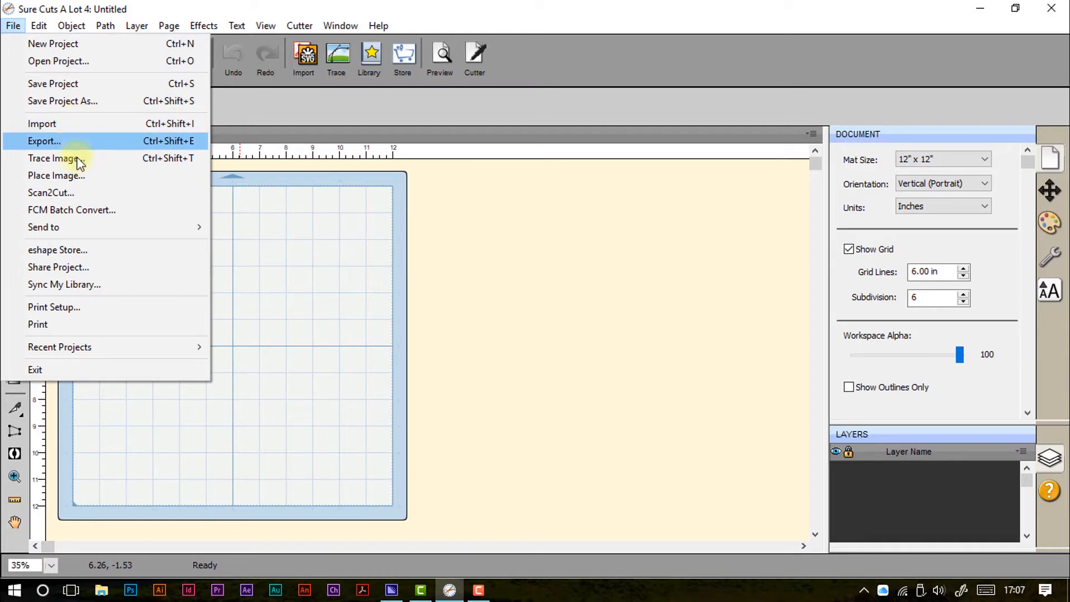
mouse_move(82, 196)
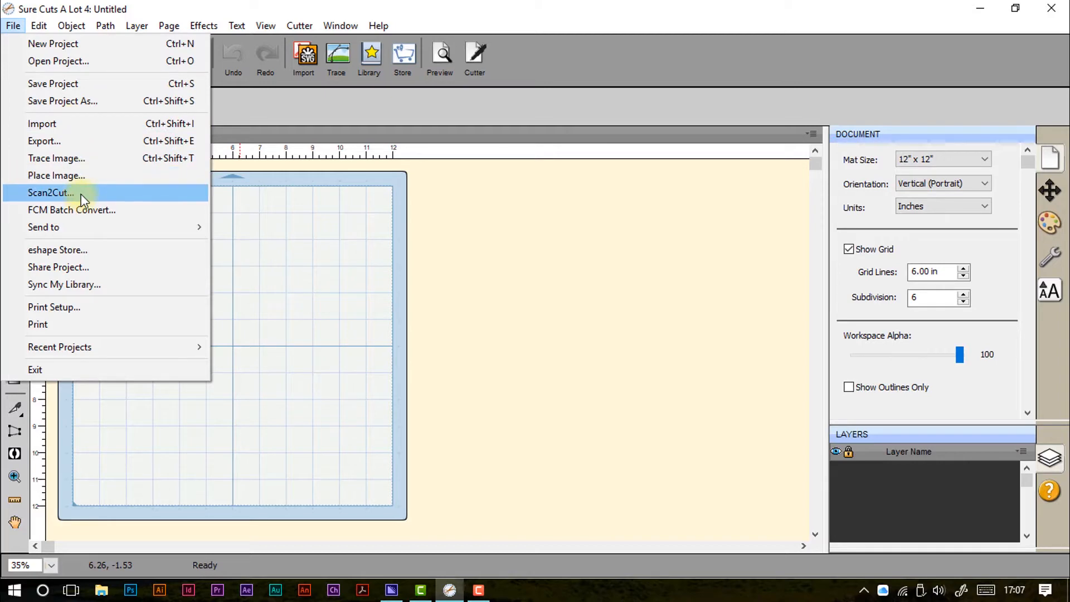
mouse_move(85, 227)
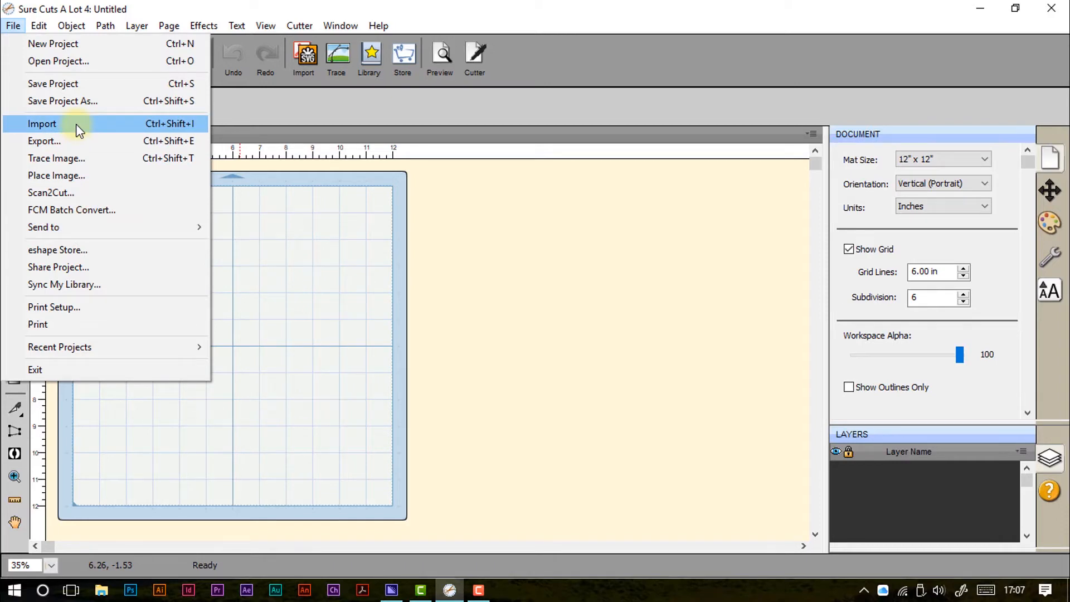
- Open File > Import and display its Files of type format list
left_click(42, 123)
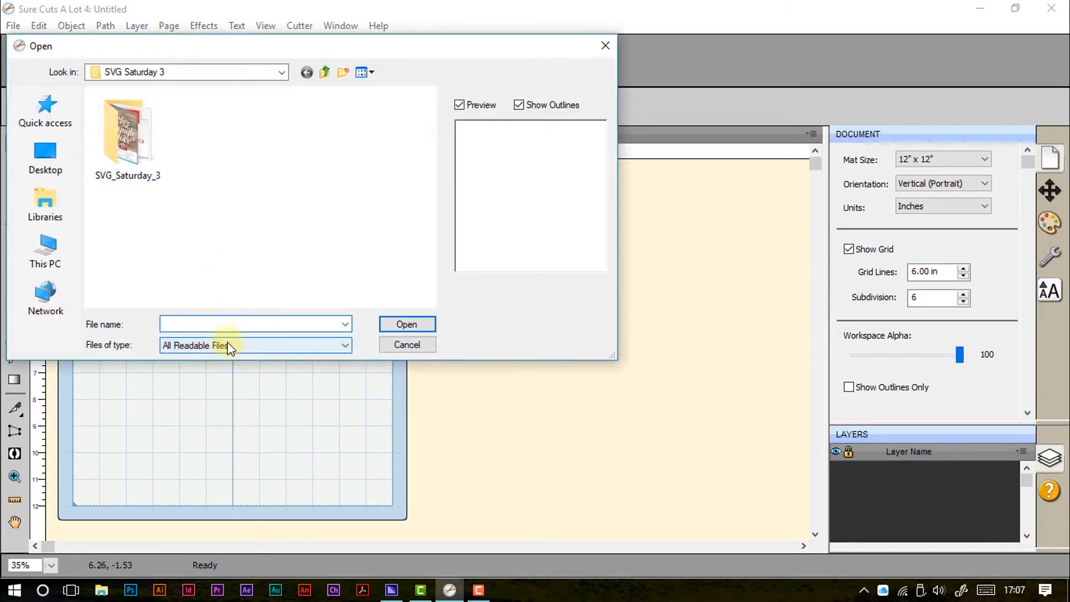
left_click(255, 344)
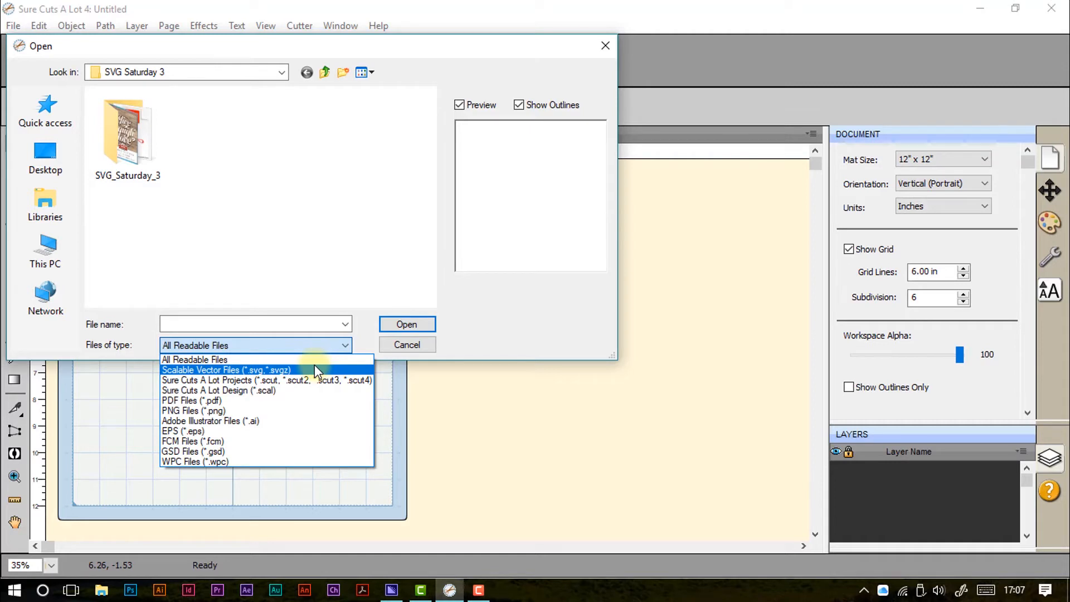
mouse_move(313, 380)
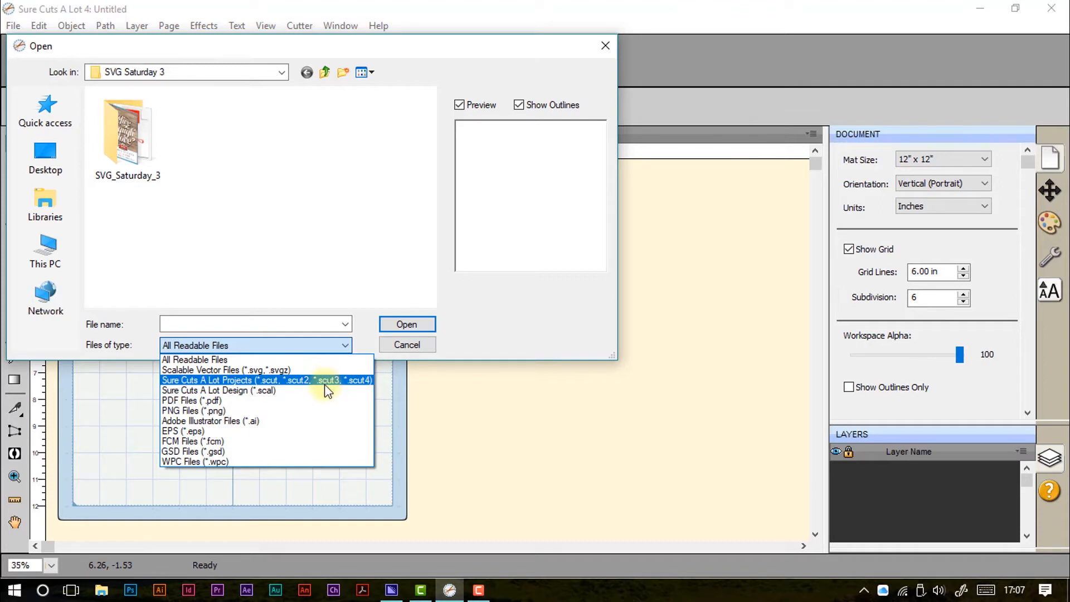
mouse_move(292, 389)
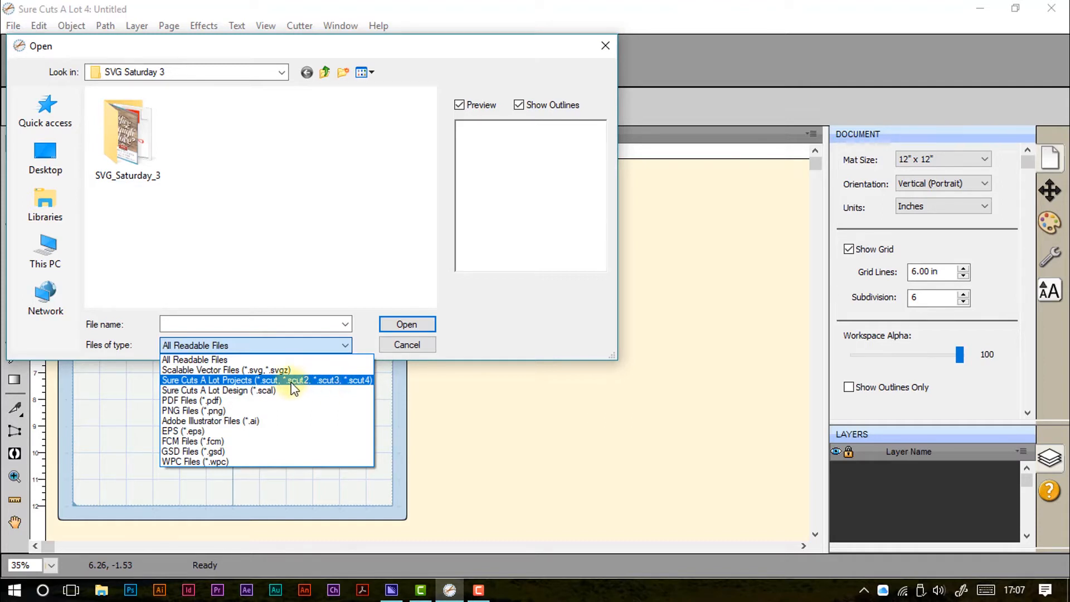
mouse_move(276, 390)
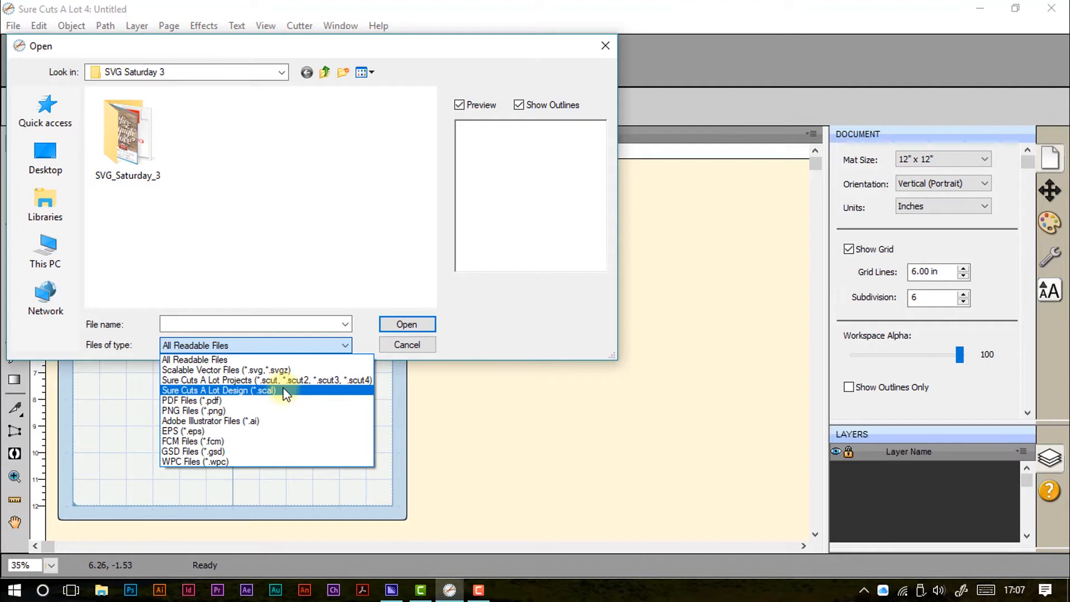
mouse_move(285, 410)
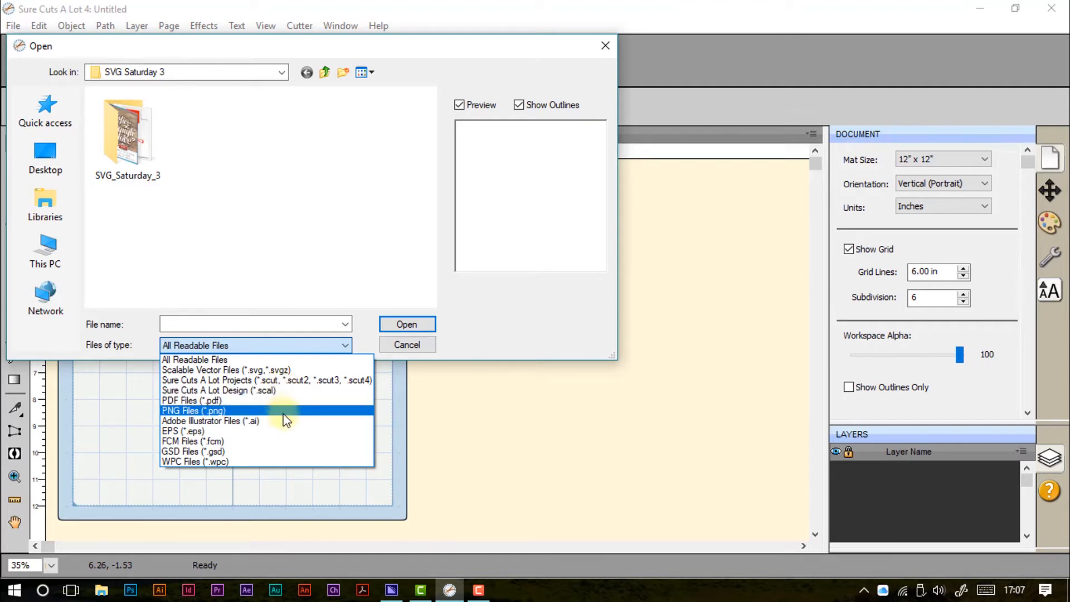
mouse_move(266, 421)
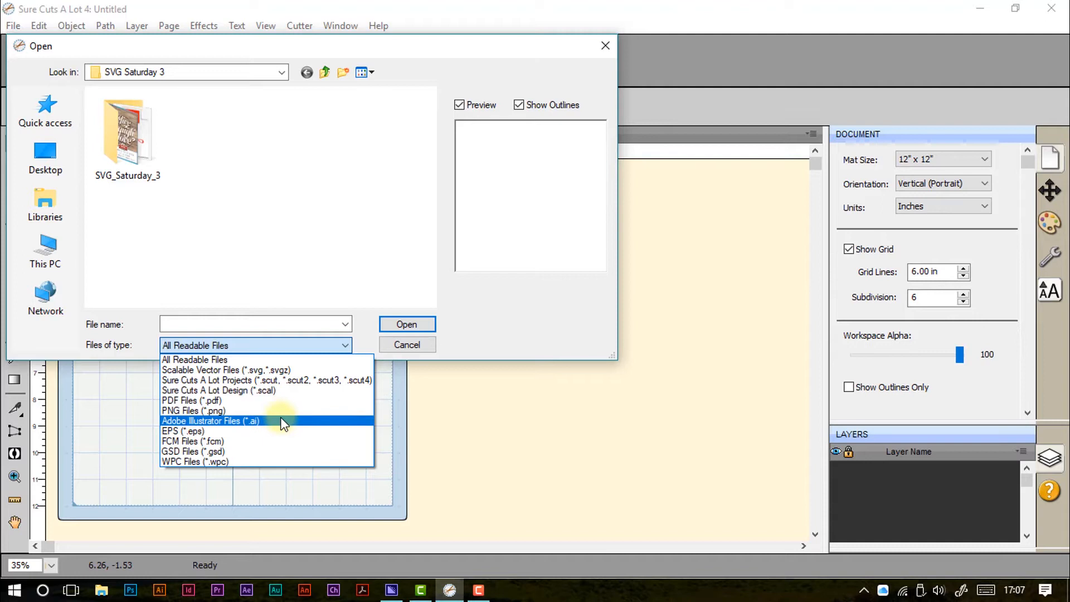
mouse_move(284, 432)
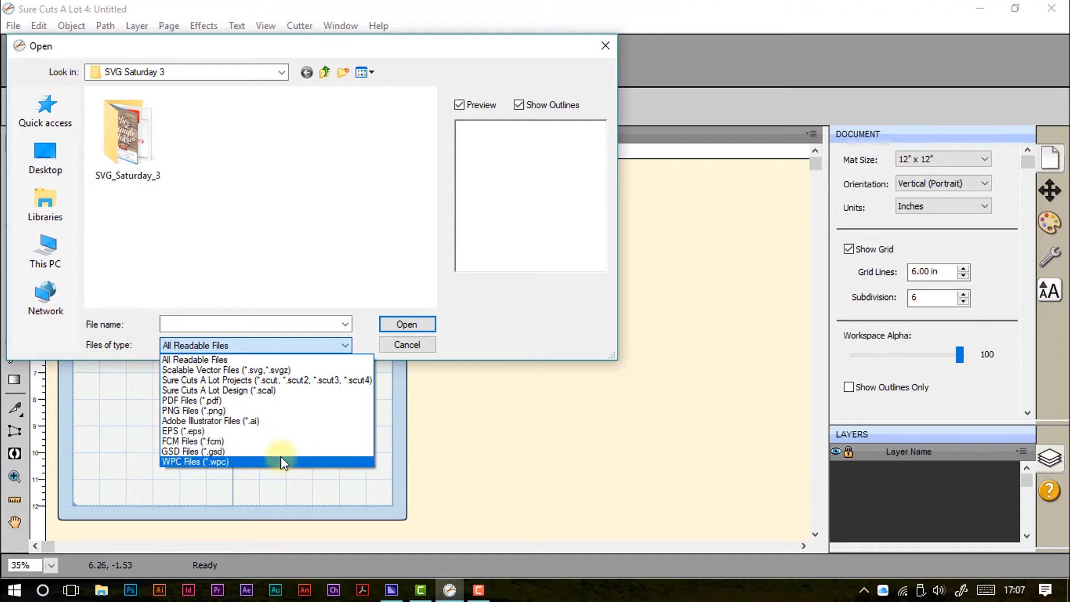
mouse_move(278, 440)
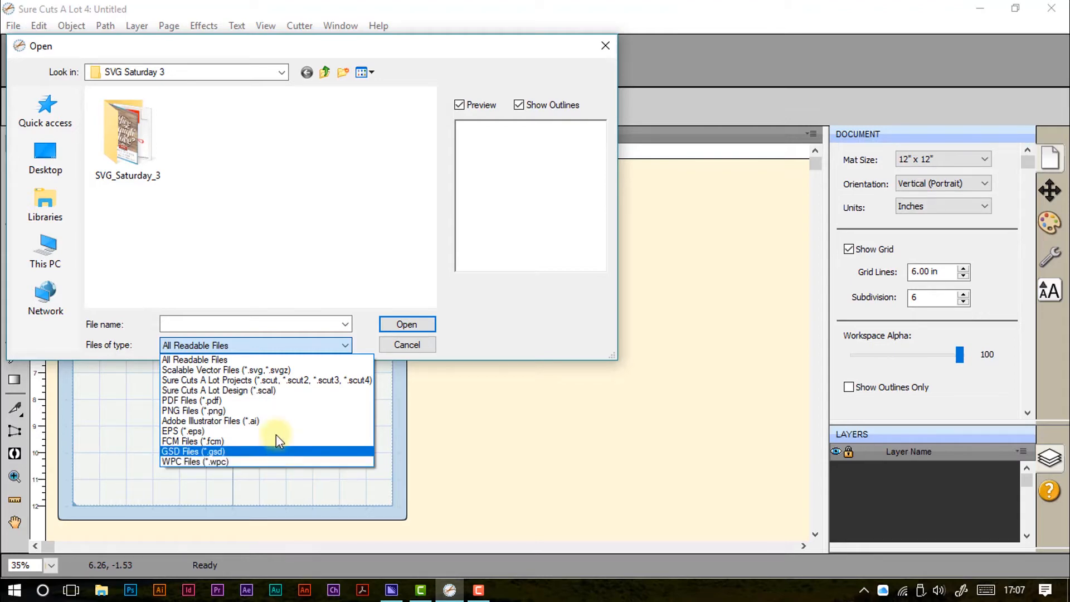
mouse_move(273, 369)
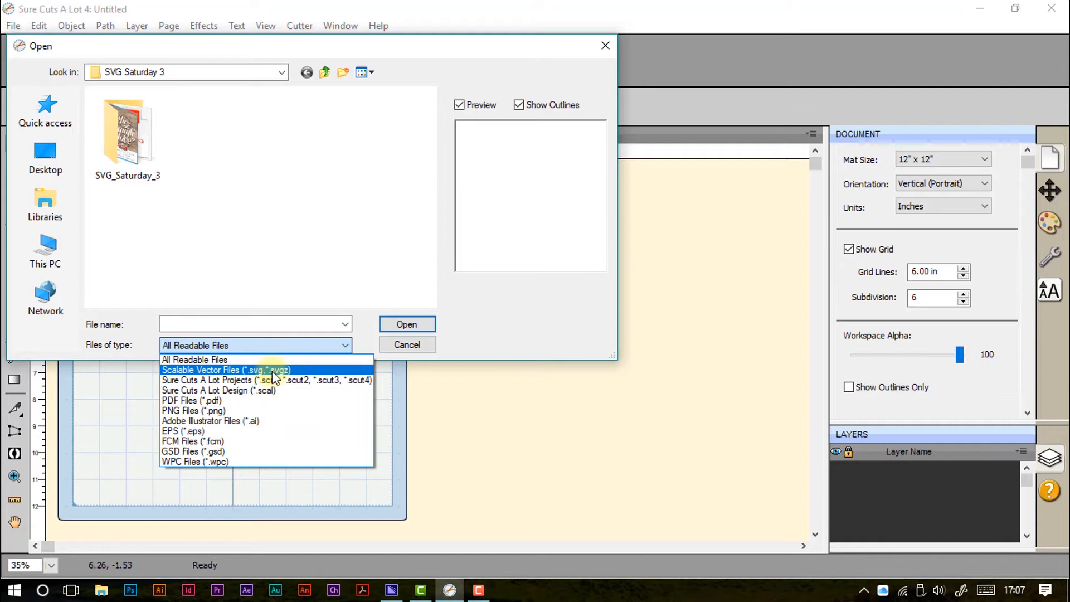
mouse_move(266, 450)
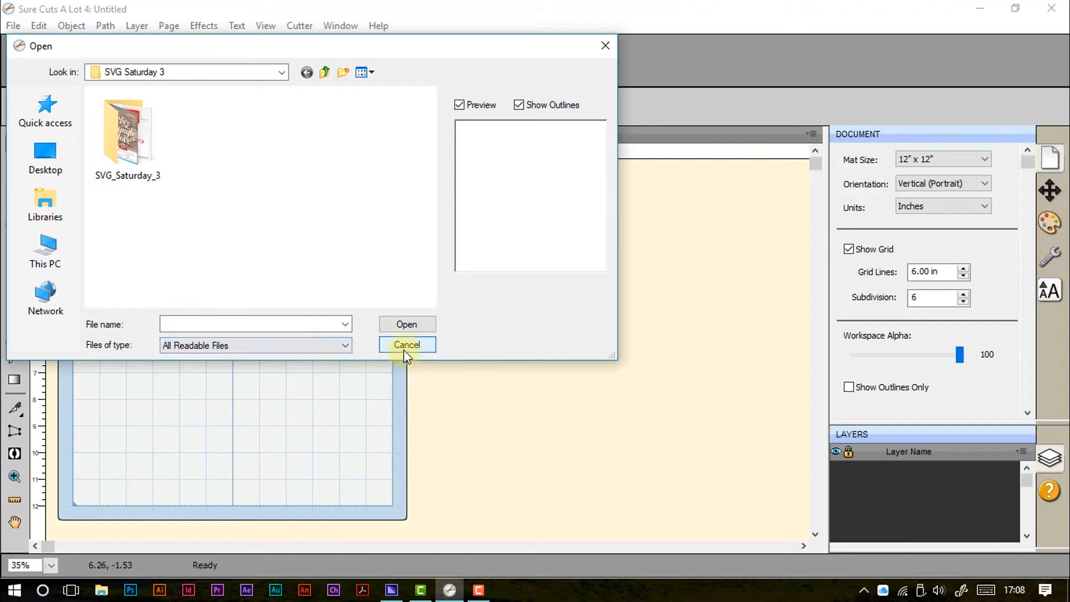
- Cancel the import, review the Export dialog's Save as type formats, then cancel
left_click(12, 25)
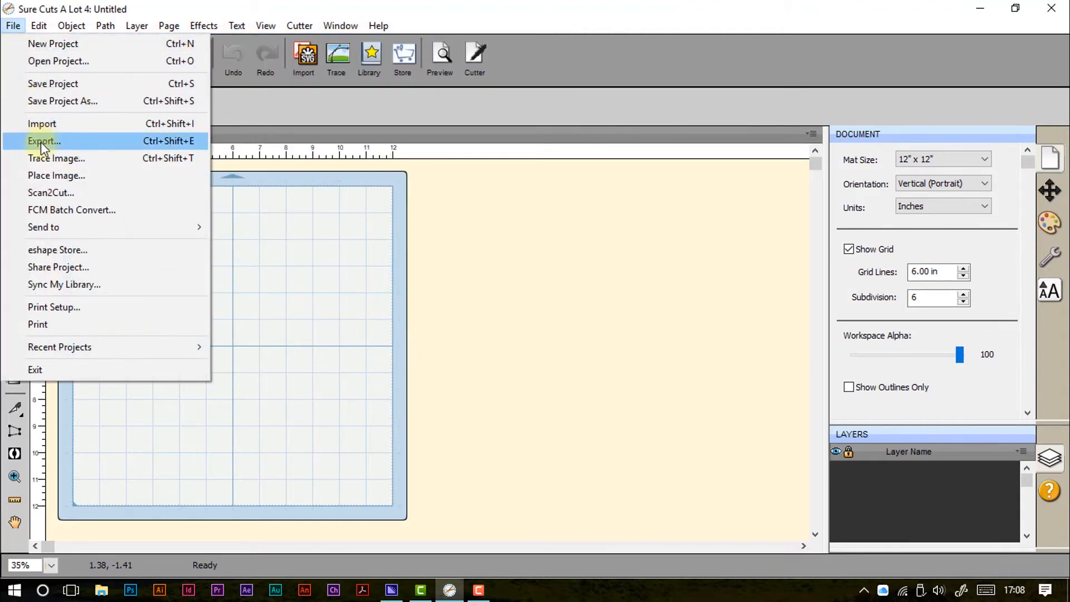
left_click(44, 140)
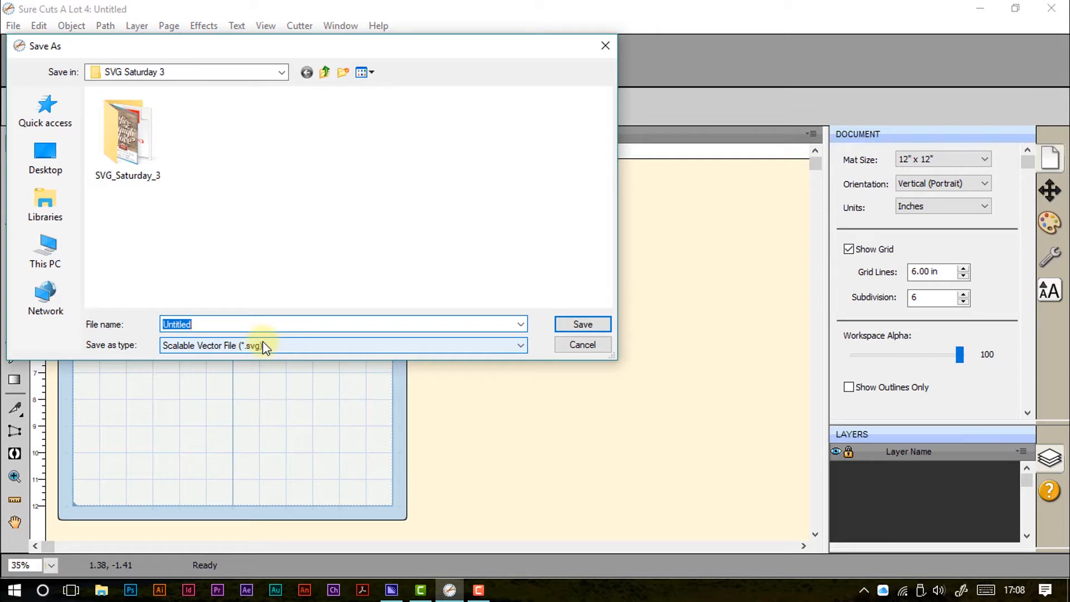
left_click(518, 344)
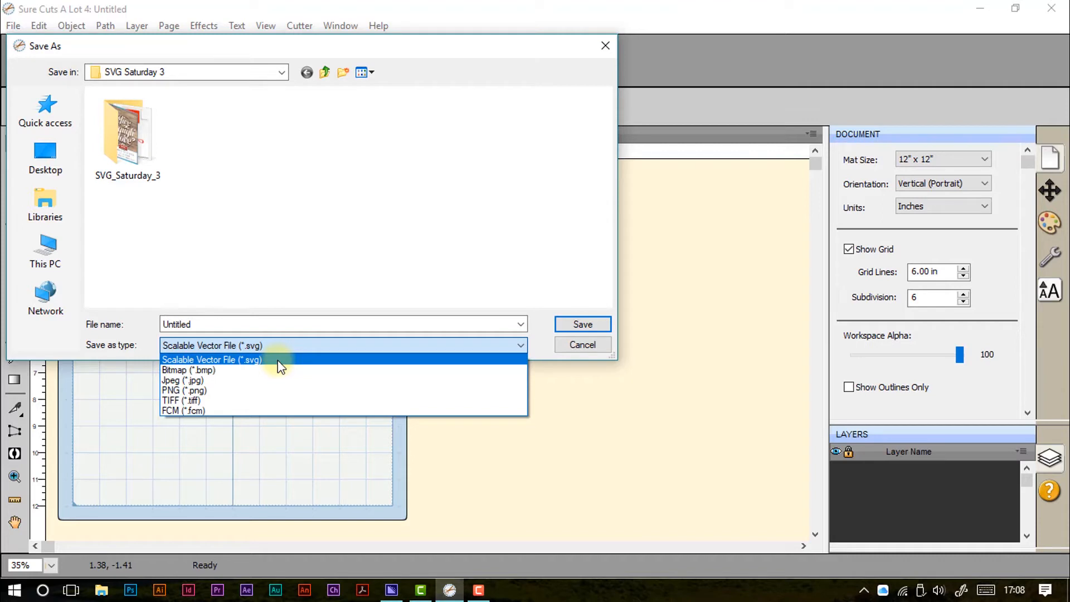
mouse_move(286, 380)
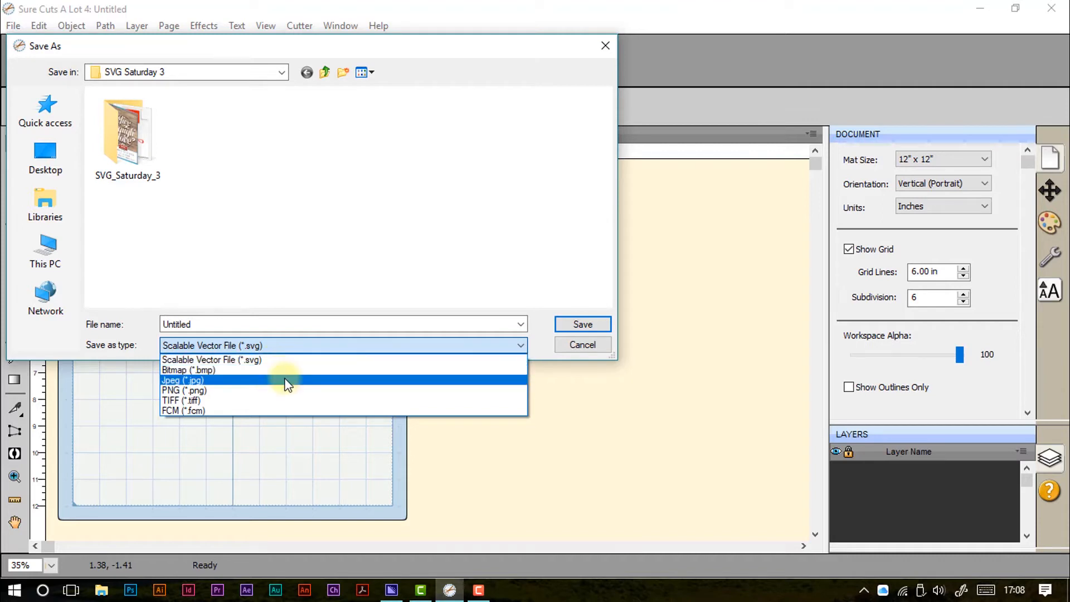
mouse_move(285, 400)
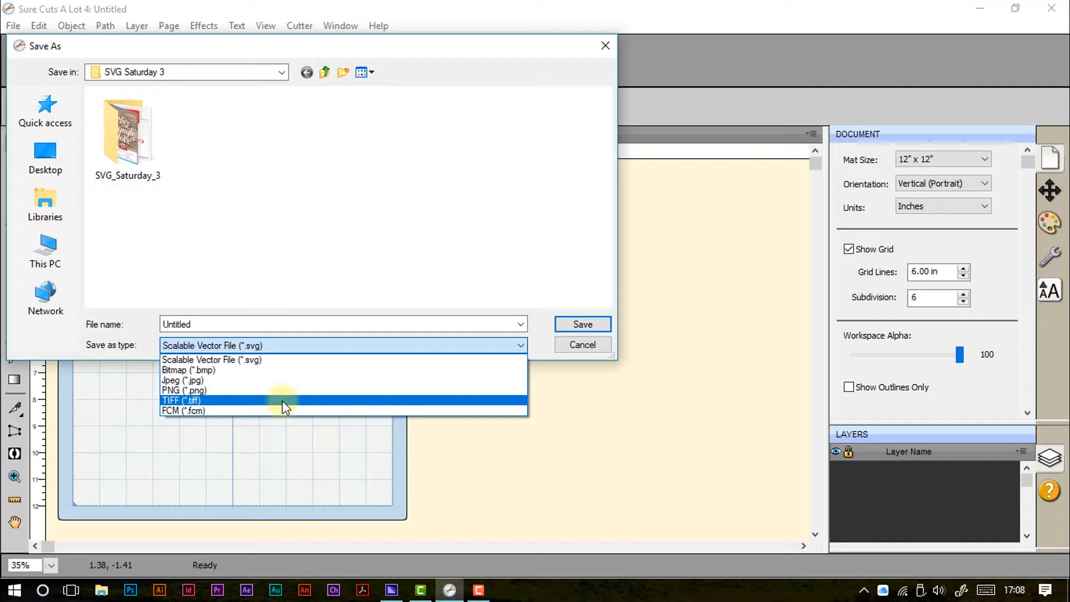
mouse_move(286, 410)
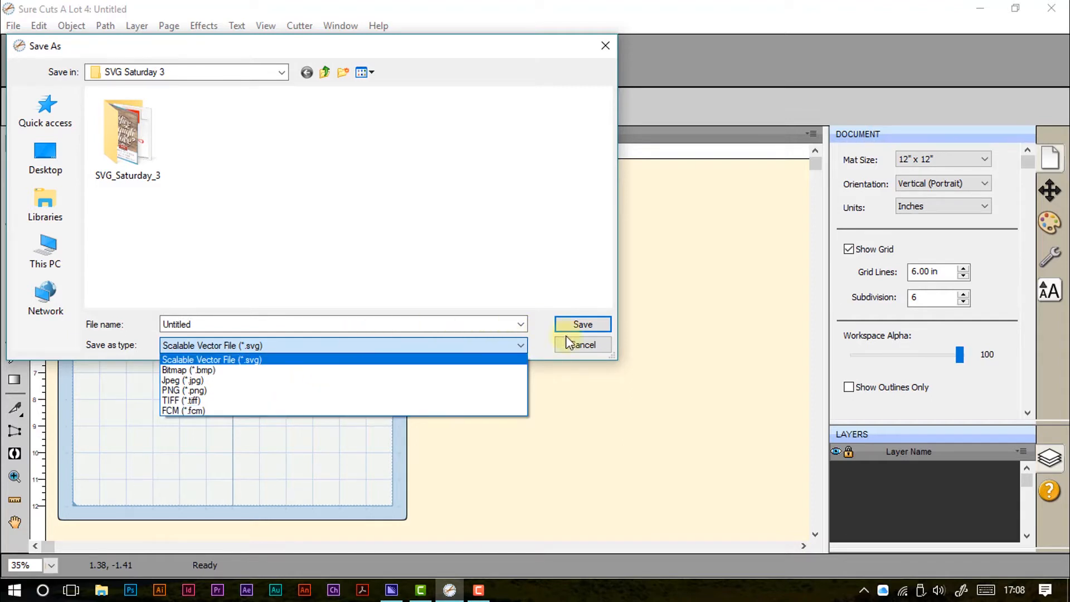
left_click(581, 344)
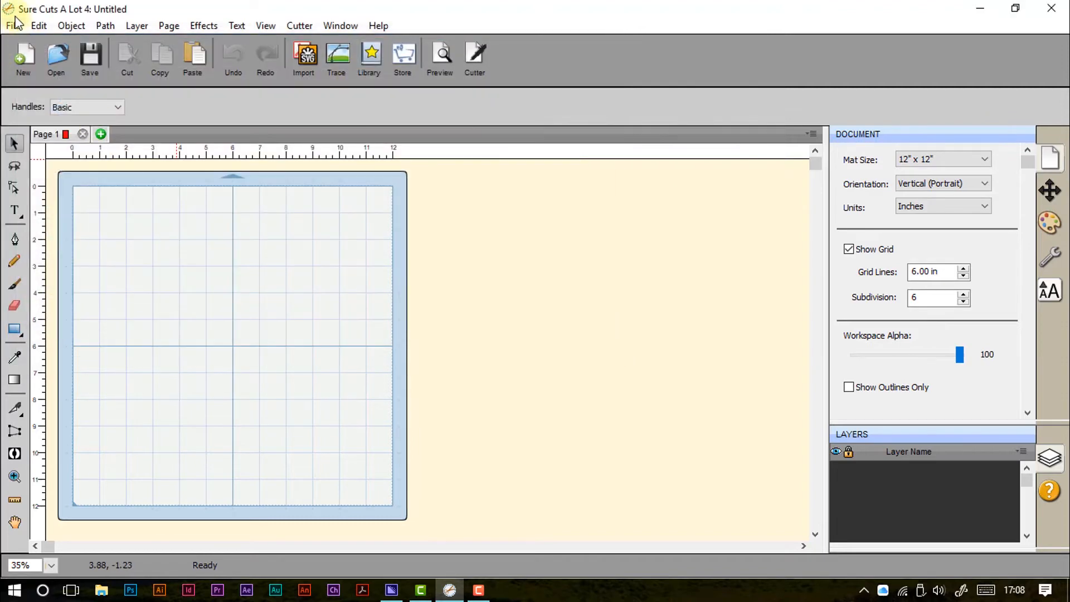
- Open the Trace Image dialog from the File menu and cancel it
left_click(12, 25)
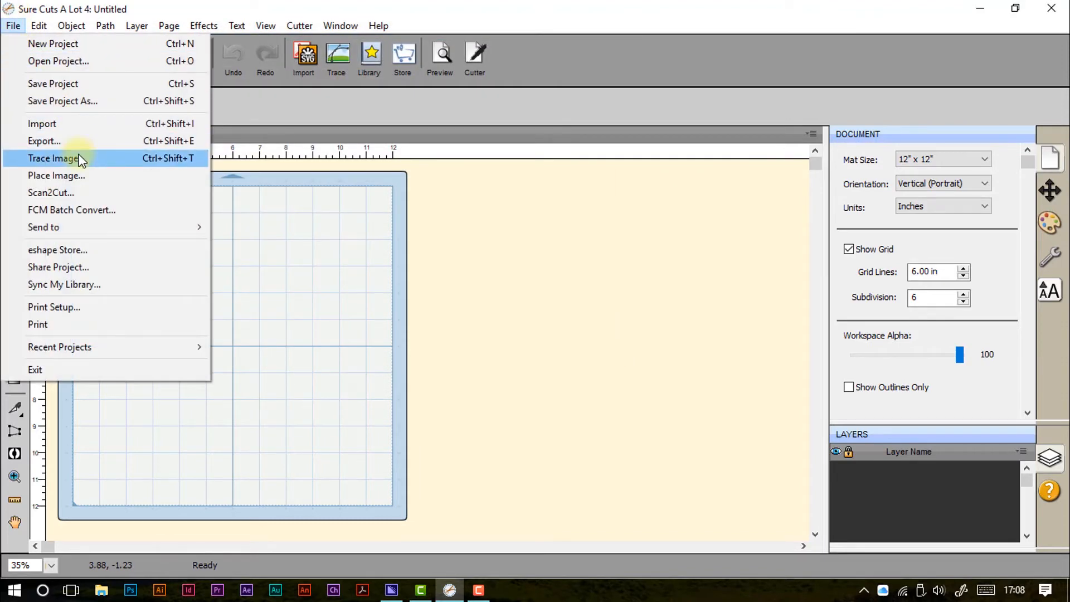
left_click(52, 159)
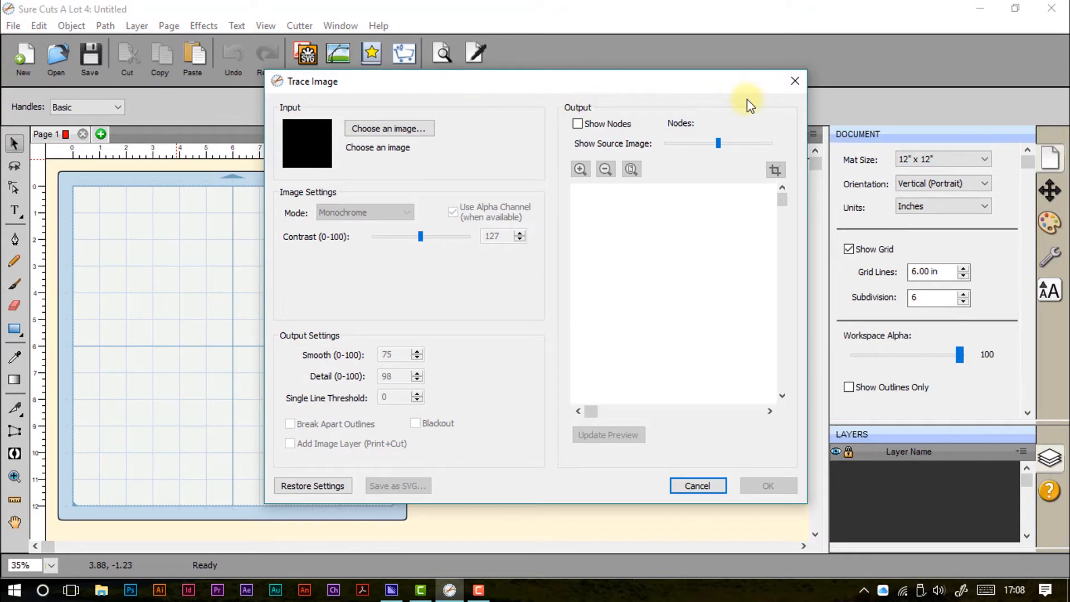
mouse_move(574, 430)
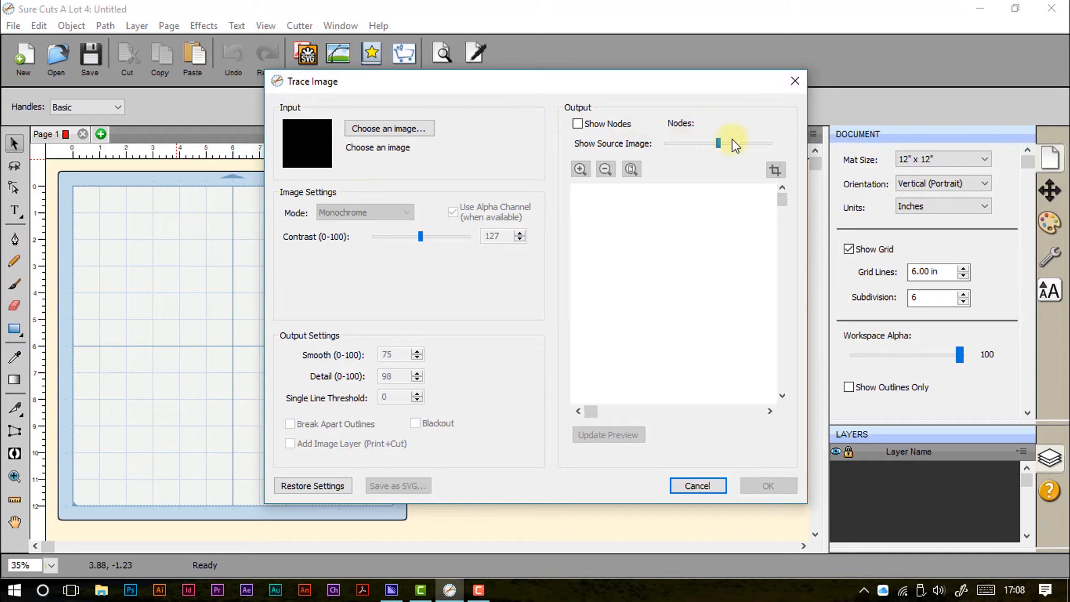
mouse_move(741, 167)
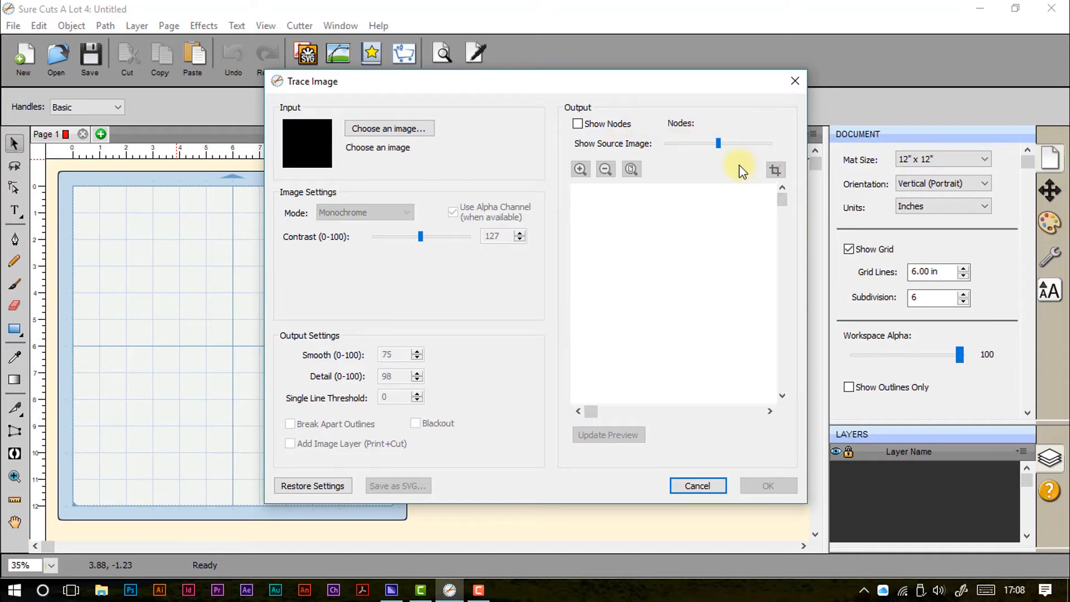
mouse_move(481, 180)
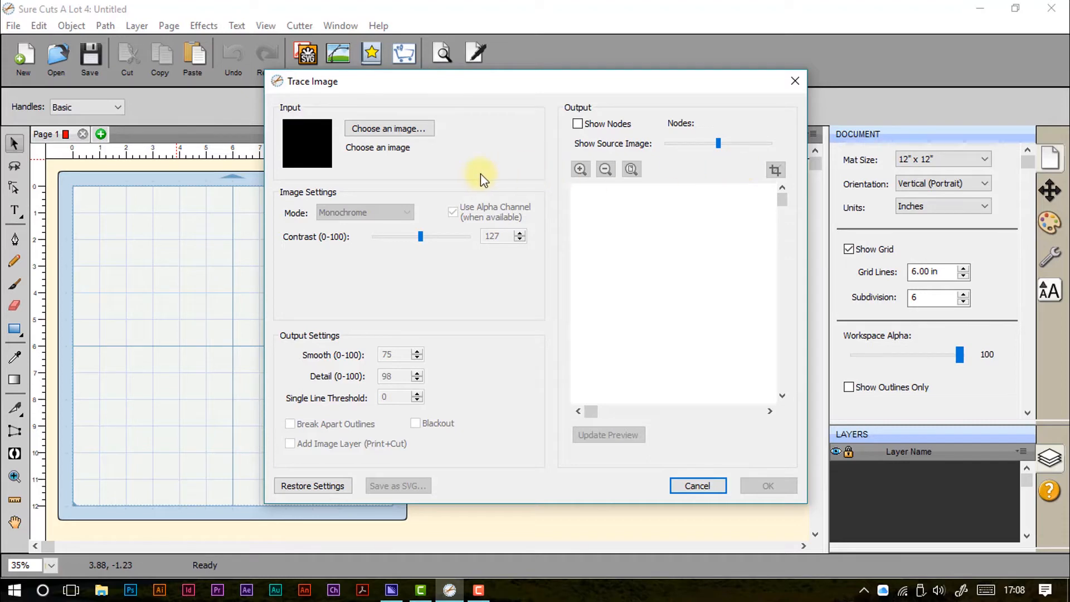
mouse_move(513, 238)
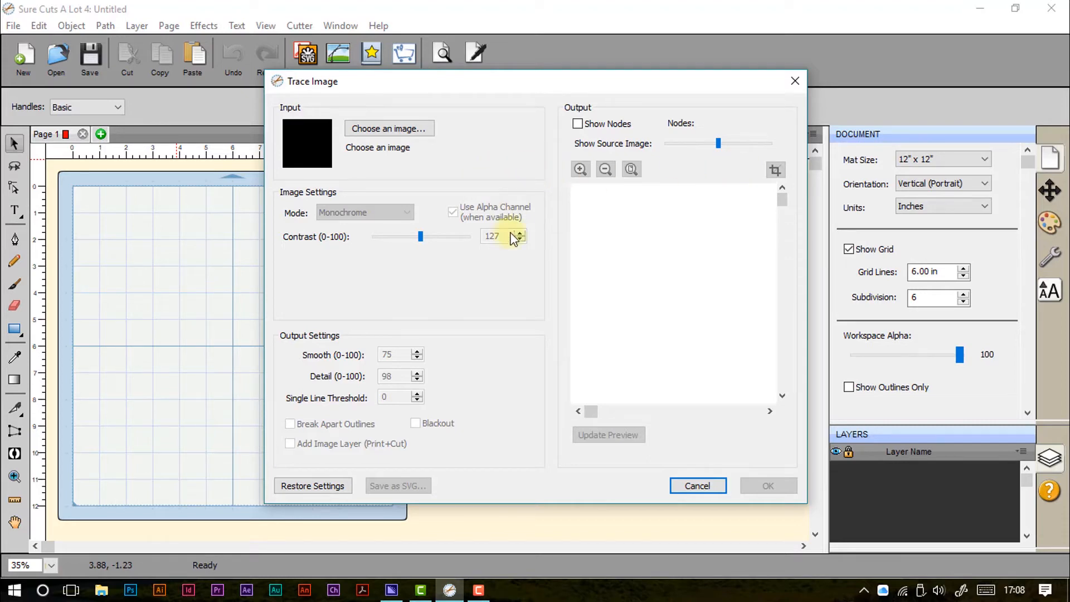
mouse_move(554, 488)
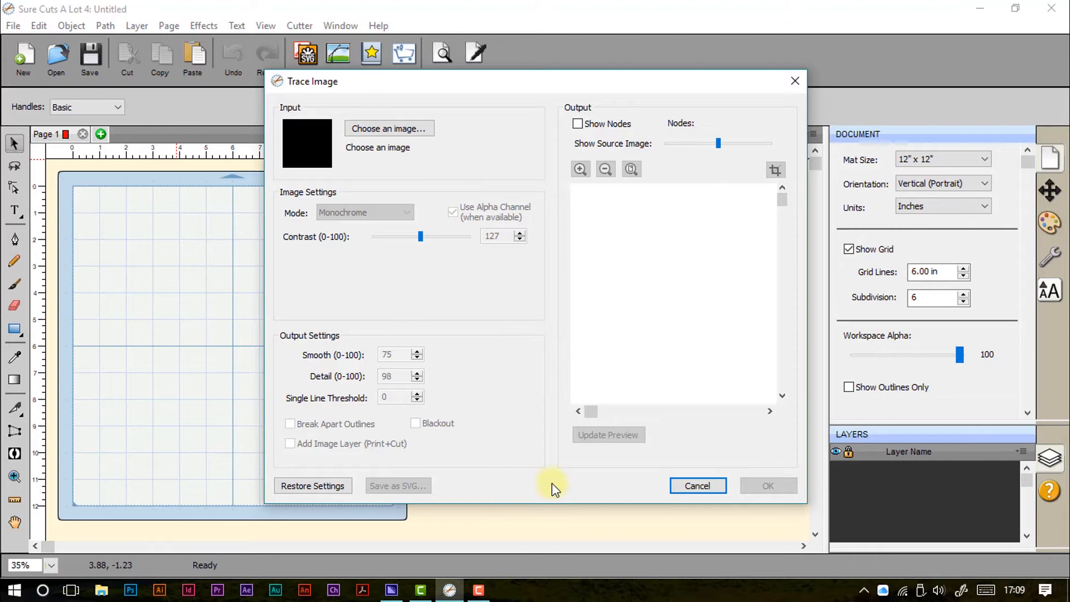
left_click(697, 486)
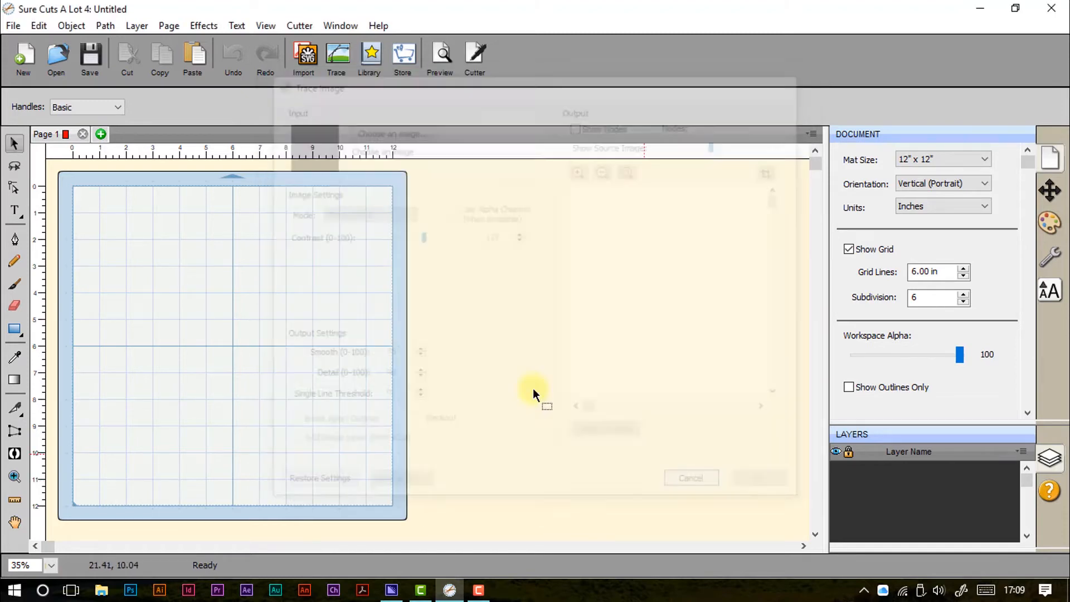
- Start File > Place Image and show the Open dialog's image file types
left_click(12, 25)
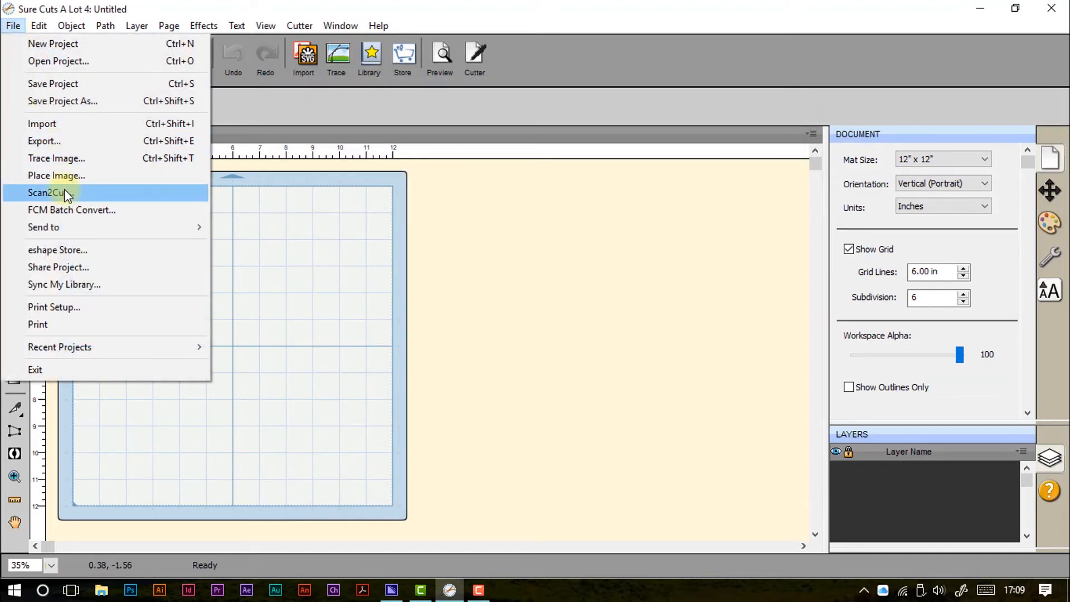
left_click(56, 175)
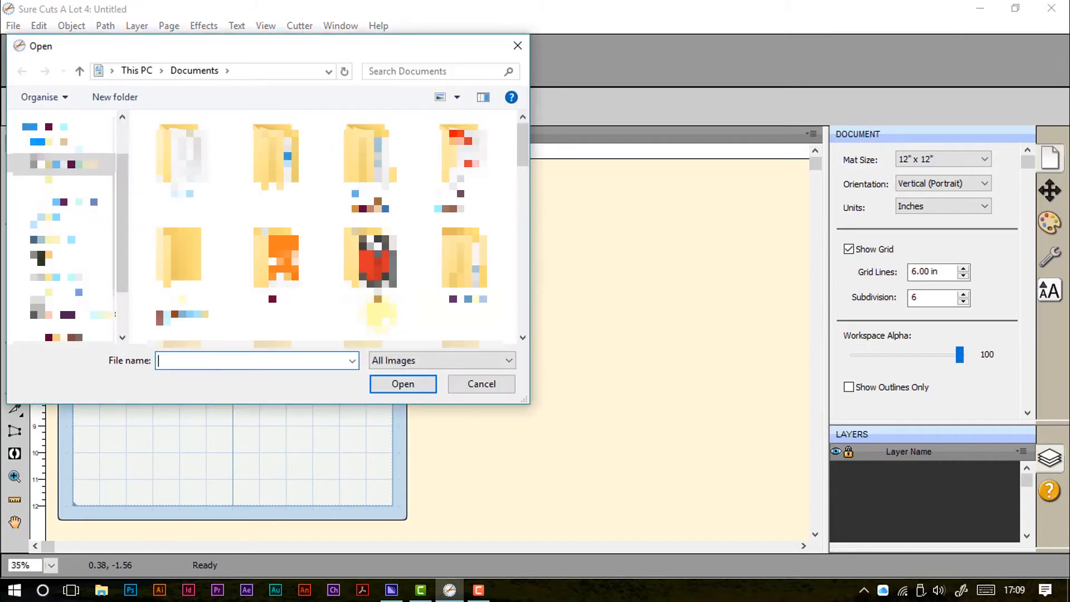
left_click(181, 263)
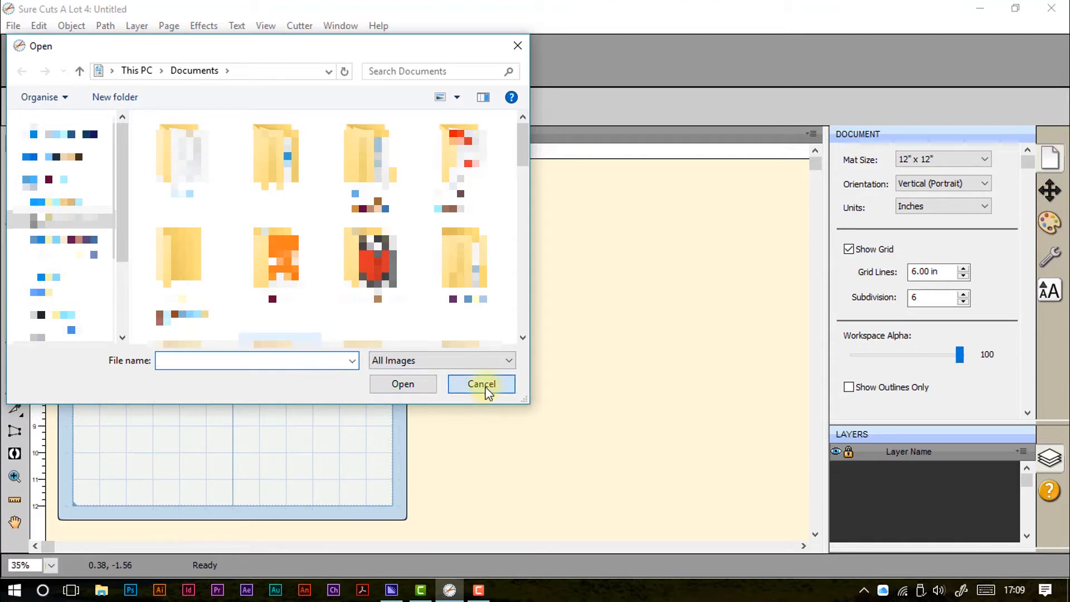
left_click(508, 361)
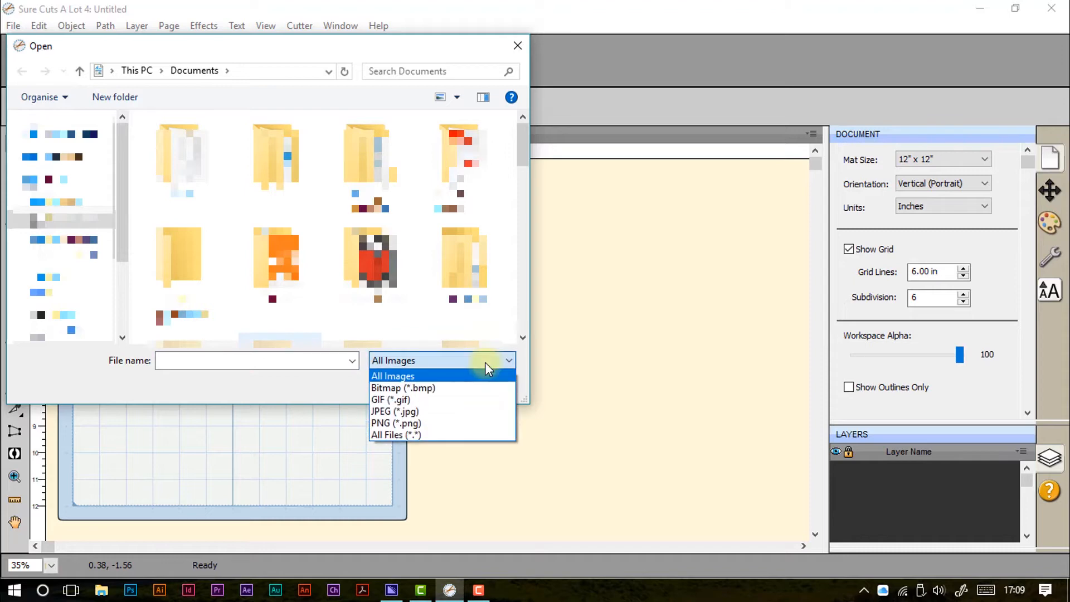
mouse_move(485, 399)
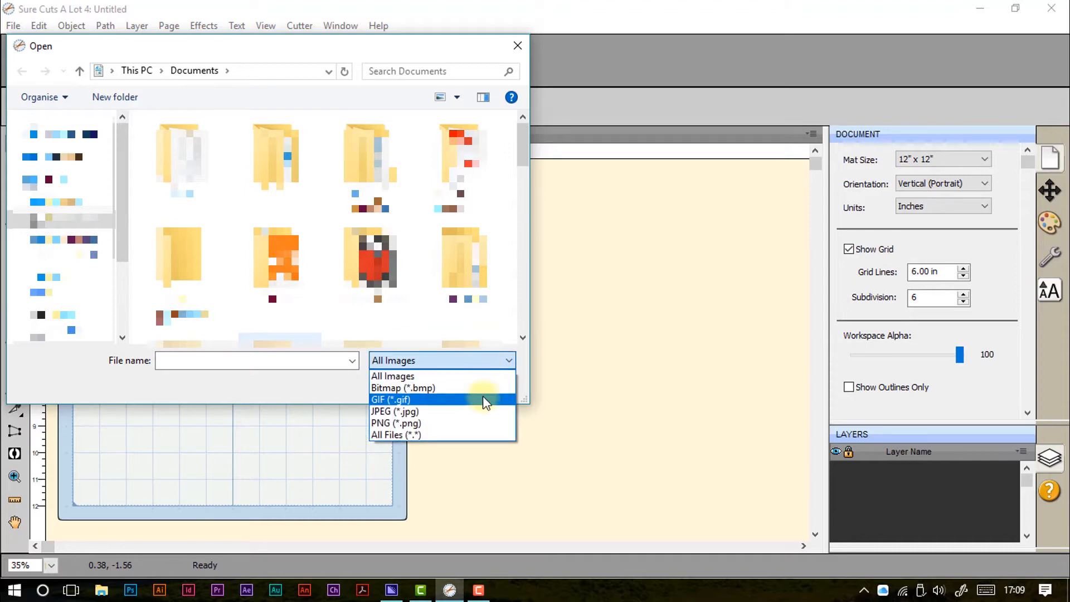
mouse_move(525, 388)
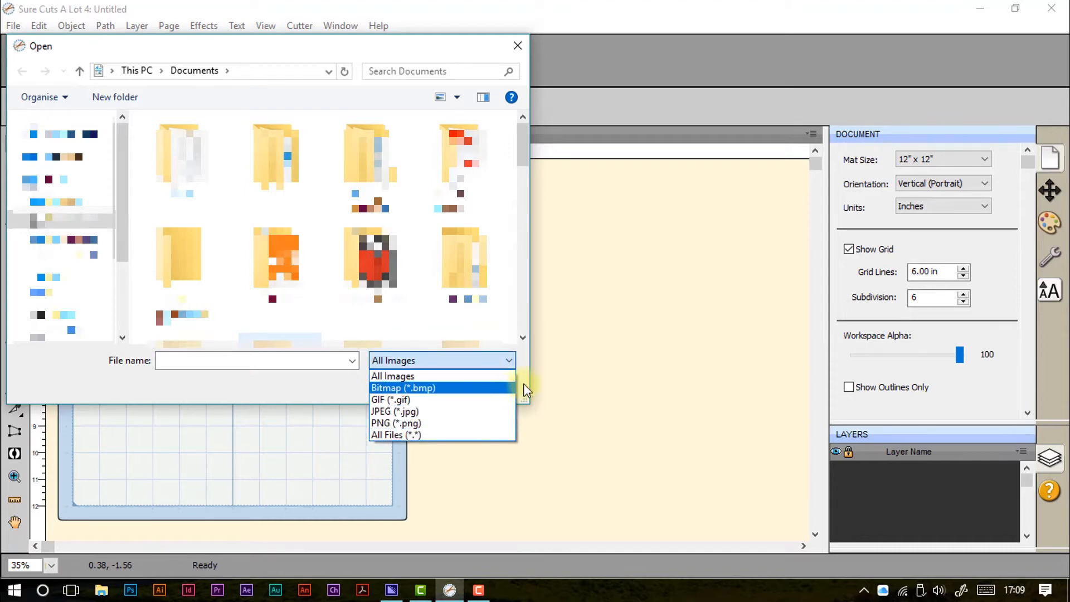
- Open File > Scan2Cut and scroll through its instructions to the final steps
left_click(13, 25)
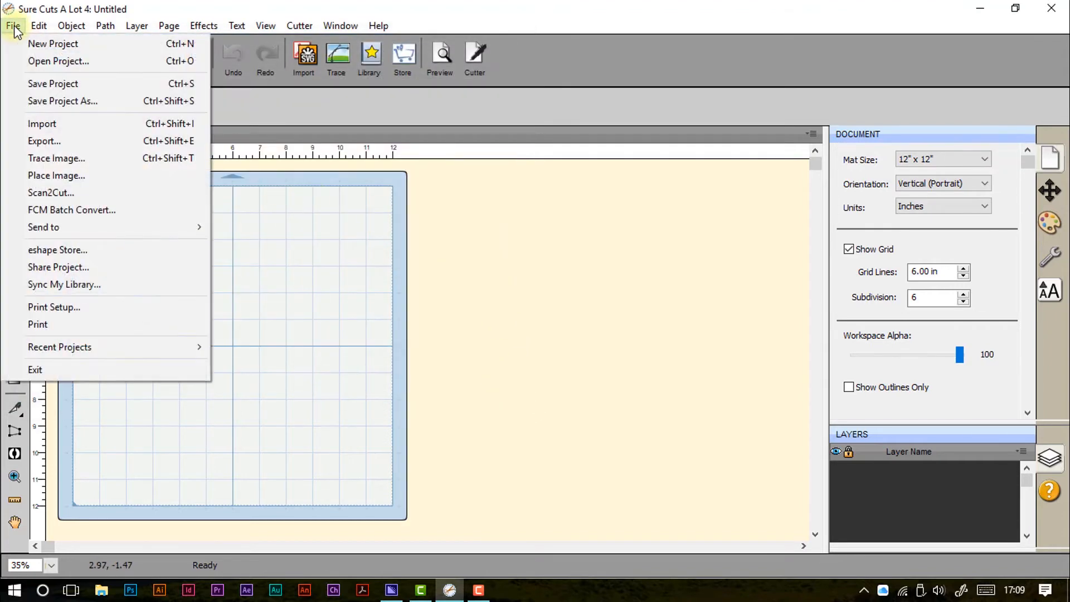
left_click(51, 192)
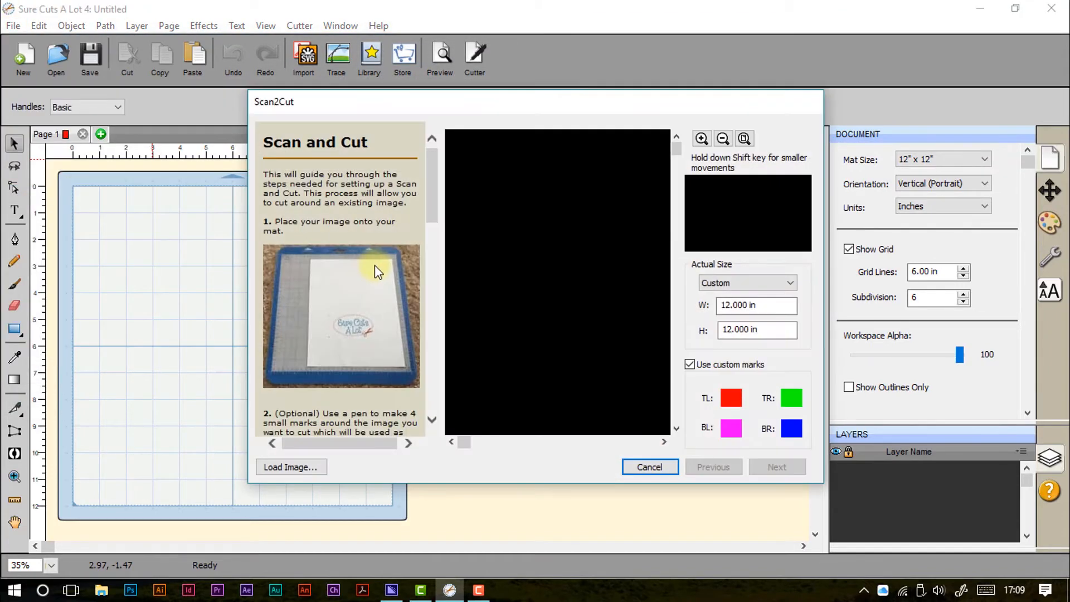
mouse_move(349, 366)
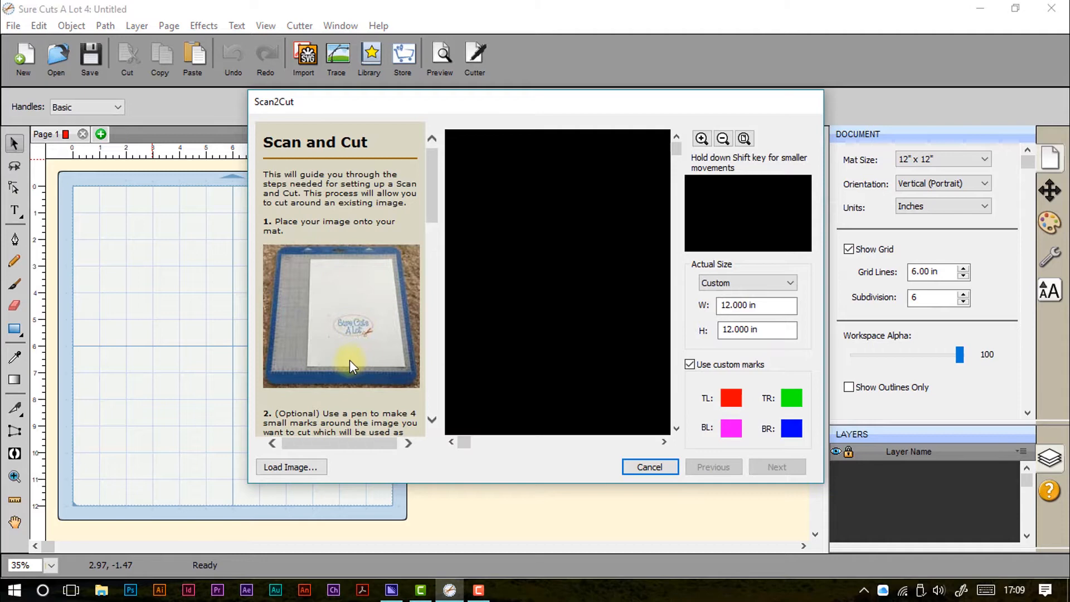
scroll("down", 3)
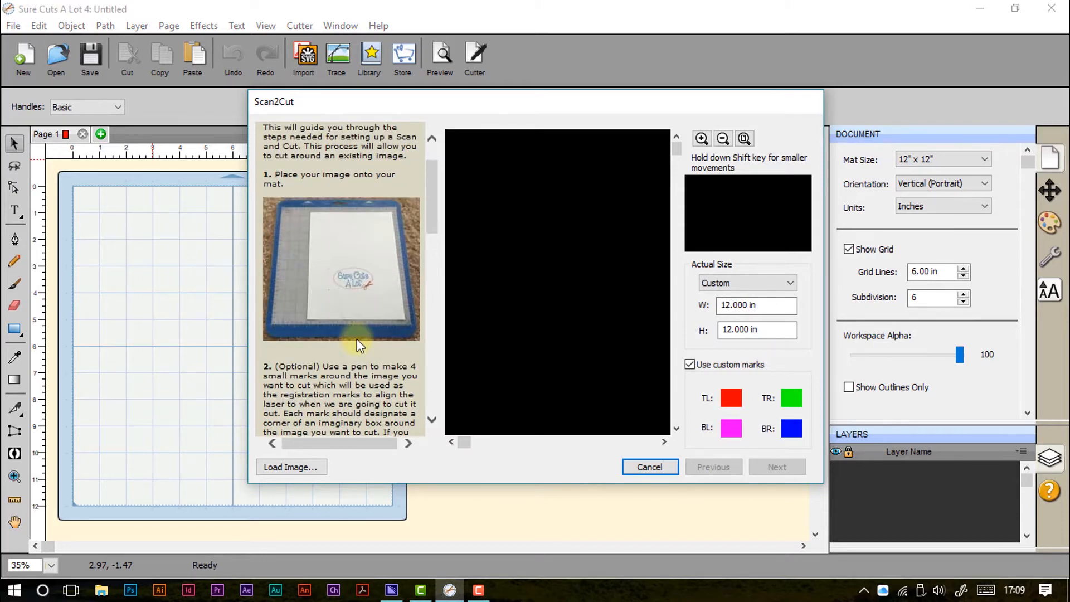
scroll("down", 3)
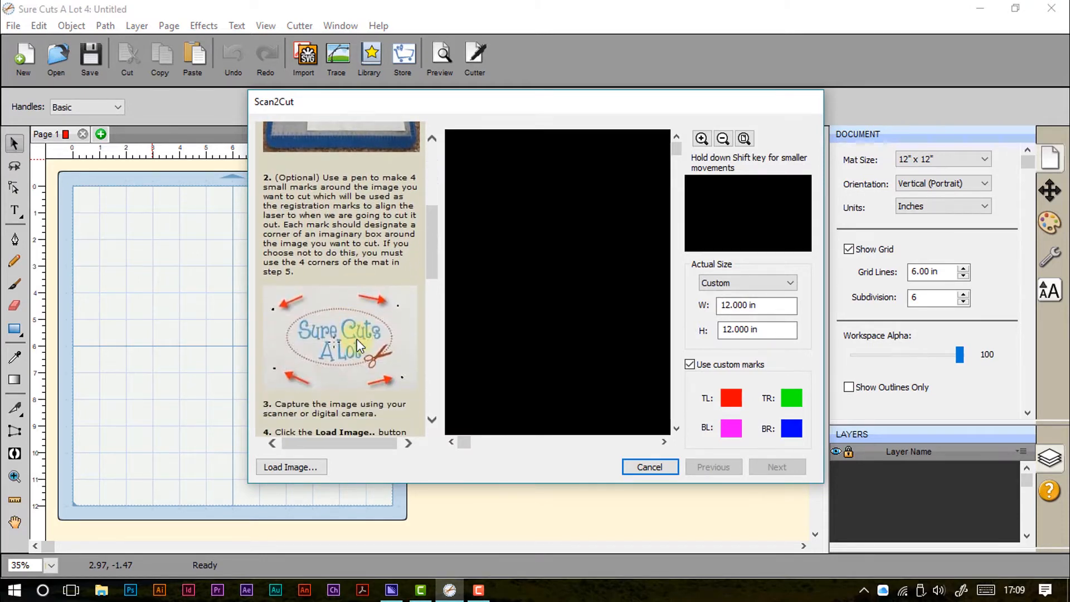
scroll("down", 3)
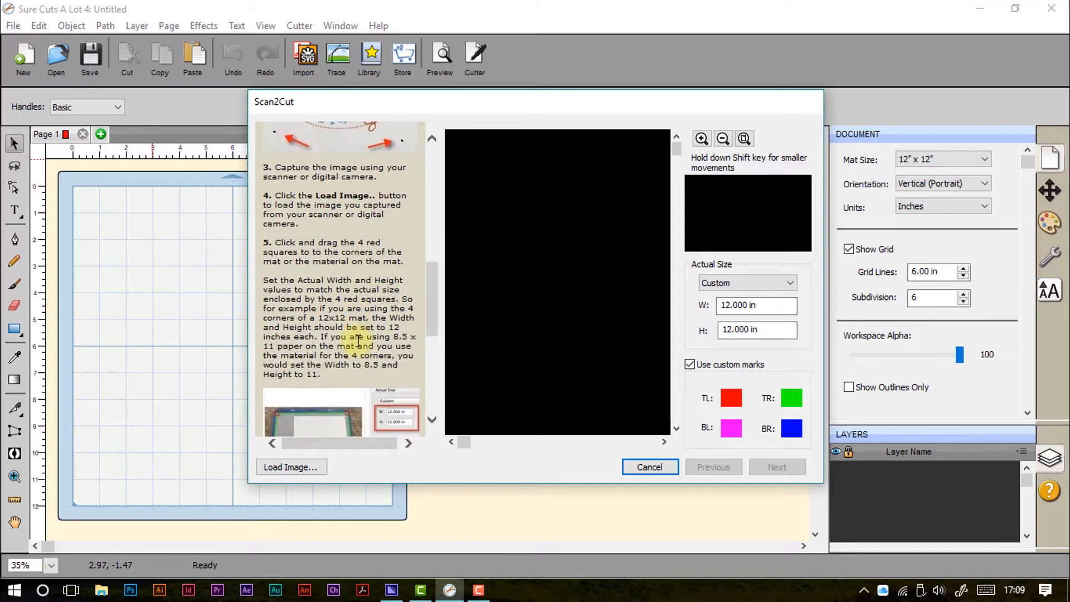
scroll("down", 3)
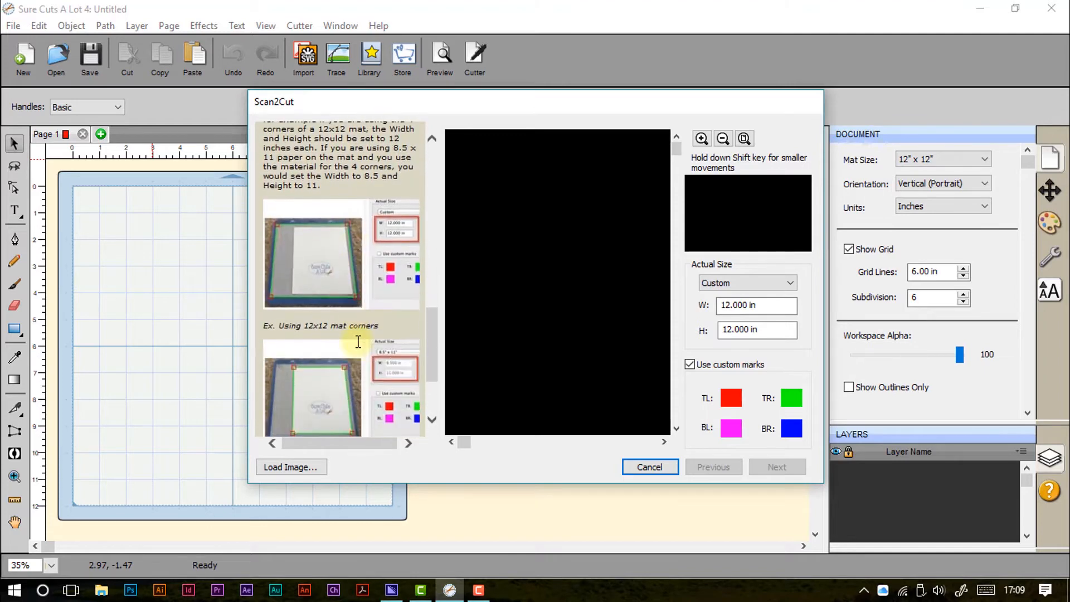
scroll("down", 3)
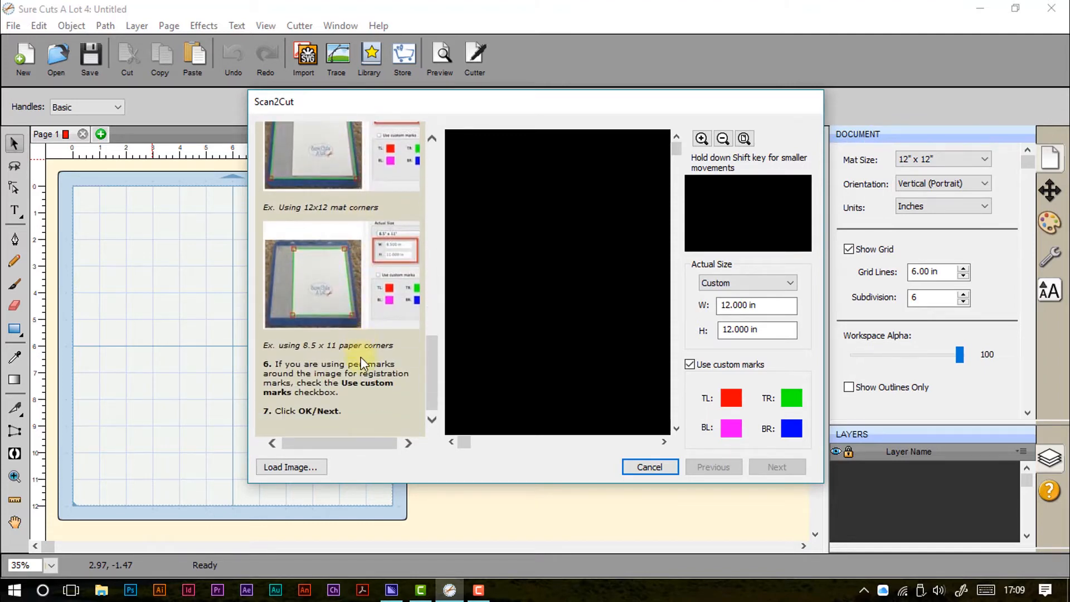
mouse_move(355, 410)
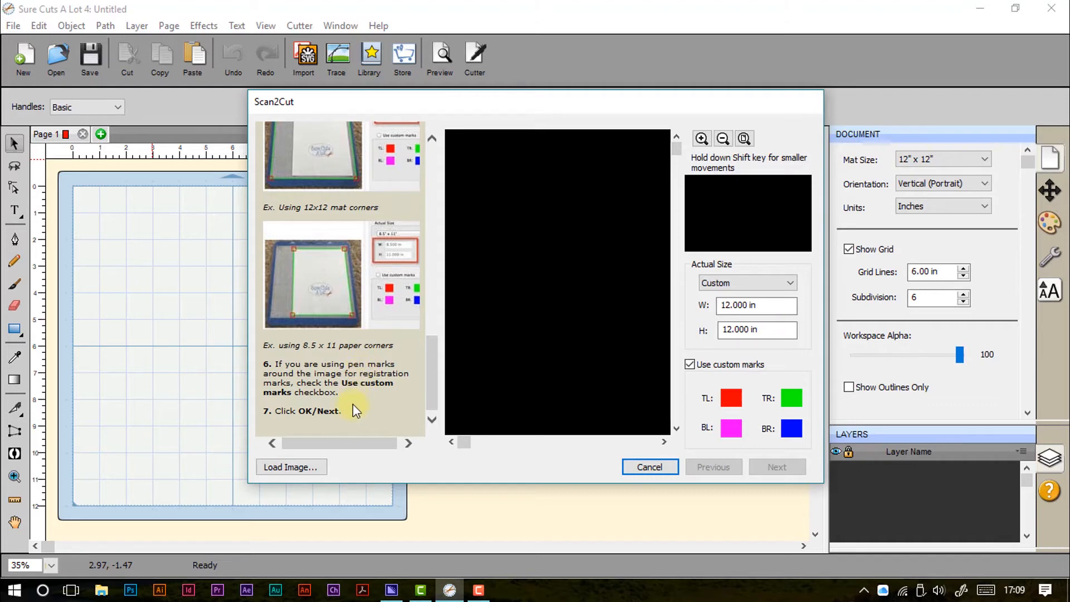
mouse_move(649, 467)
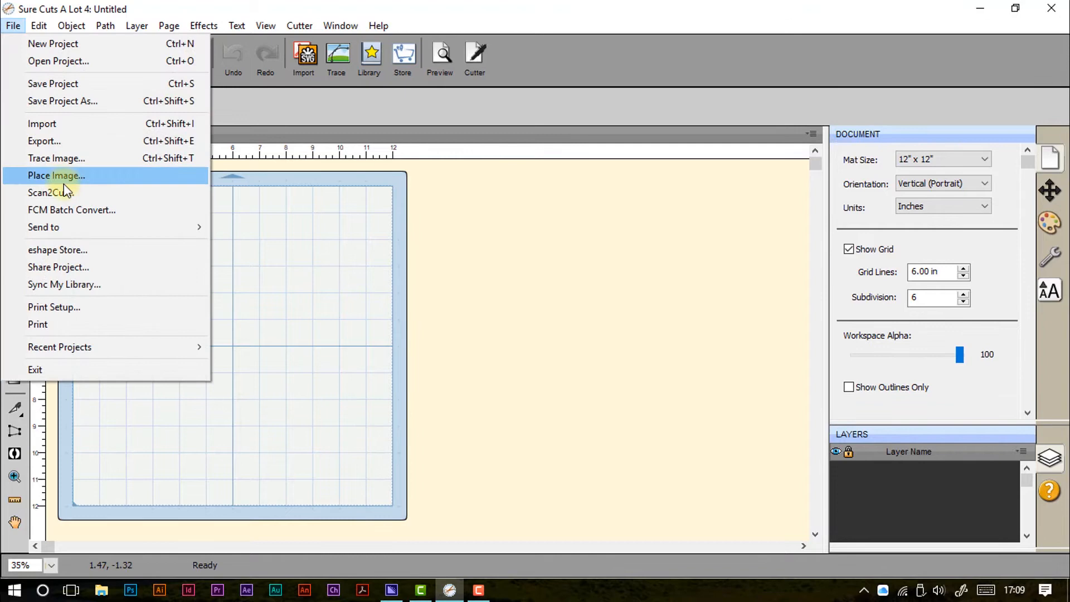
left_click(71, 210)
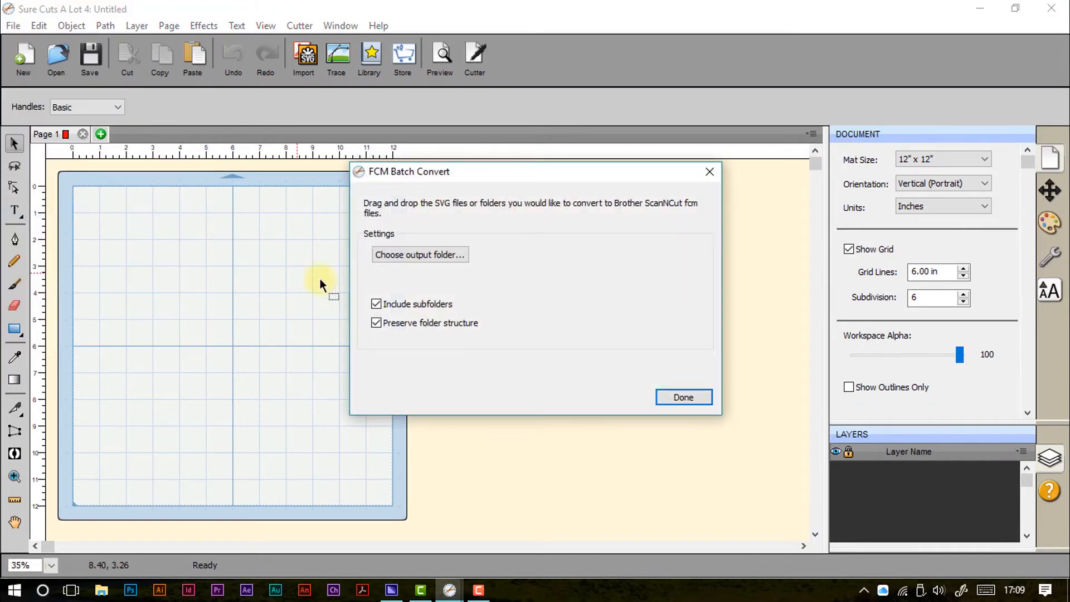
mouse_move(508, 283)
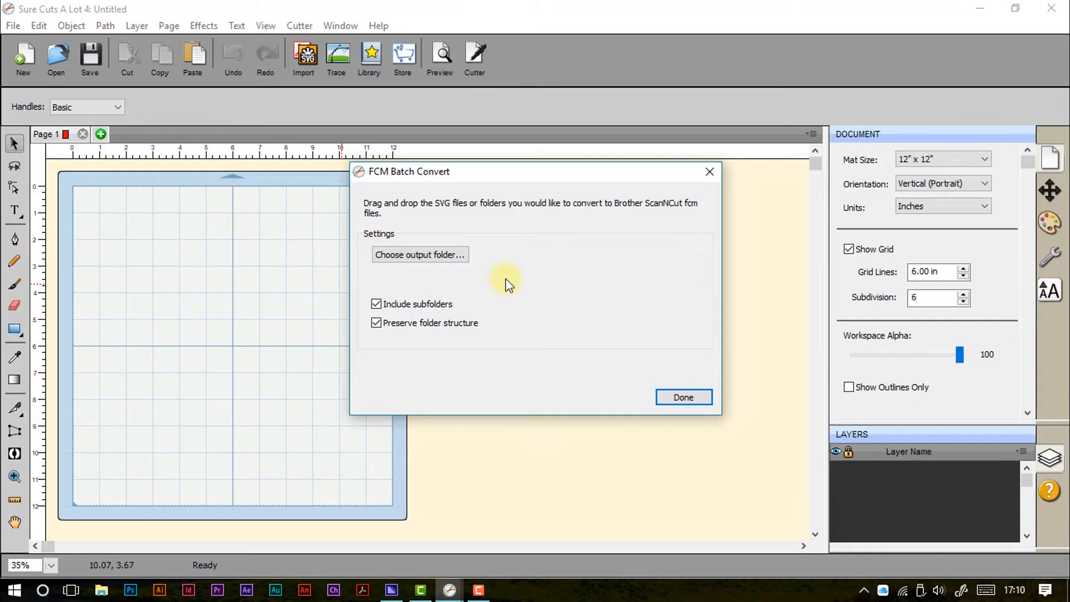
mouse_move(519, 264)
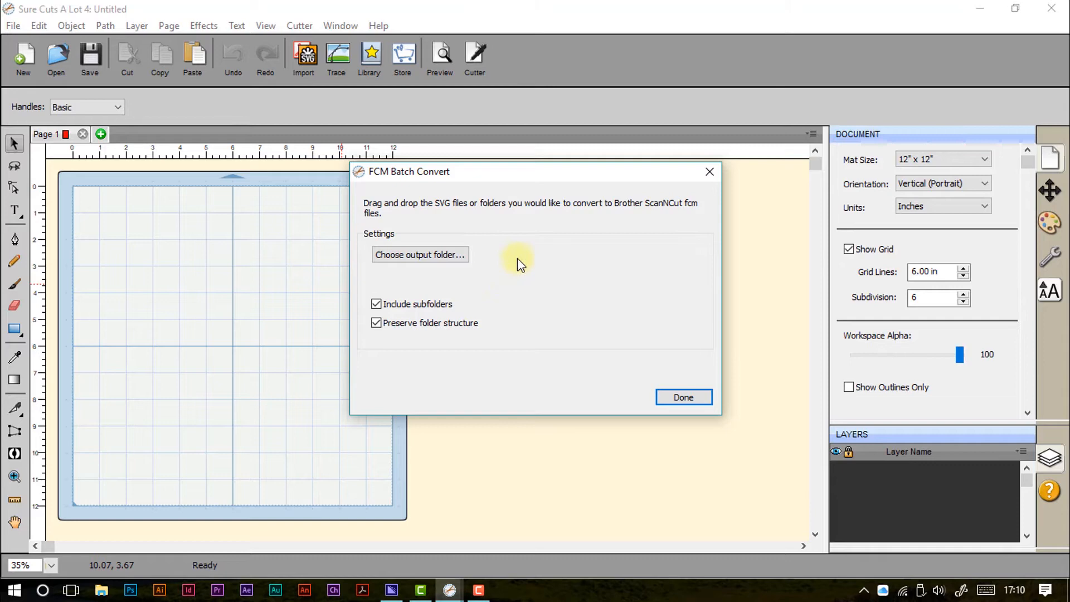
left_click(12, 25)
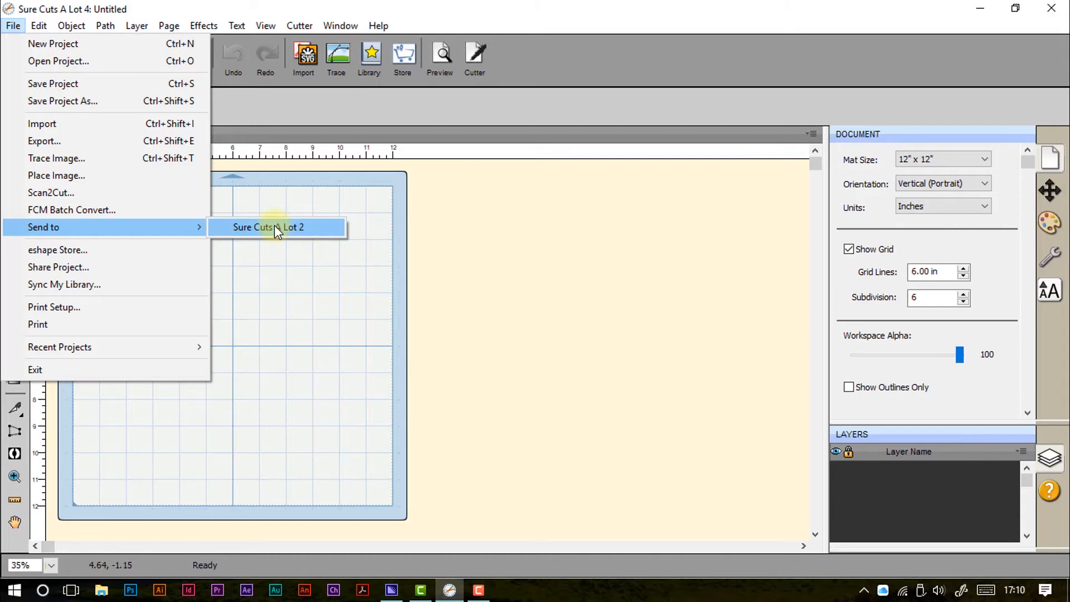
mouse_move(132, 250)
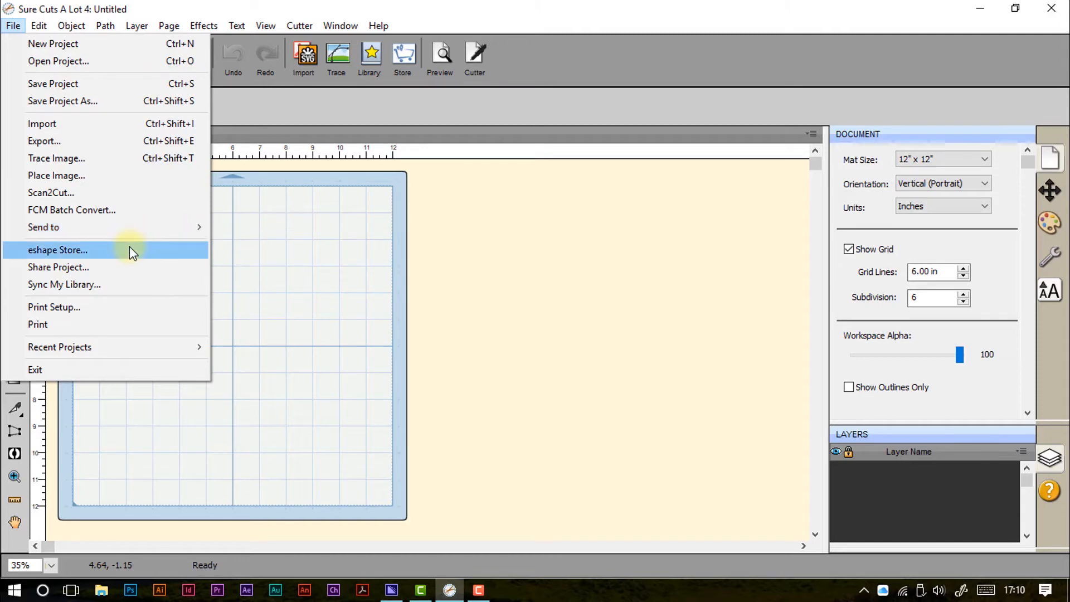
mouse_move(130, 284)
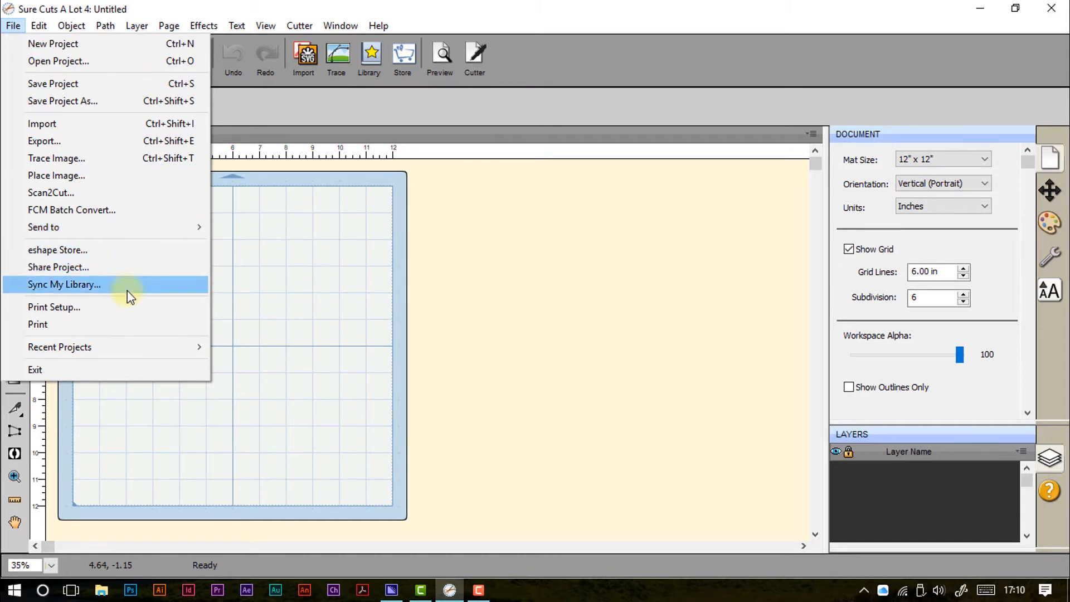
- Choose File > Send to > eshape Store to open the storefront
left_click(58, 250)
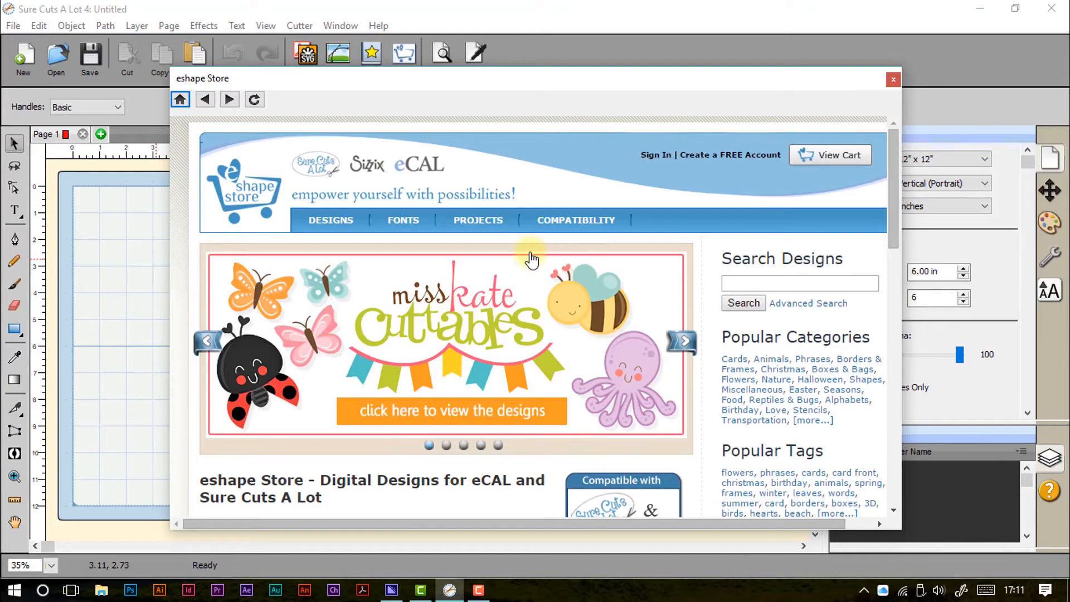
- Scroll down through the eshape Store's latest designs
scroll("down", 3)
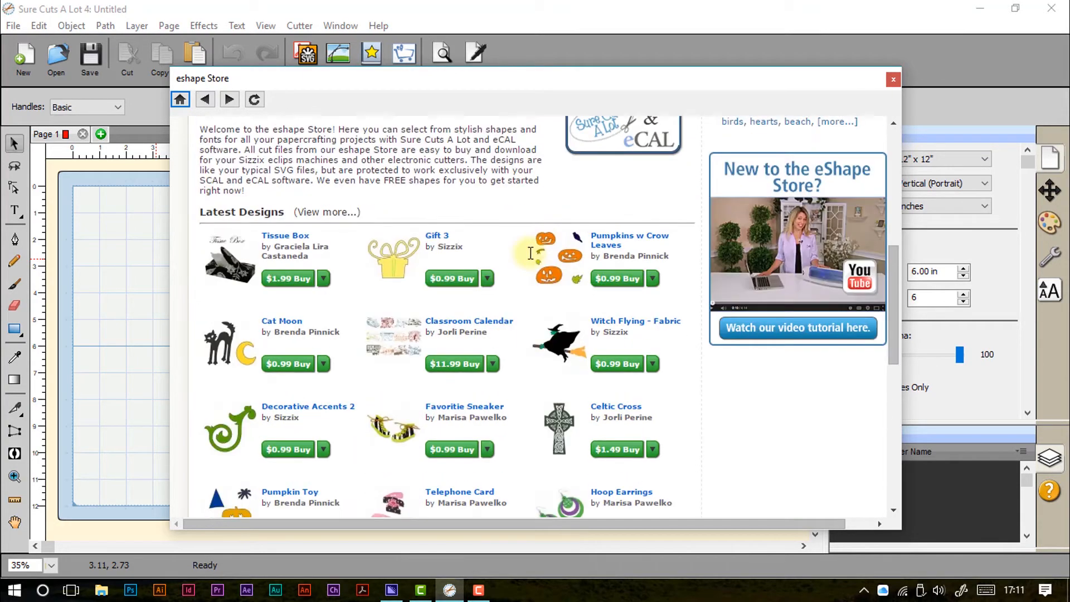
scroll("down", 3)
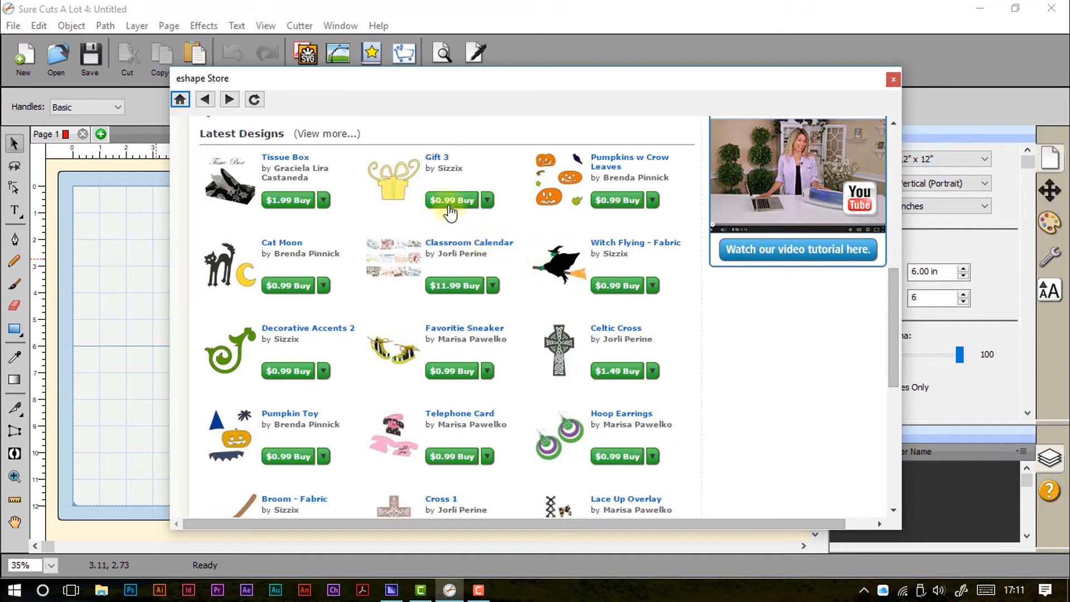
mouse_move(276, 224)
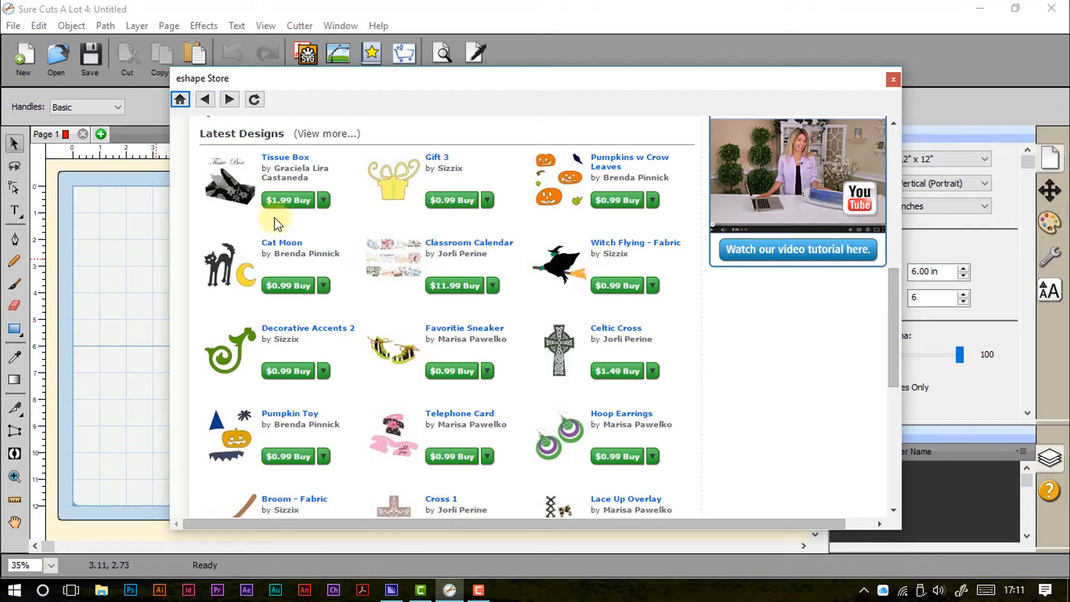
scroll("down", 3)
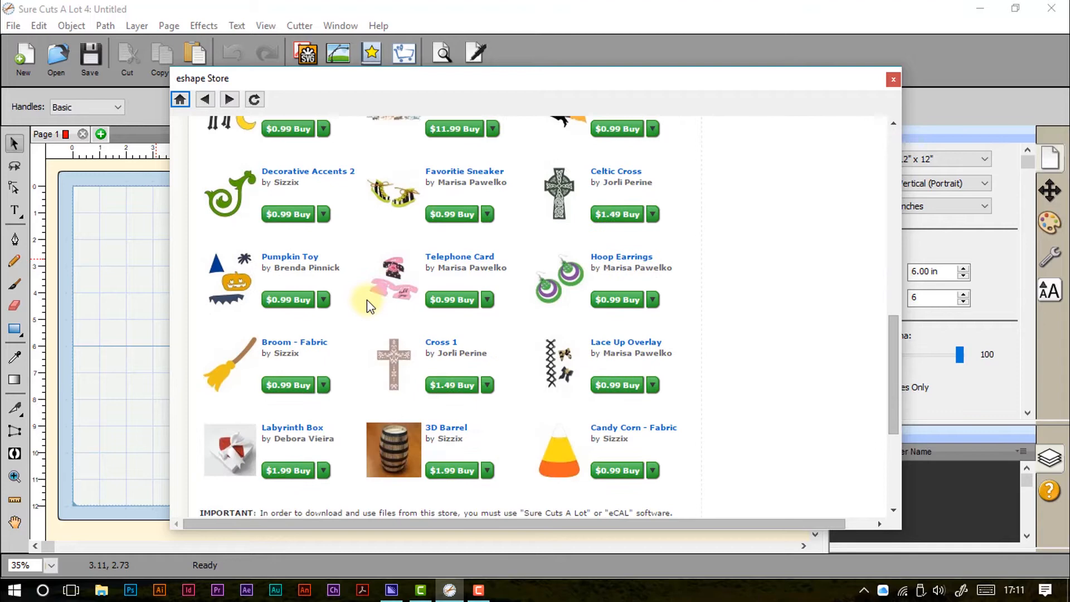
scroll("down", 3)
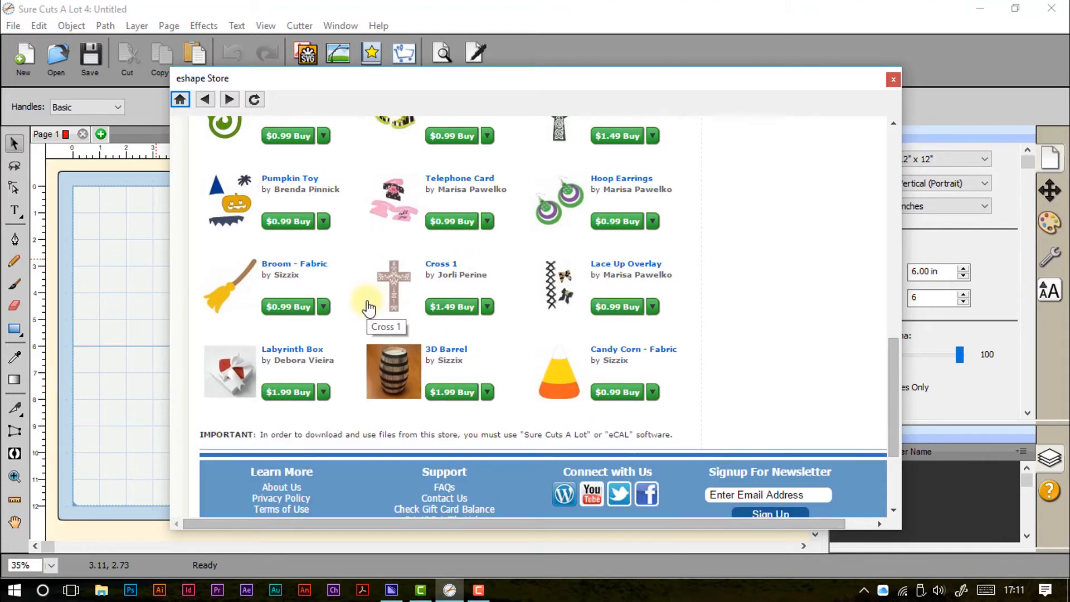
scroll("down", 3)
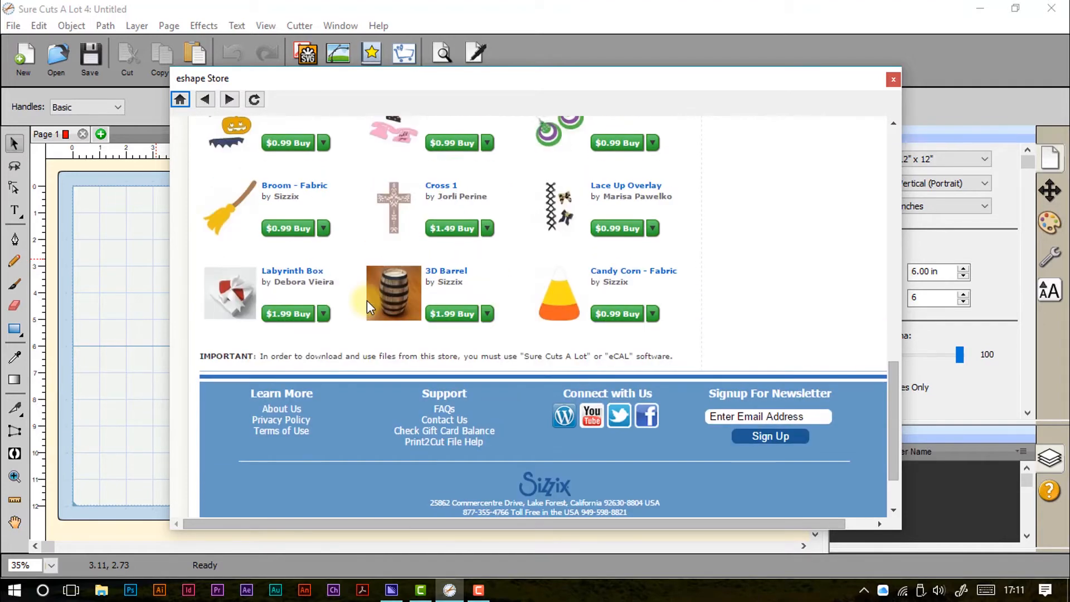
- View the Tissue Box design's Buy options, then close the store
left_click(180, 99)
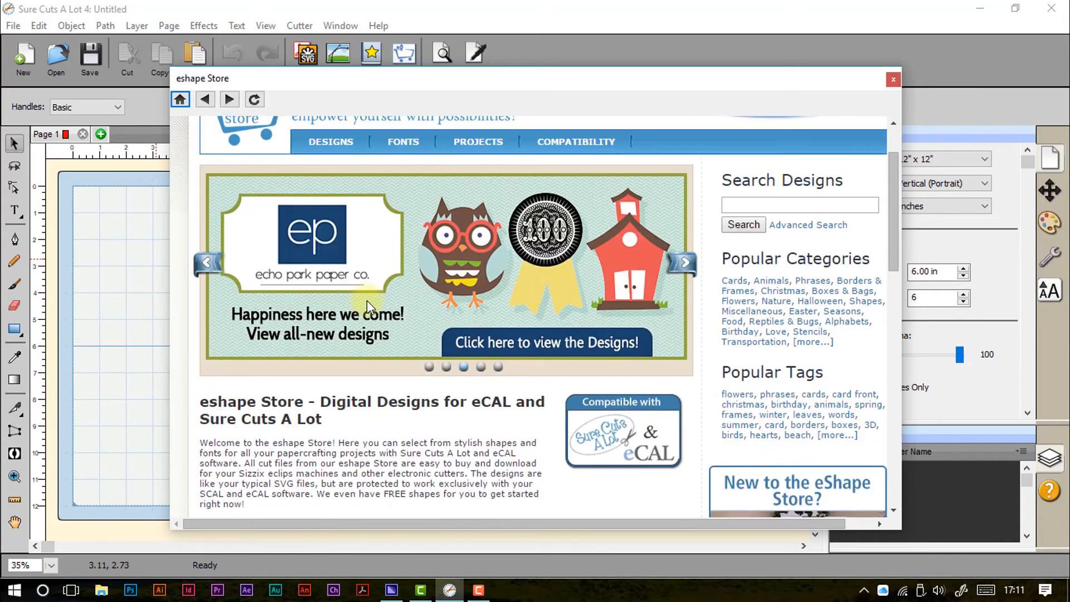
scroll("up", 3)
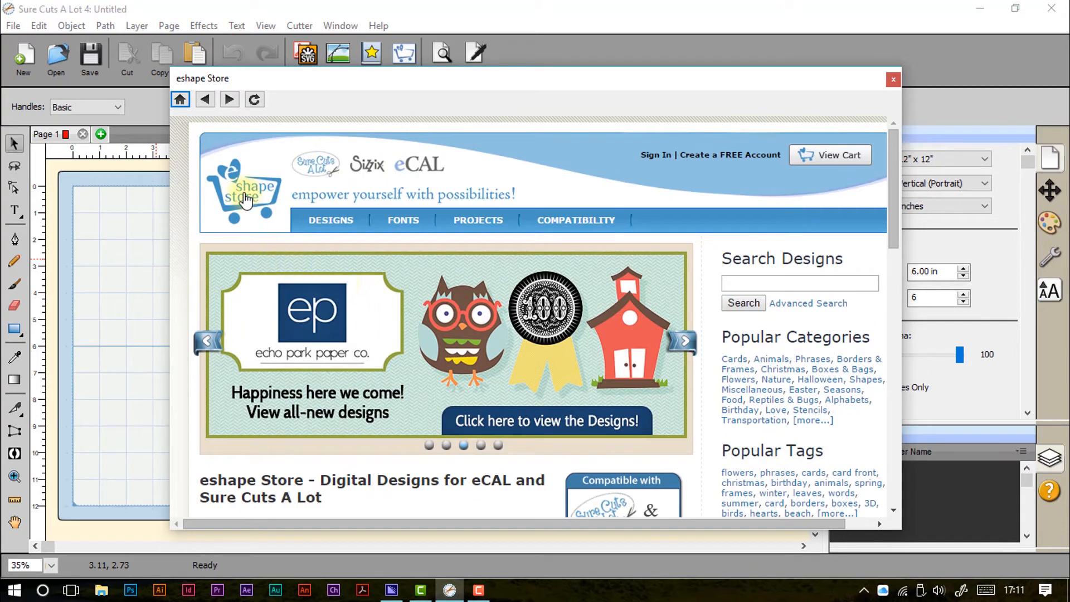
mouse_move(423, 171)
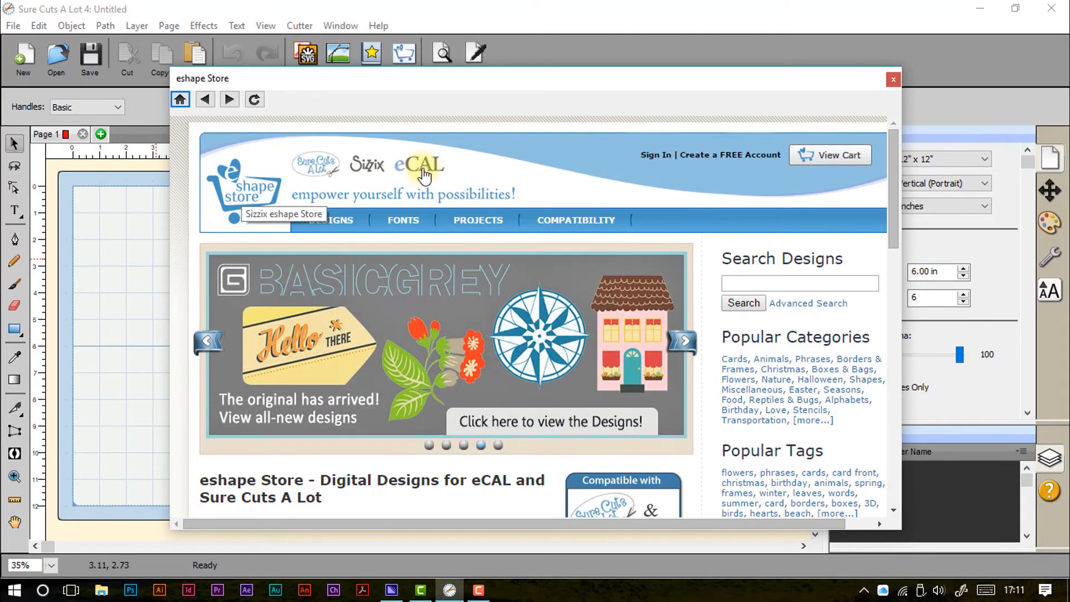
scroll("down", 3)
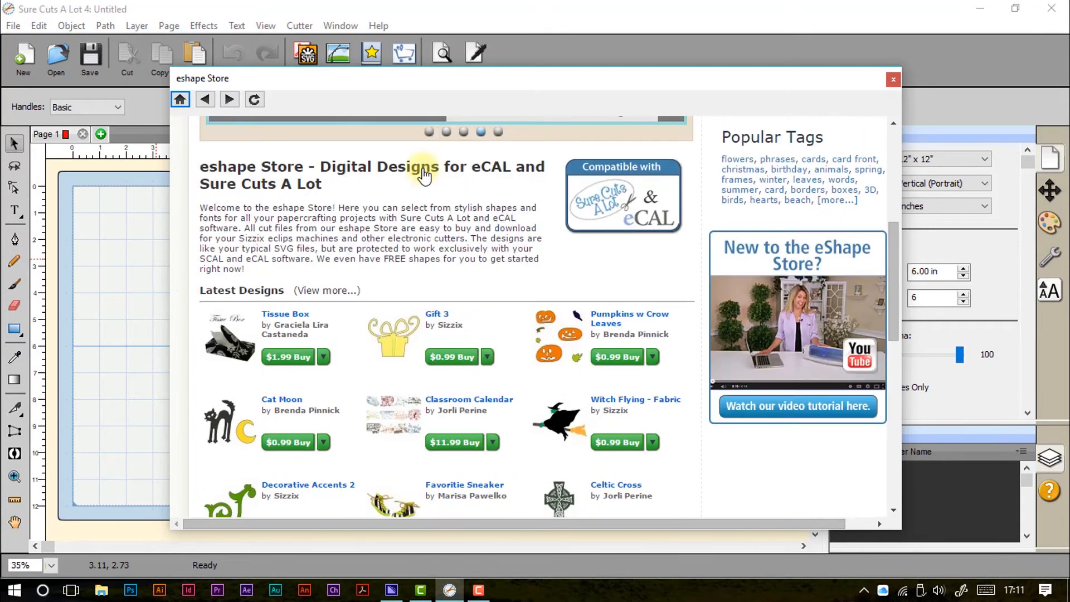
left_click(322, 357)
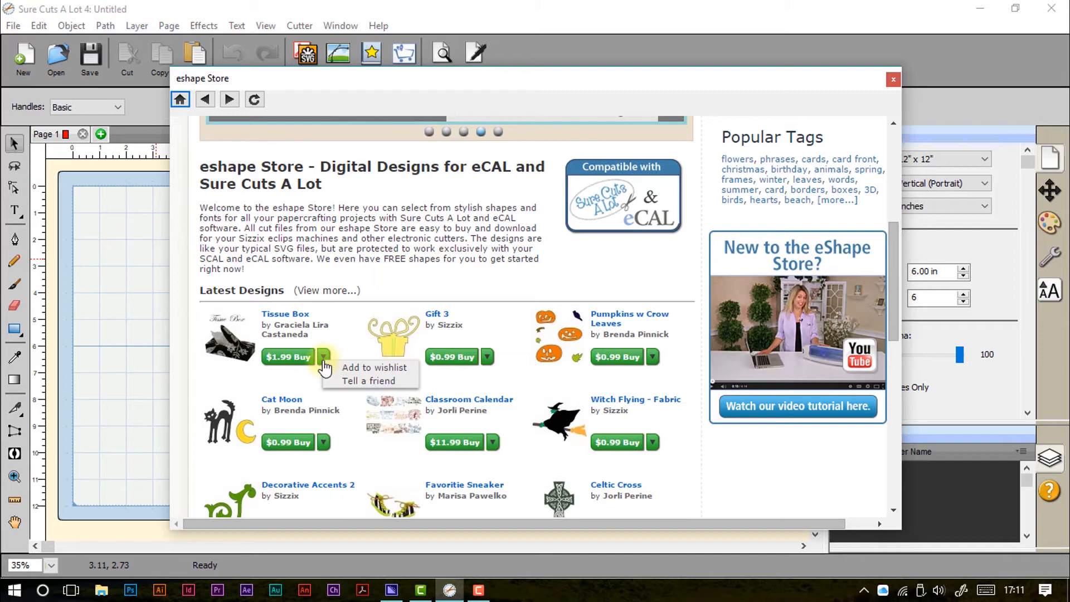
left_click(892, 79)
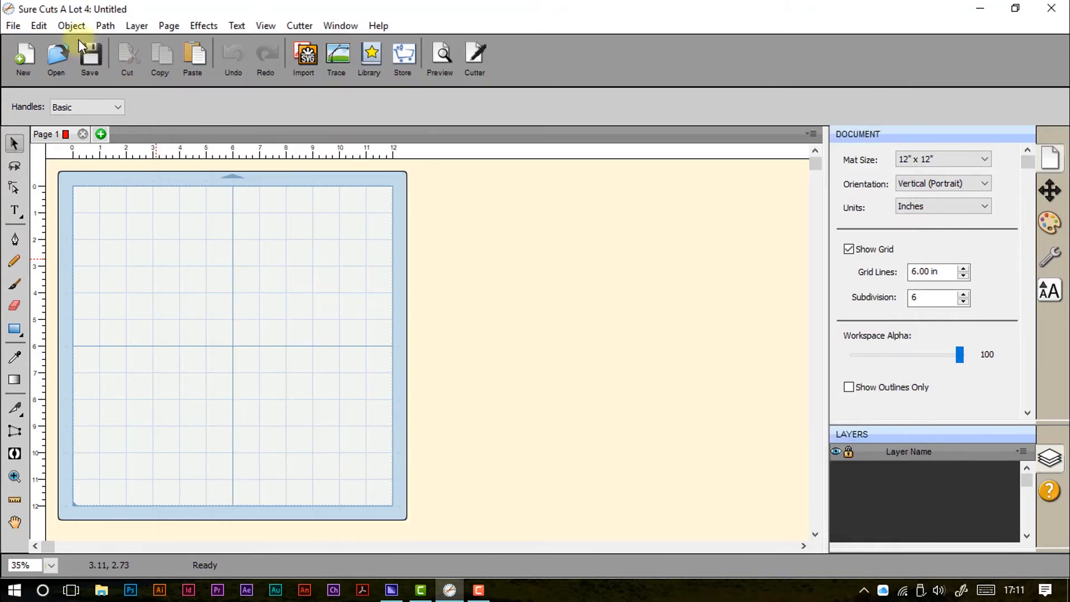
left_click(12, 26)
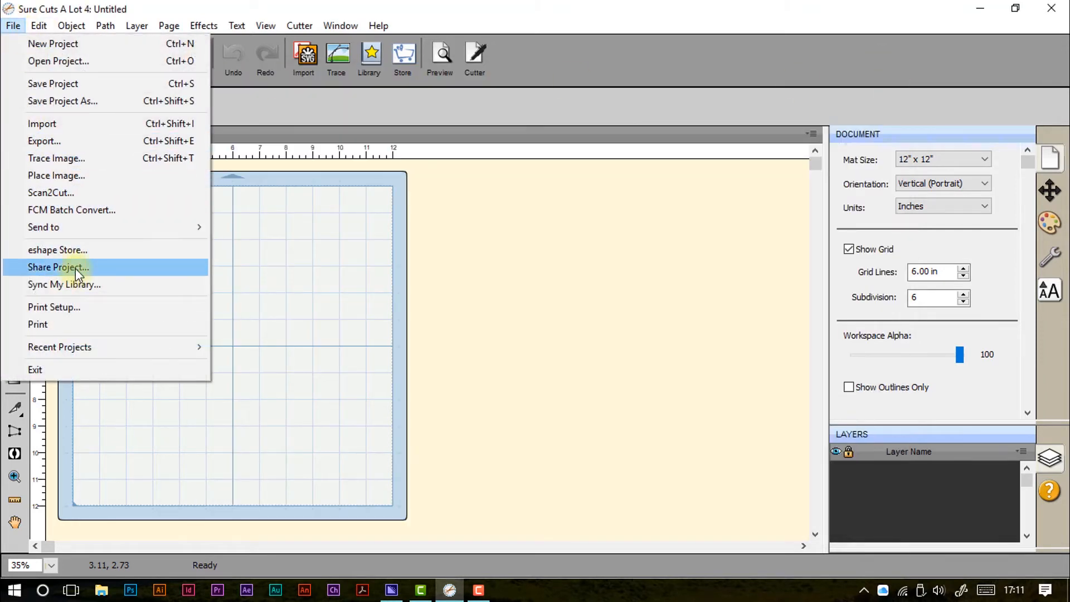
left_click(57, 267)
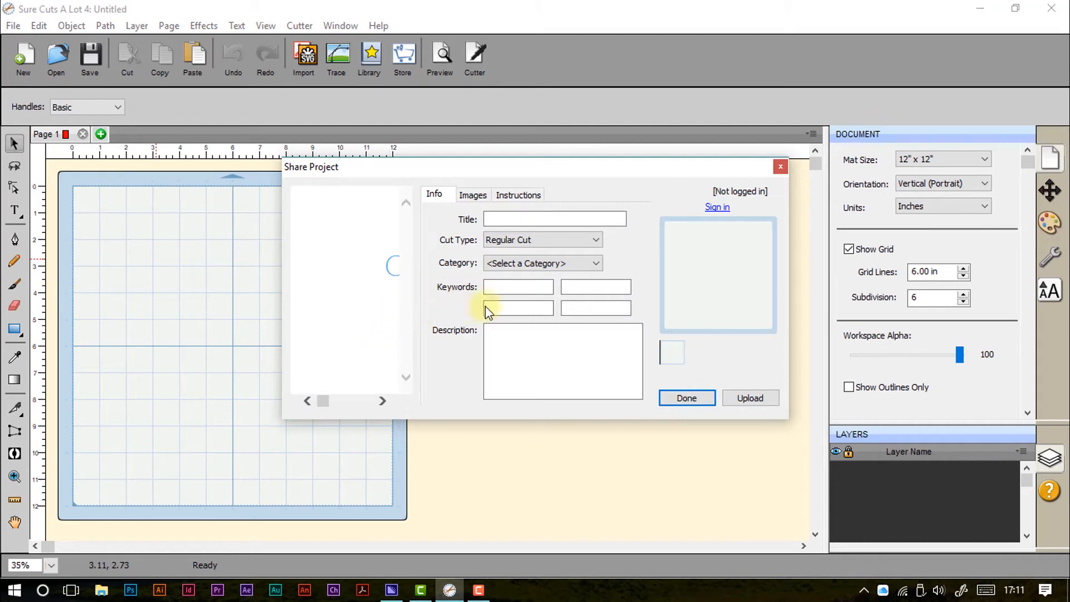
mouse_move(633, 240)
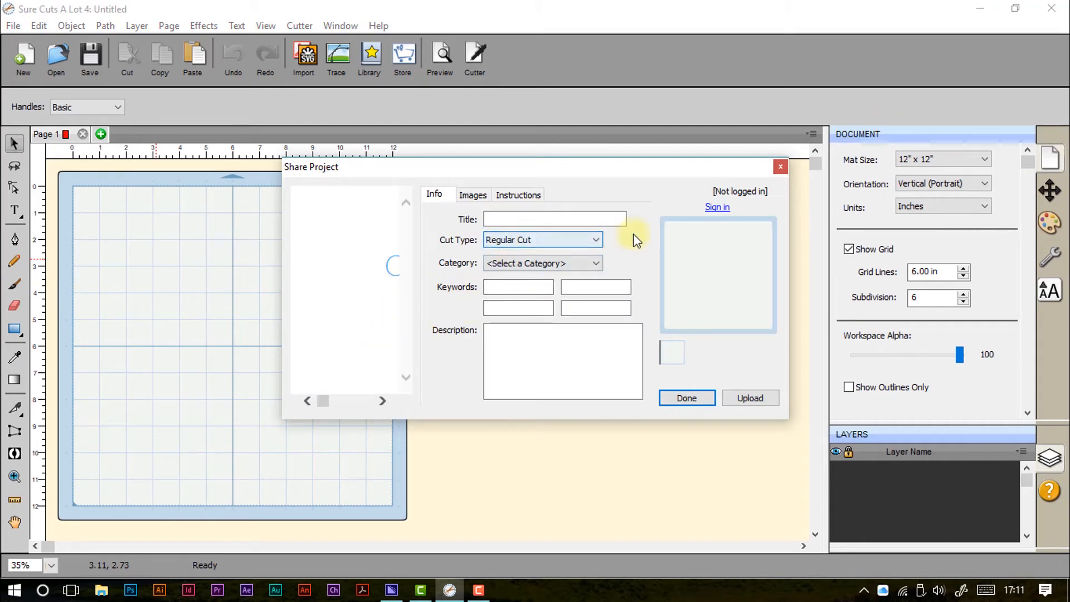
mouse_move(526, 208)
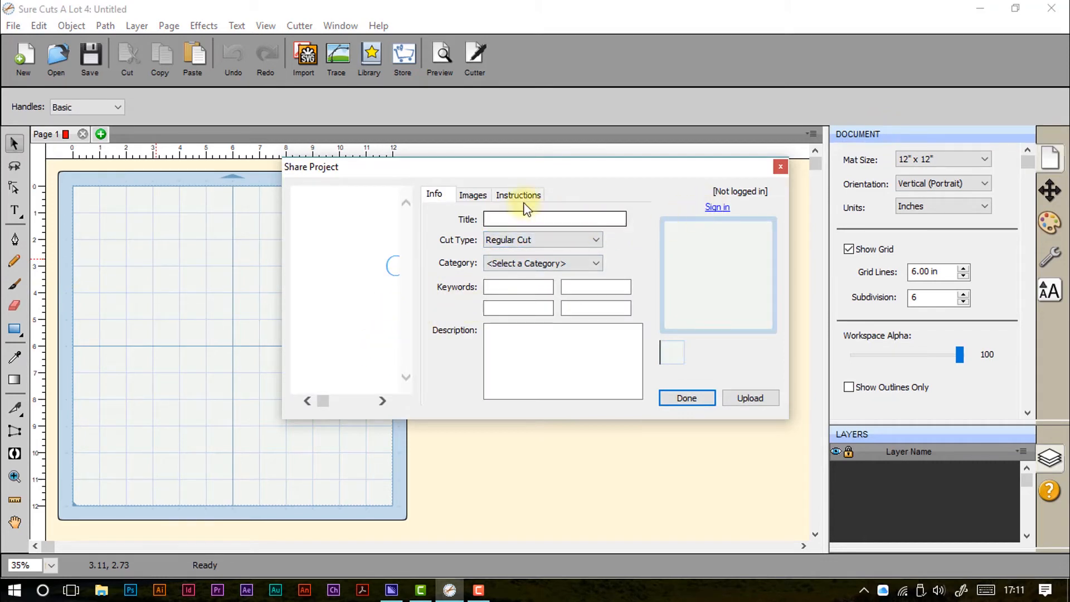
mouse_move(648, 277)
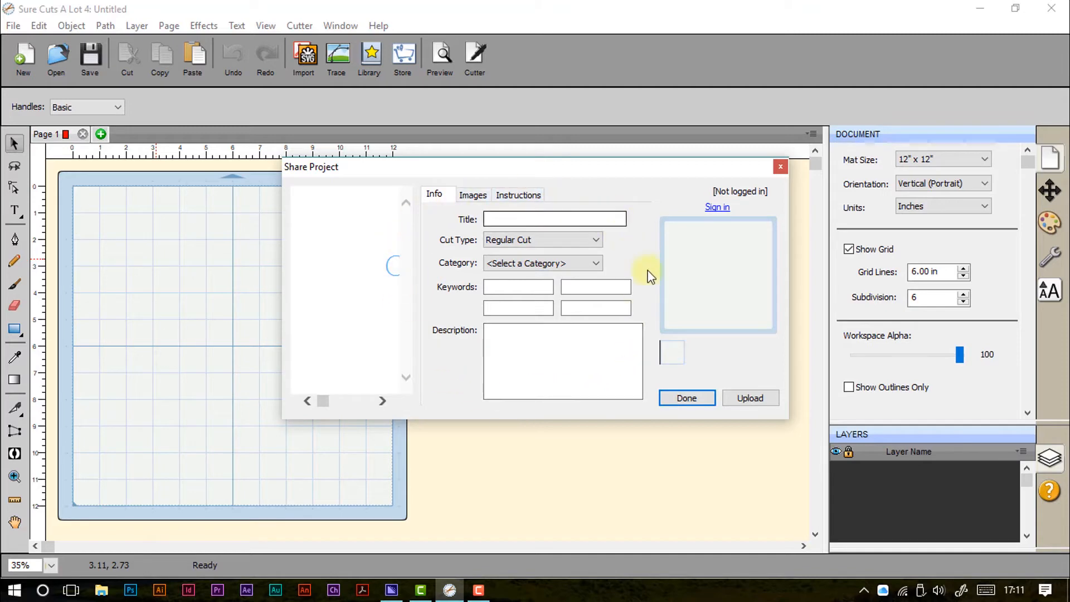
left_click(686, 398)
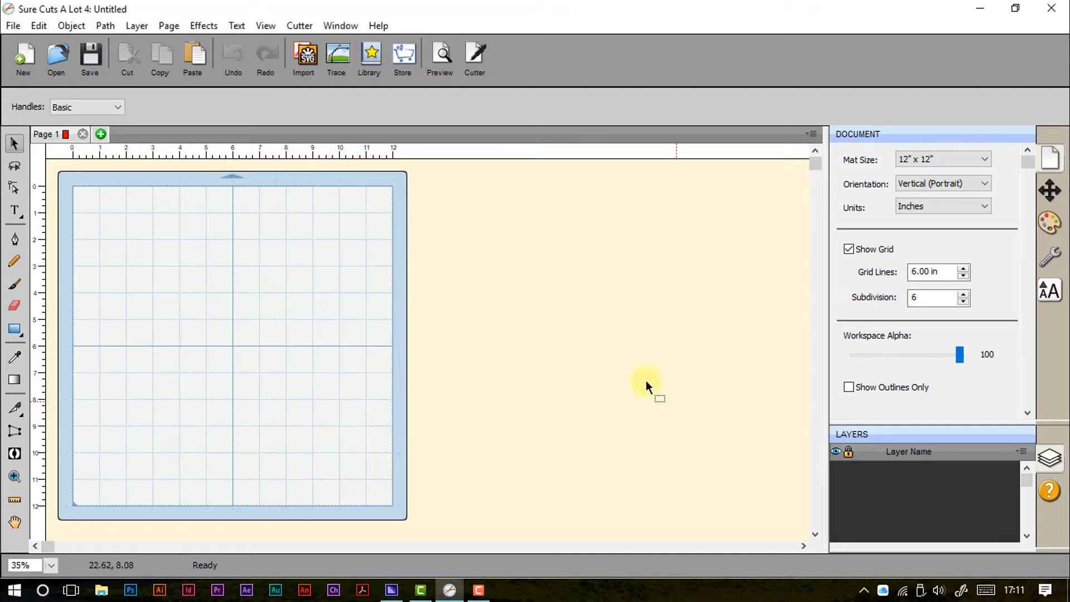
left_click(12, 25)
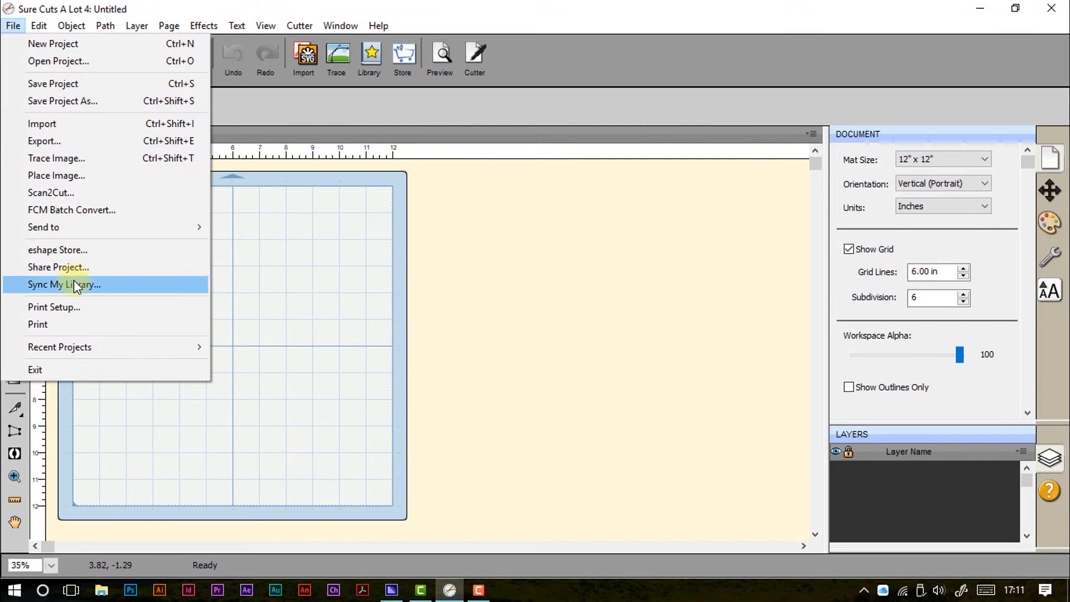
left_click(64, 285)
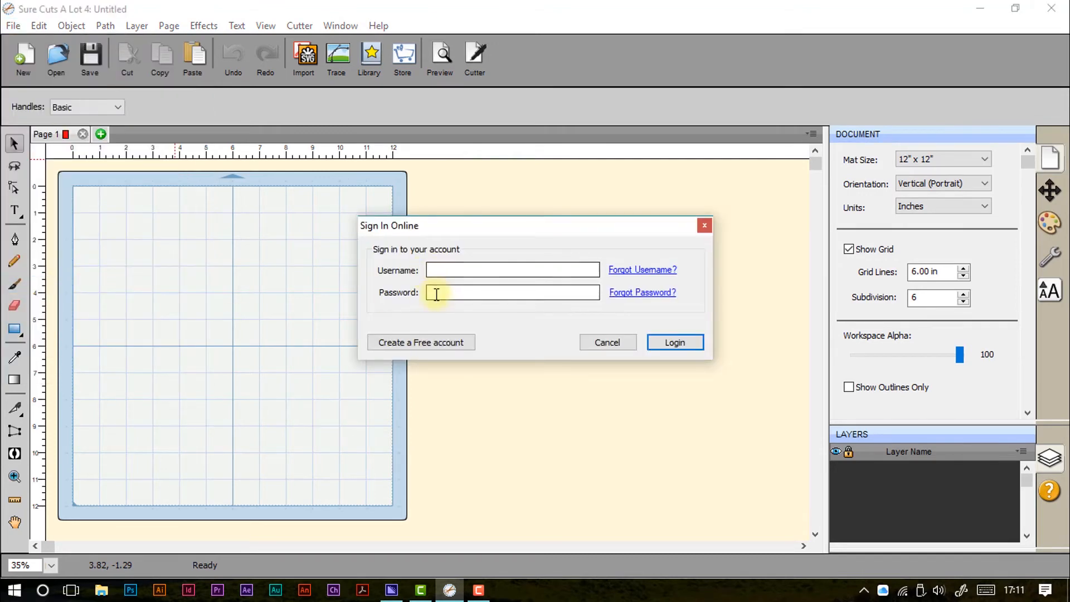
mouse_move(517, 325)
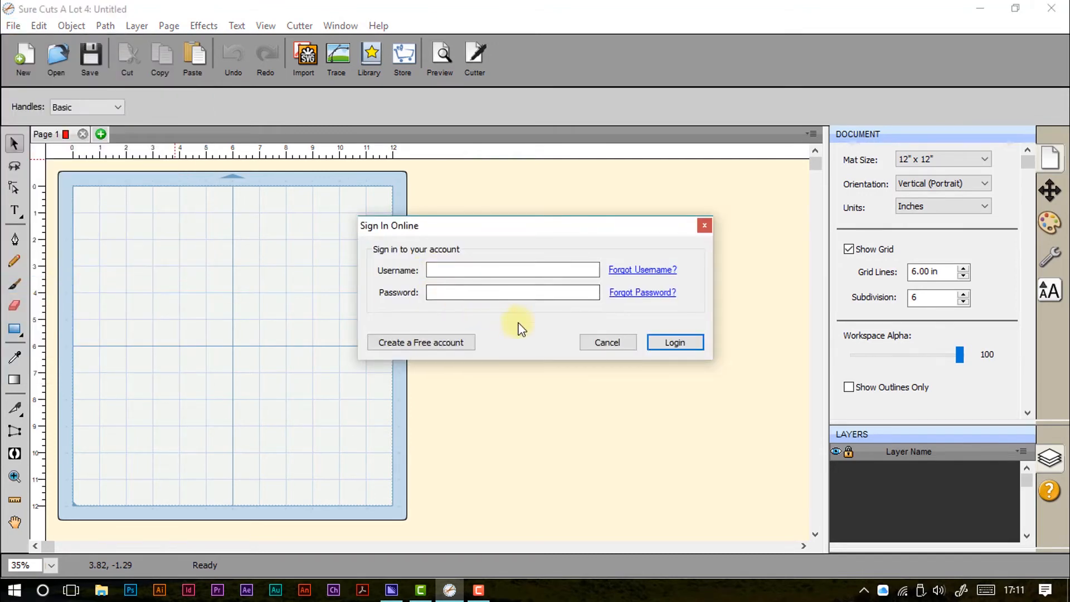
mouse_move(607, 342)
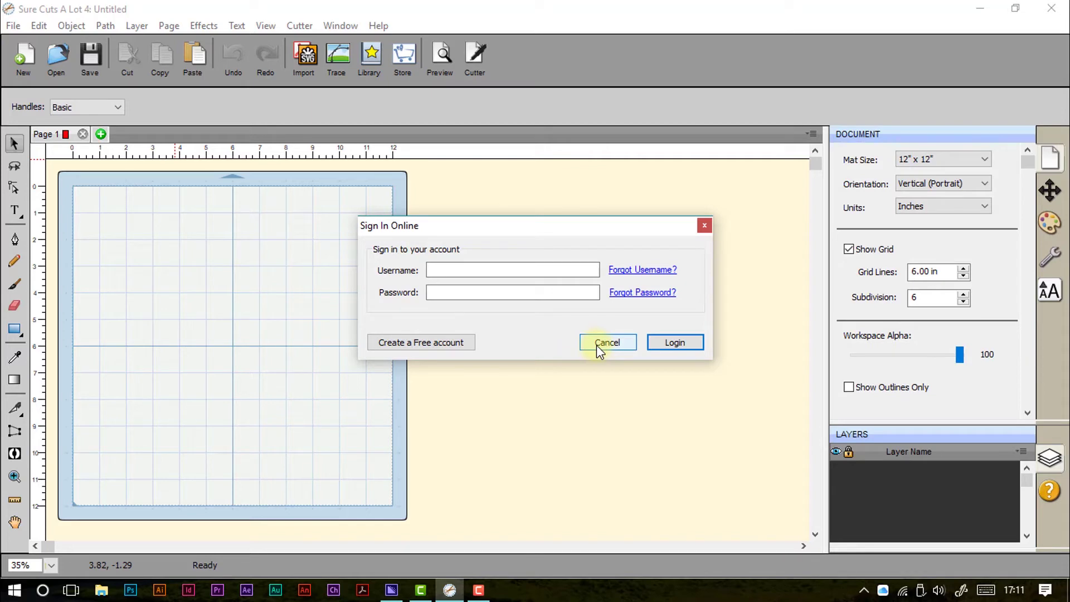
mouse_move(543, 337)
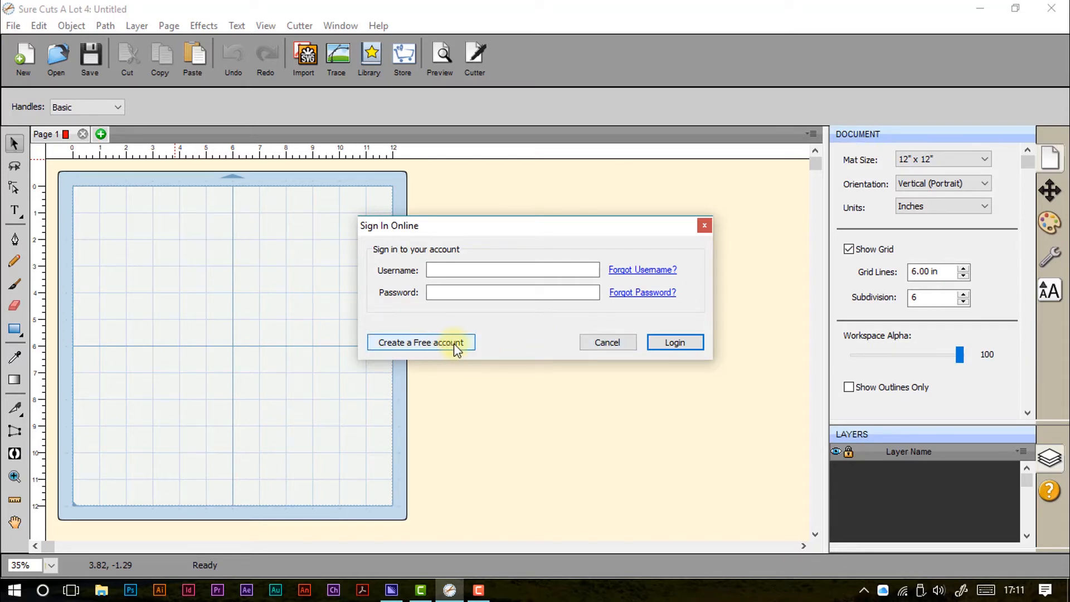
left_click(606, 342)
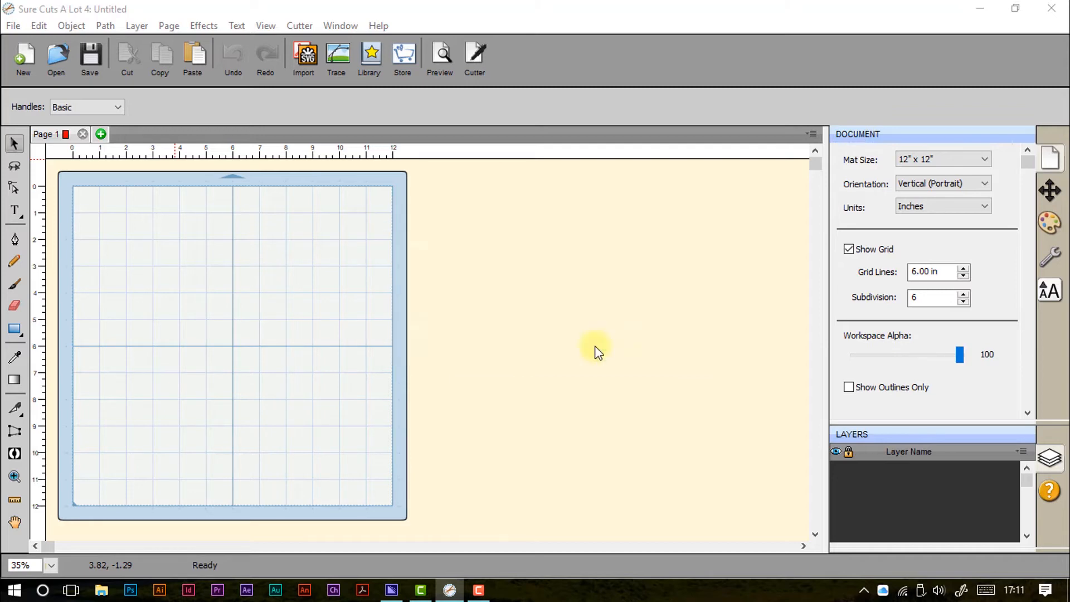
left_click(12, 26)
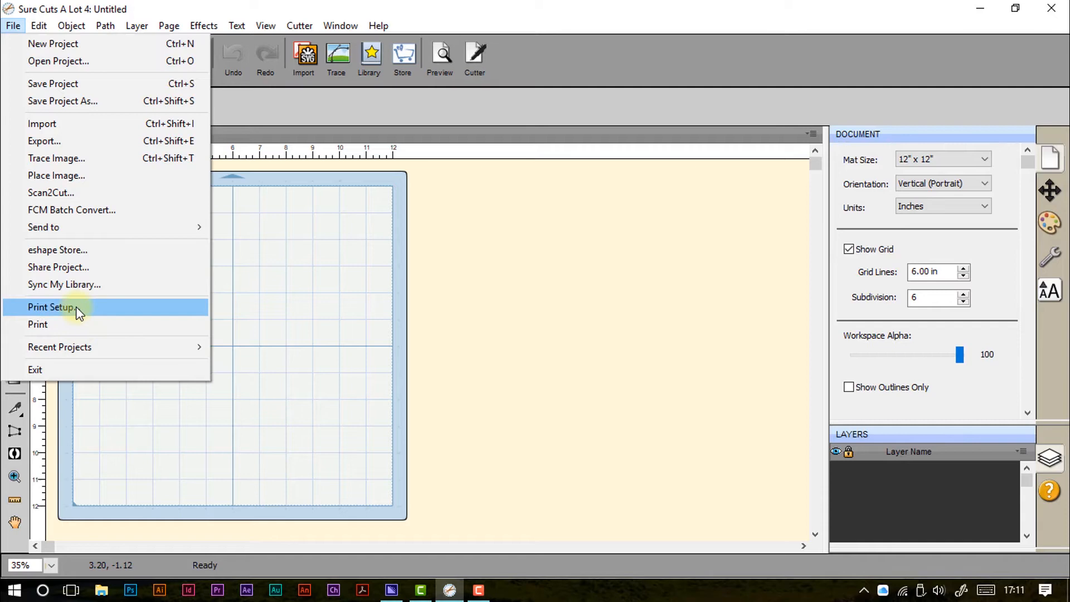
left_click(51, 307)
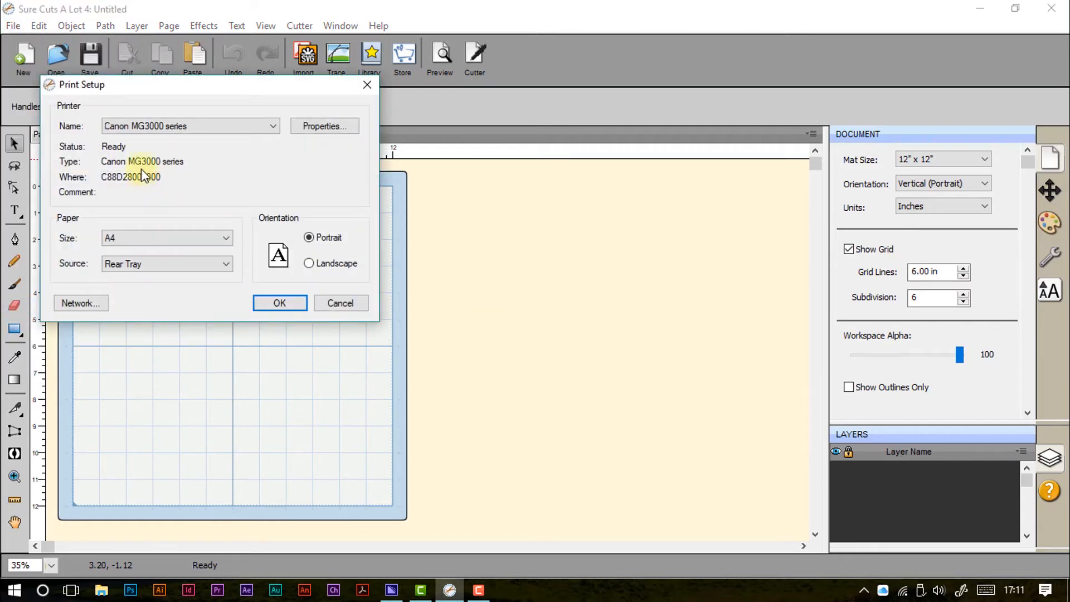
mouse_move(192, 274)
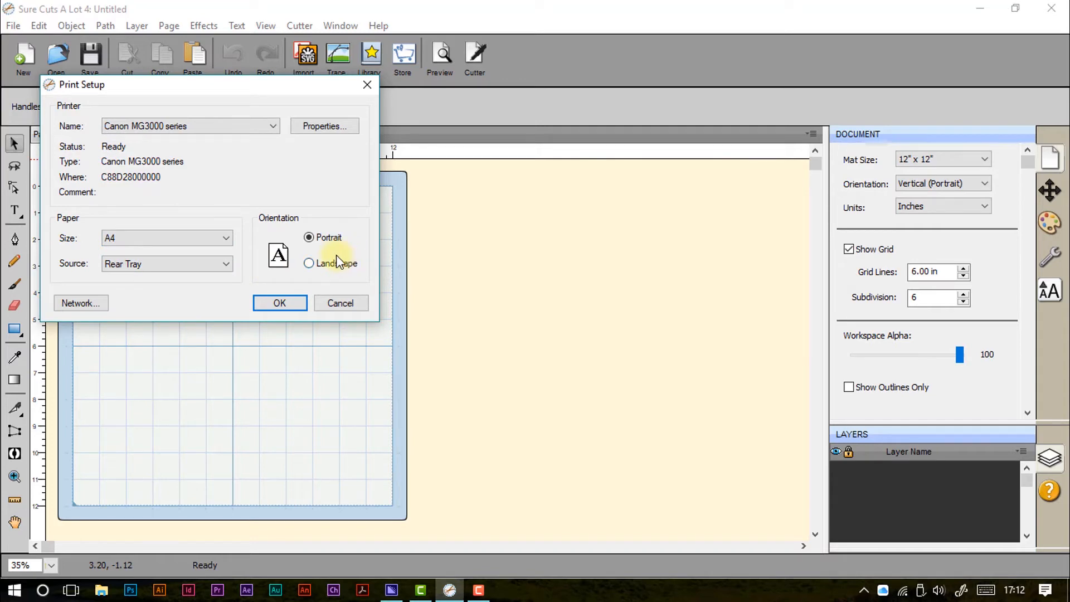
left_click(280, 303)
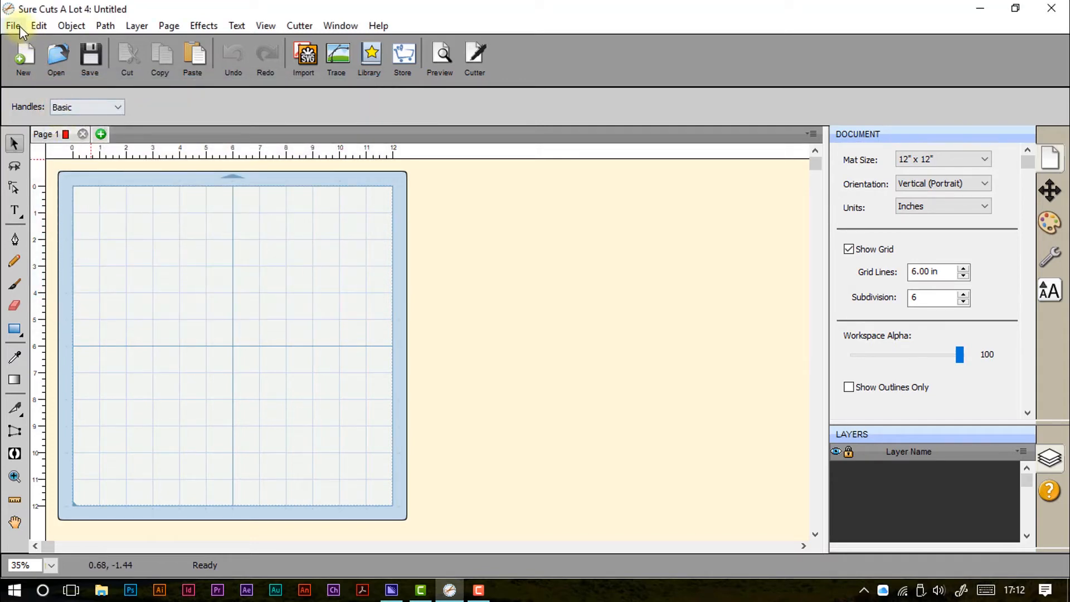
- Dismiss the File menu and open the Edit menu with undo, paste and select commands
left_click(12, 25)
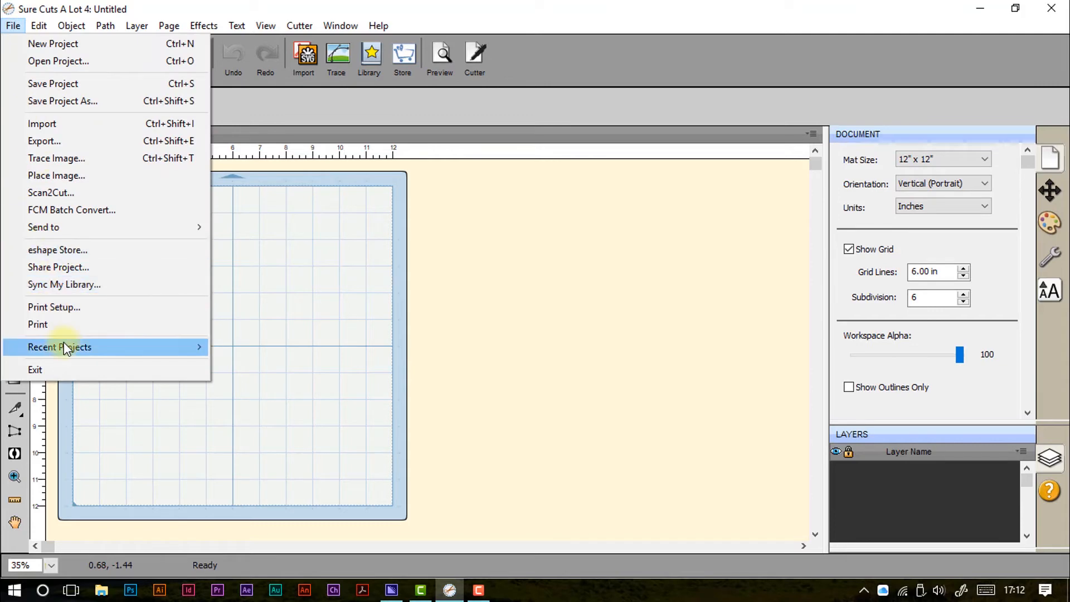
mouse_move(166, 355)
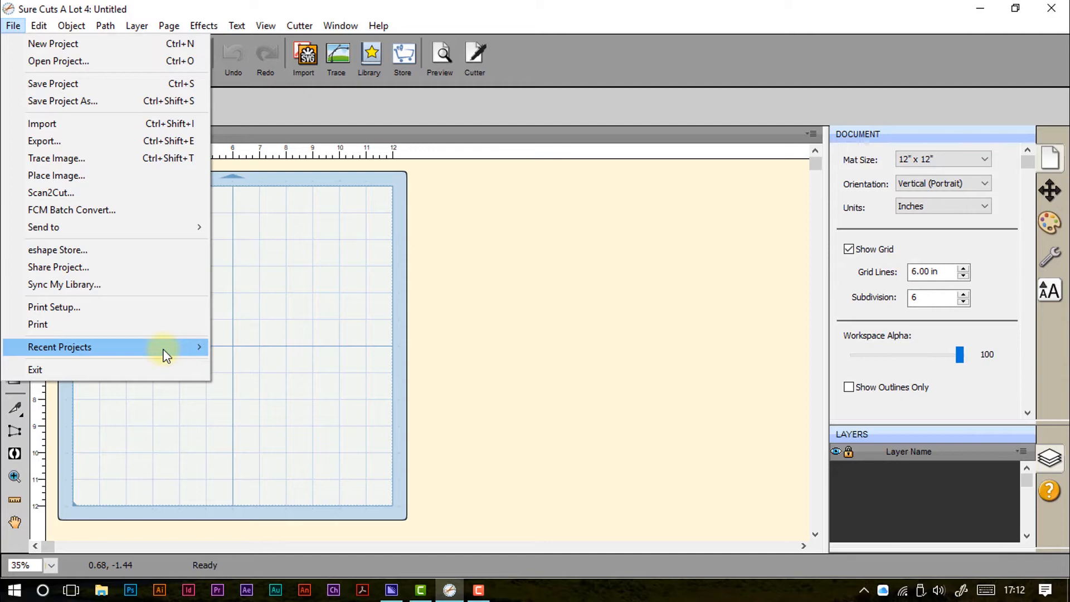
mouse_move(160, 369)
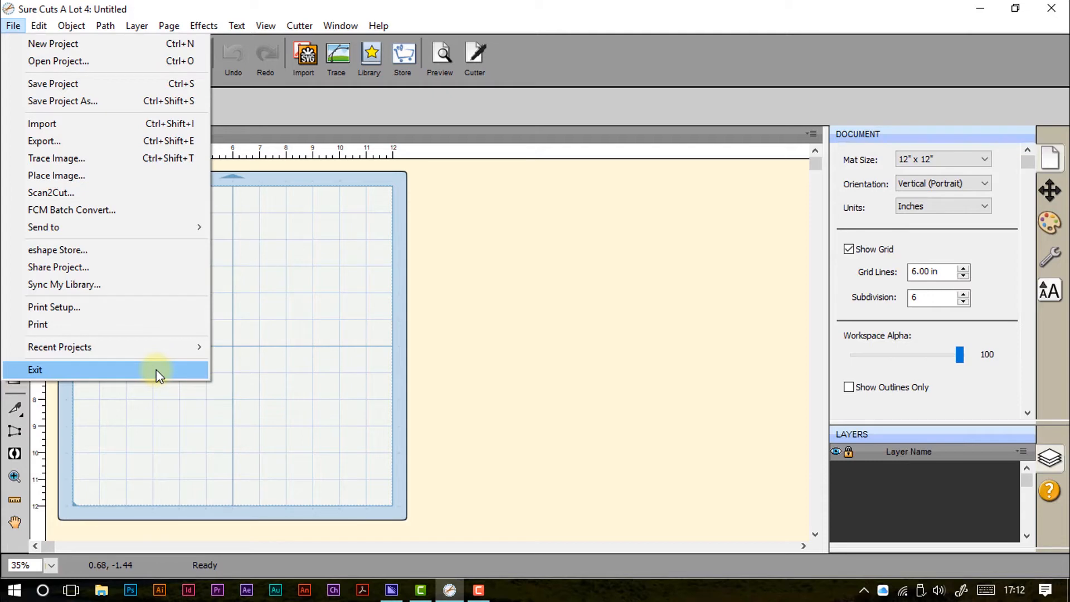
left_click(38, 25)
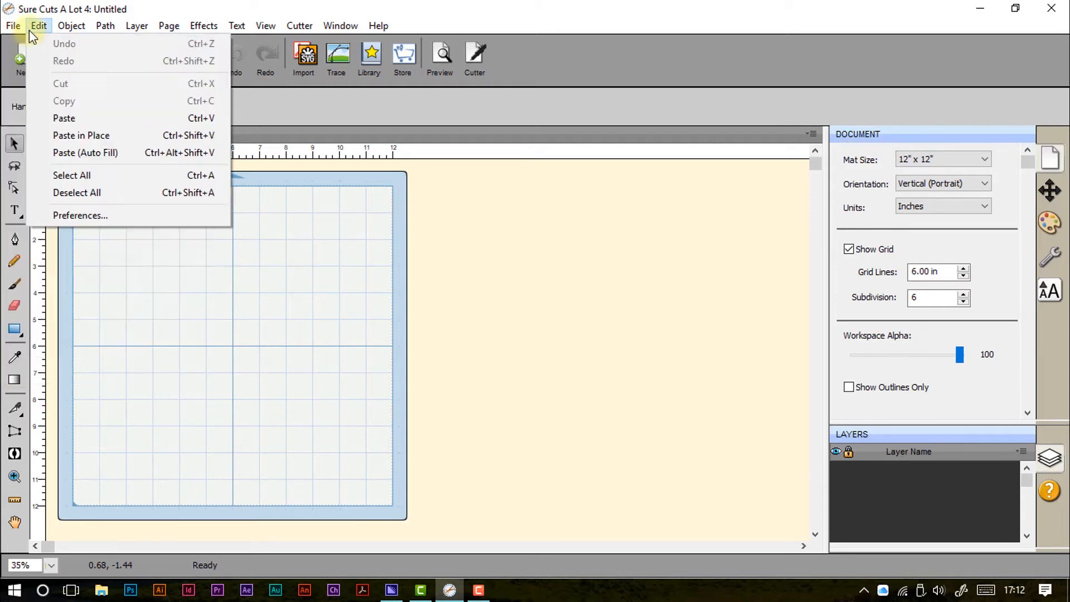
mouse_move(38, 26)
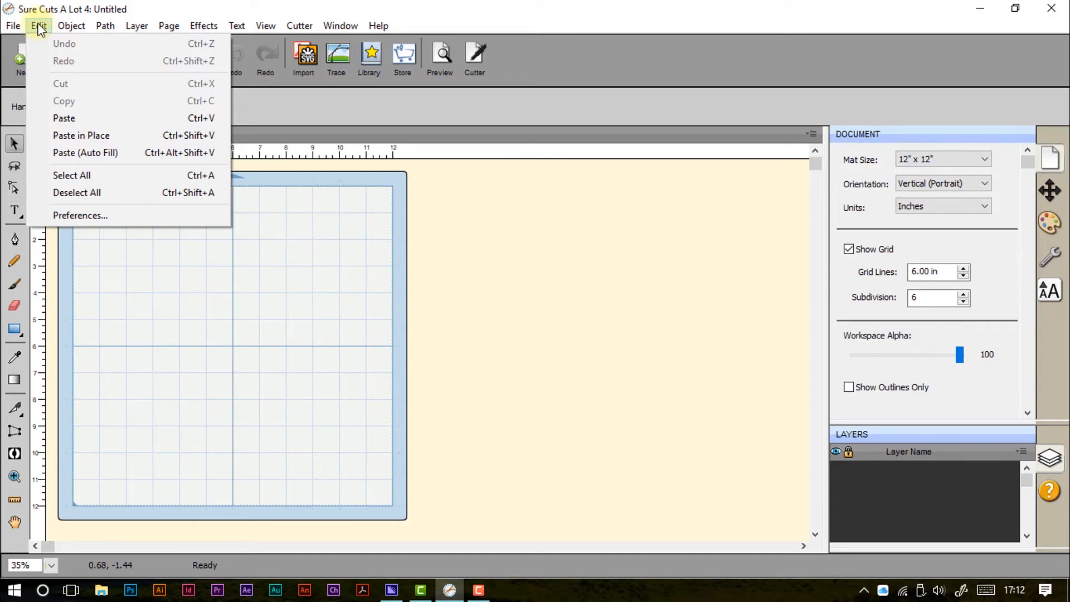
mouse_move(63, 61)
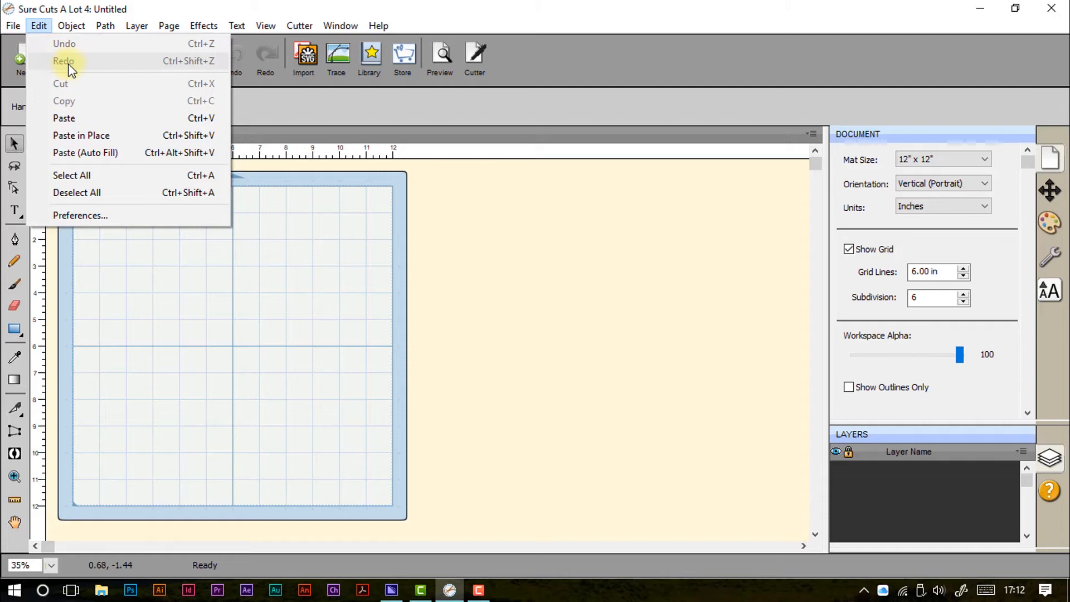
mouse_move(92, 83)
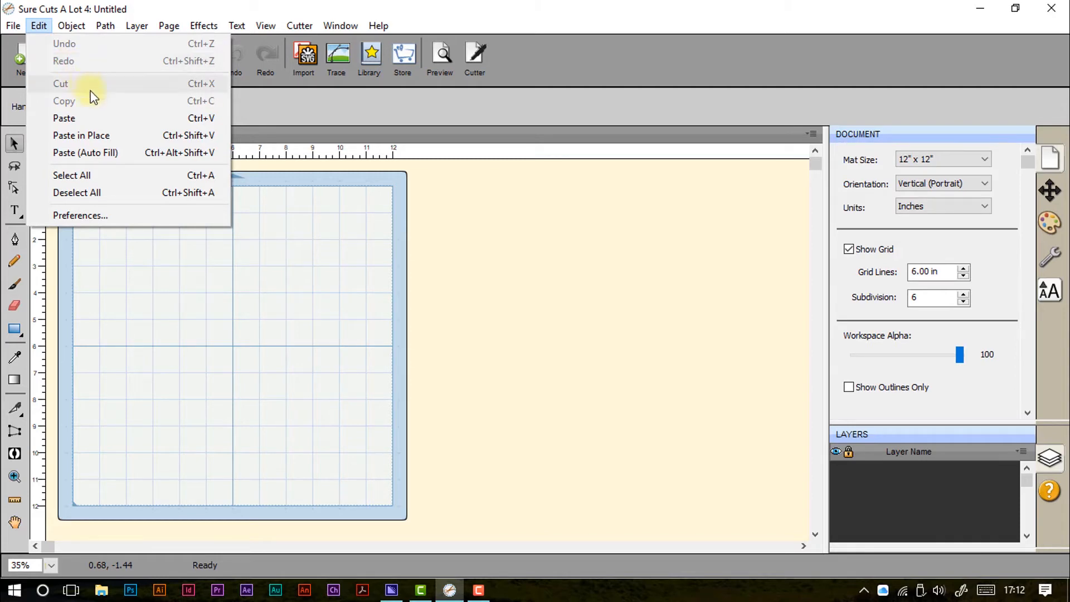
mouse_move(106, 118)
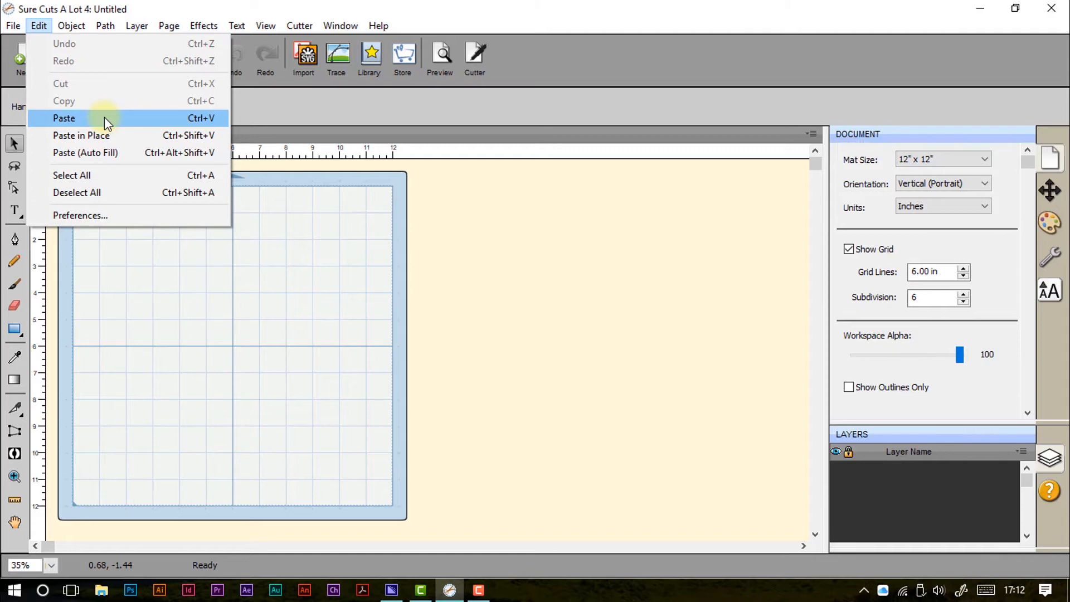
mouse_move(134, 140)
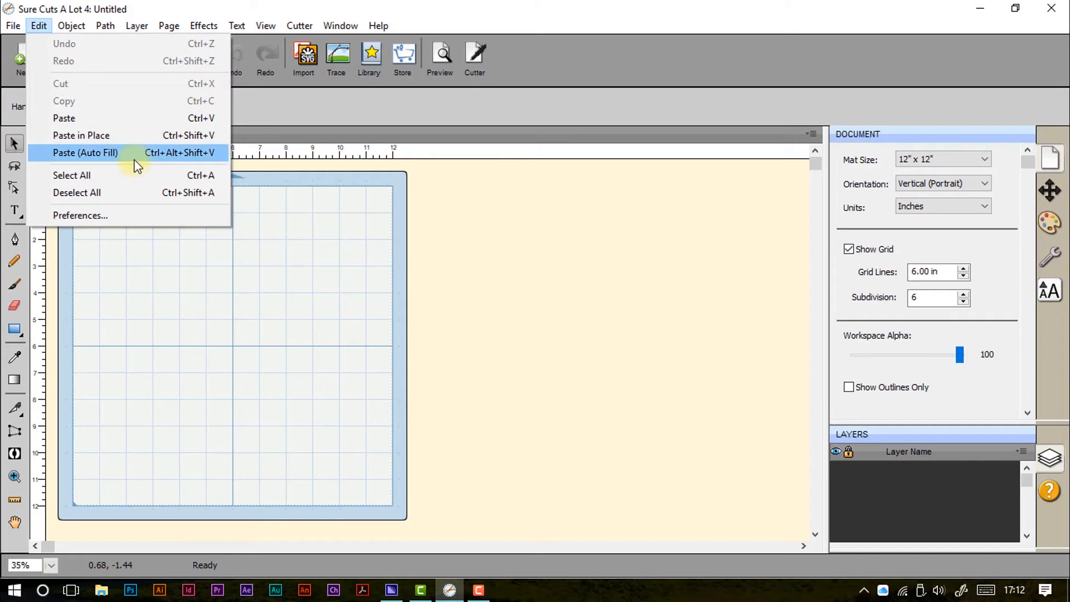
mouse_move(131, 156)
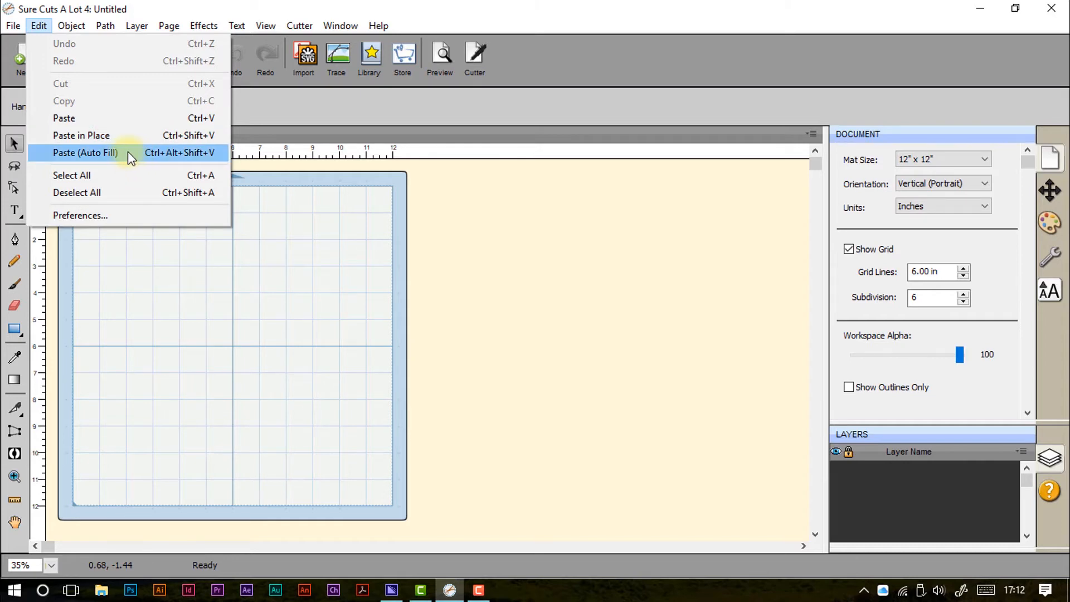
mouse_move(134, 174)
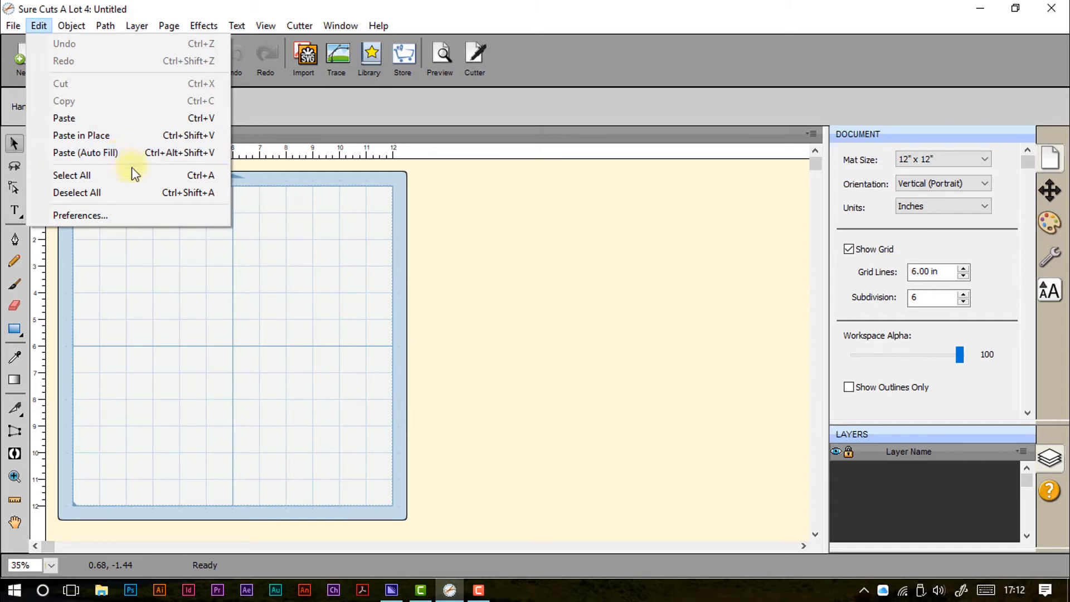
mouse_move(133, 192)
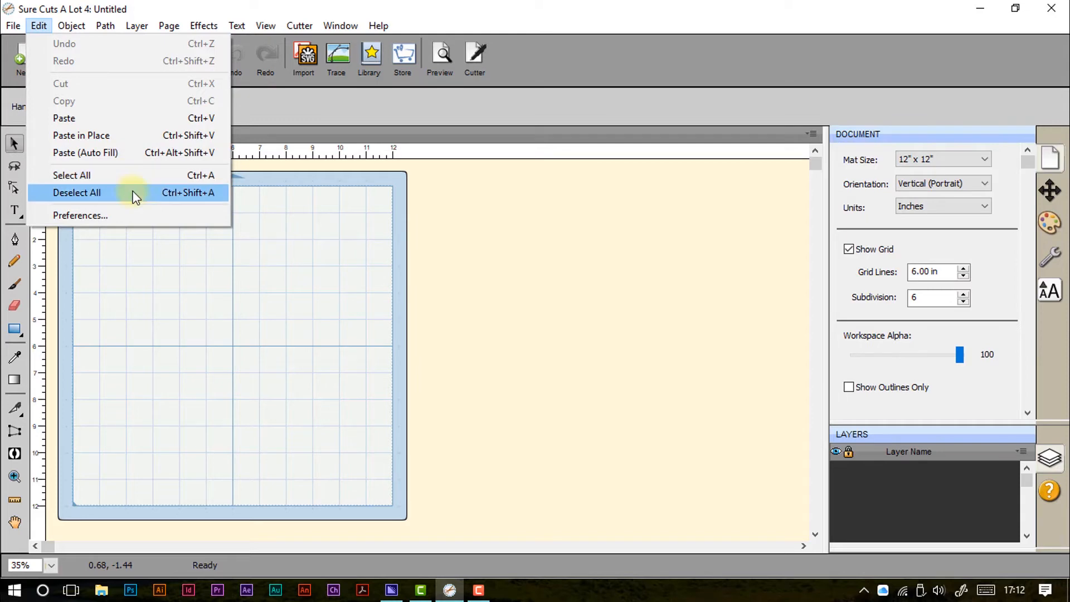
mouse_move(134, 203)
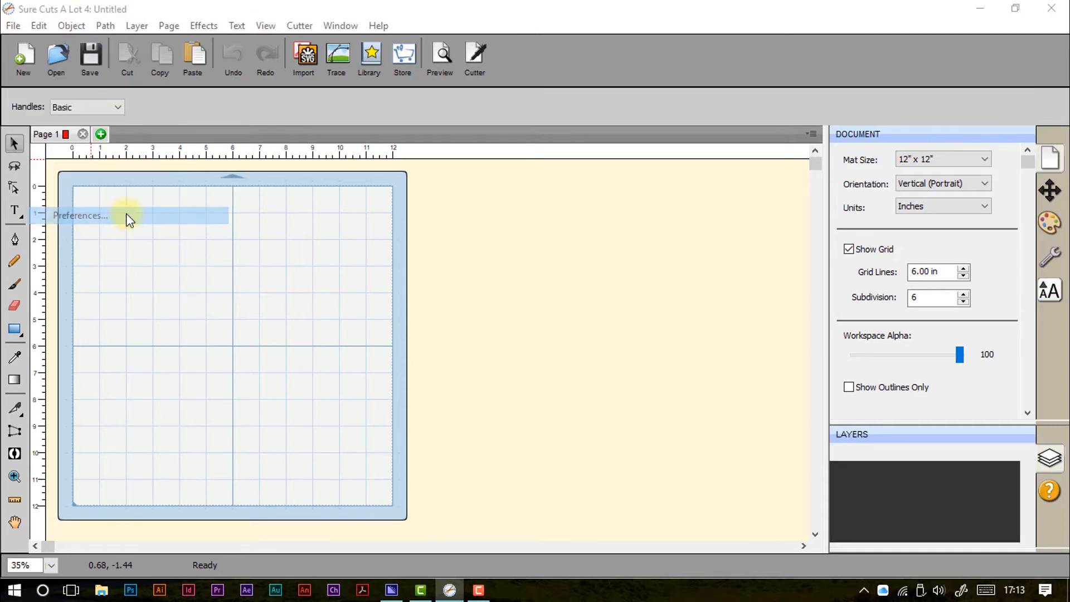
- Choose Edit > Preferences to show the General tab with SVG DPI and mat options
left_click(79, 216)
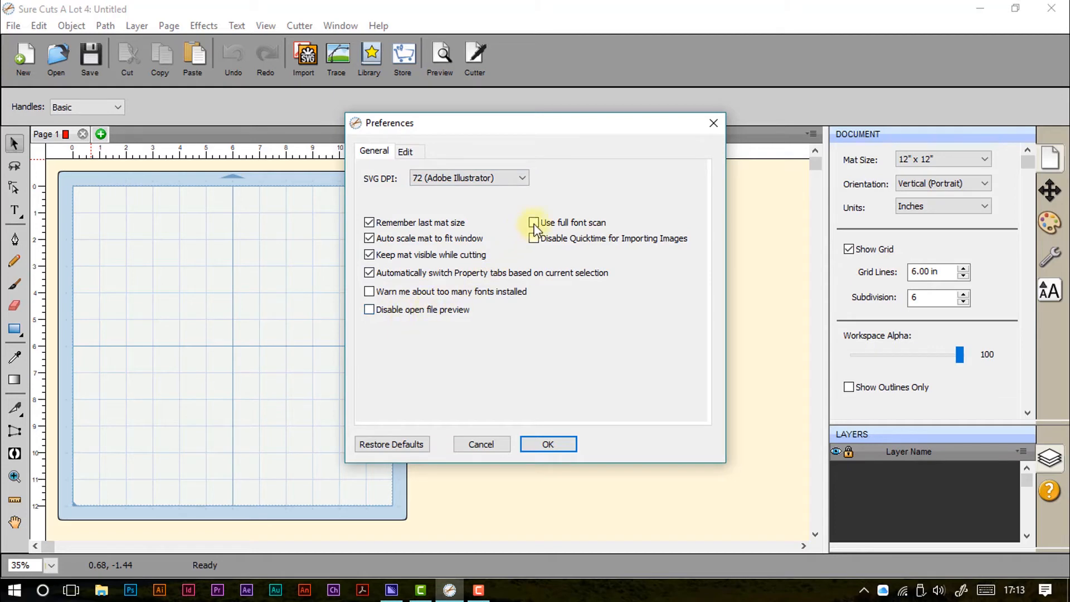
- Check the Edit tab preferences like nudge and constrain angle, close Preferences, and reopen the Edit menu
left_click(405, 151)
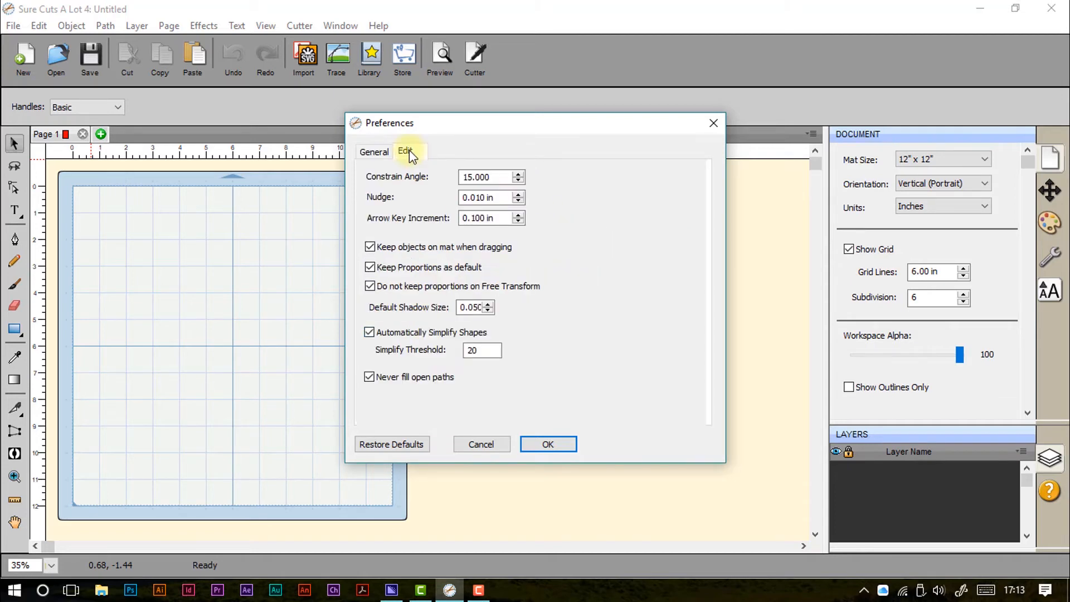
mouse_move(416, 215)
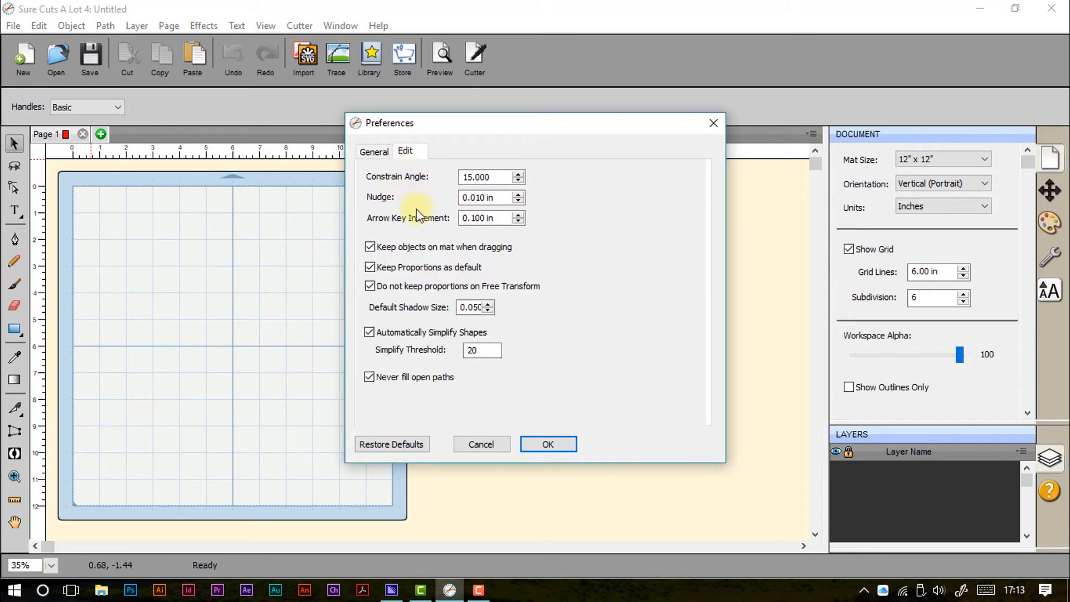
mouse_move(416, 215)
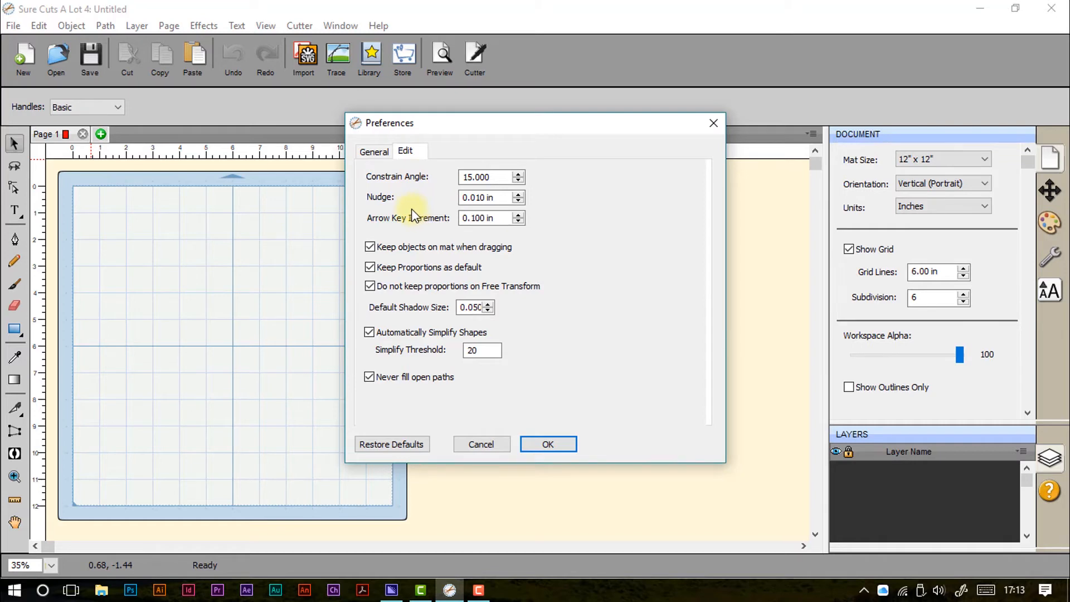
mouse_move(406, 252)
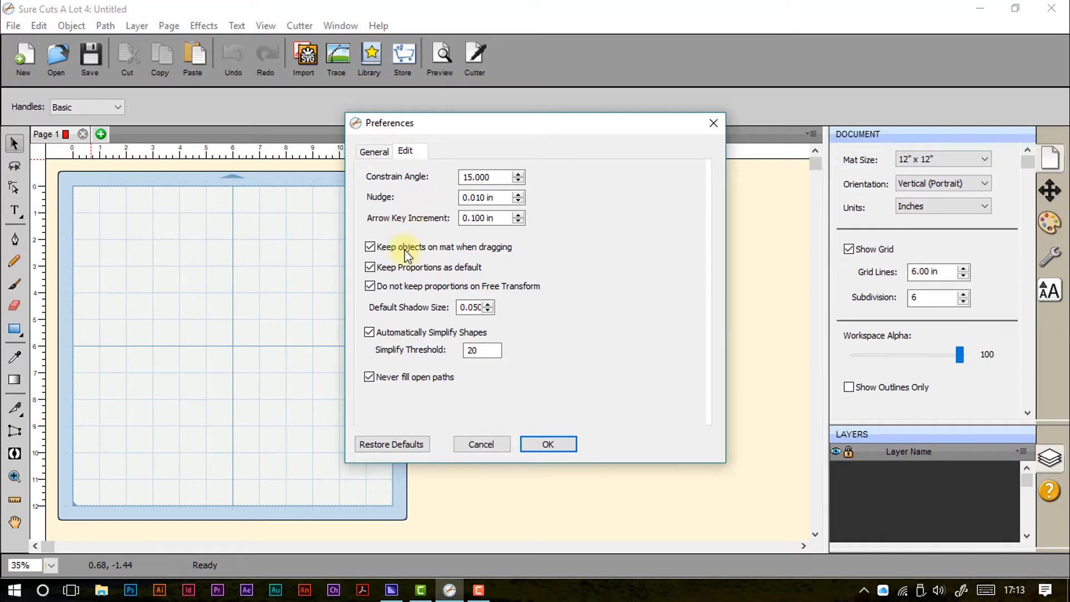
mouse_move(429, 403)
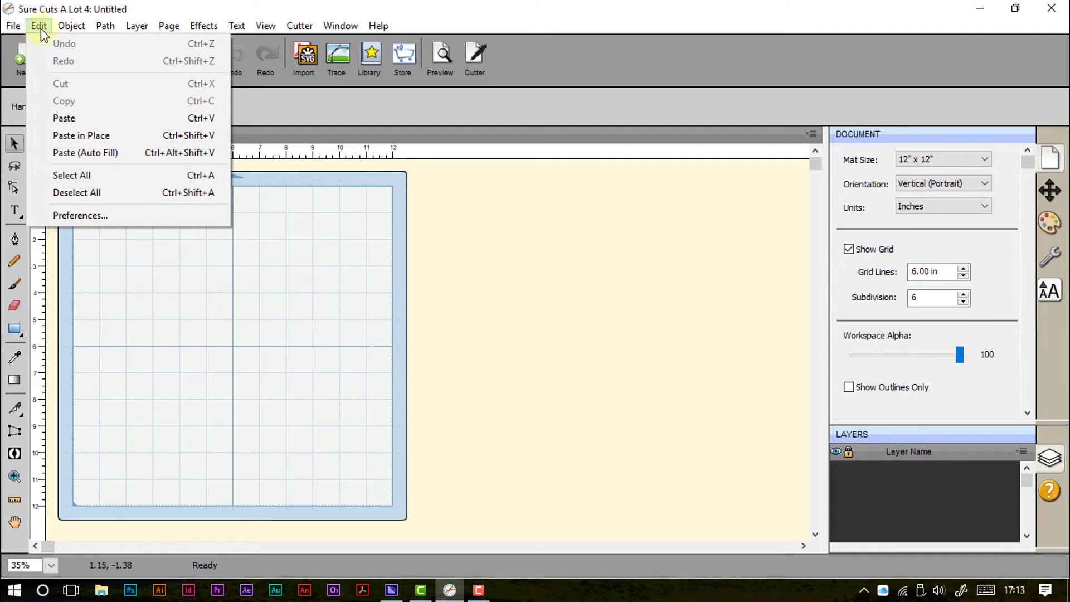
left_click(70, 25)
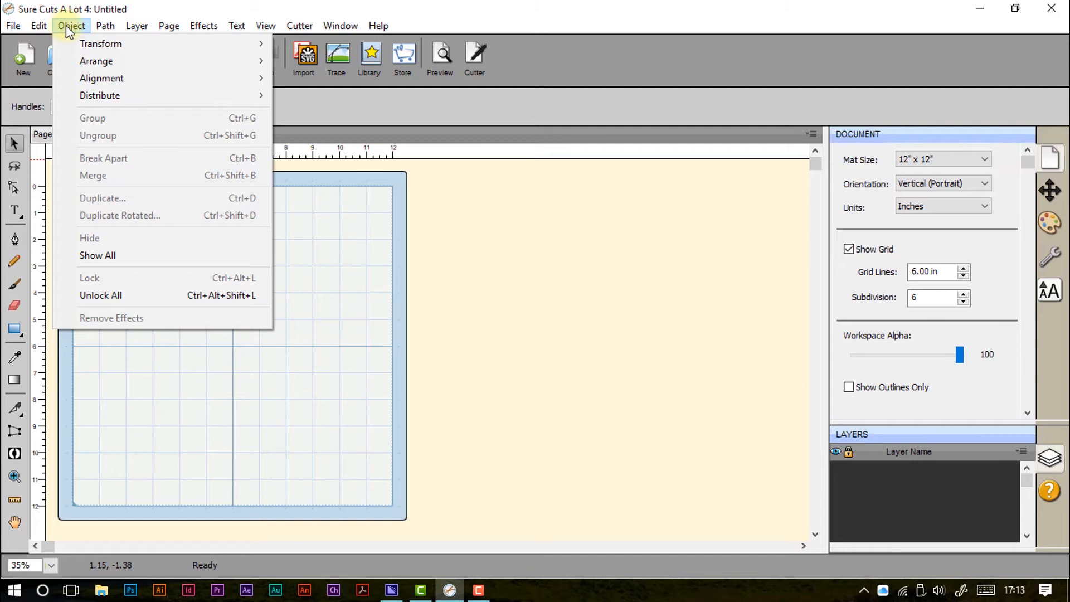
mouse_move(101, 43)
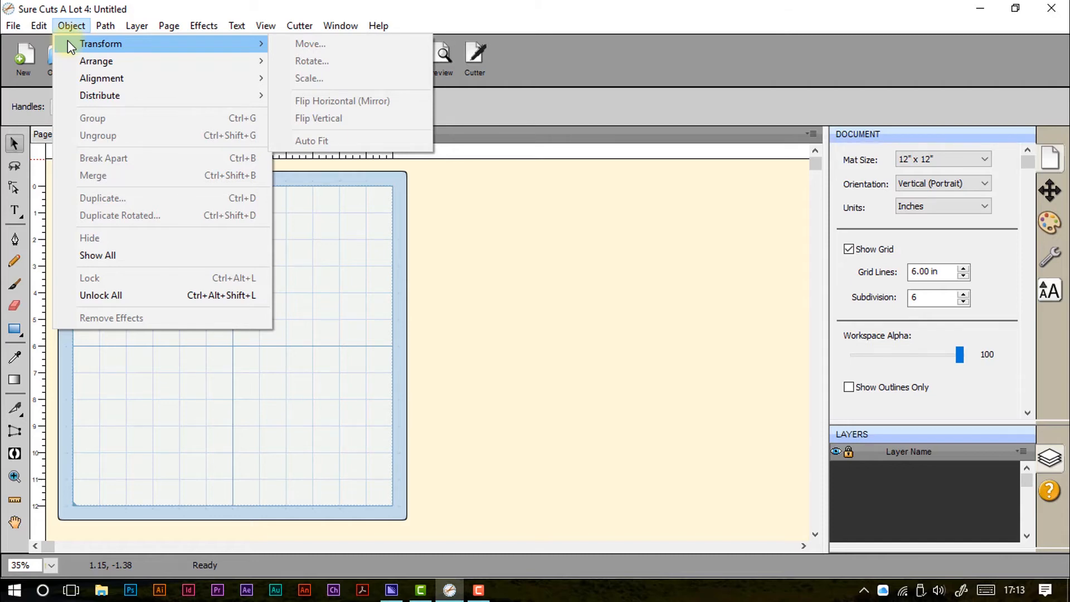
mouse_move(96, 61)
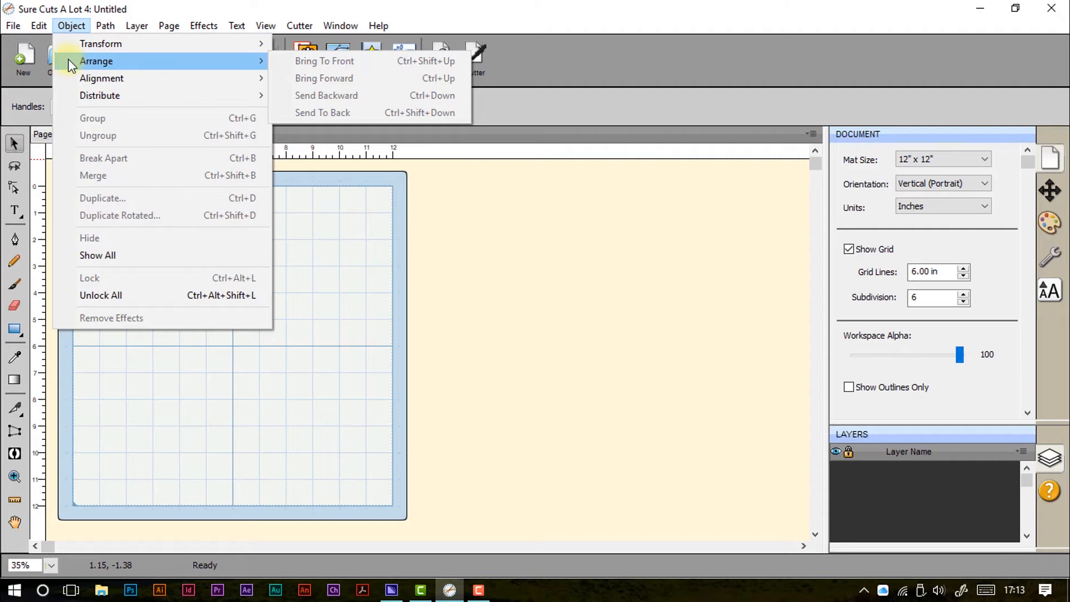
mouse_move(101, 78)
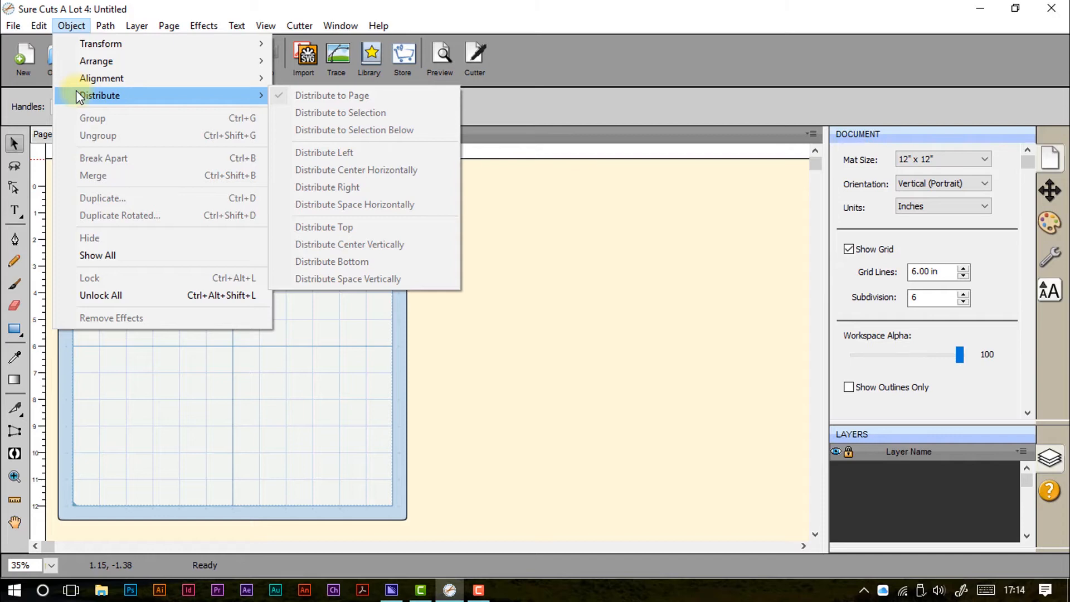
mouse_move(97, 135)
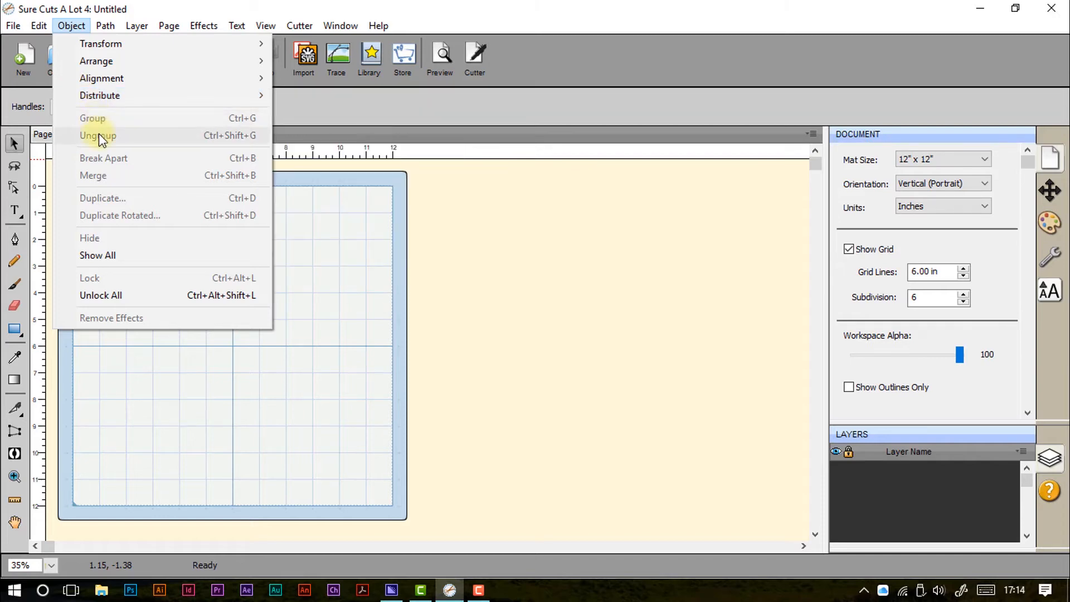
mouse_move(149, 140)
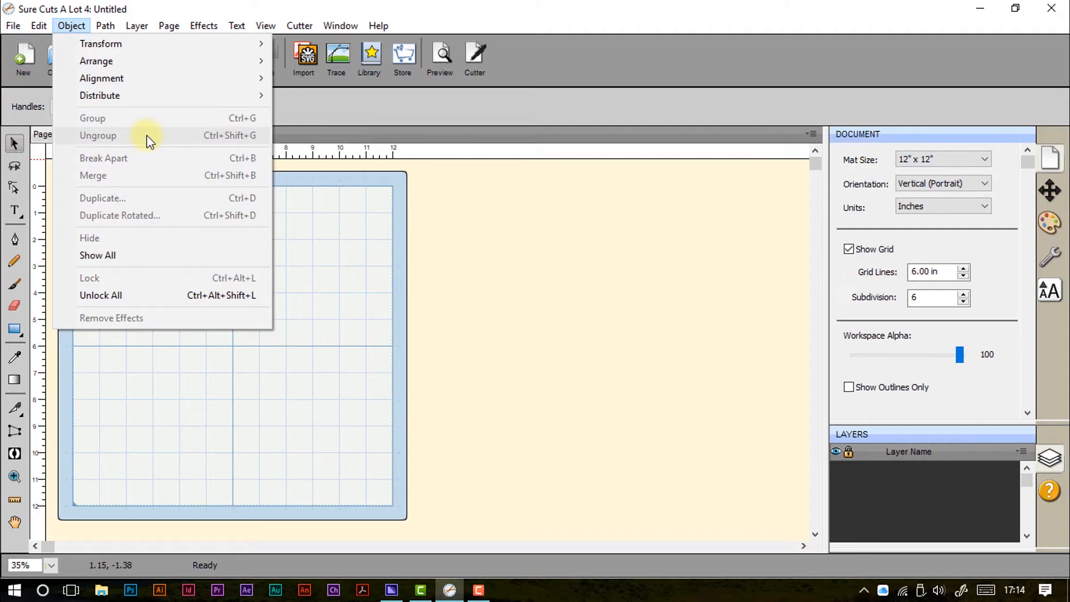
mouse_move(146, 161)
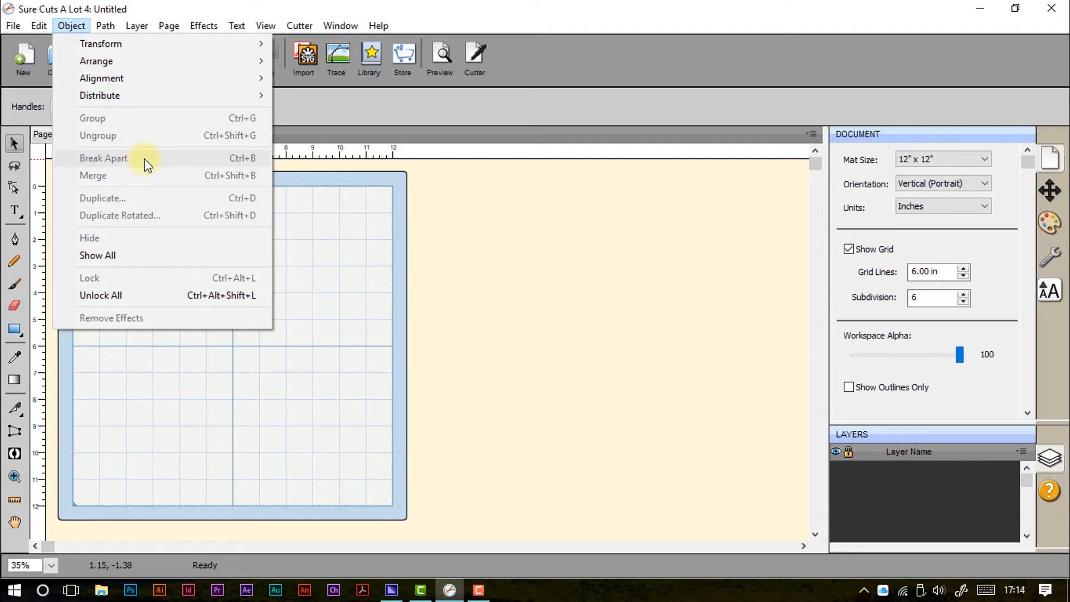
mouse_move(149, 175)
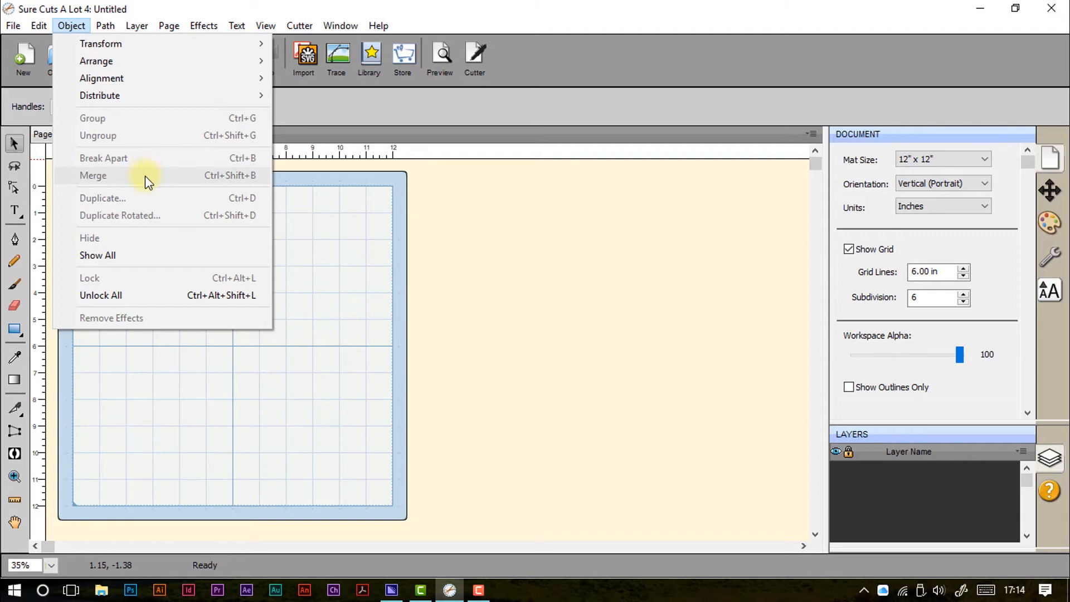
mouse_move(163, 207)
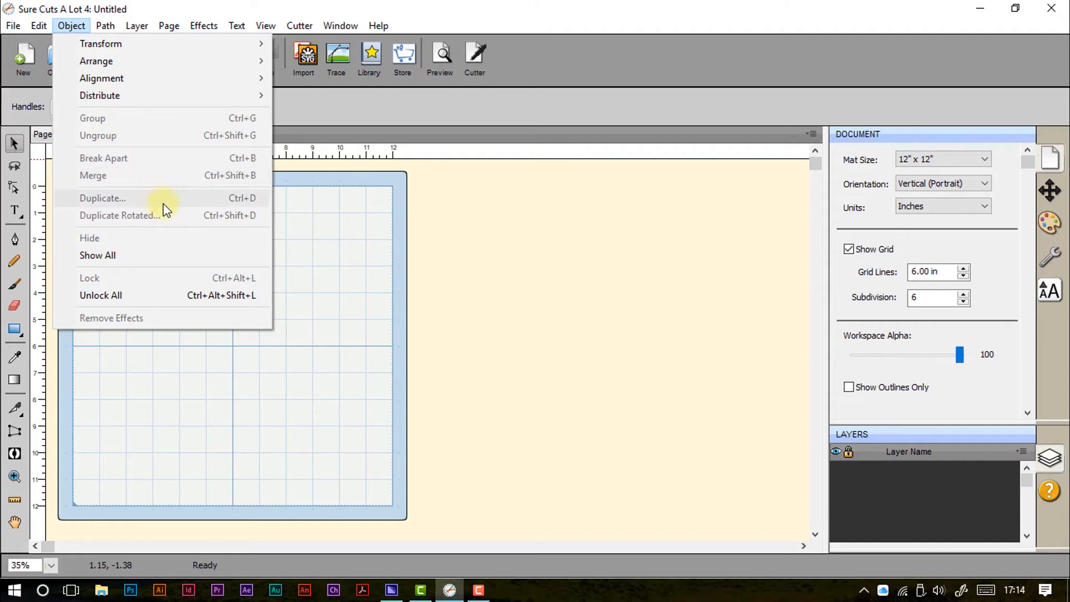
mouse_move(179, 213)
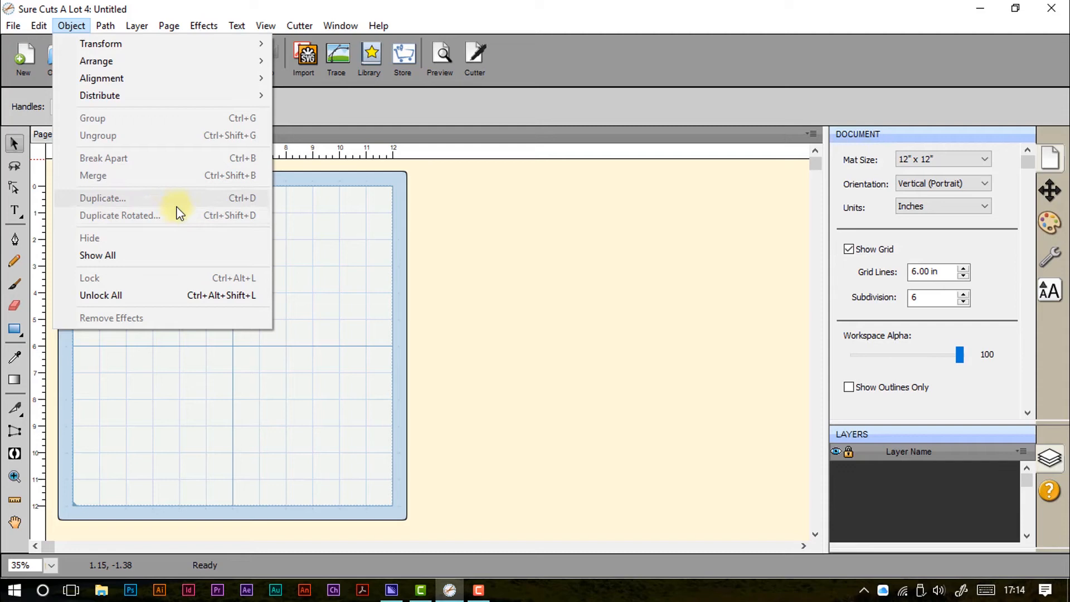
mouse_move(179, 210)
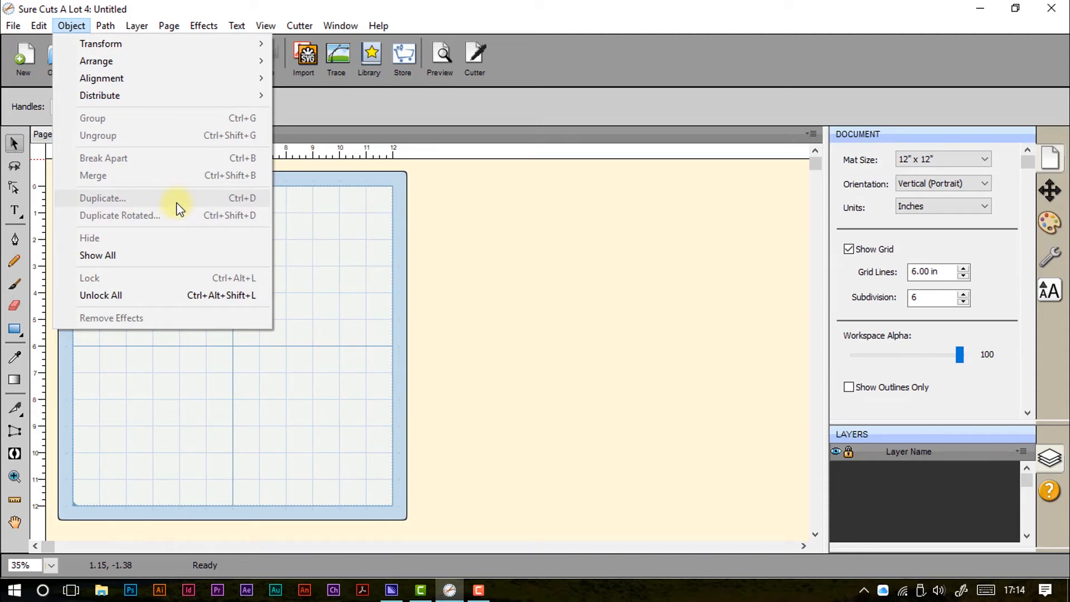
mouse_move(176, 215)
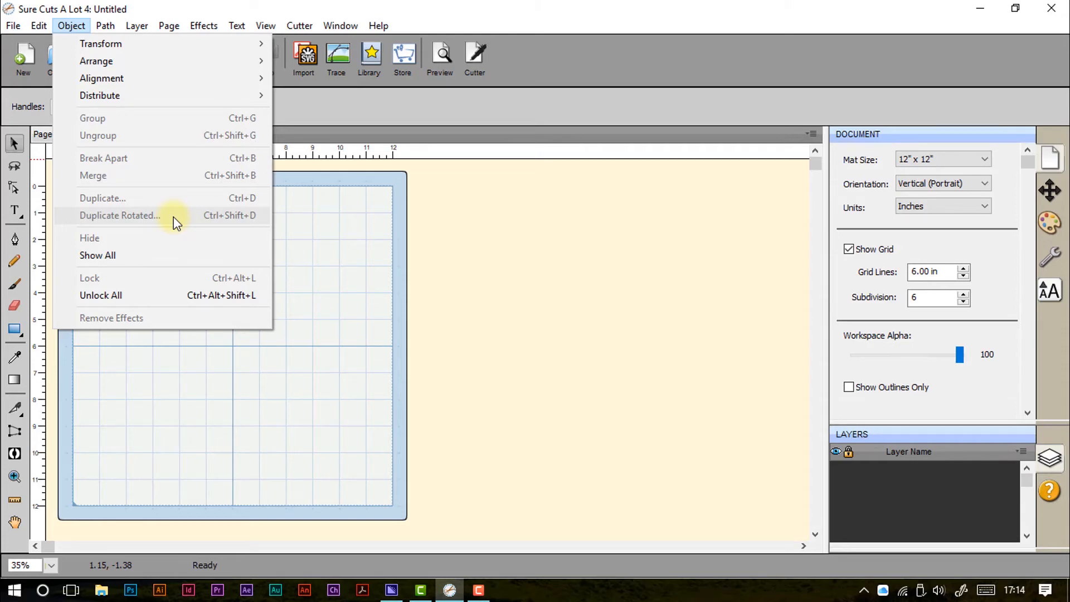
mouse_move(174, 240)
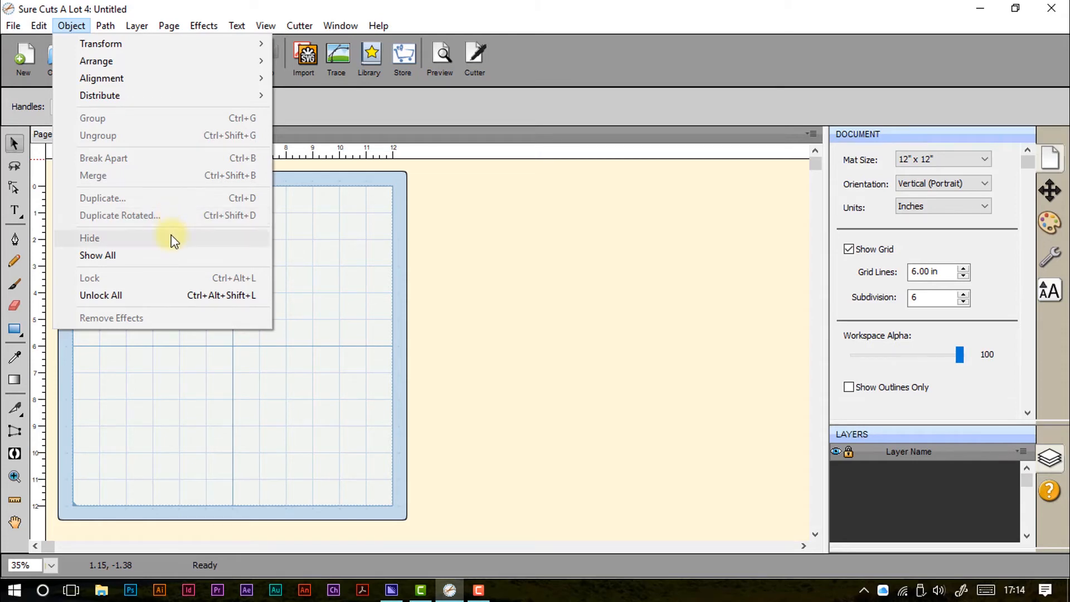
mouse_move(176, 258)
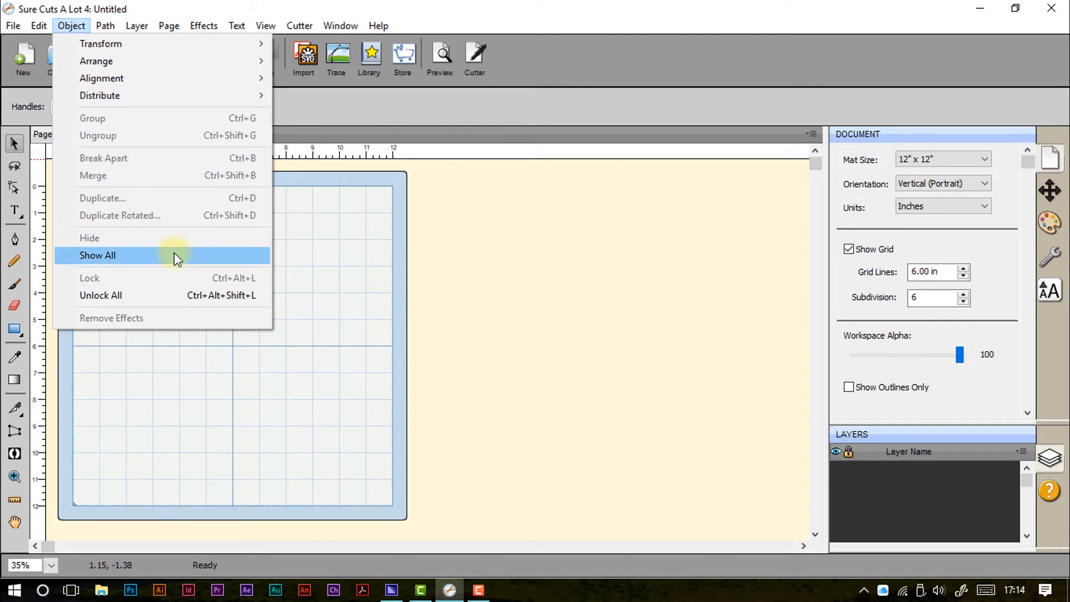
mouse_move(177, 287)
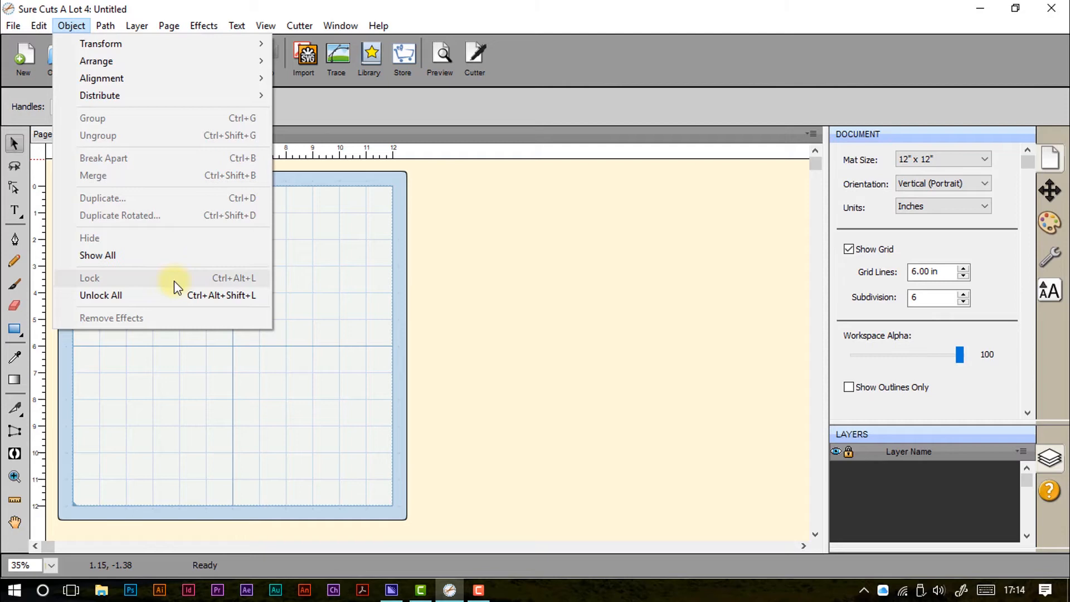
mouse_move(173, 295)
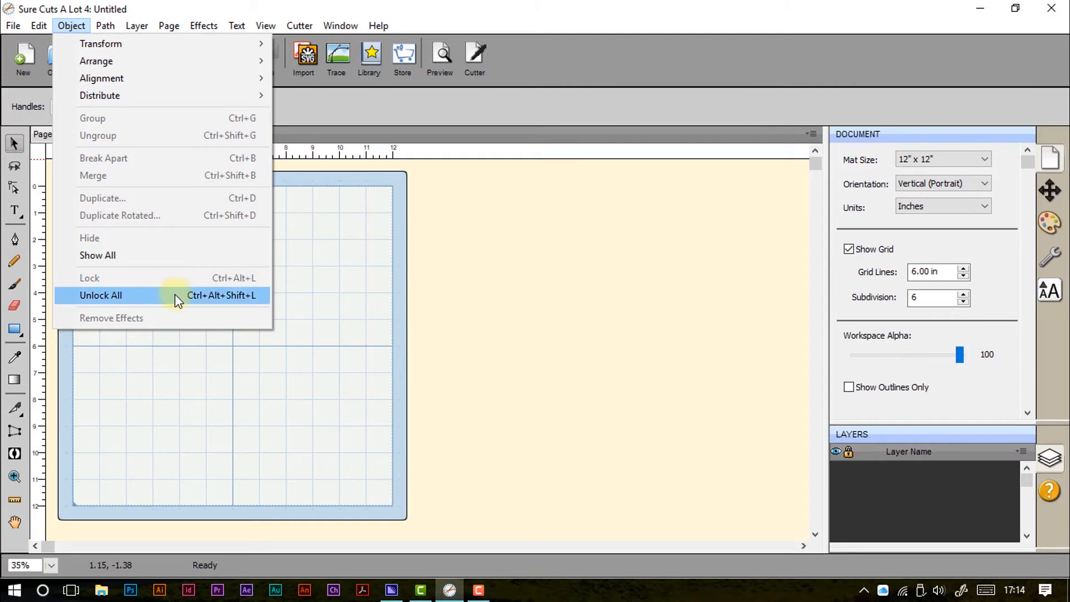
mouse_move(168, 325)
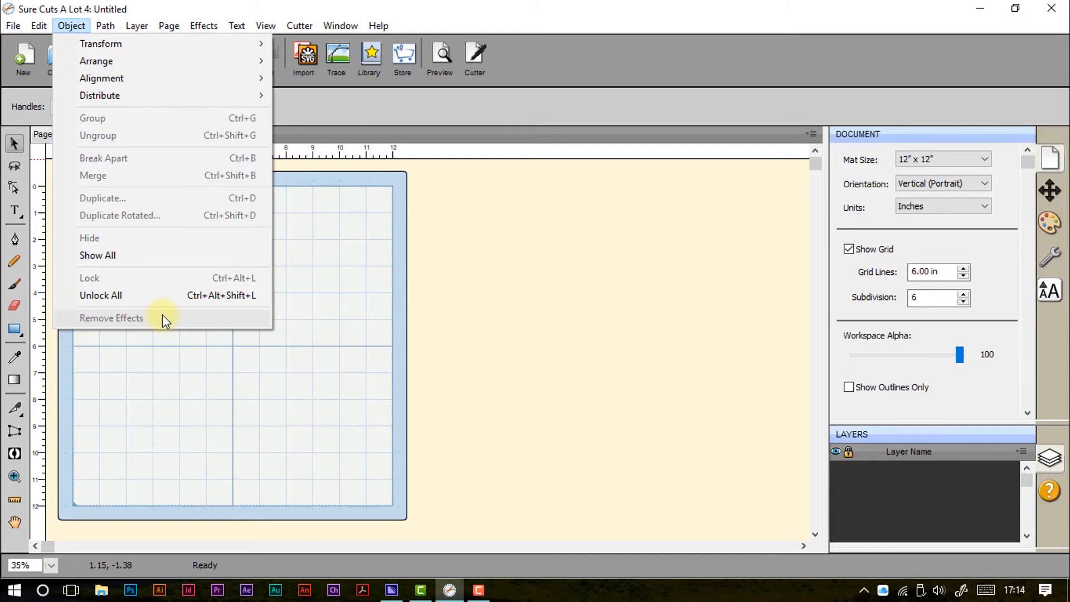
mouse_move(101, 44)
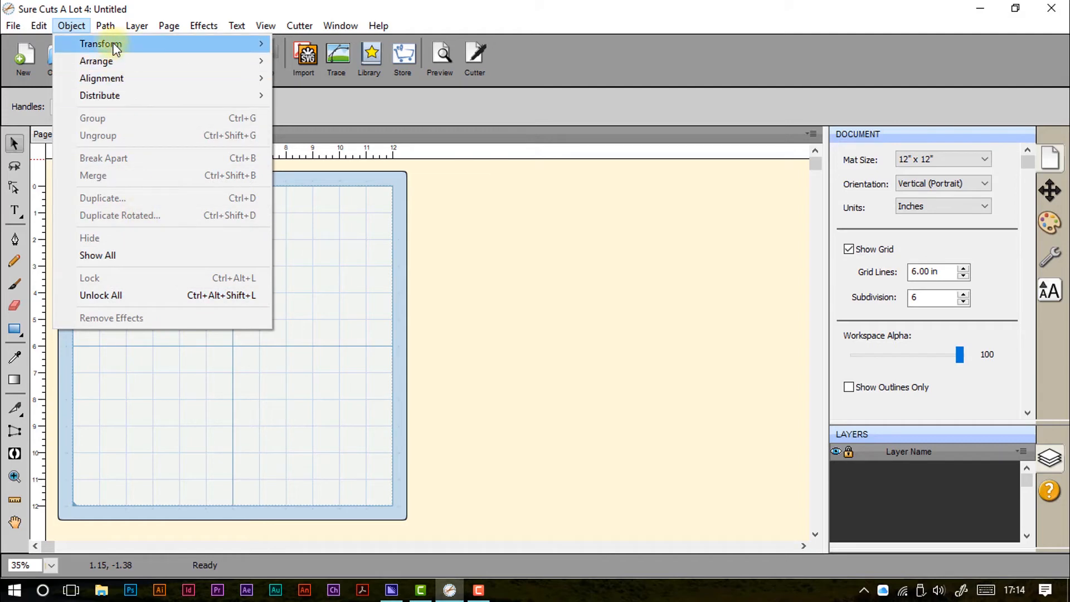
- Browse the Object menu entries from Transform down to Remove Effects
left_click(106, 25)
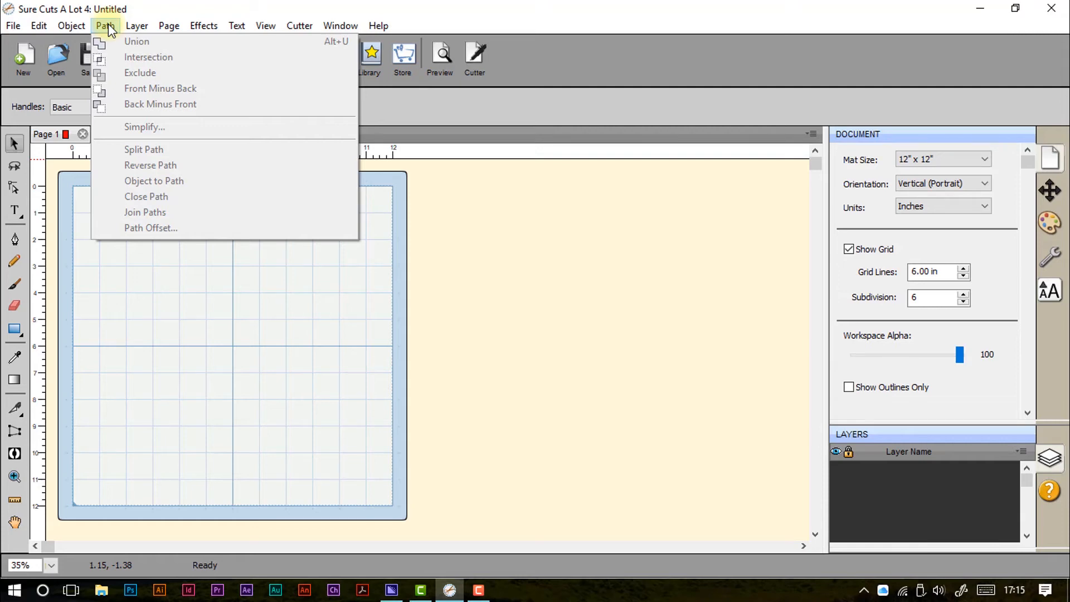
mouse_move(136, 41)
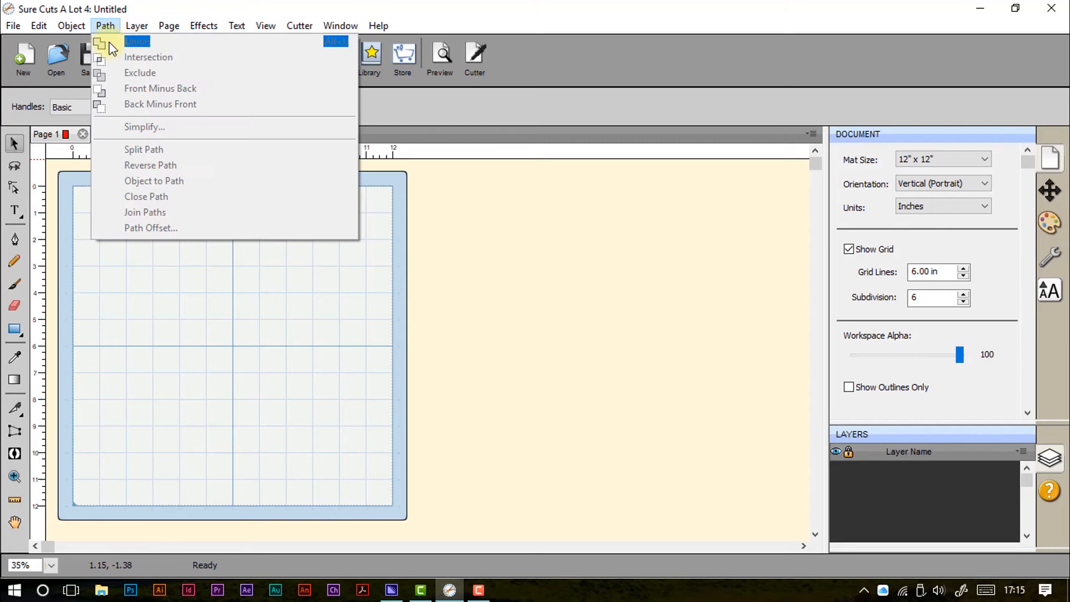
mouse_move(149, 57)
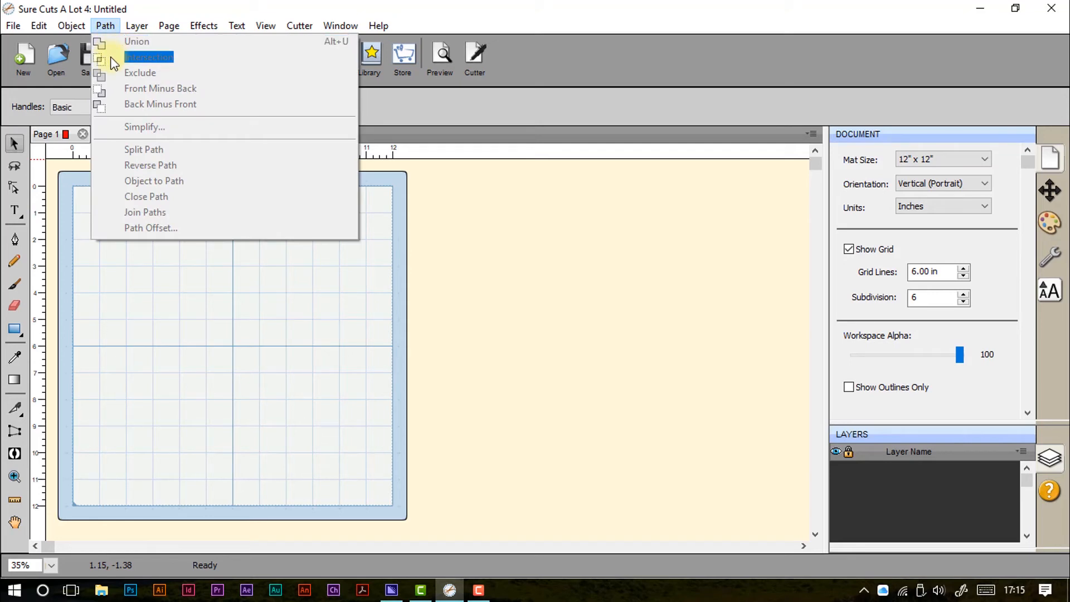
mouse_move(140, 73)
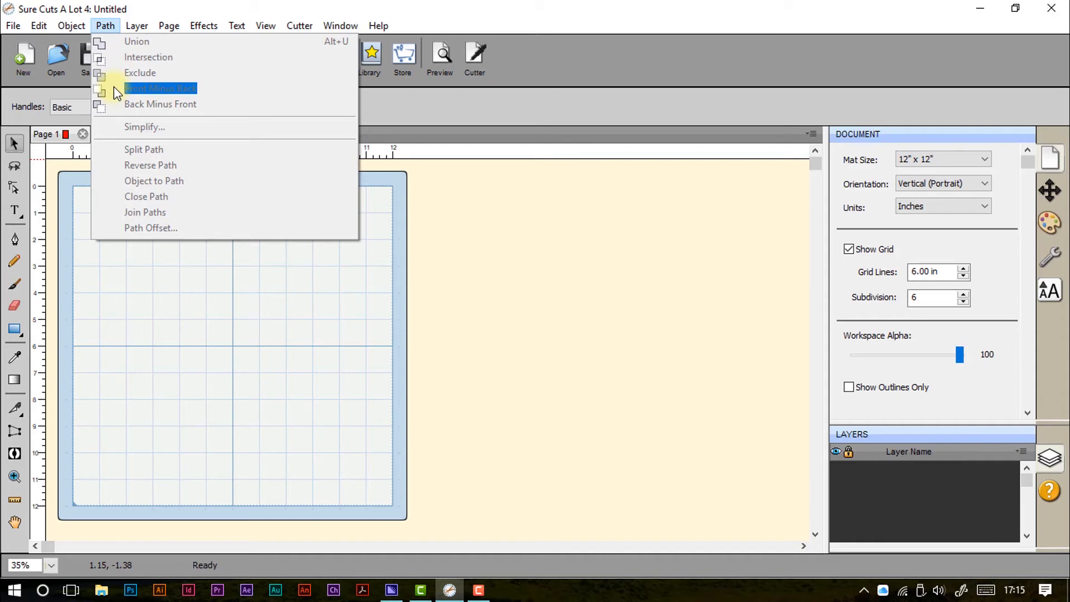
mouse_move(125, 111)
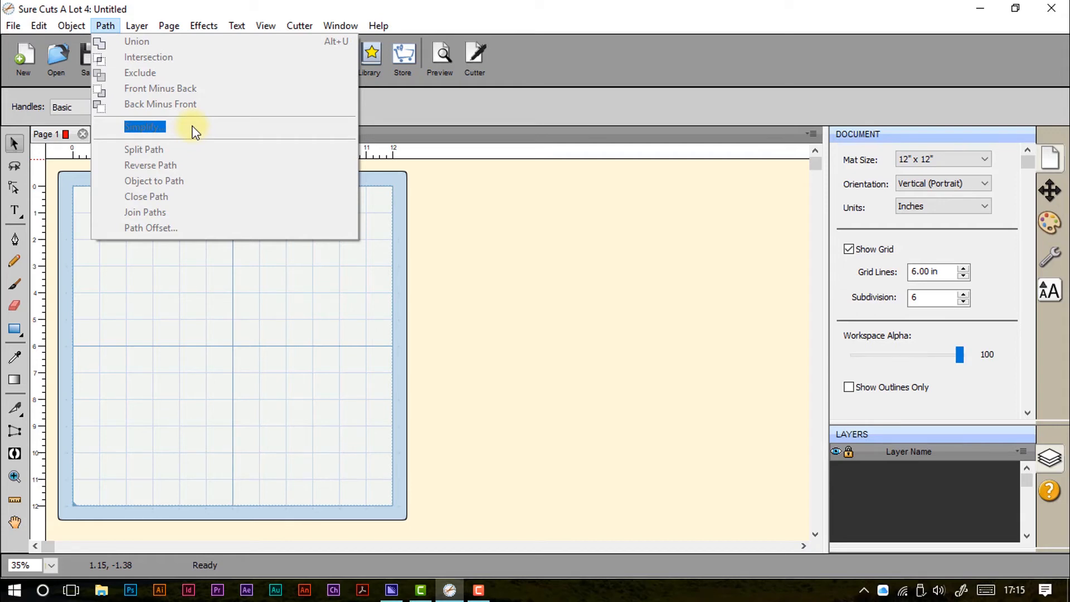
mouse_move(194, 150)
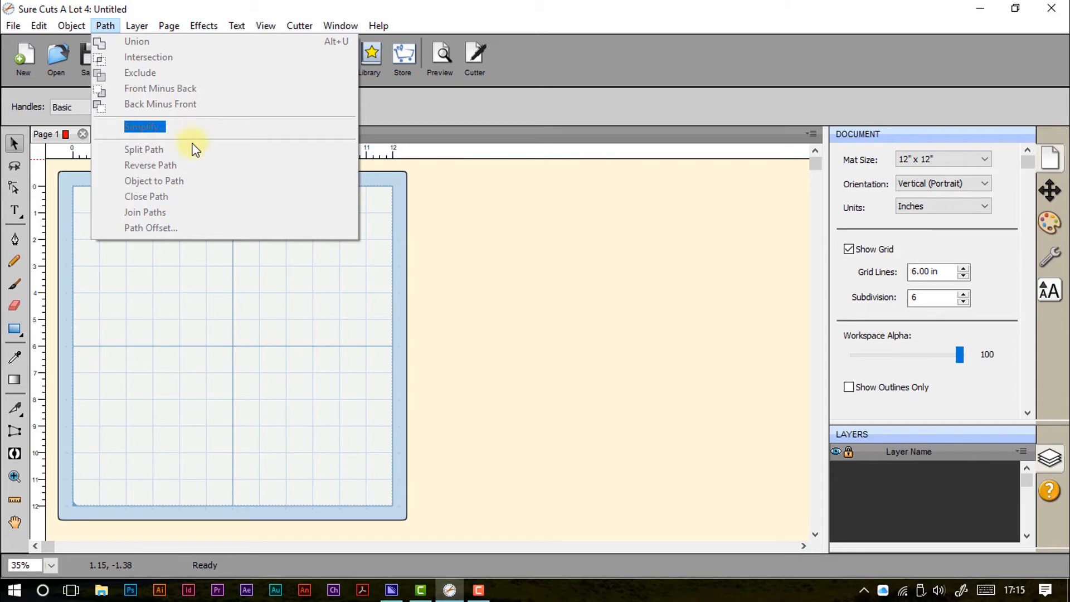
mouse_move(207, 184)
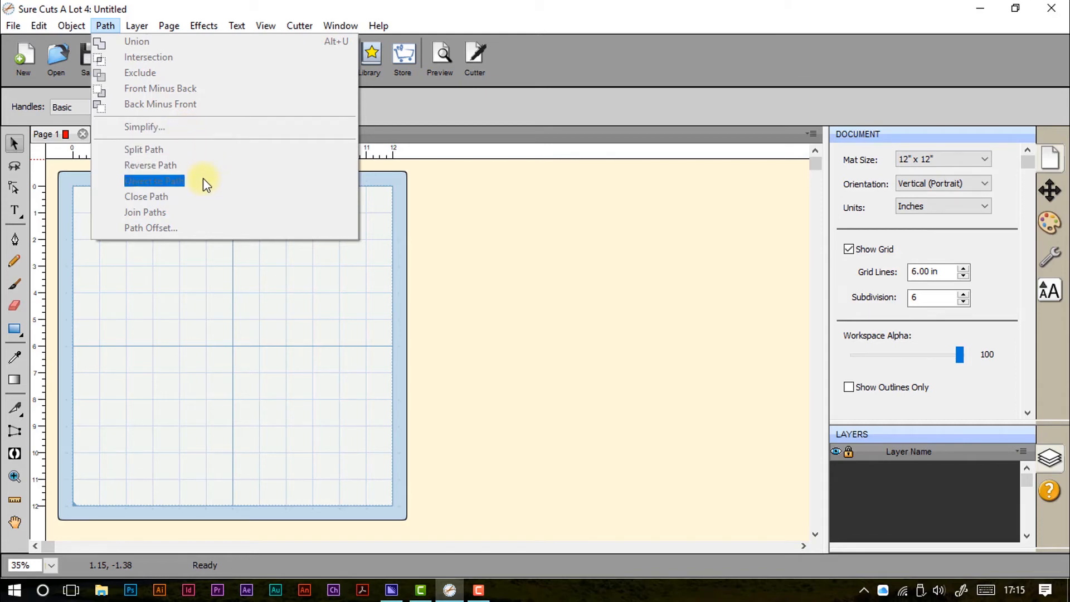
mouse_move(206, 200)
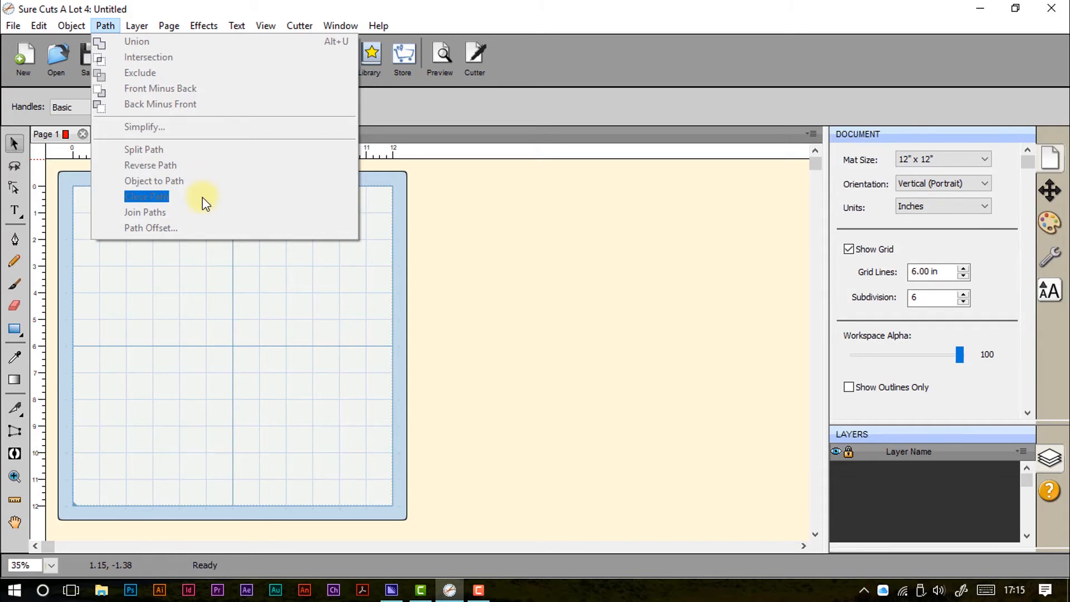
mouse_move(205, 213)
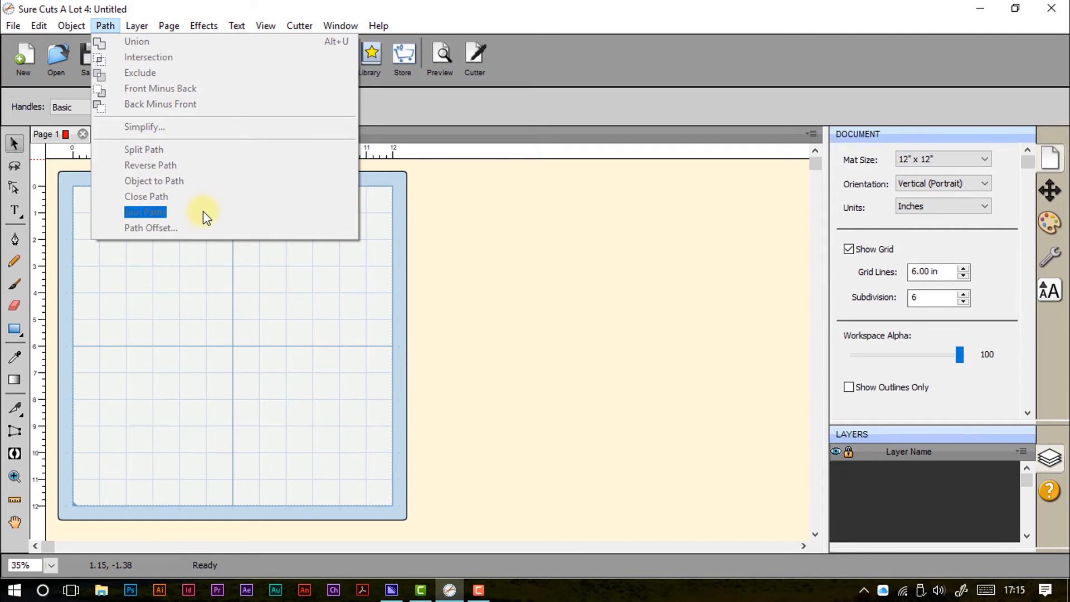
mouse_move(207, 232)
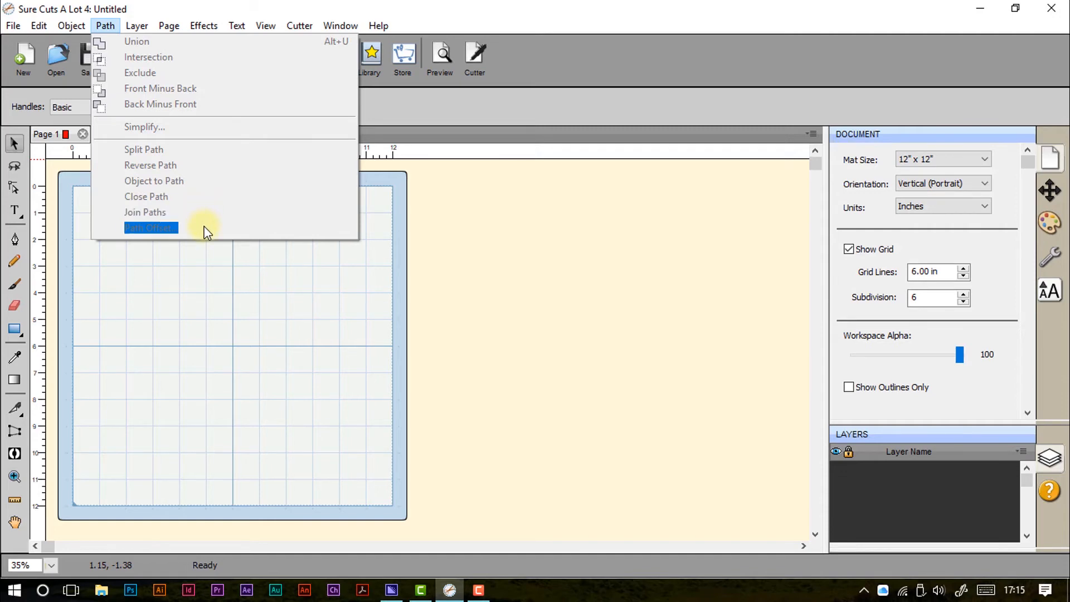
mouse_move(174, 57)
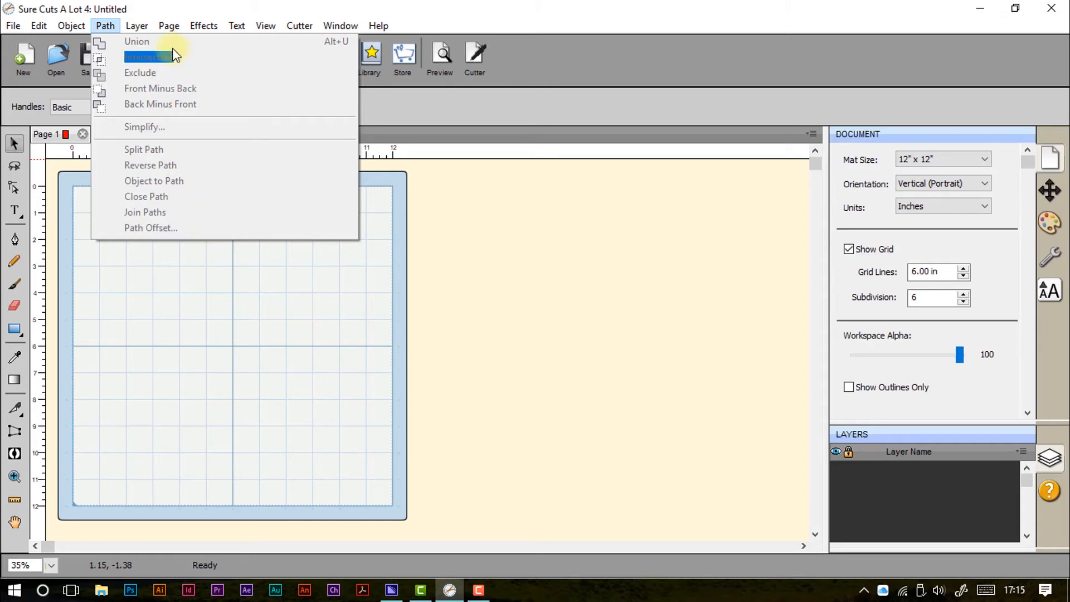
- Browse Path menu entries: Union, Intersection, Simplify, Object to Path, Join Paths, Path Offset
left_click(136, 25)
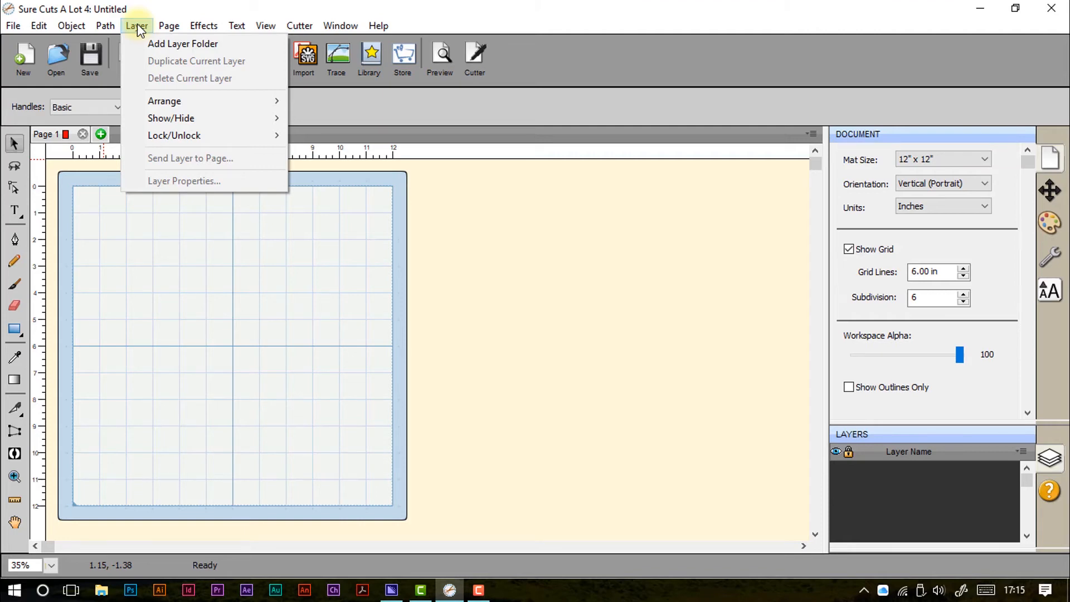
mouse_move(183, 43)
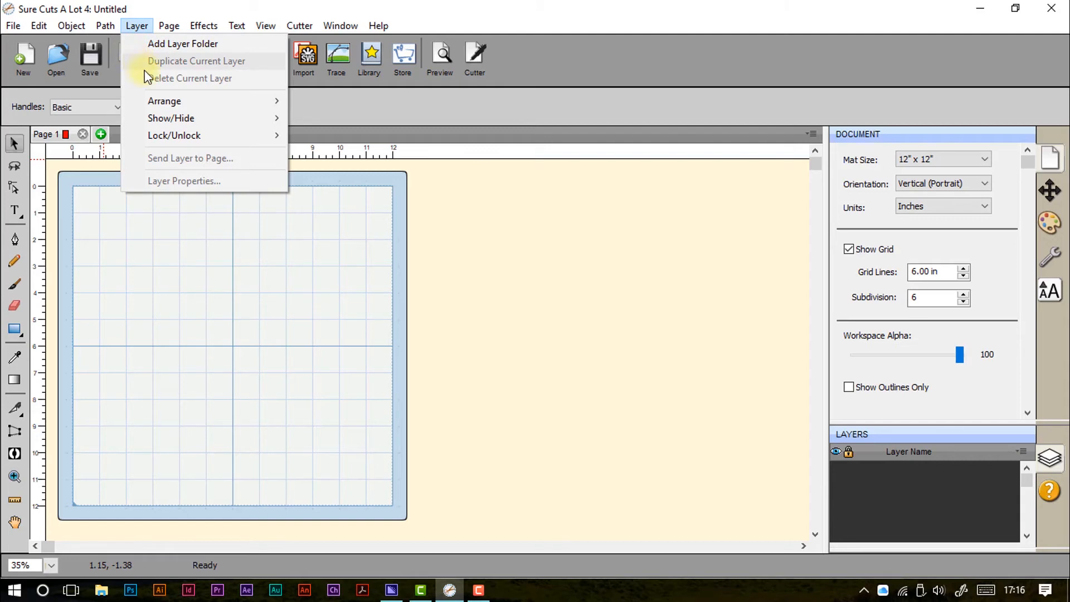
mouse_move(145, 87)
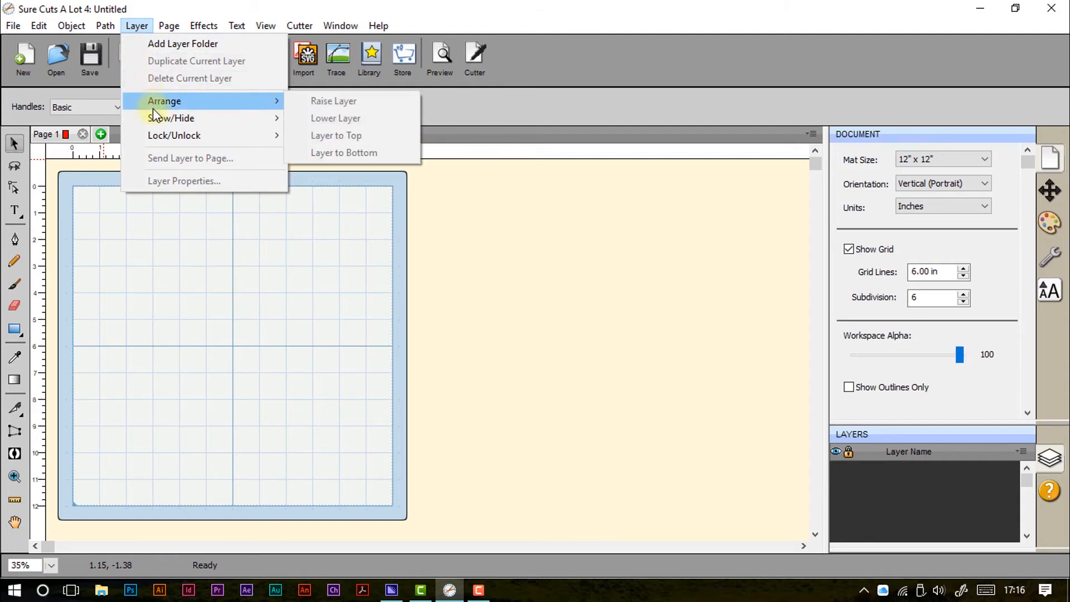
mouse_move(174, 135)
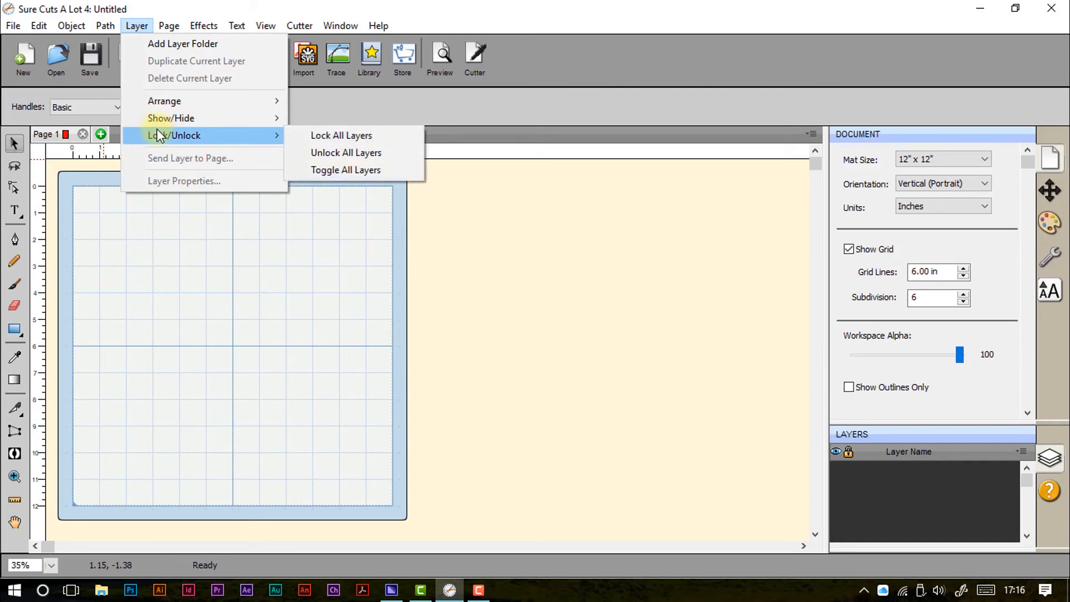
mouse_move(175, 135)
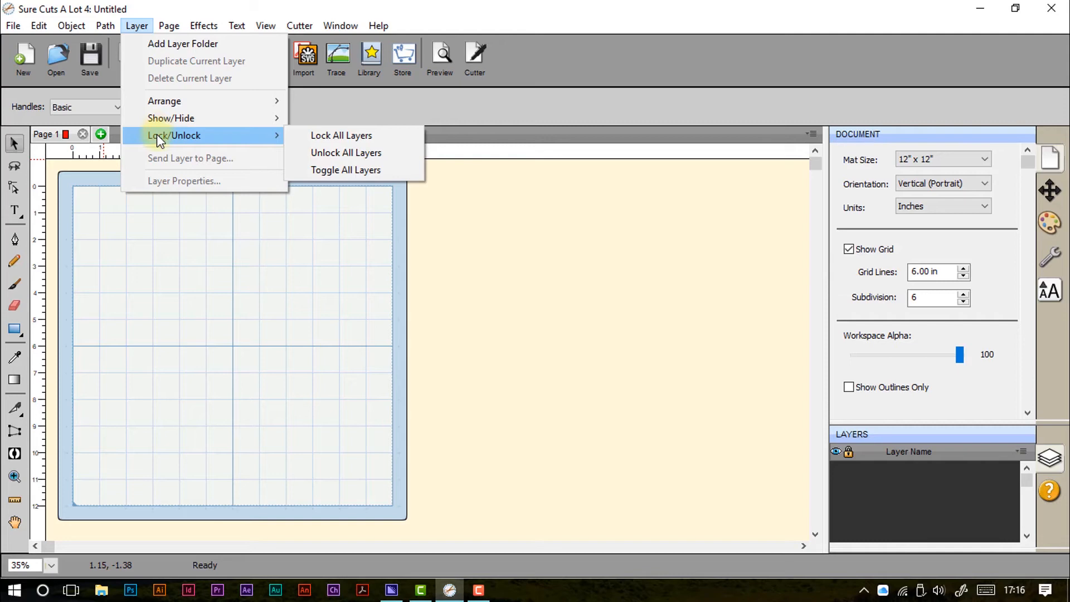
mouse_move(176, 182)
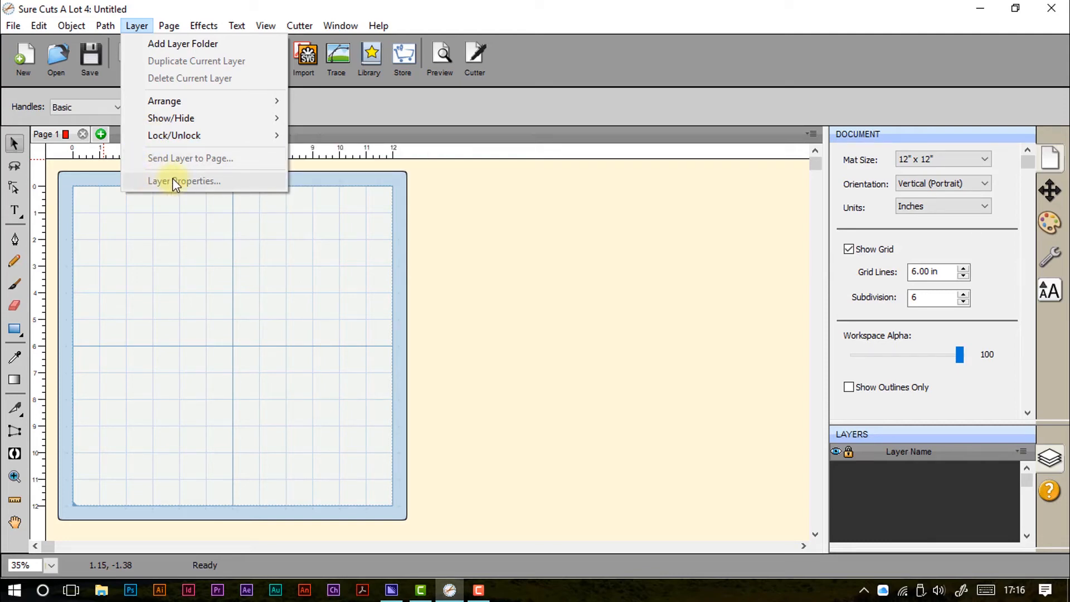
mouse_move(162, 92)
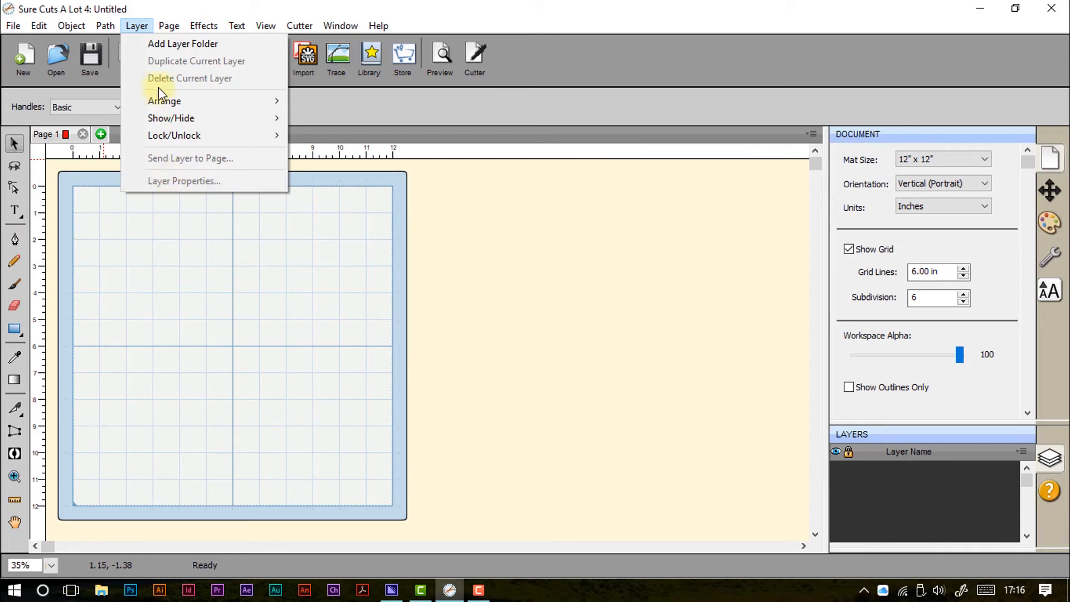
- Browse the Layer menu's Arrange and Lock/Unlock submenus and Layer Properties
left_click(168, 25)
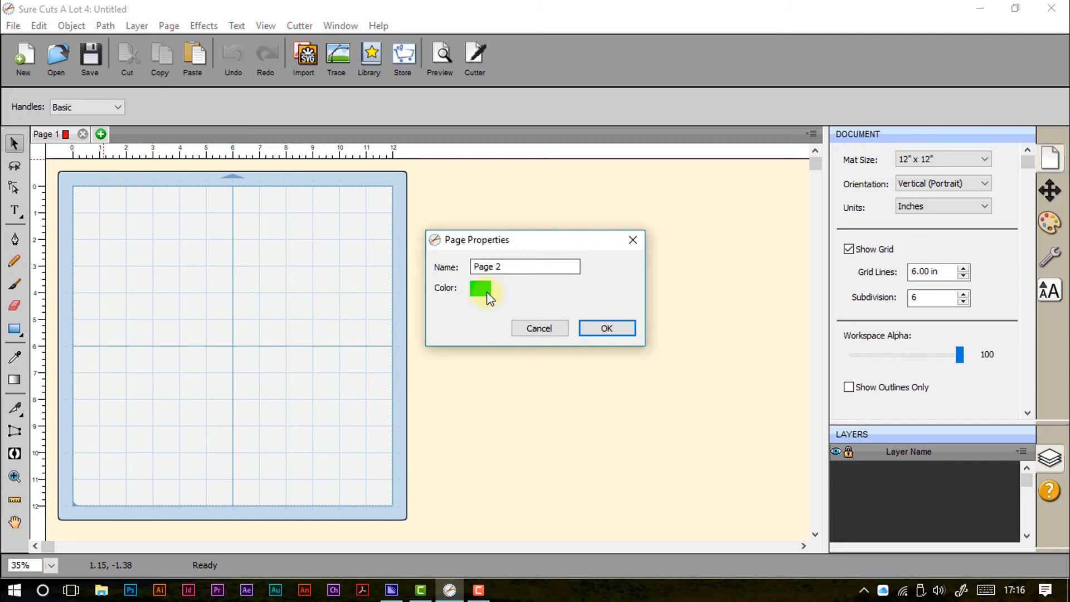
left_click(605, 328)
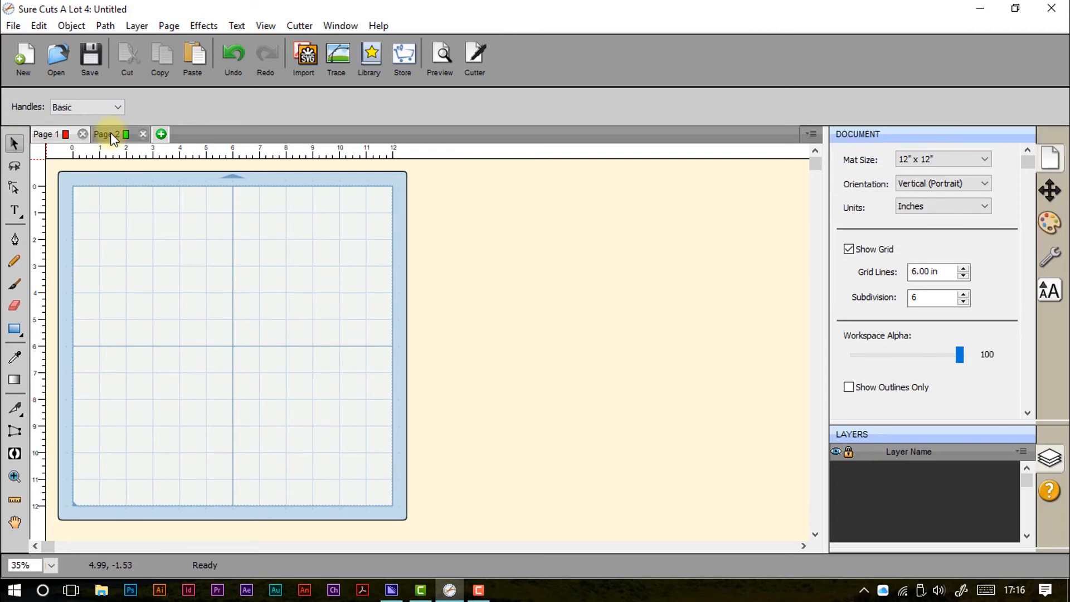
left_click(106, 133)
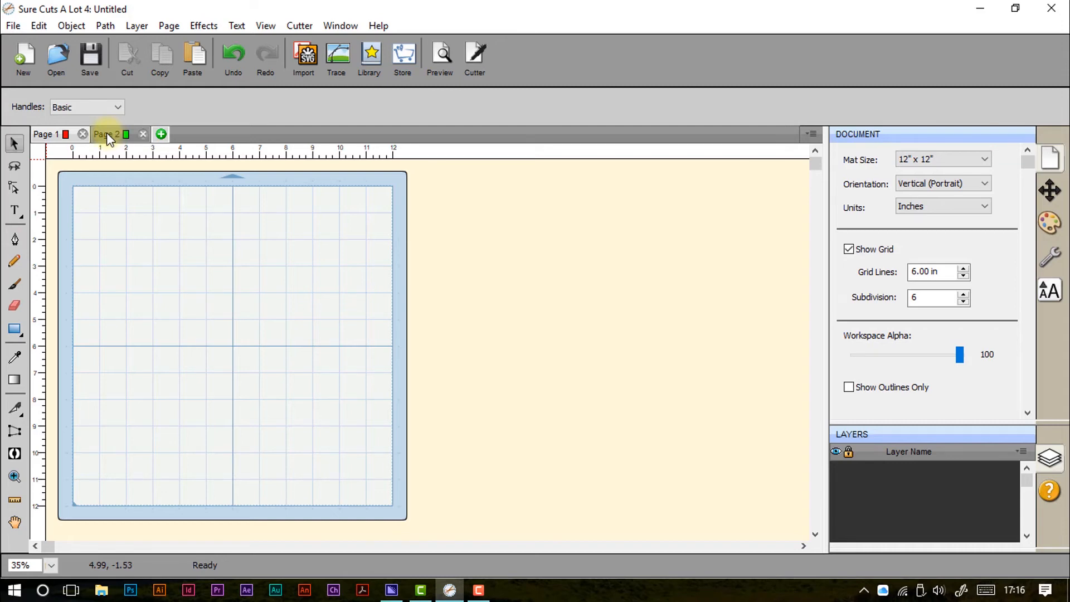
mouse_move(441, 235)
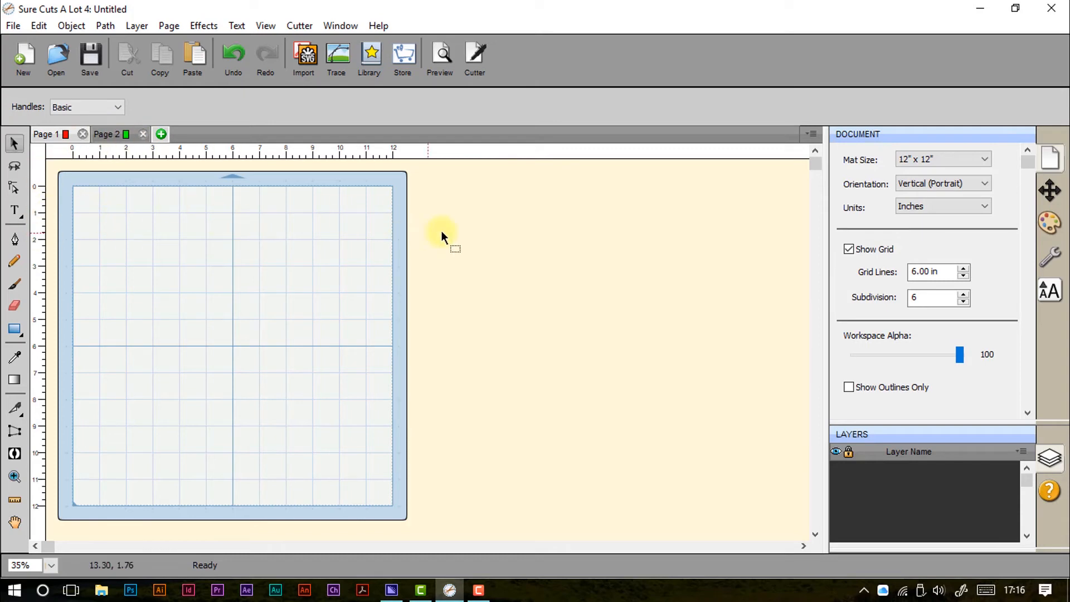
mouse_move(191, 173)
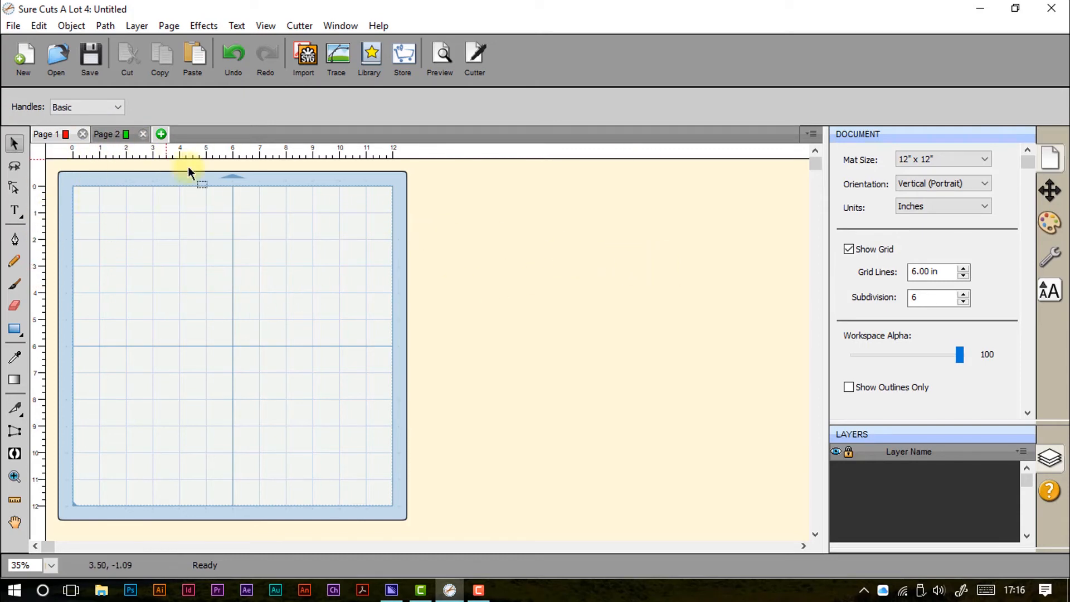
mouse_move(478, 213)
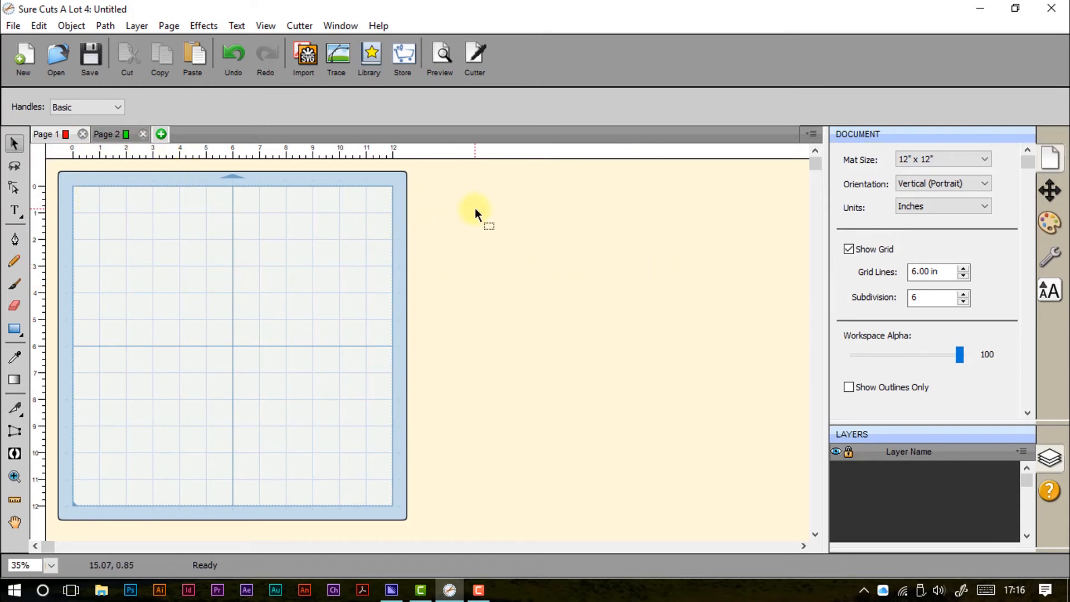
mouse_move(480, 222)
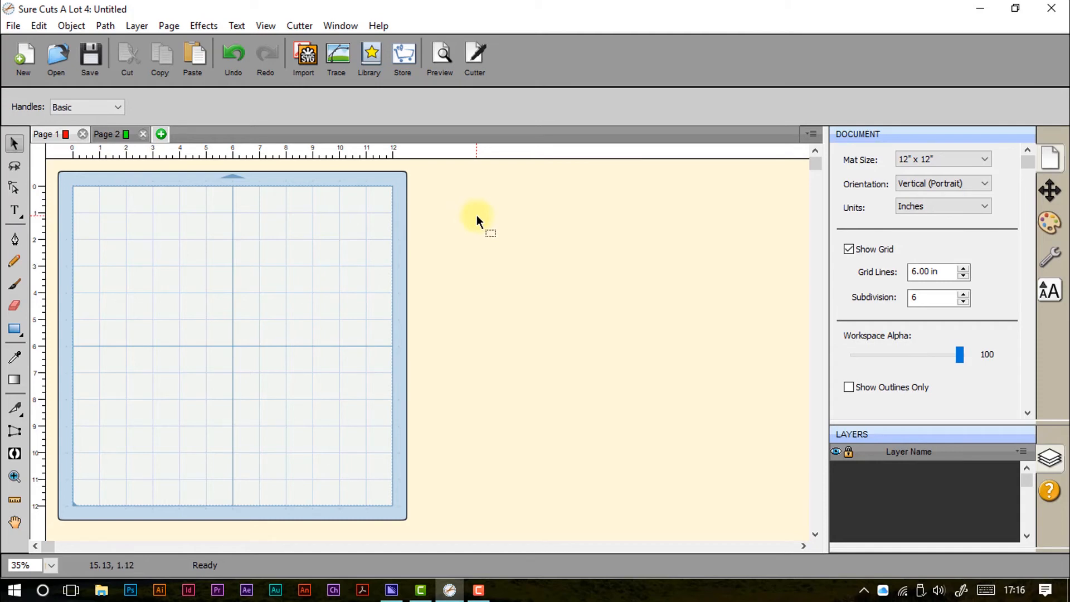
mouse_move(477, 221)
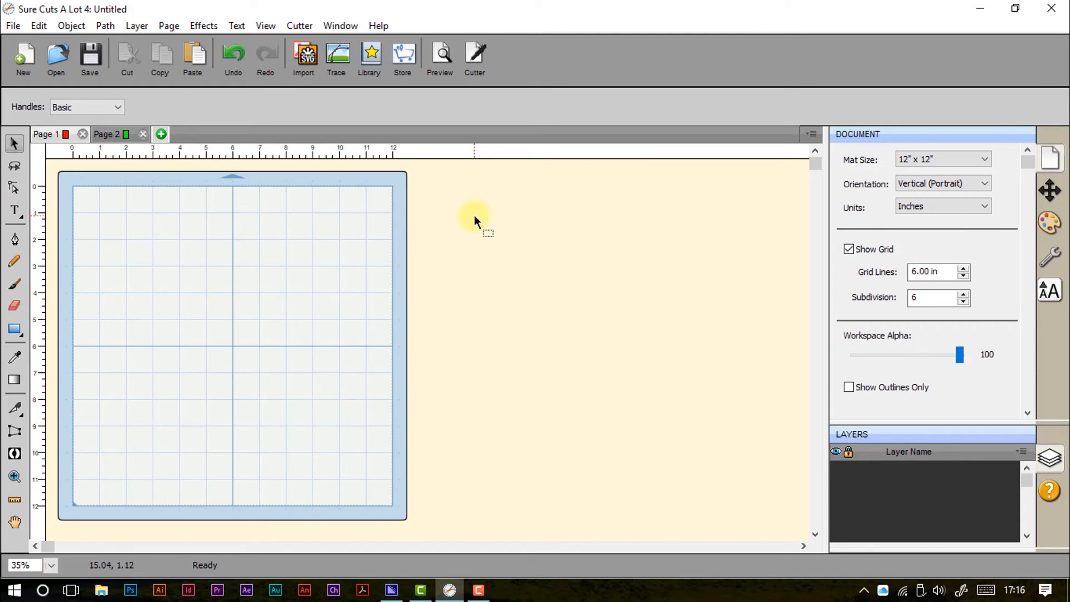
mouse_move(466, 220)
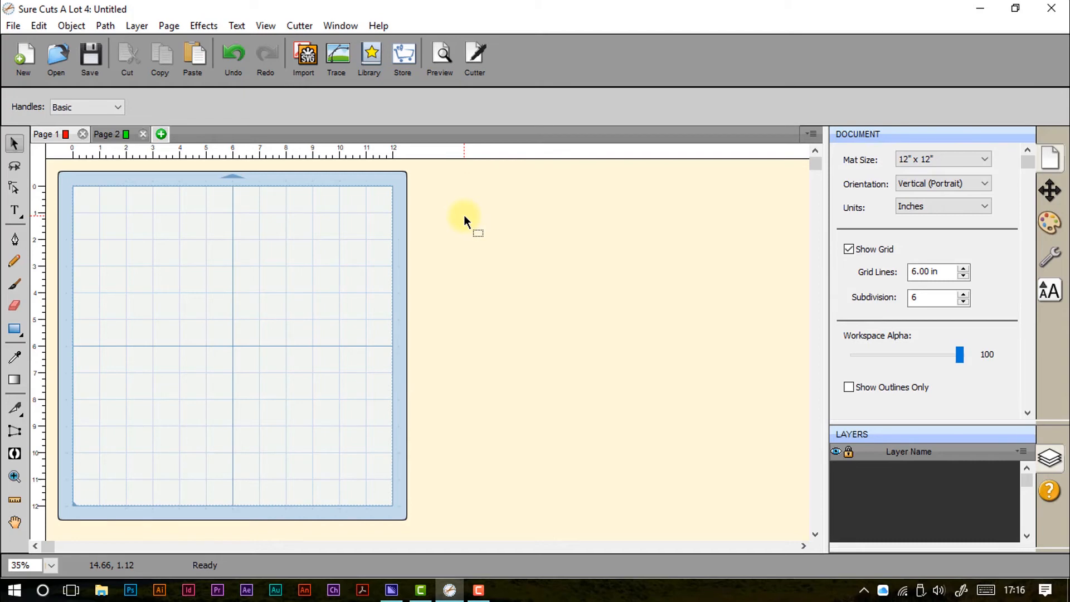
- Browse the Effects menu entries from 3D Rotate through Puzzle Generator to Wrapper
left_click(203, 25)
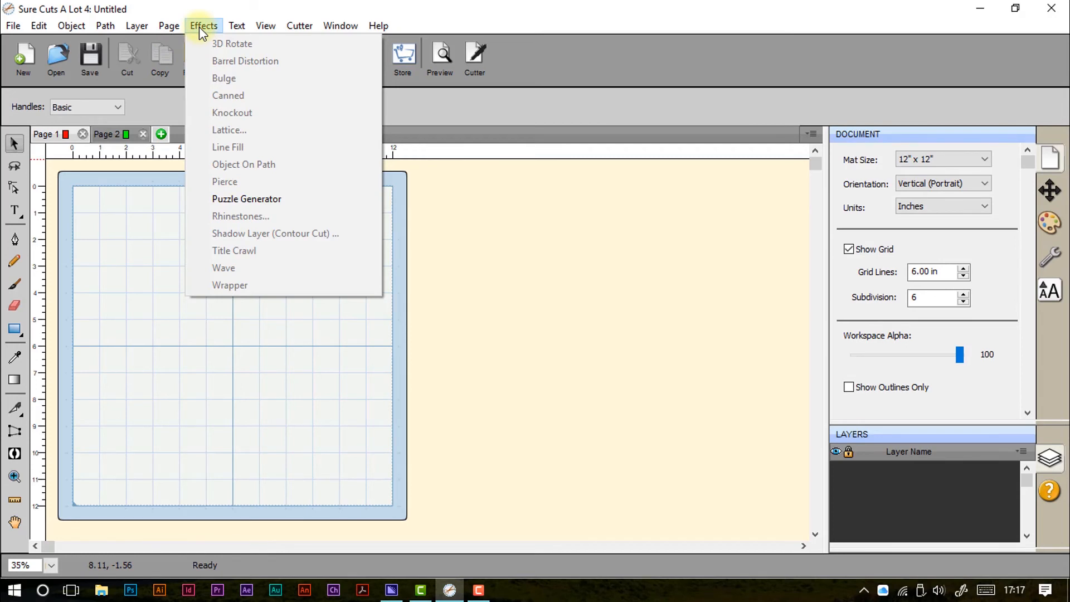
mouse_move(208, 44)
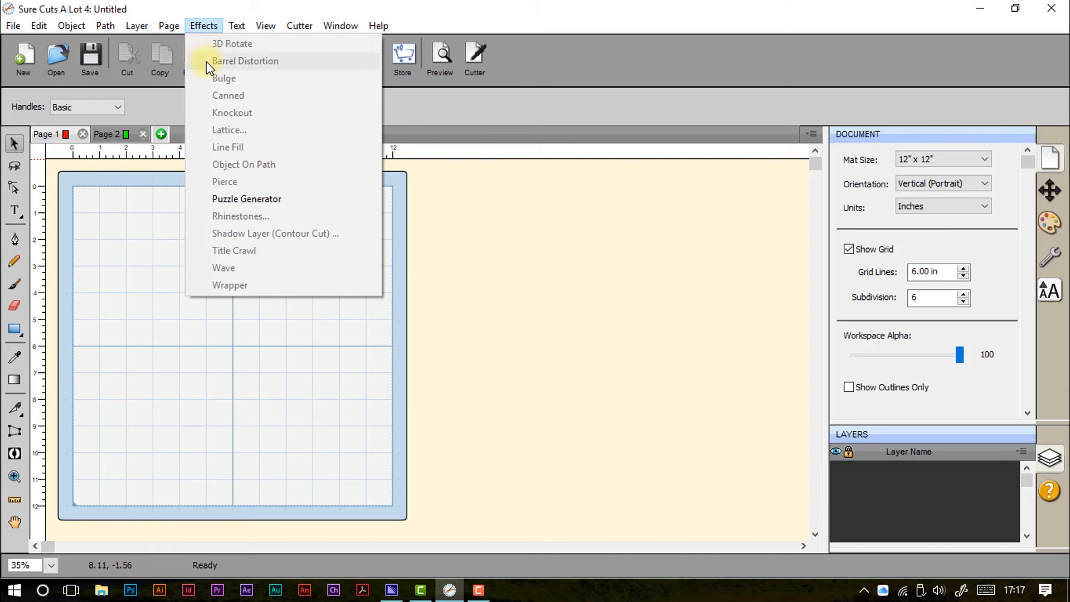
mouse_move(213, 99)
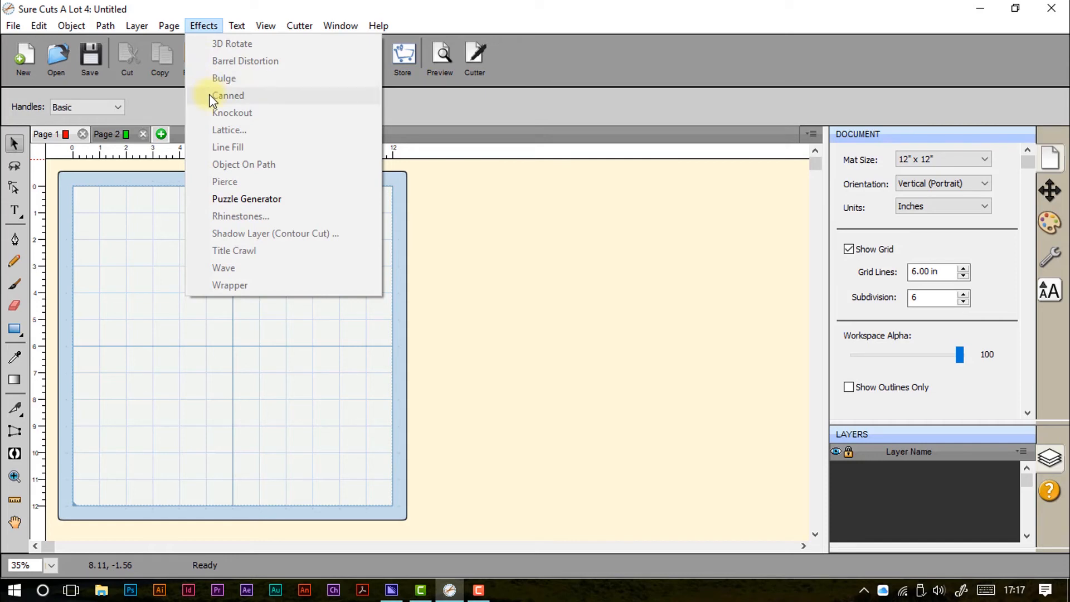
mouse_move(221, 112)
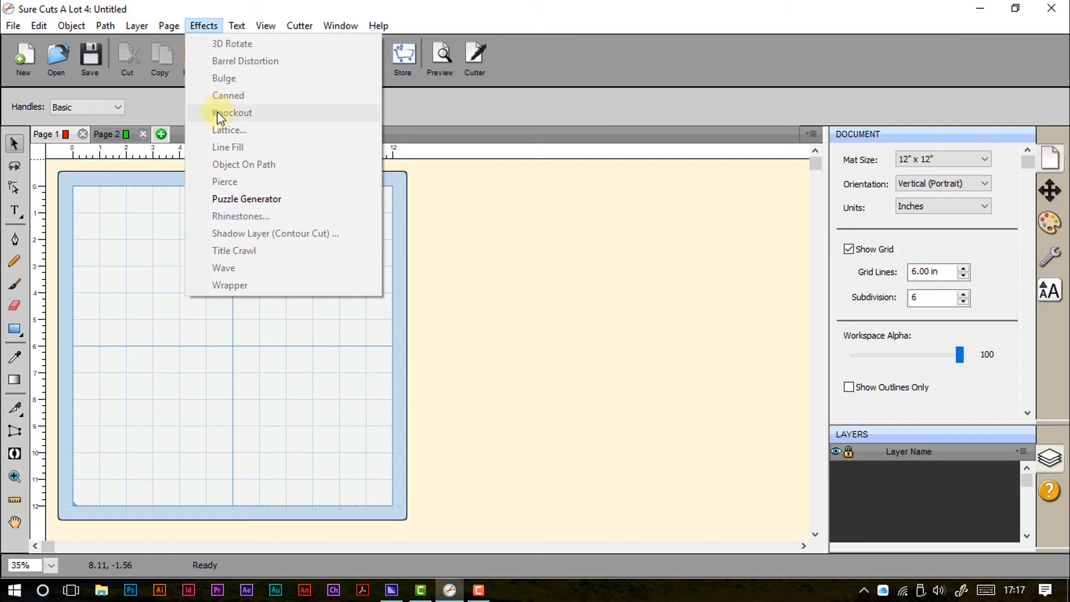
mouse_move(273, 131)
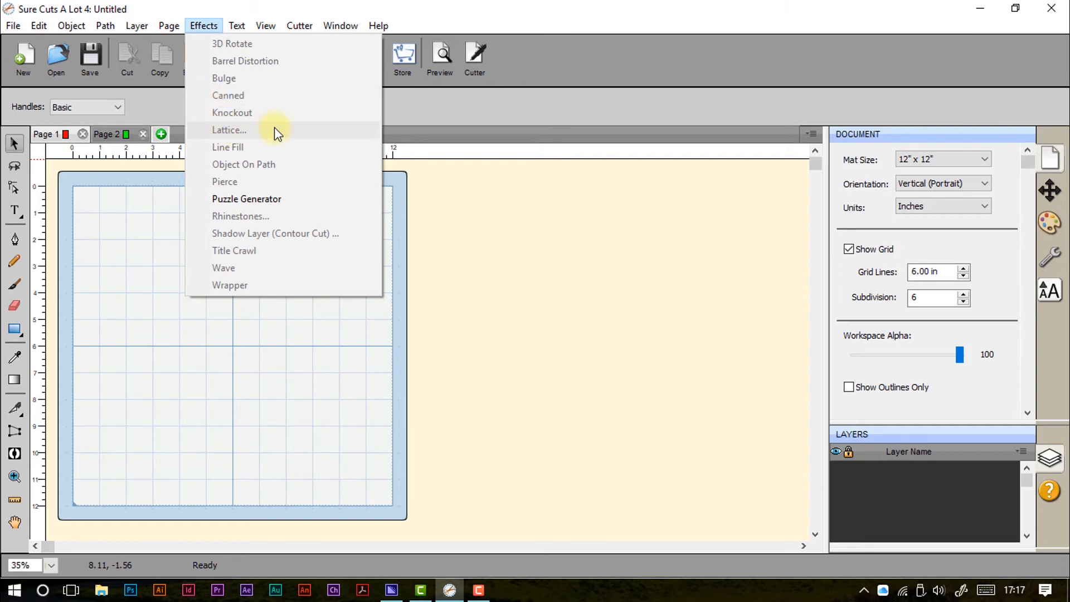
mouse_move(304, 163)
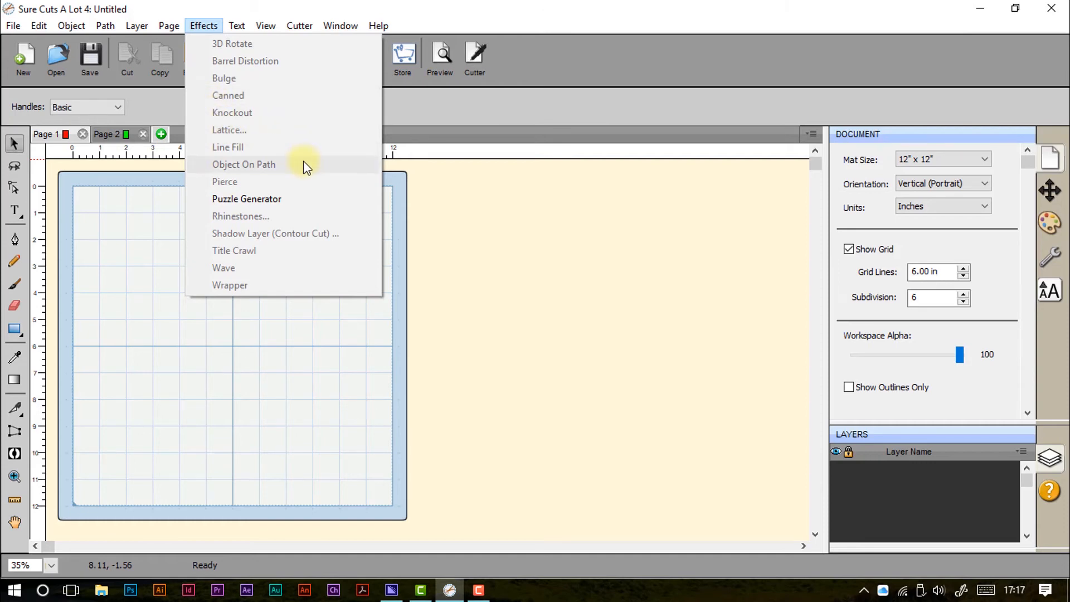
mouse_move(303, 182)
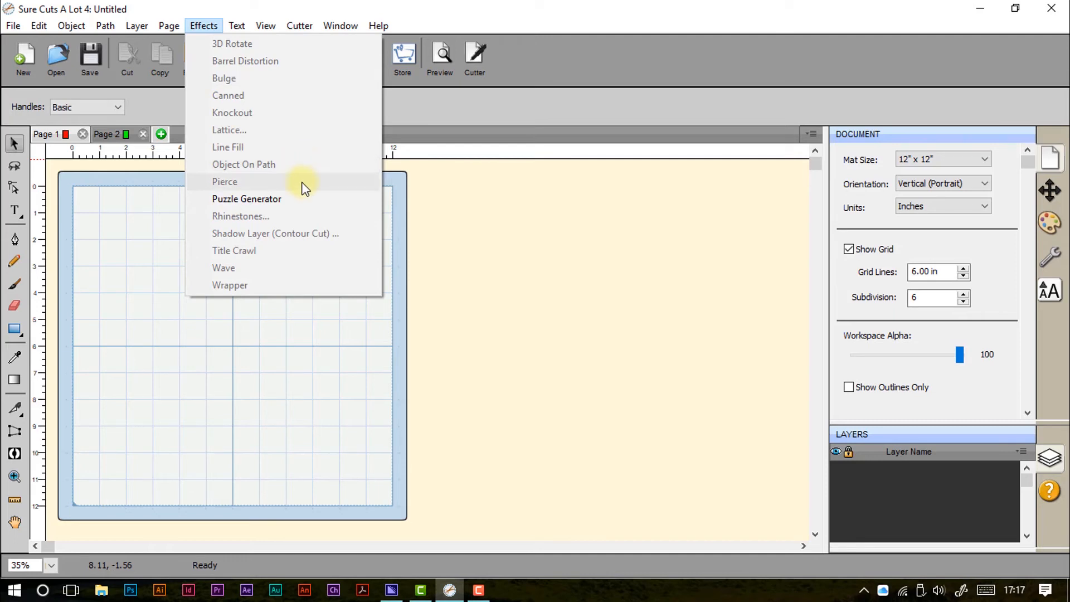
mouse_move(294, 167)
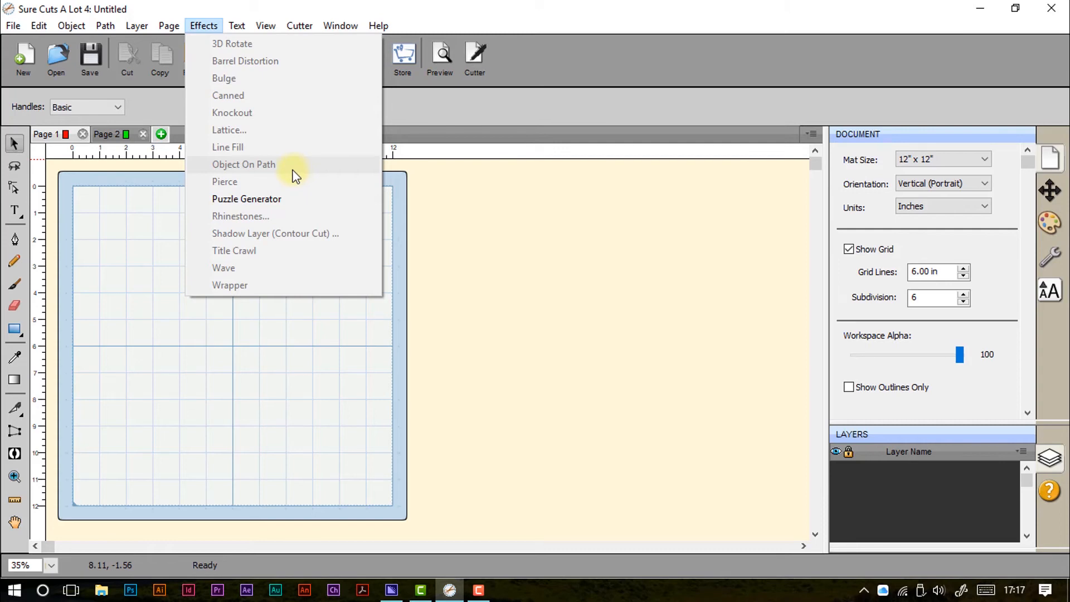
mouse_move(270, 168)
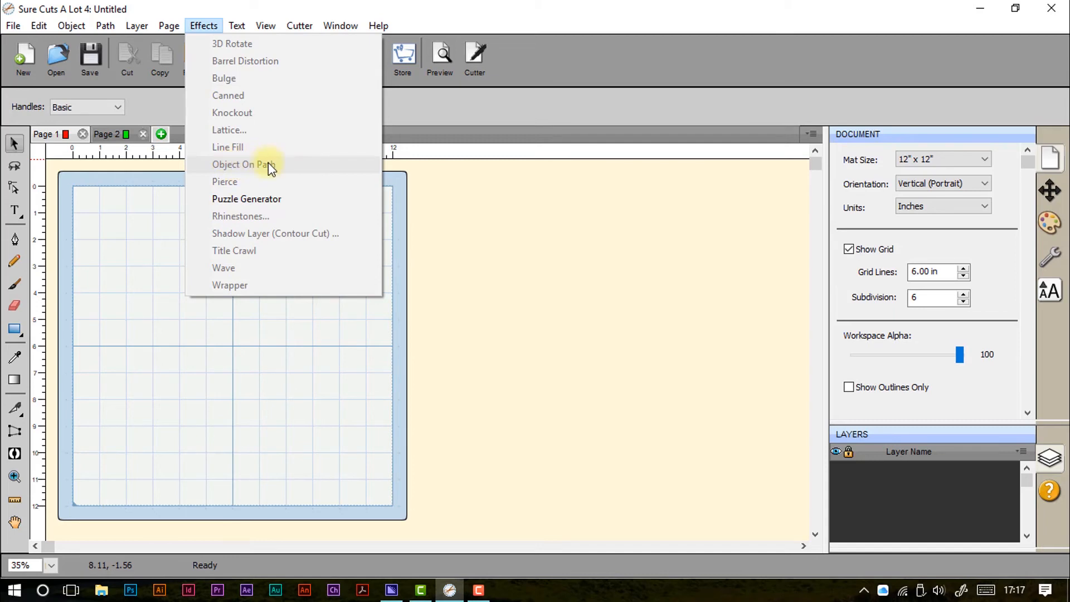
mouse_move(269, 185)
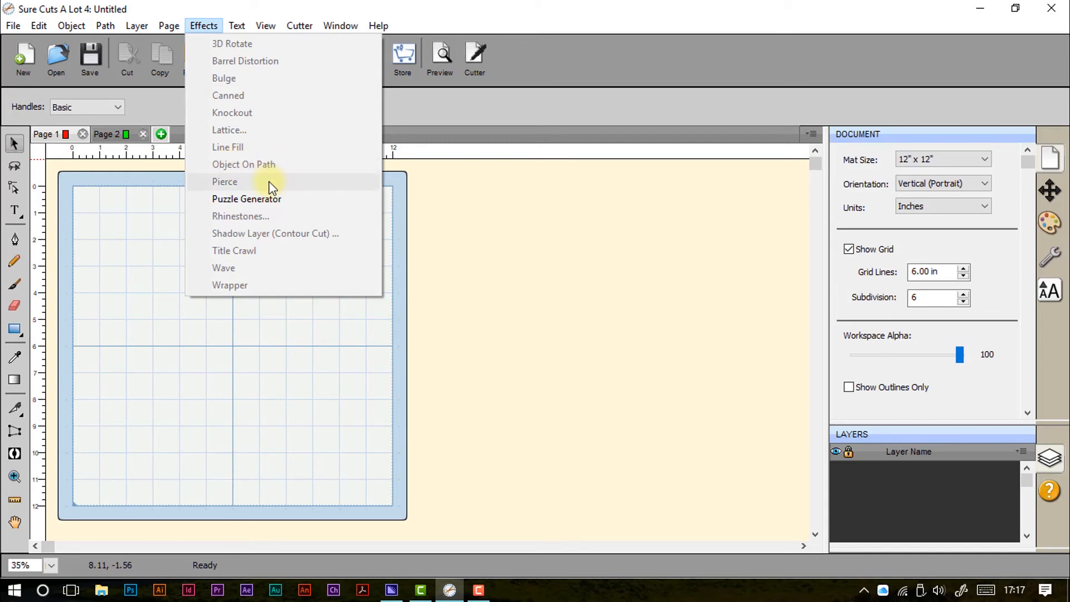
mouse_move(277, 188)
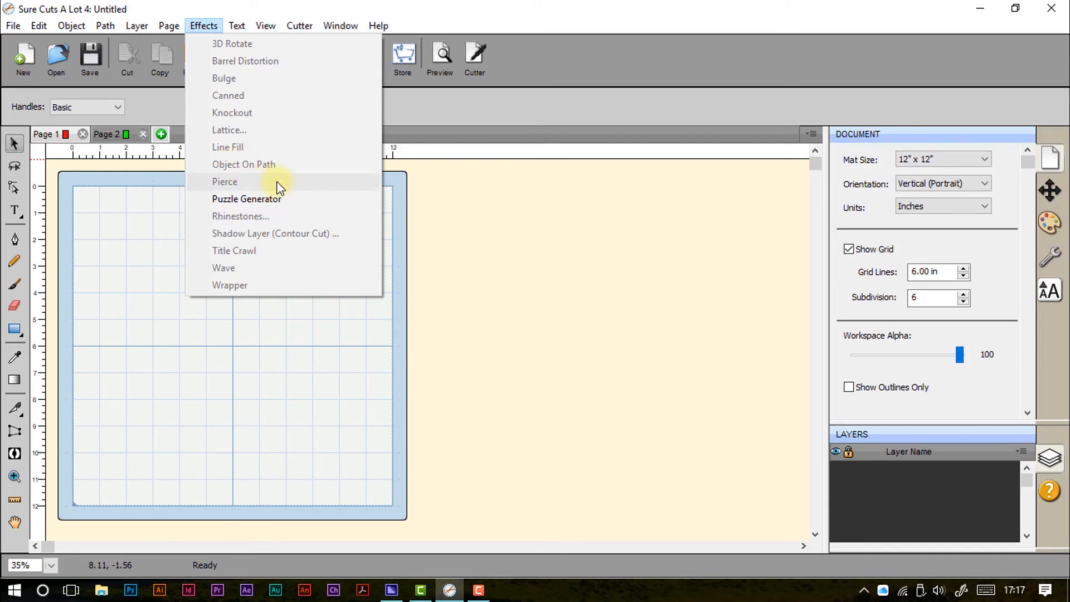
mouse_move(271, 221)
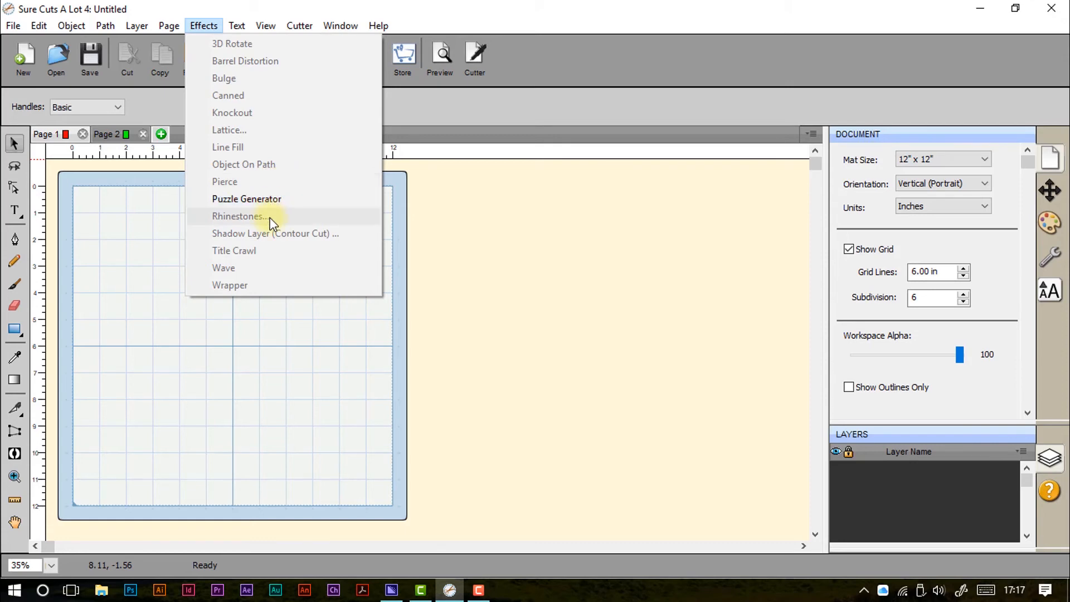
mouse_move(274, 222)
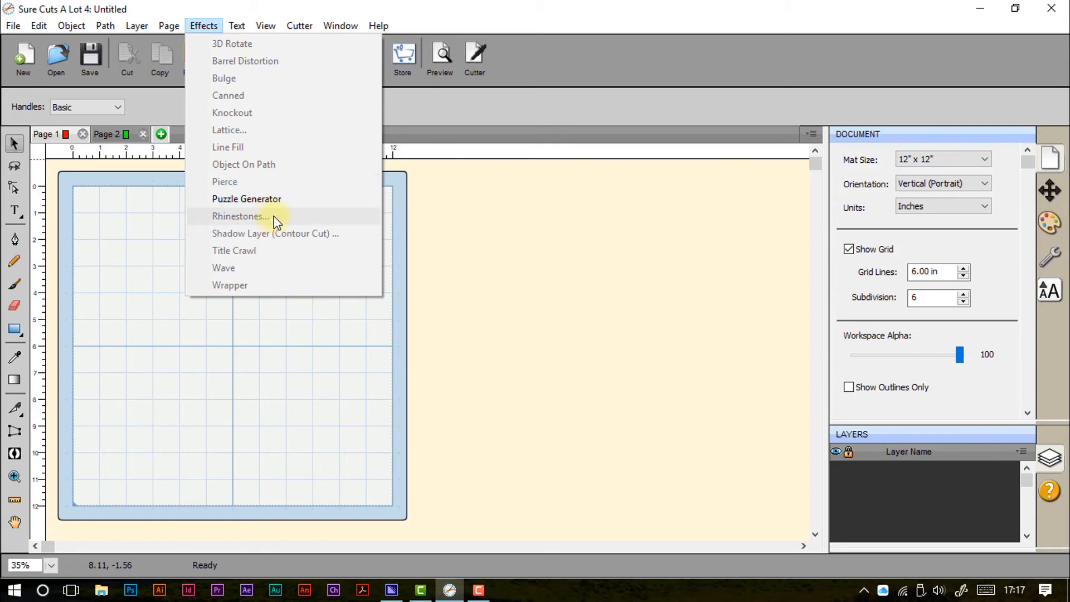
mouse_move(277, 233)
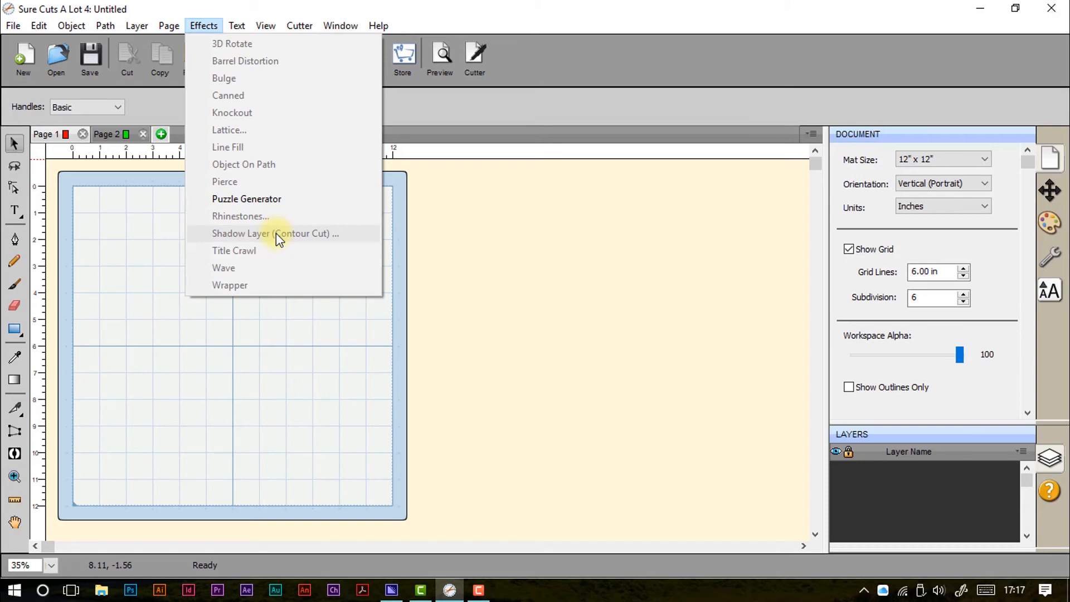
mouse_move(276, 256)
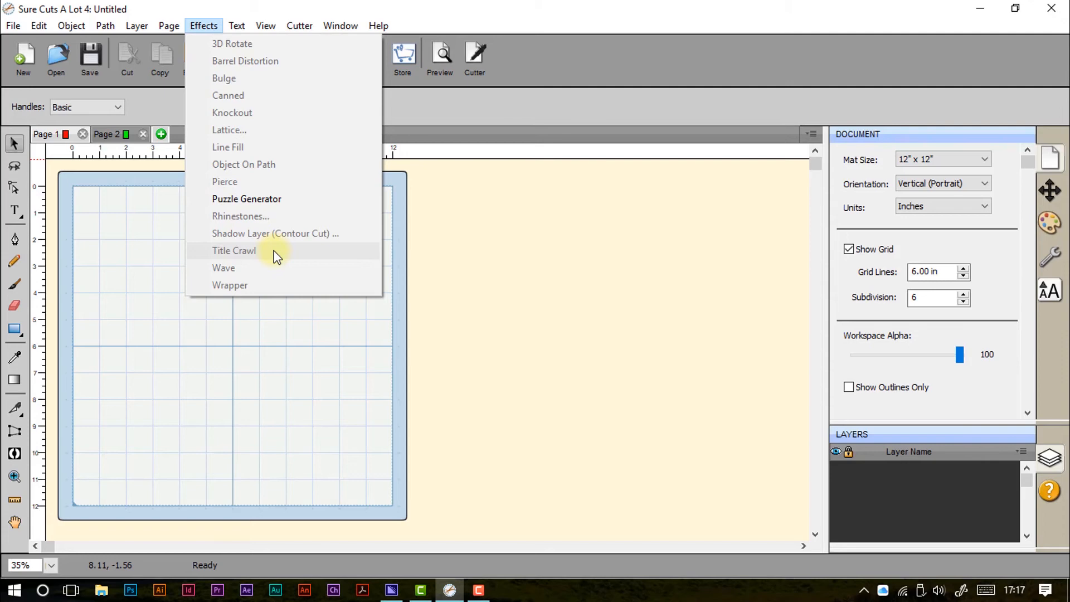
mouse_move(273, 268)
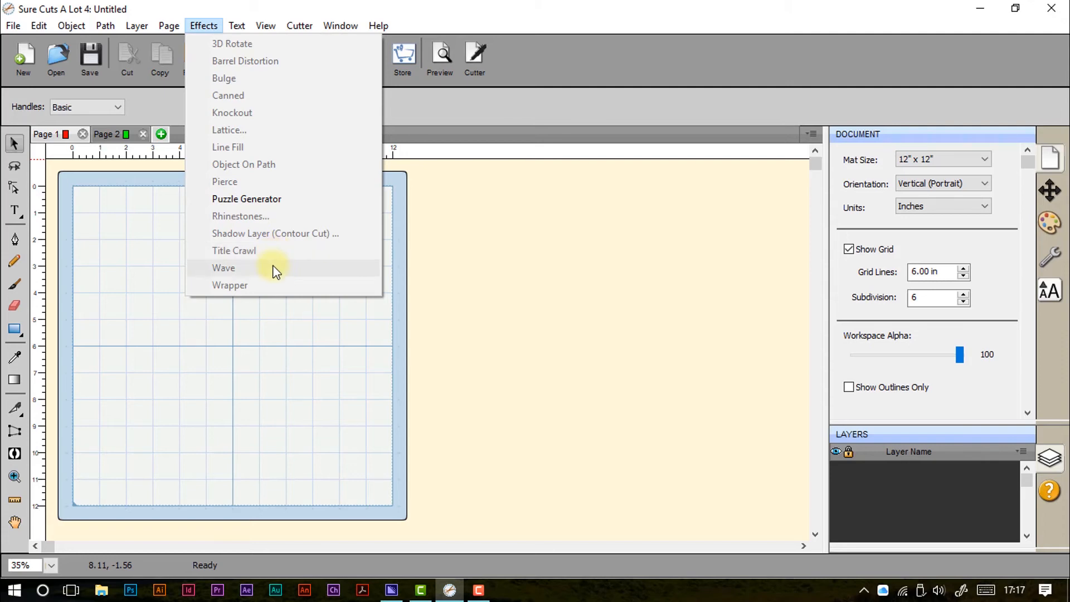
mouse_move(276, 291)
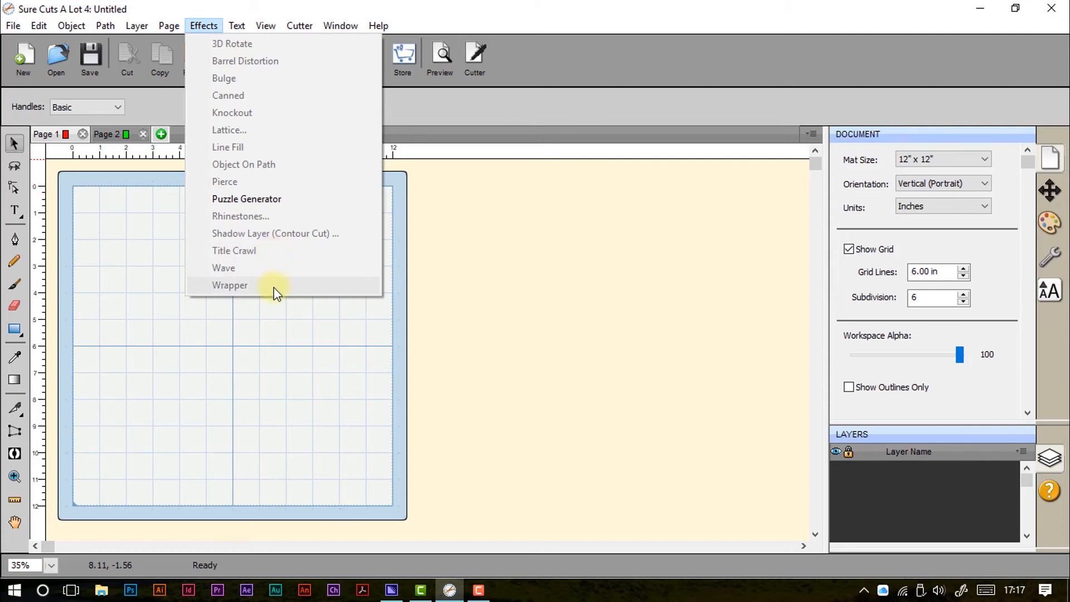
mouse_move(203, 25)
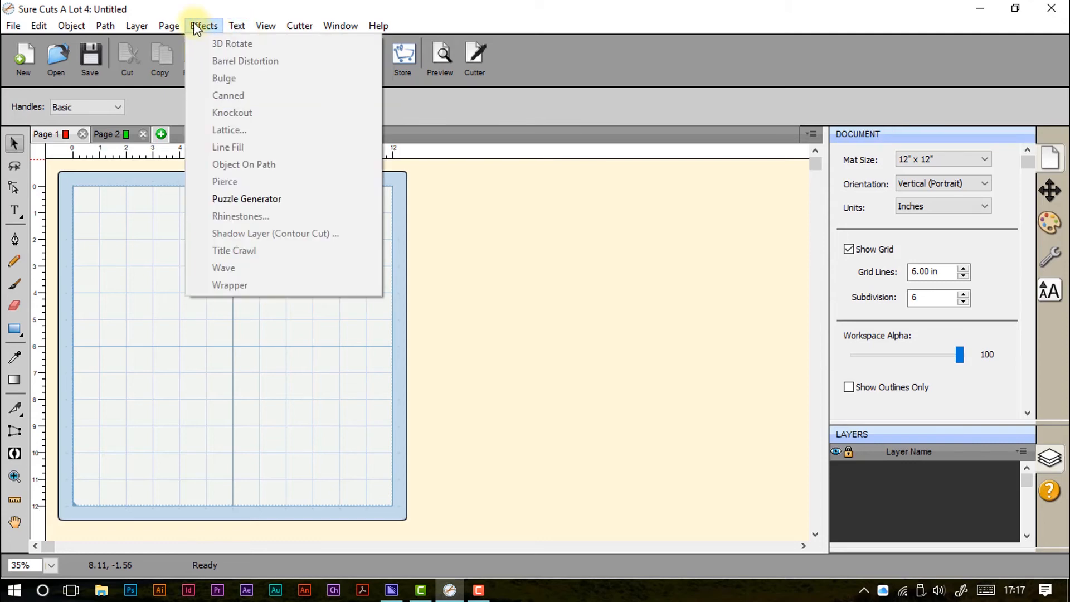
mouse_move(227, 31)
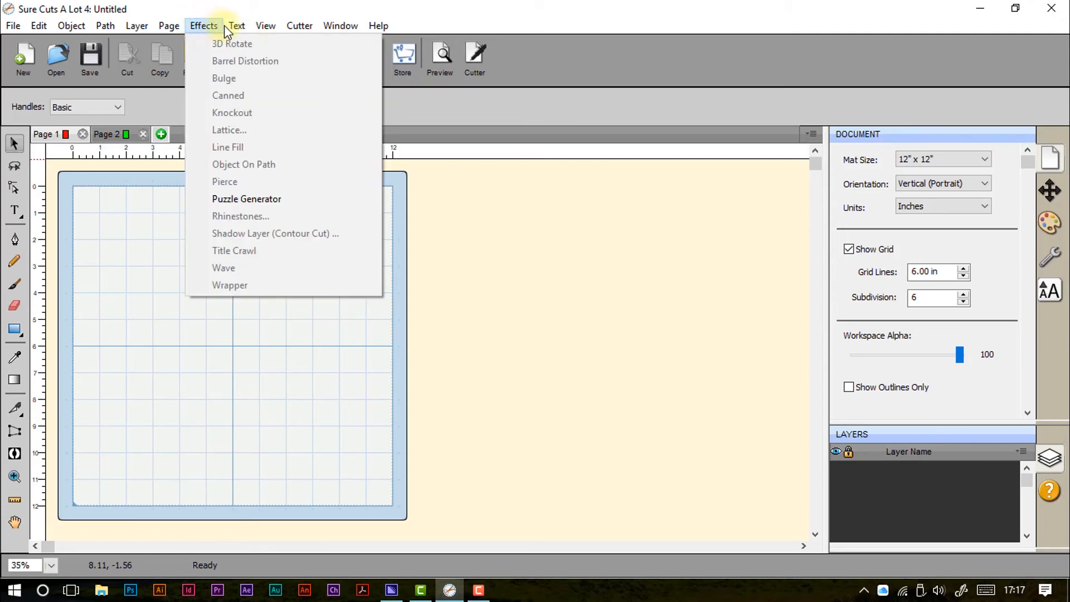
- Browse the Text menu's Font and Size submenus, Convert Text to Outlines, and Load Font File
left_click(236, 25)
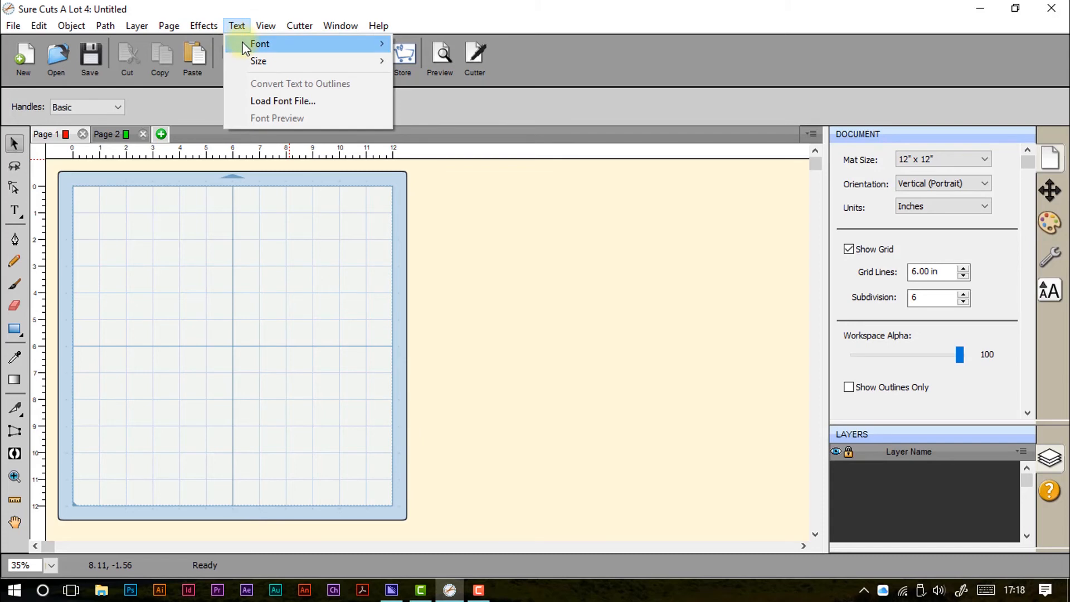
left_click(260, 43)
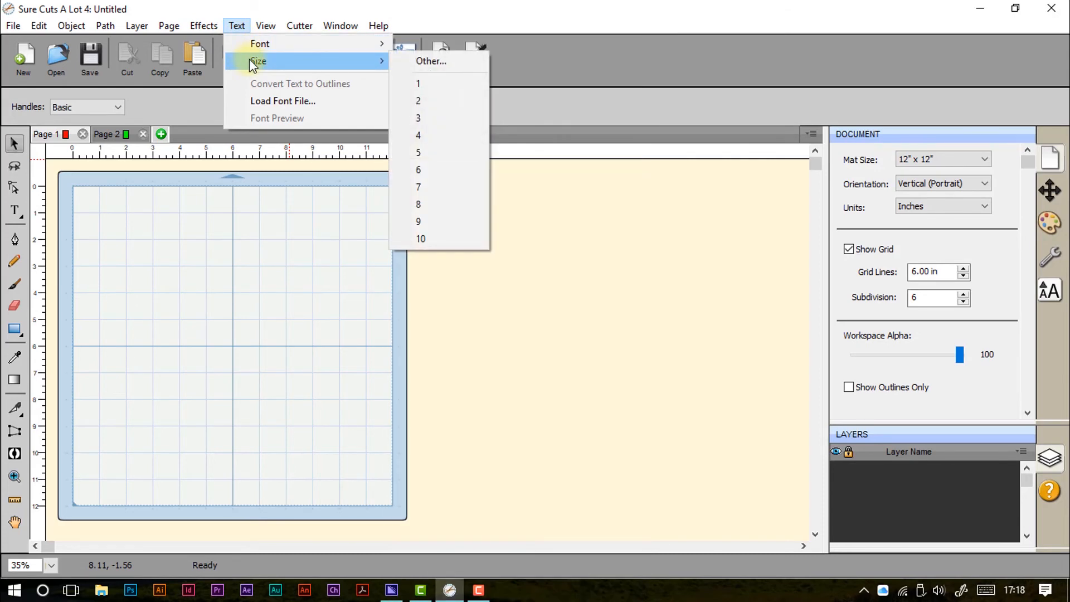
mouse_move(300, 83)
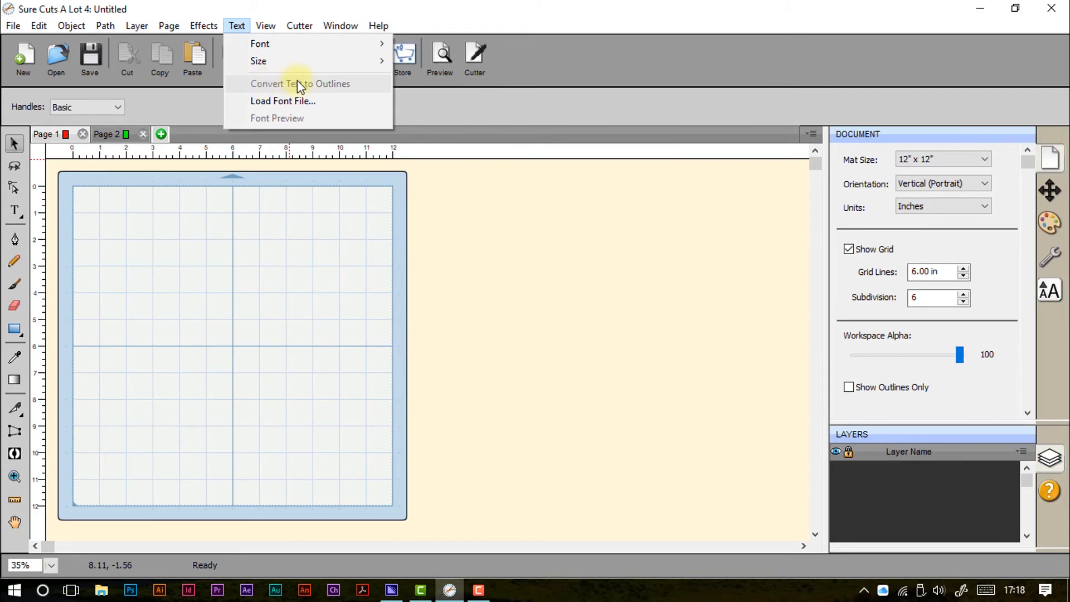
mouse_move(329, 87)
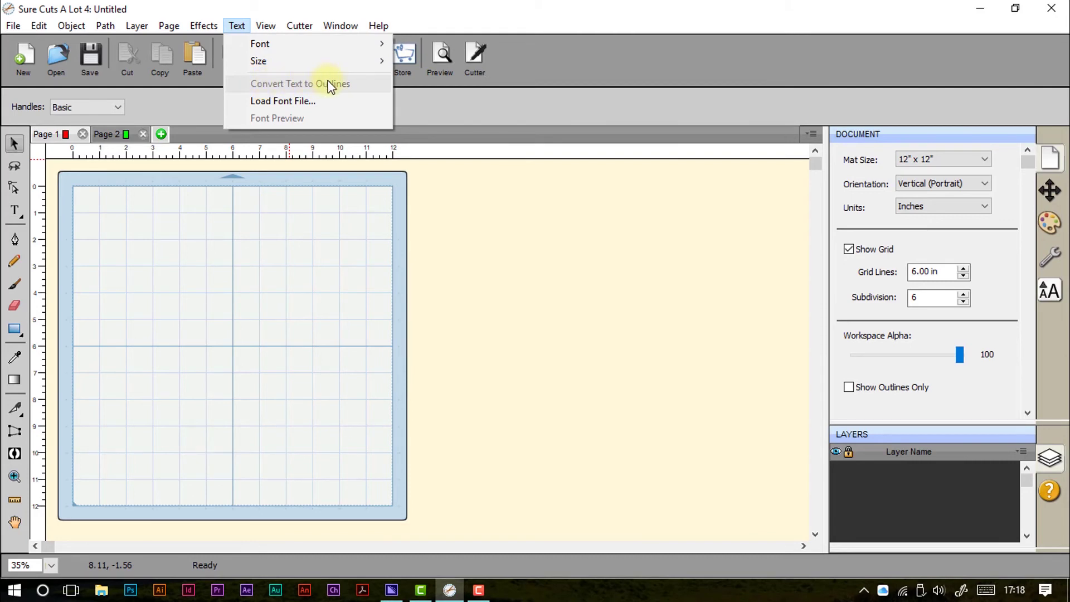
mouse_move(331, 86)
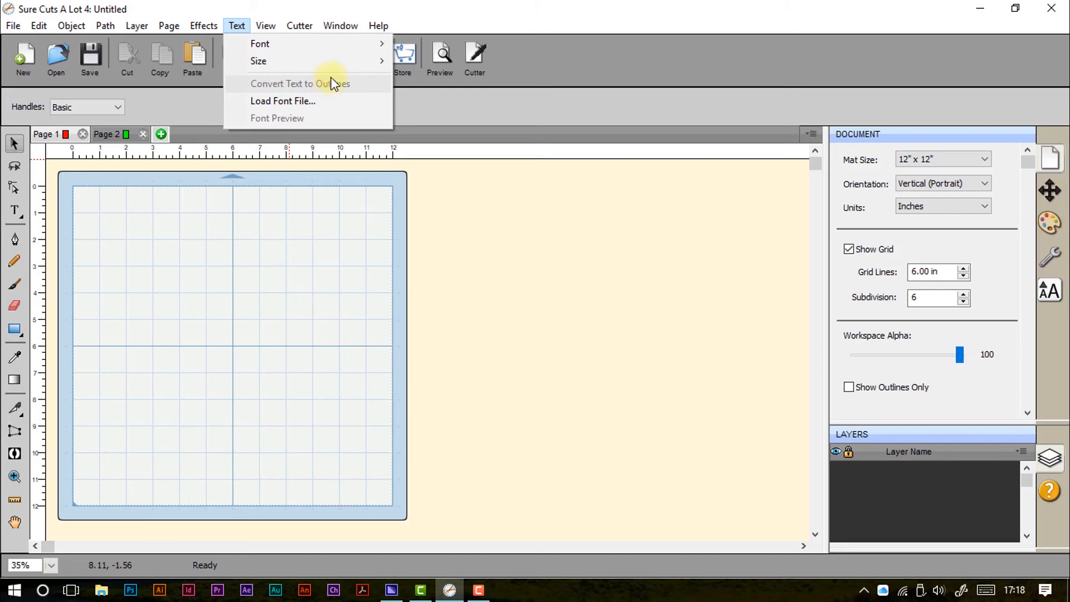
mouse_move(334, 87)
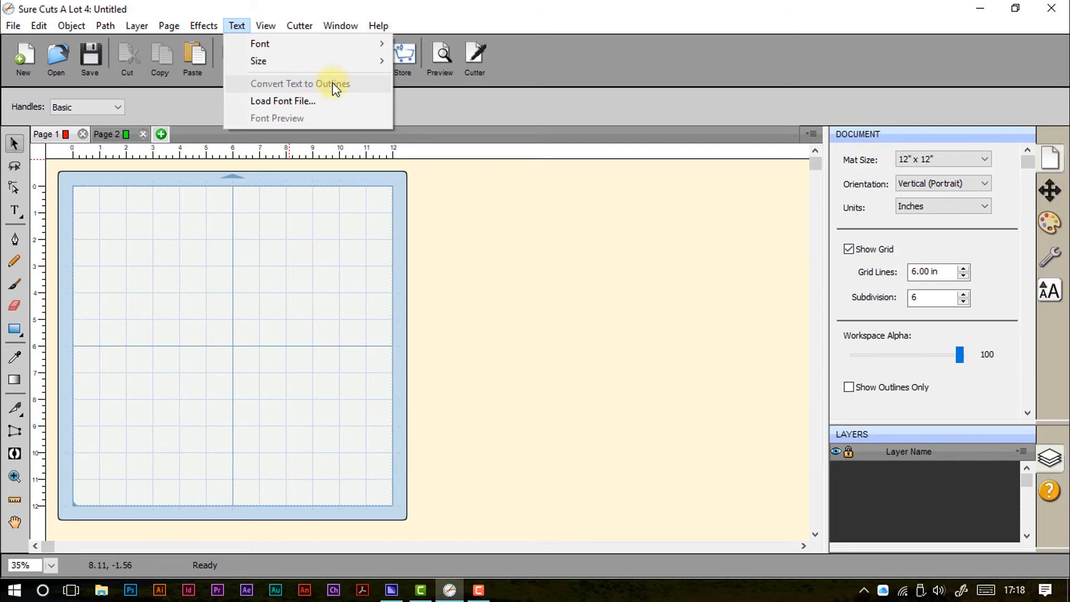
mouse_move(332, 123)
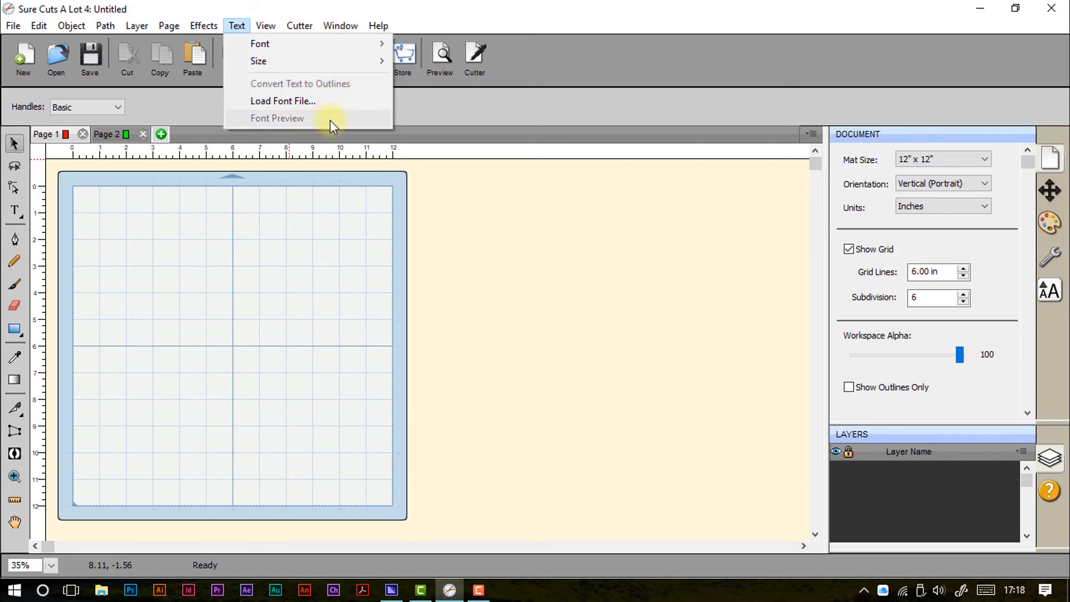
mouse_move(306, 130)
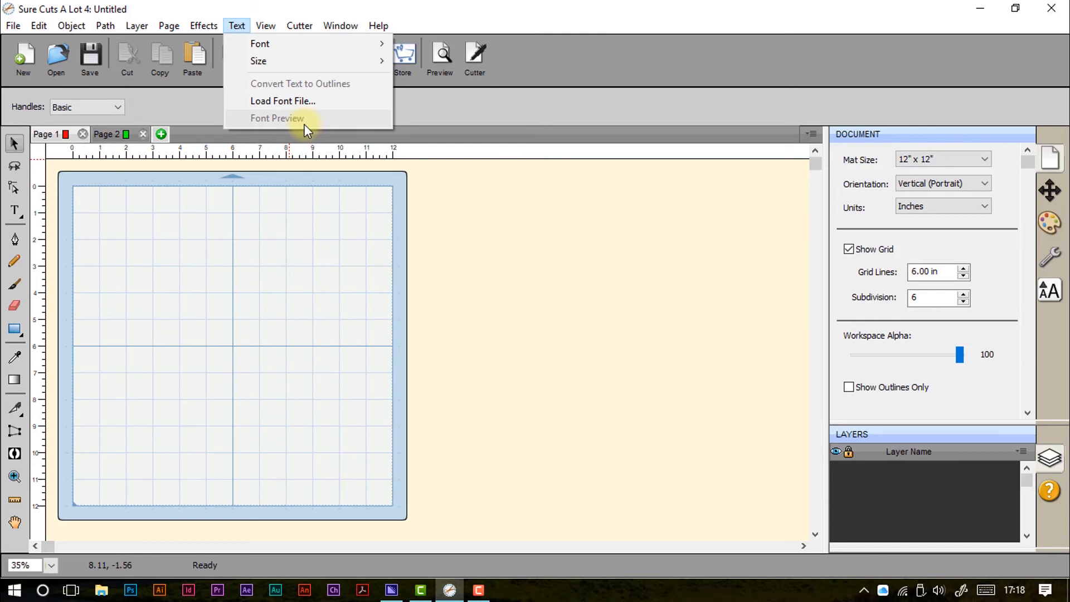
- Look over the View menu's zoom items and its Snap To submenu
left_click(265, 25)
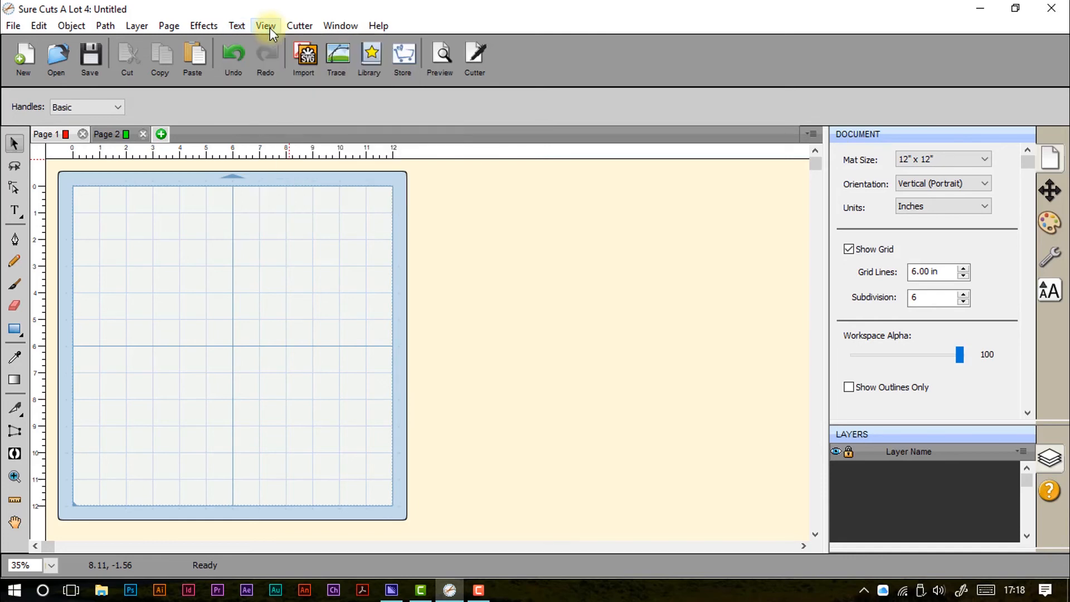
left_click(265, 25)
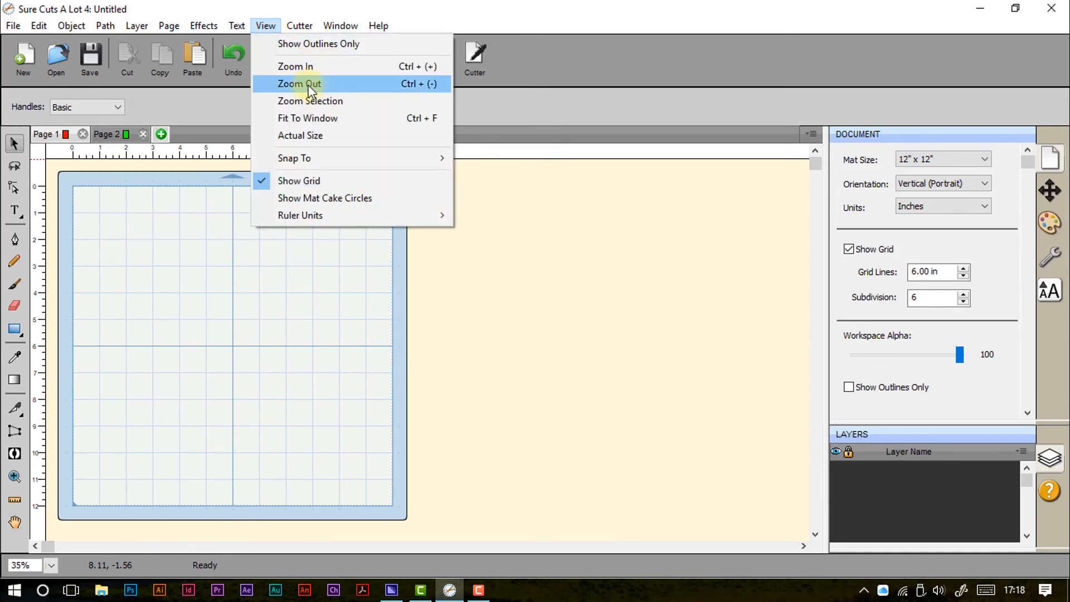
mouse_move(310, 134)
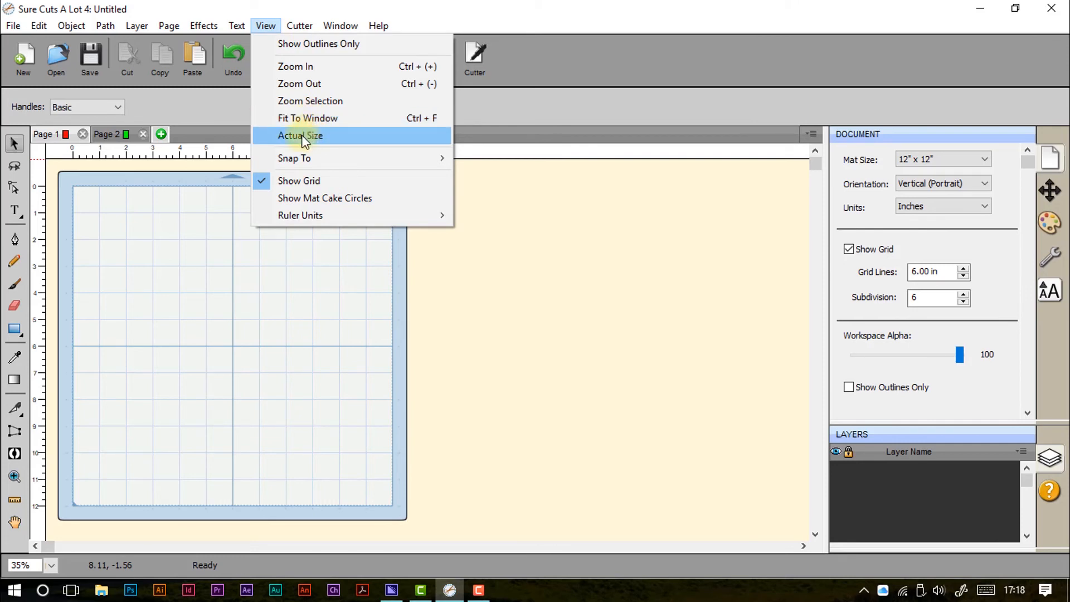
mouse_move(299, 83)
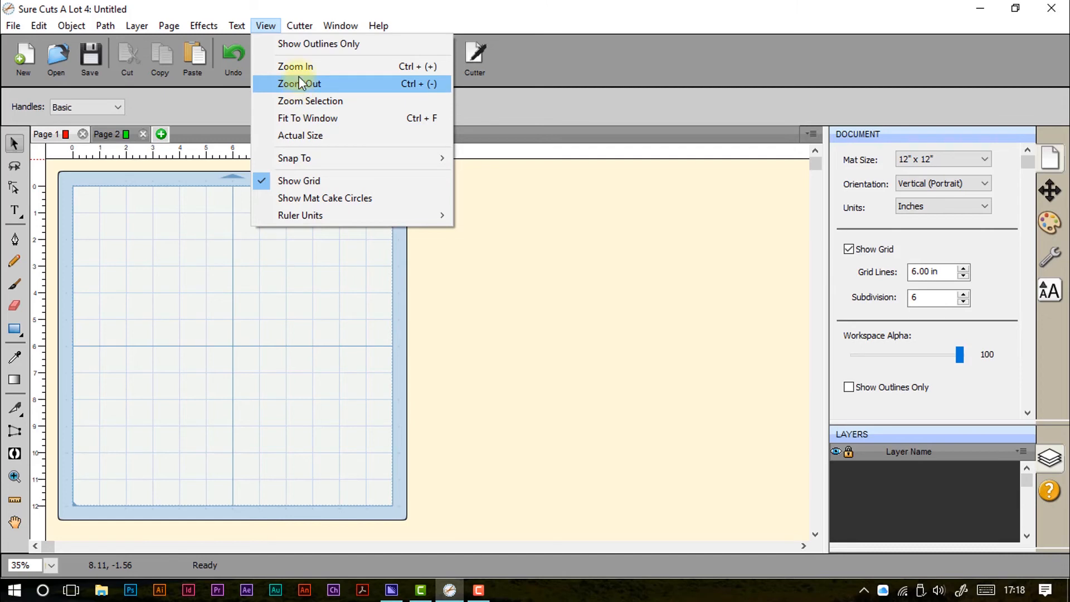
mouse_move(429, 66)
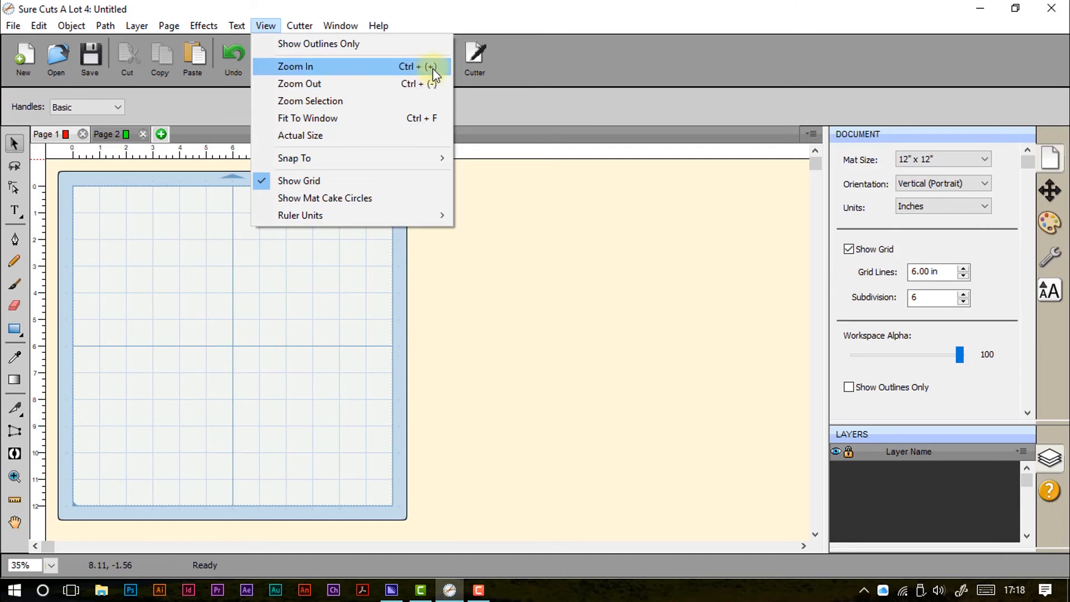
mouse_move(294, 158)
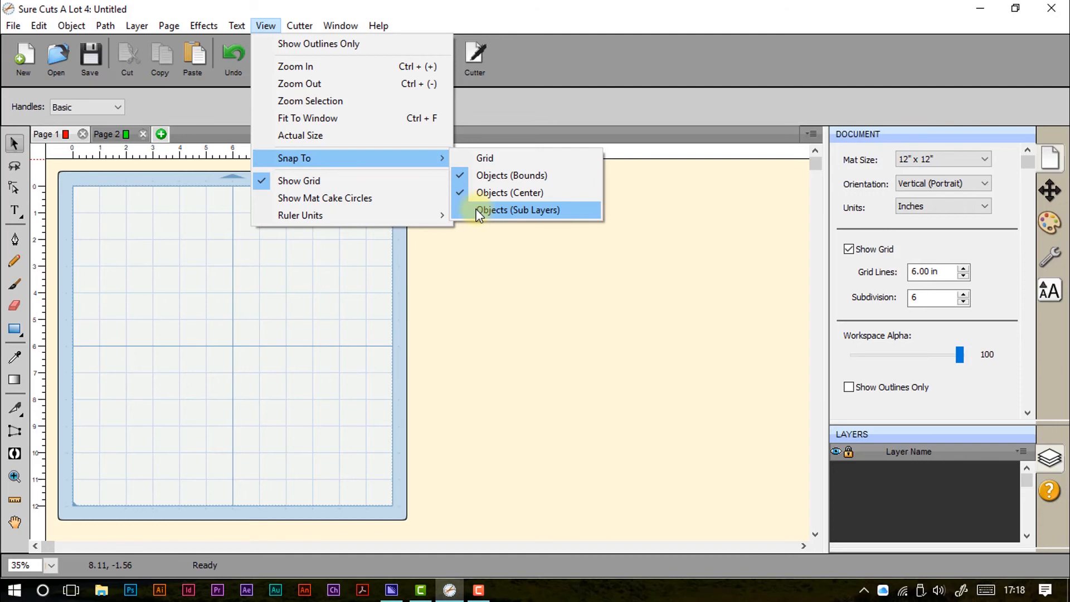
- Hide the grid, enable Show Mat Cake Circles, restore the grid, then view Ruler Units
left_click(517, 209)
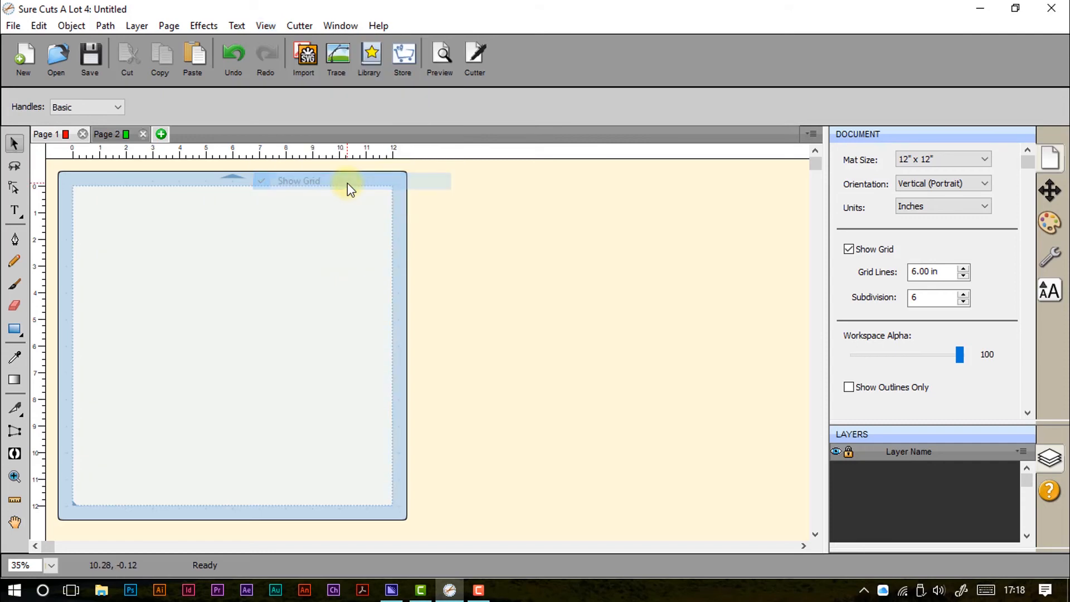
left_click(265, 25)
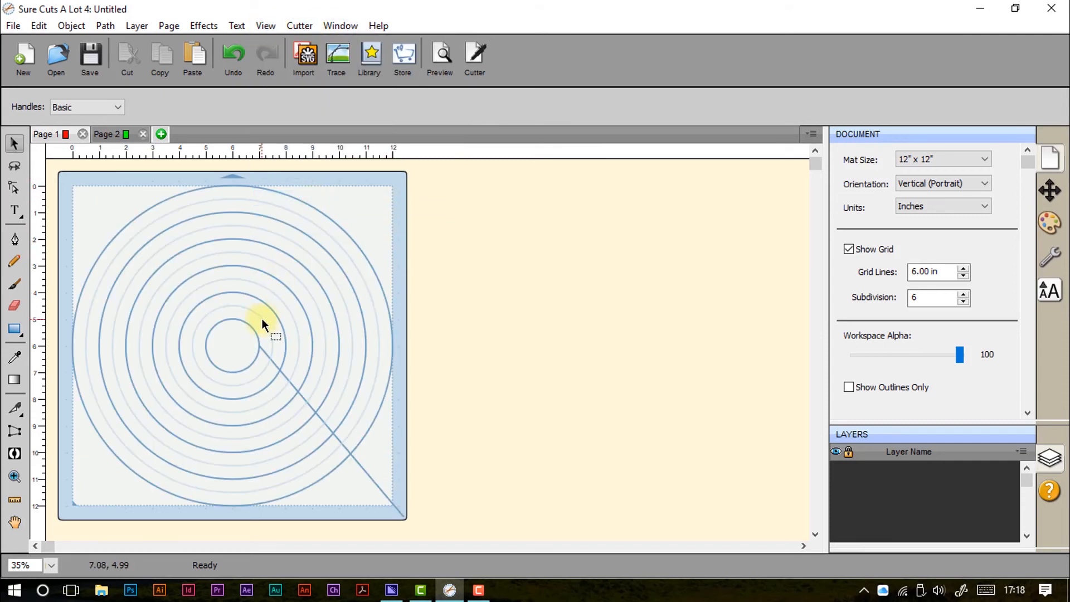
left_click(298, 26)
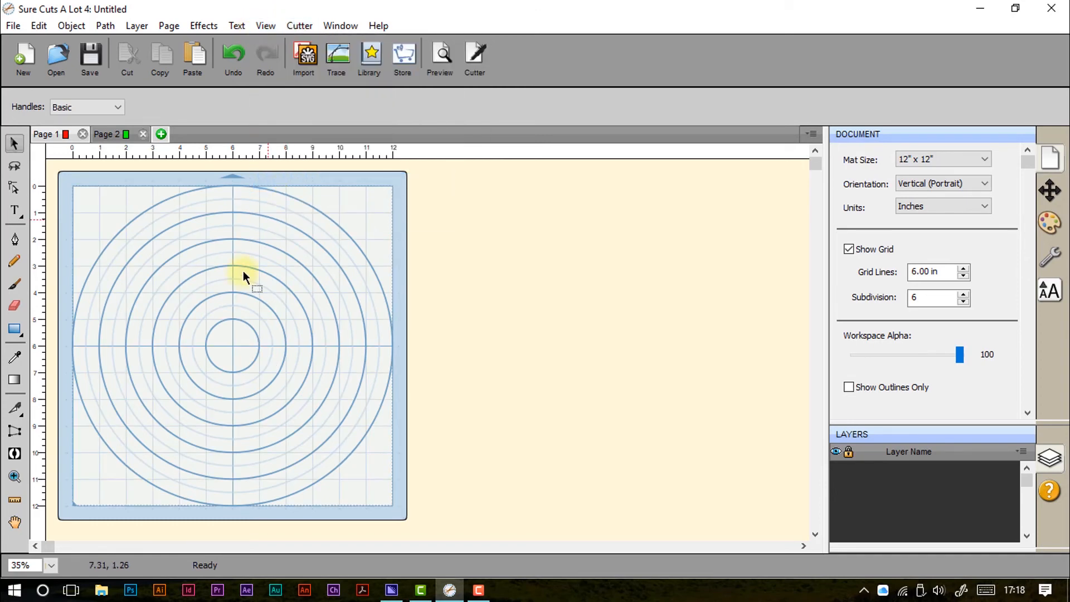
left_click(265, 25)
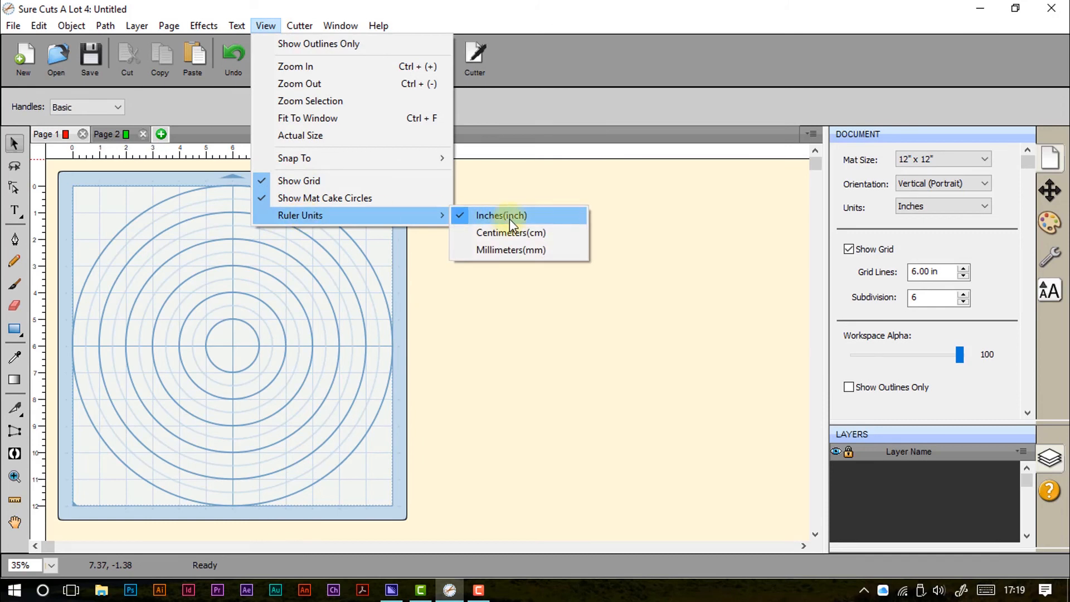
mouse_move(510, 250)
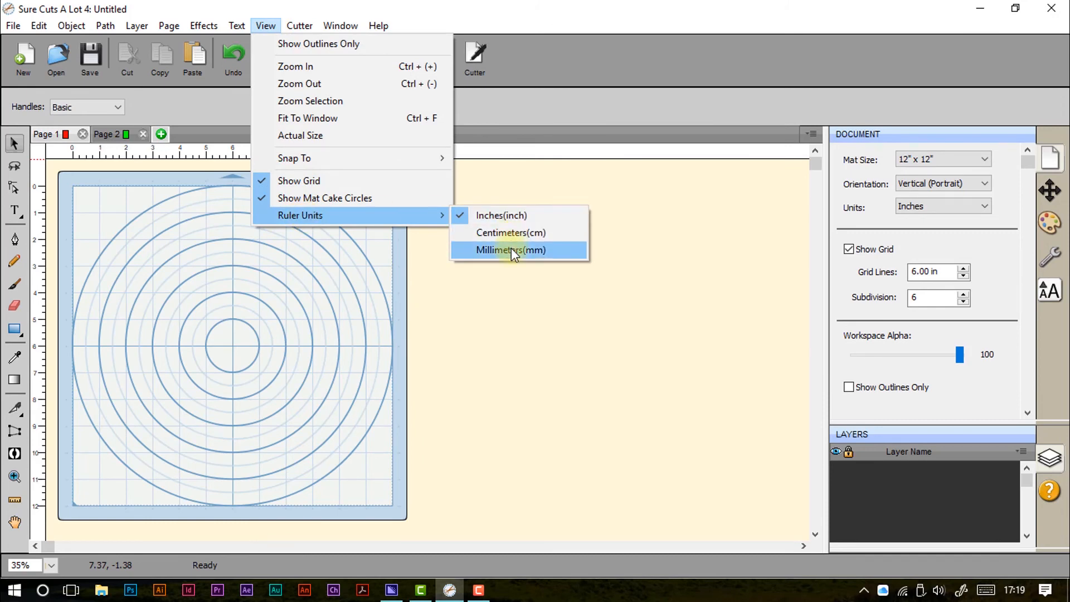
- Look through the Cutter menu's Mat Size and Mat Orientation submenus
left_click(298, 26)
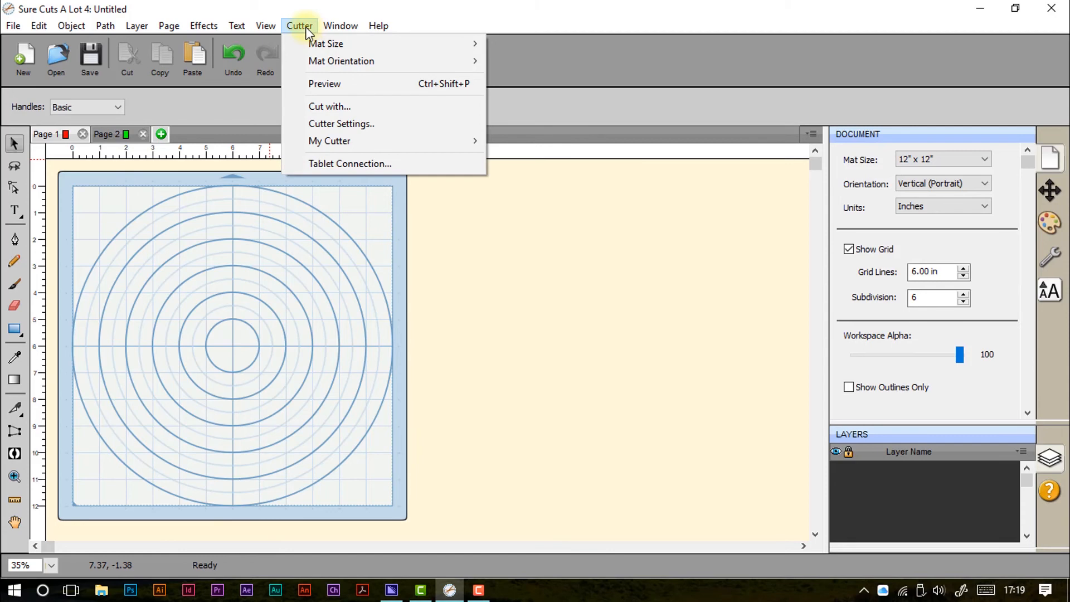
mouse_move(326, 43)
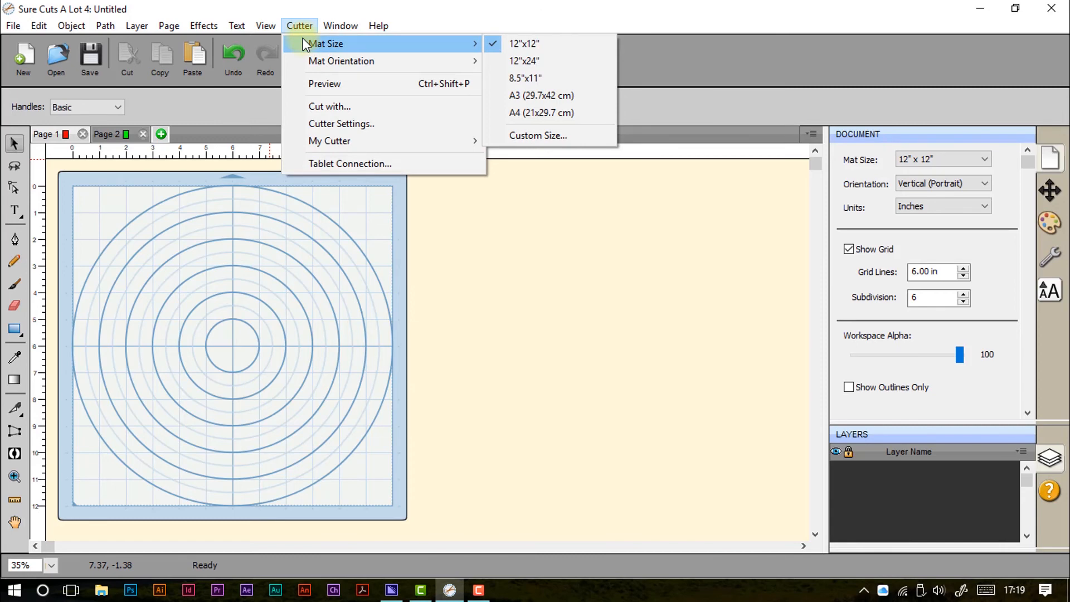
mouse_move(523, 61)
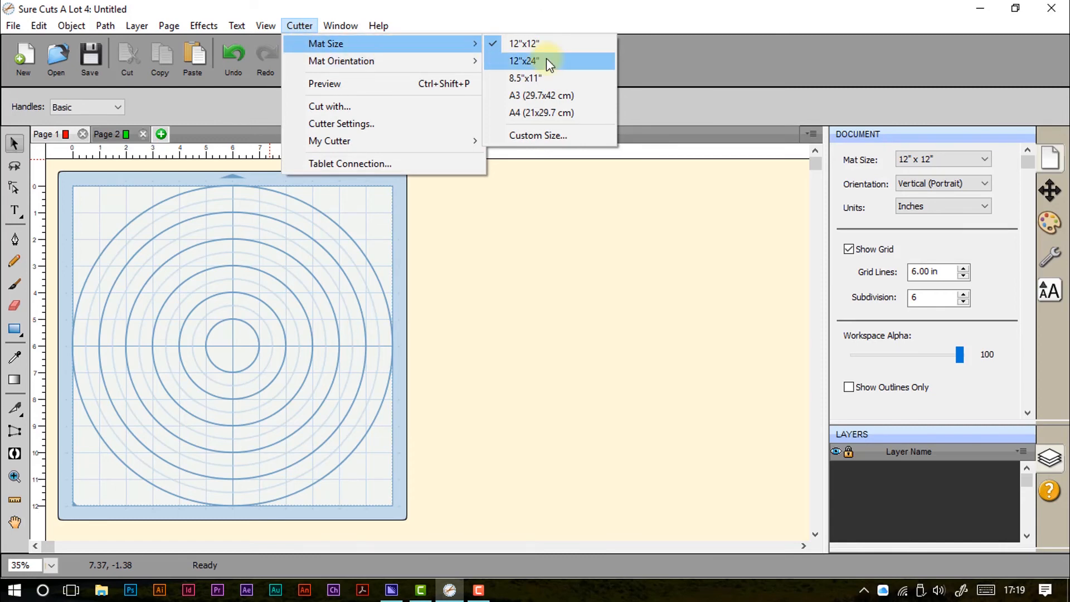
mouse_move(553, 113)
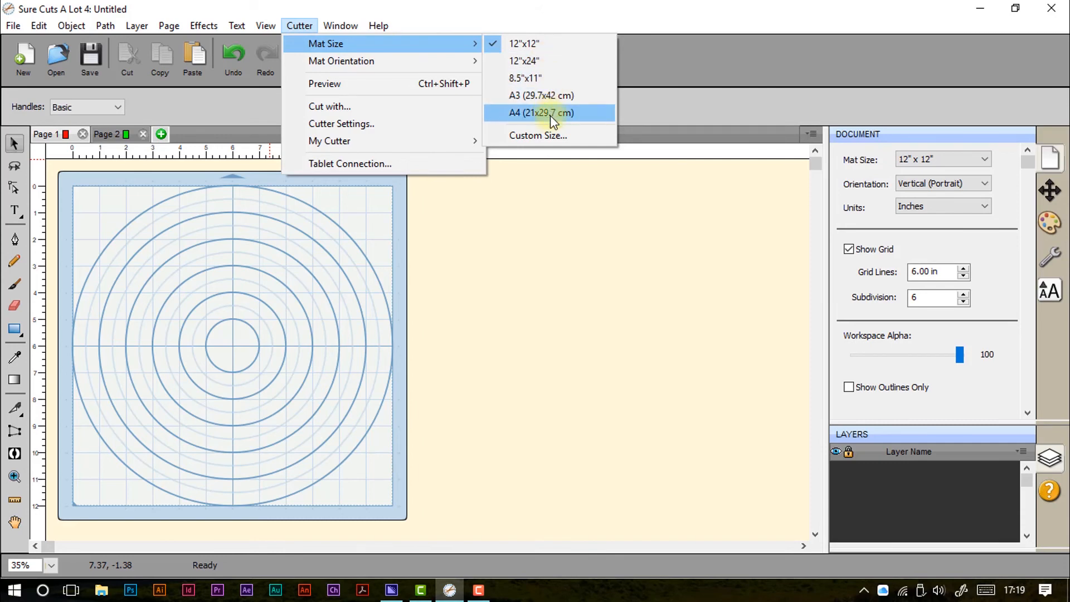
mouse_move(524, 61)
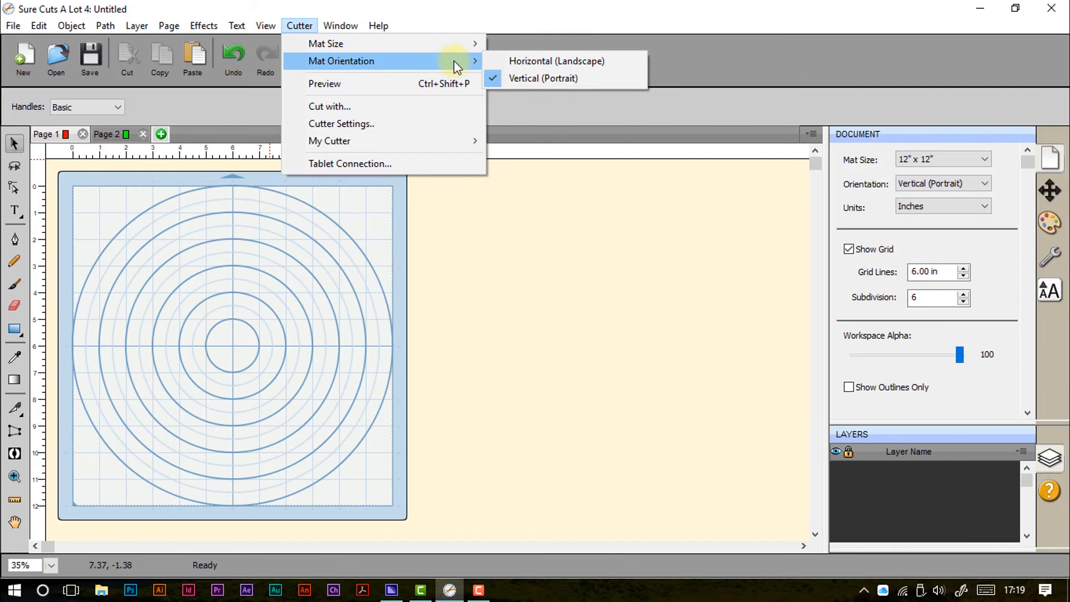
mouse_move(443, 83)
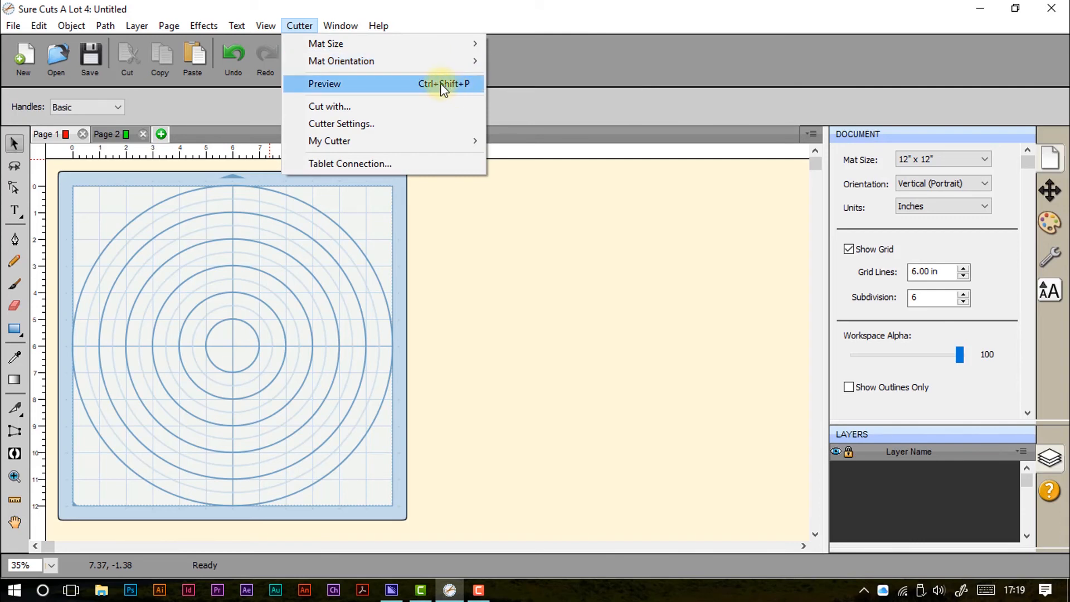
mouse_move(429, 106)
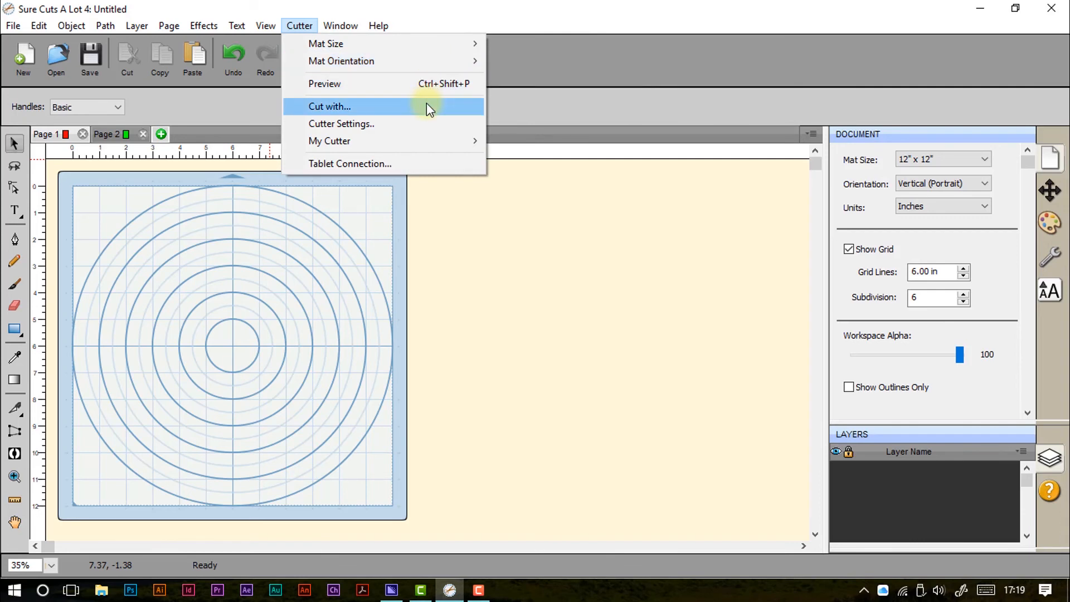
- Scroll the Manage Cutters Company/Brand list, then exit with Done without adding a cutter
left_click(329, 106)
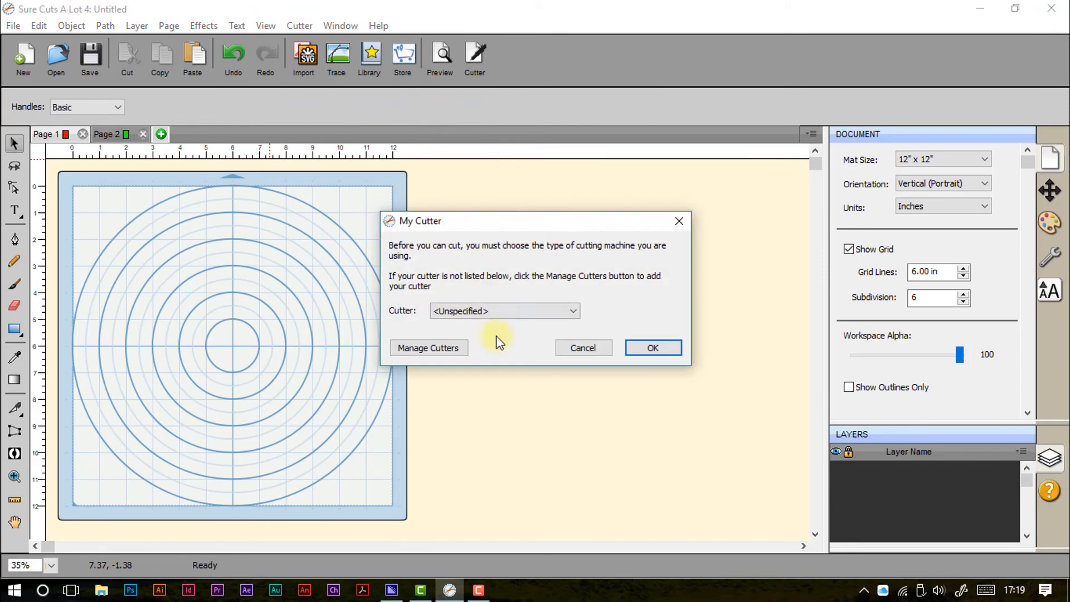
mouse_move(428, 347)
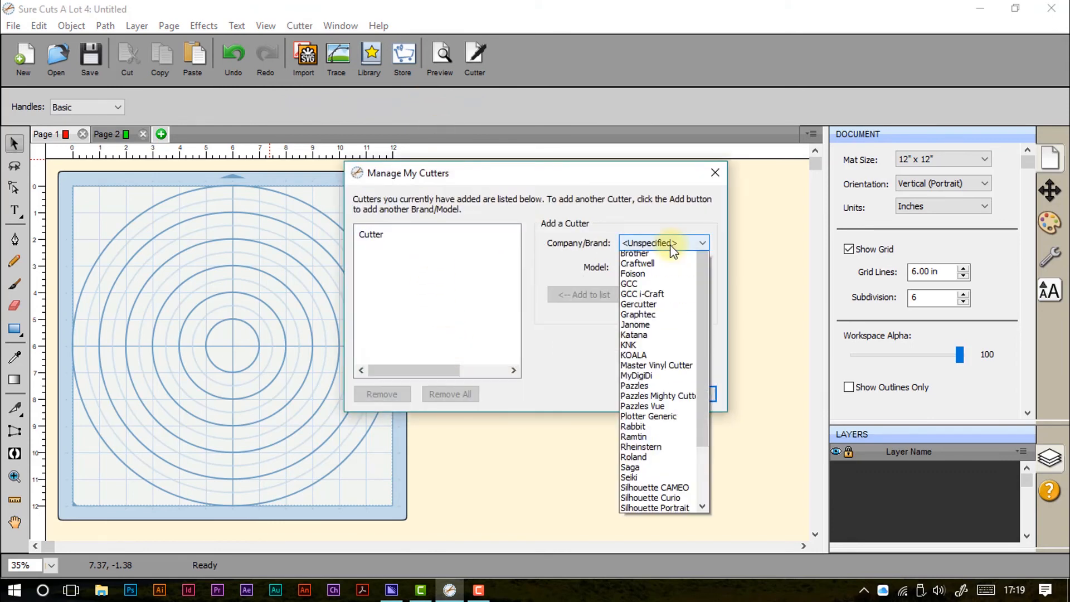
scroll("up", 3)
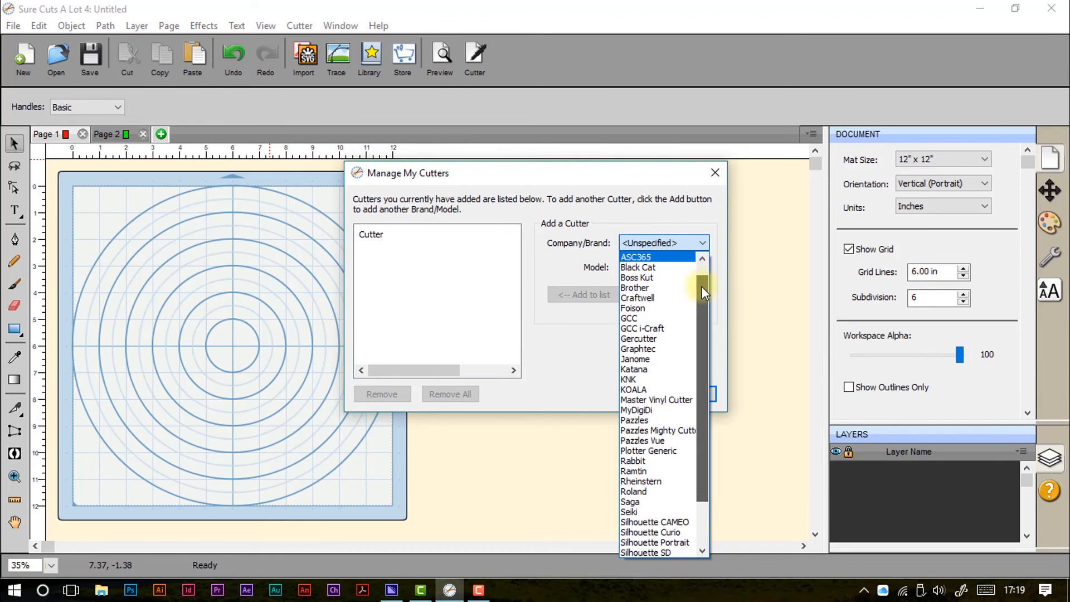
scroll("down", 3)
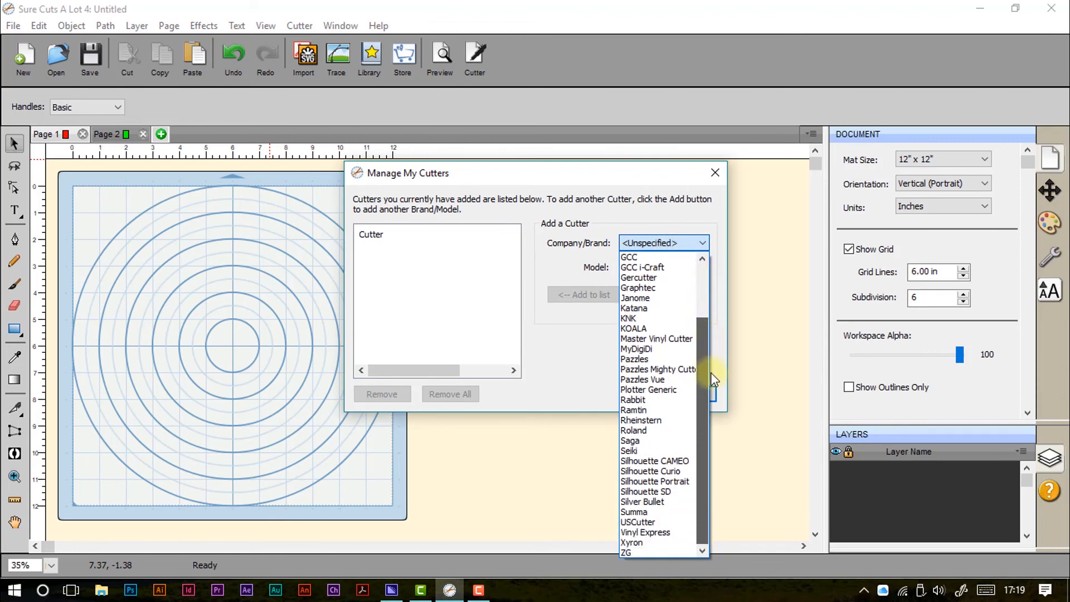
mouse_move(714, 362)
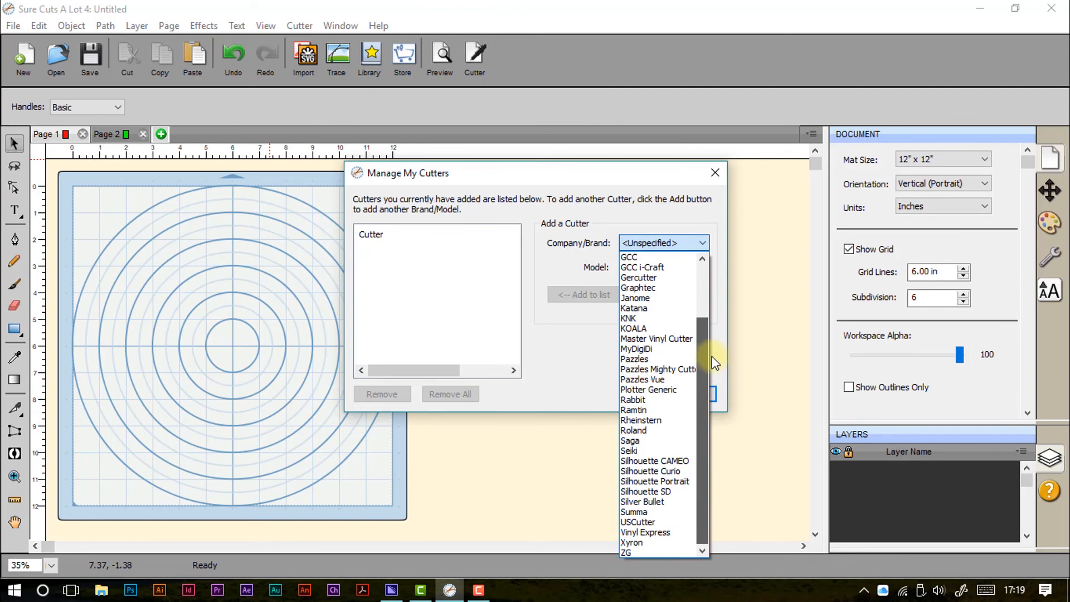
left_click(701, 243)
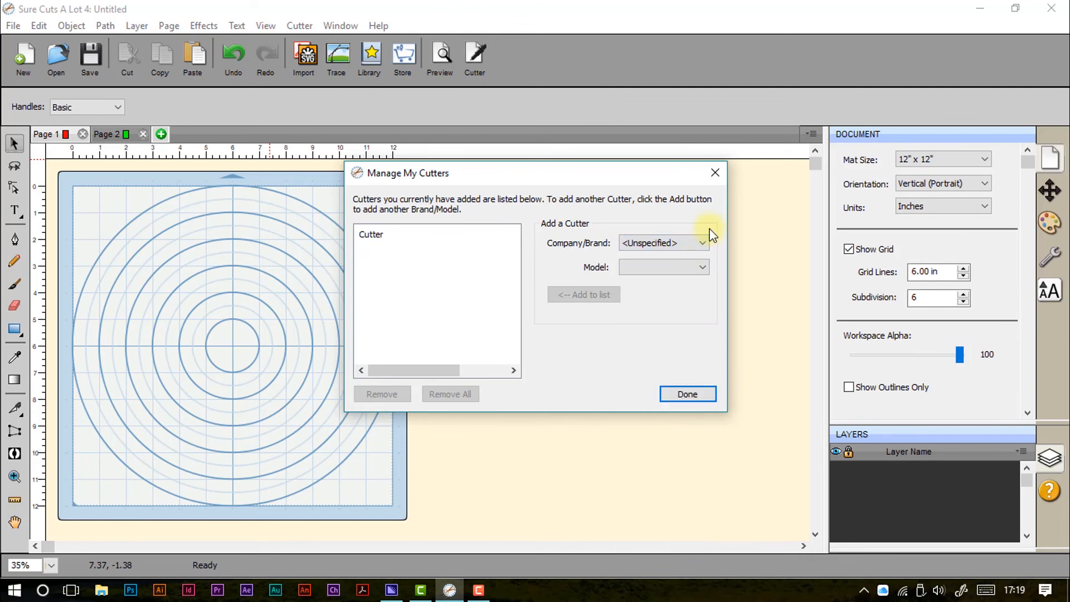
mouse_move(687, 394)
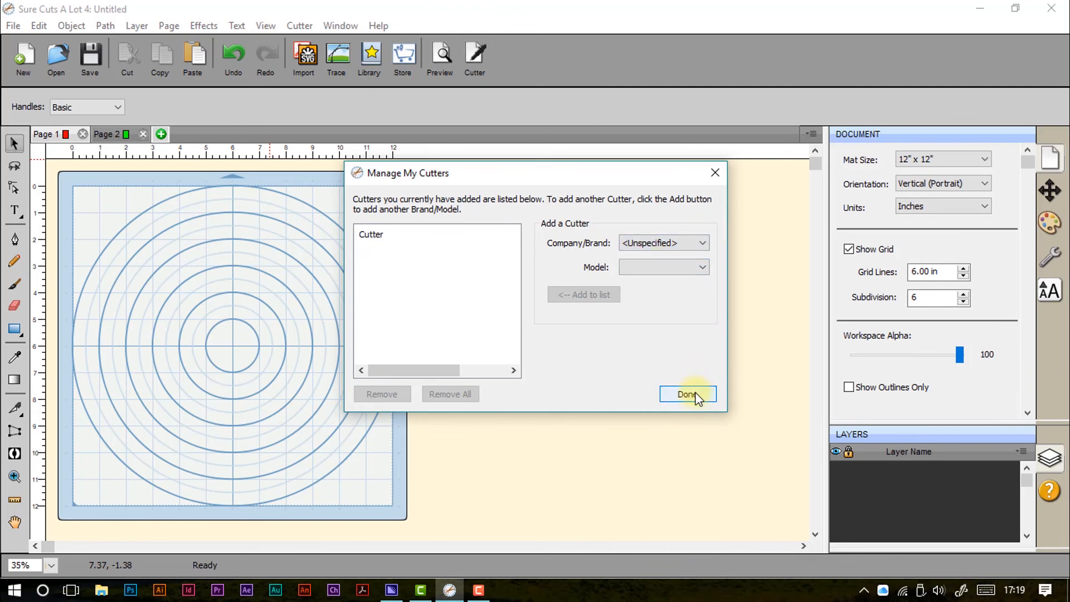
left_click(687, 395)
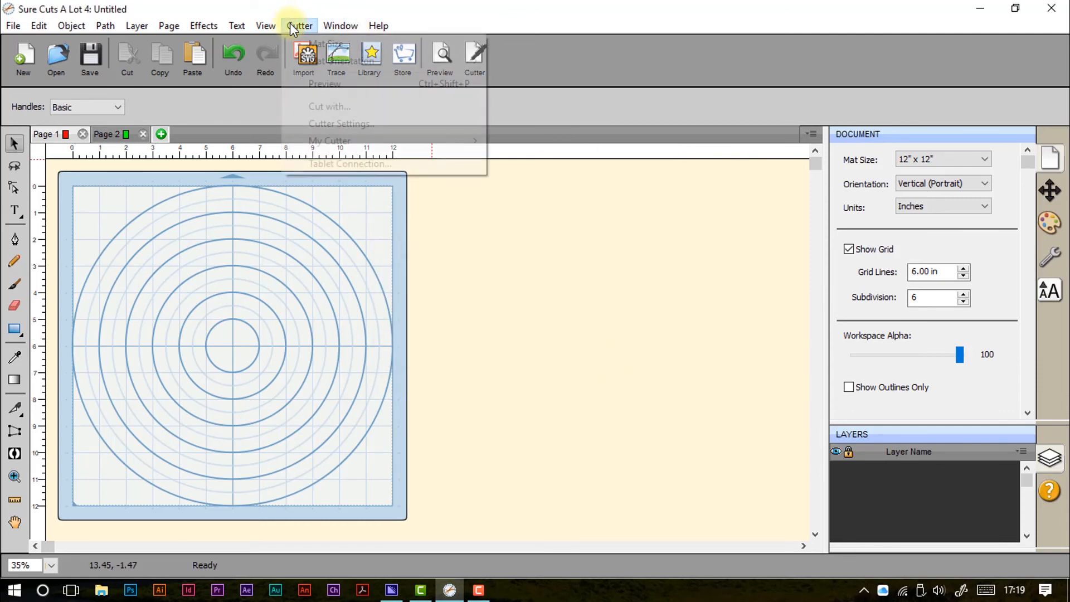
mouse_move(341, 123)
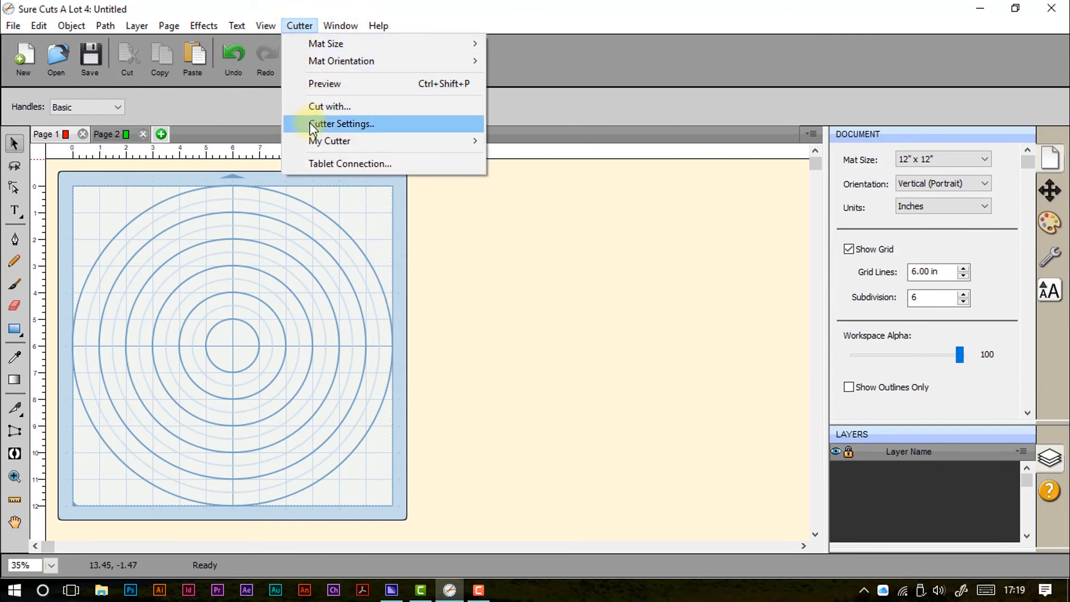
mouse_move(330, 141)
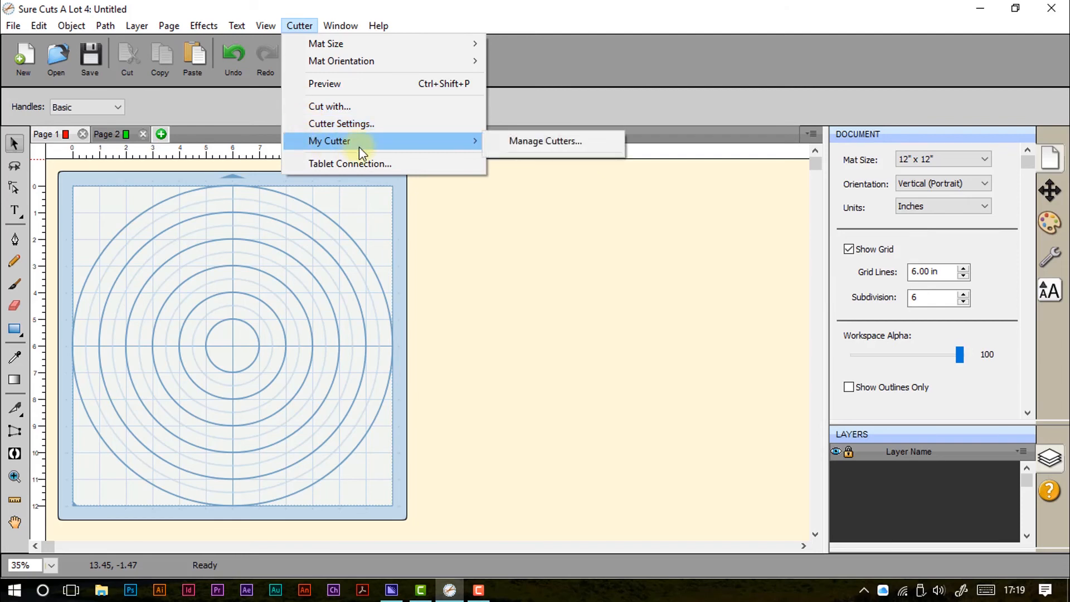
mouse_move(545, 140)
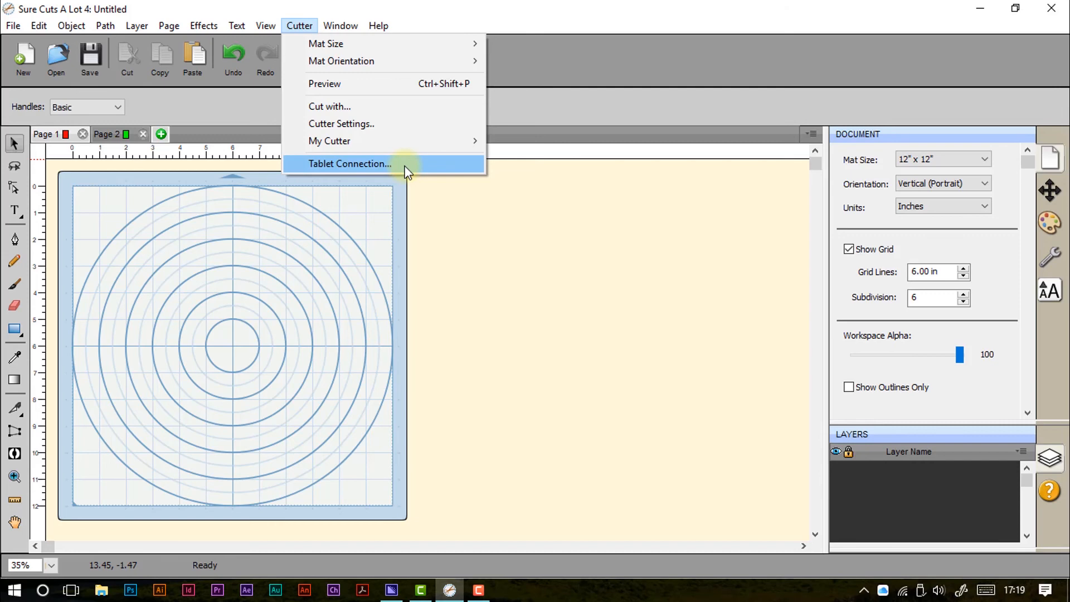
mouse_move(369, 168)
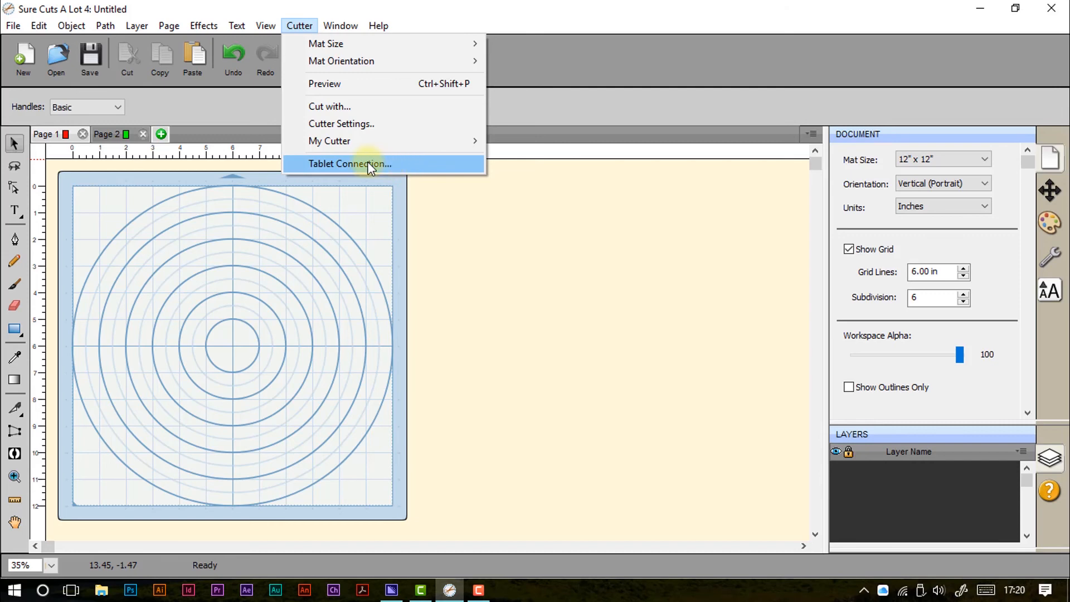
mouse_move(401, 170)
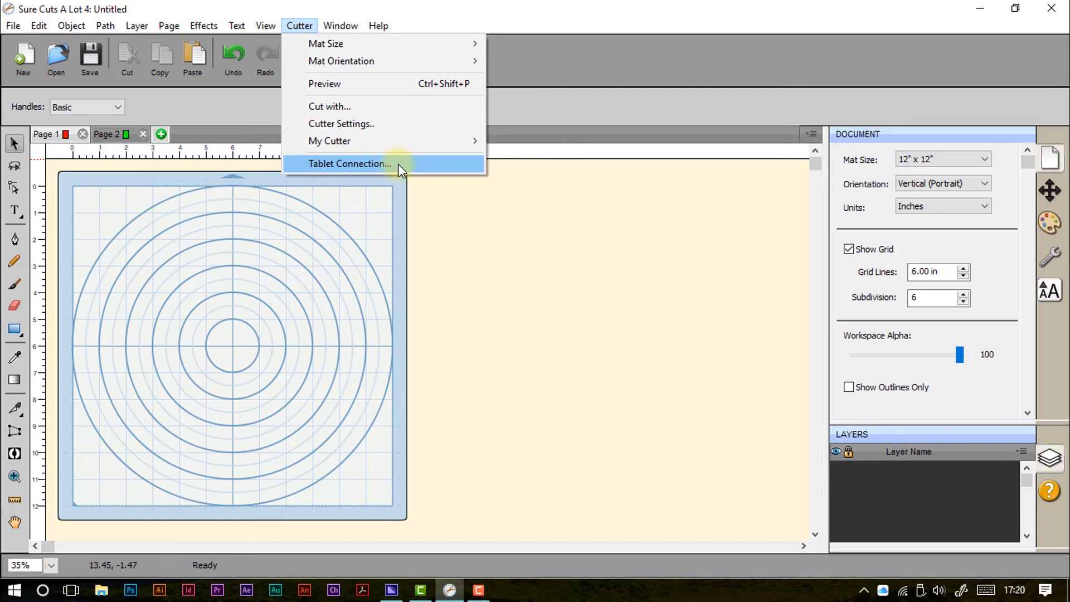
mouse_move(406, 171)
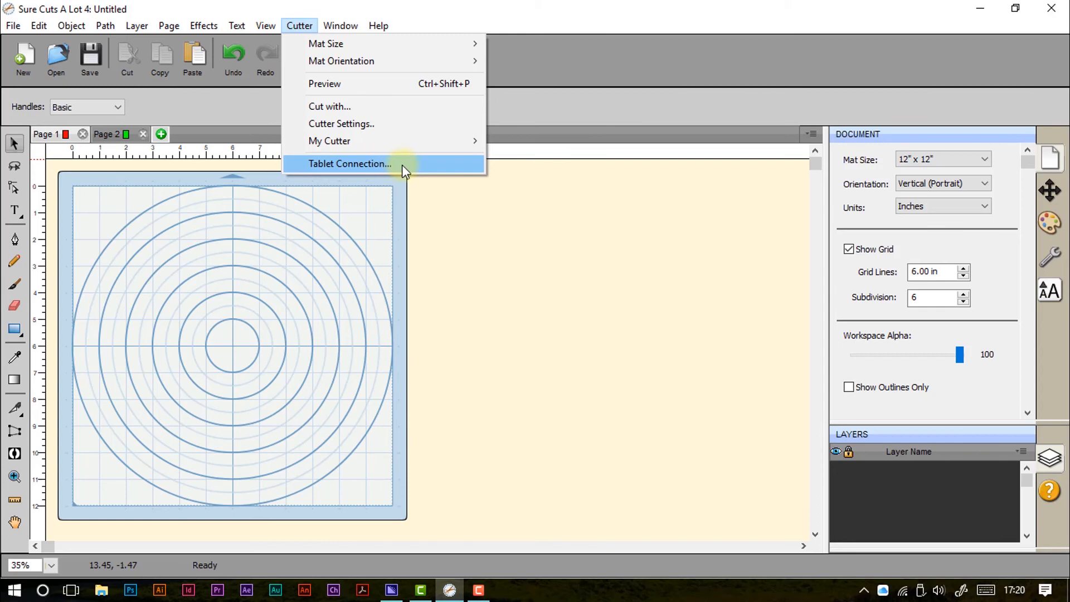
- Open the shape Library, browse Weather and My Designs, land on Arrows, and reopen Window
left_click(340, 25)
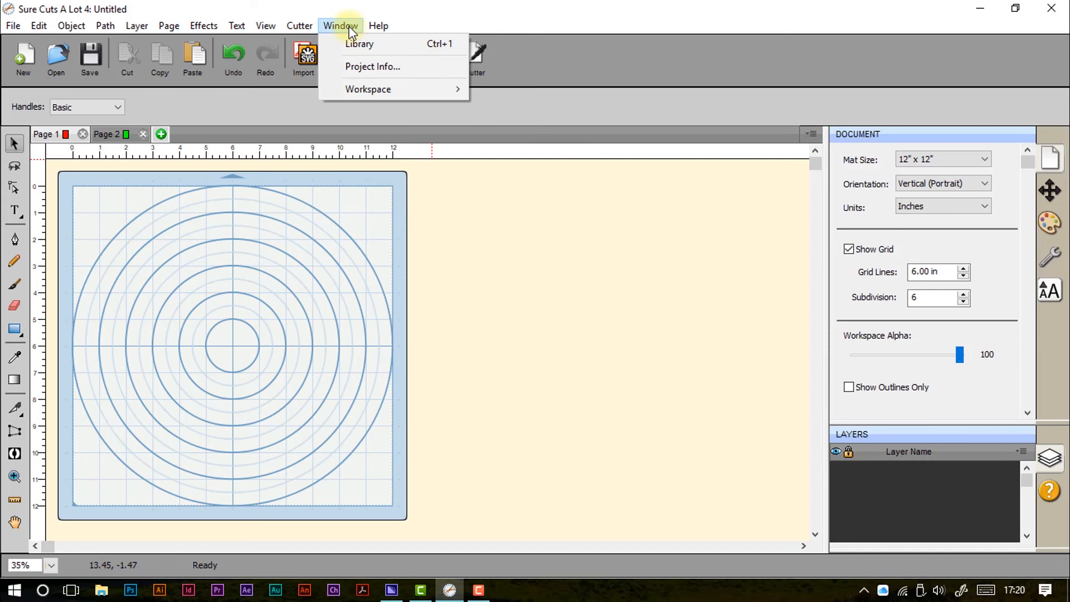
left_click(359, 44)
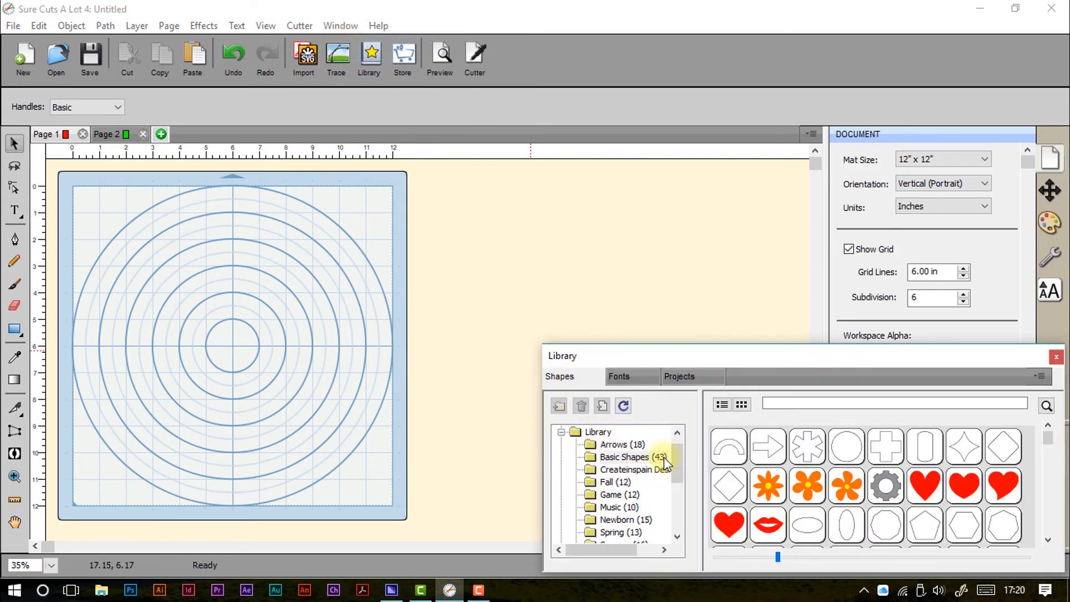
scroll("down", 3)
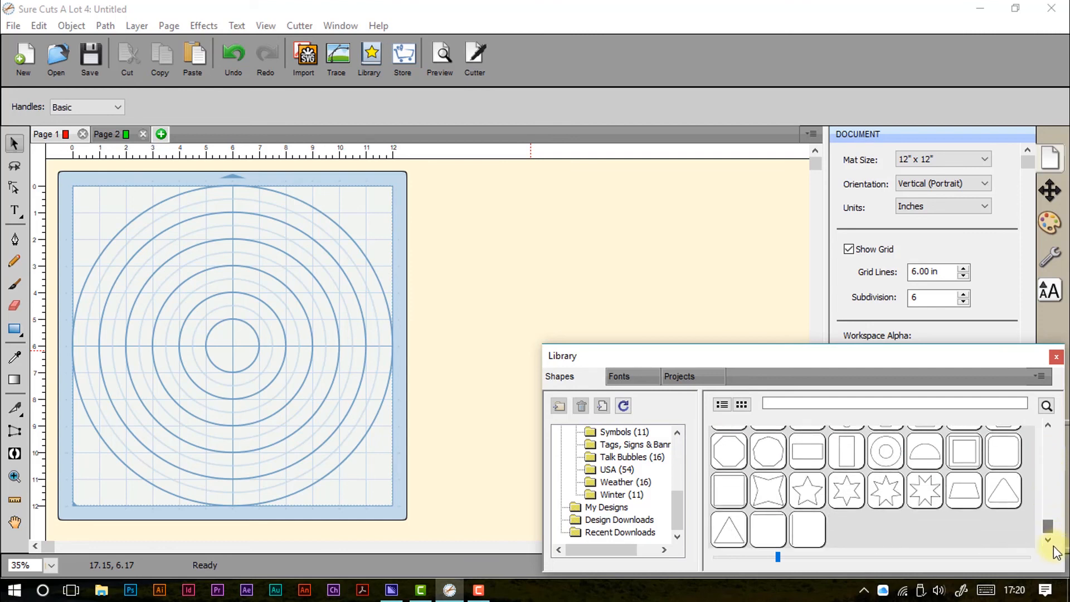
left_click(624, 482)
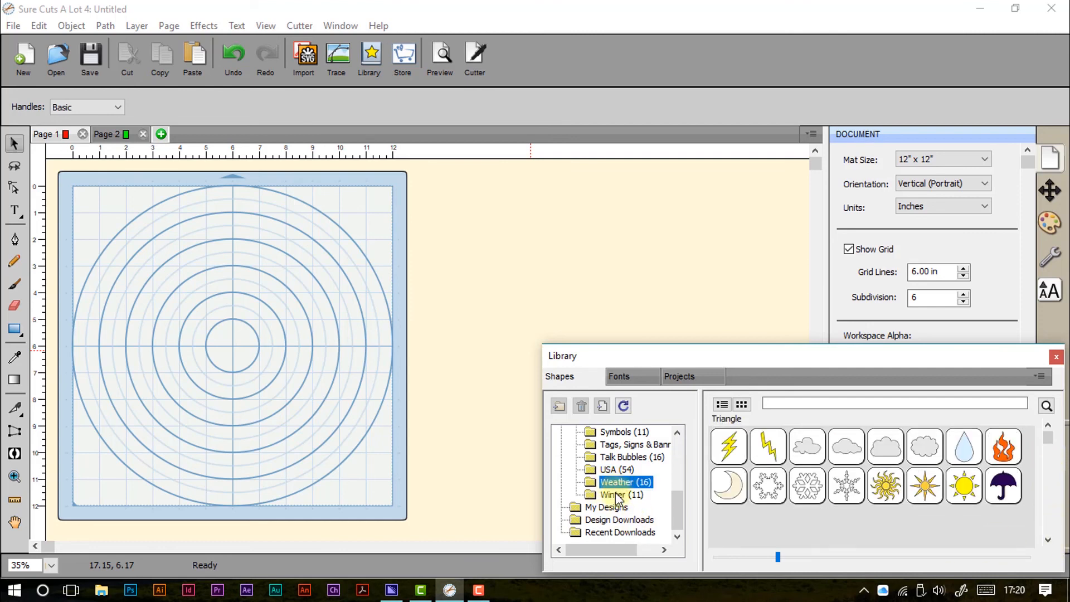
left_click(606, 507)
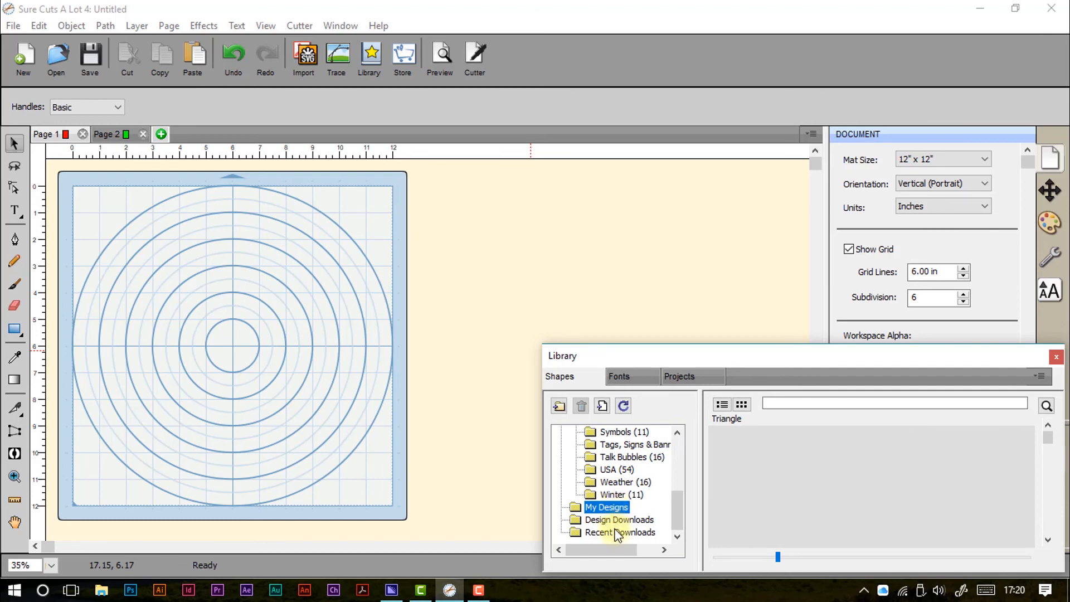
mouse_move(614, 496)
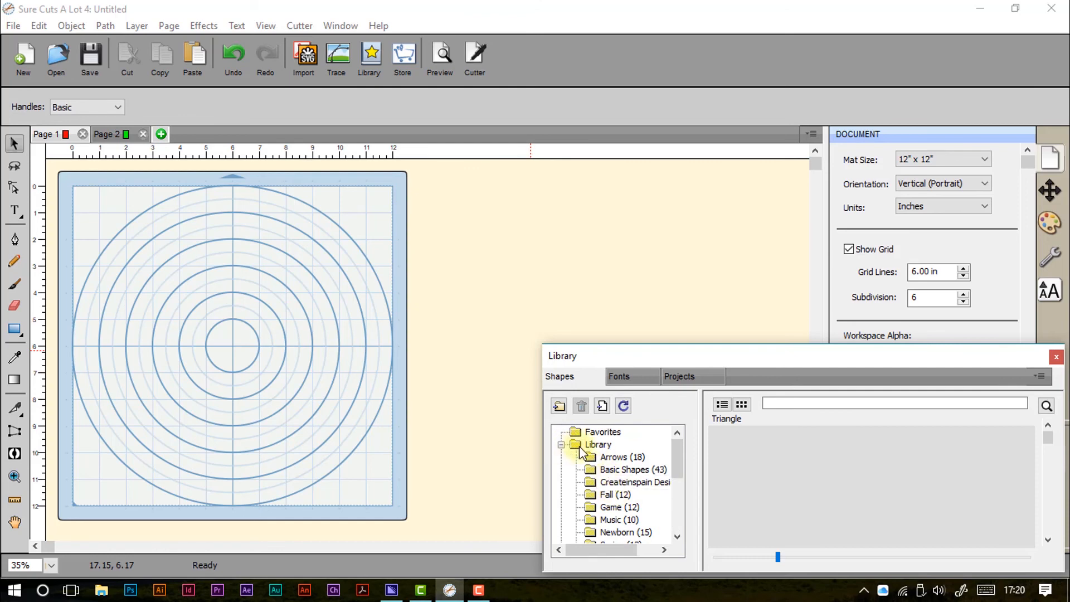
left_click(622, 457)
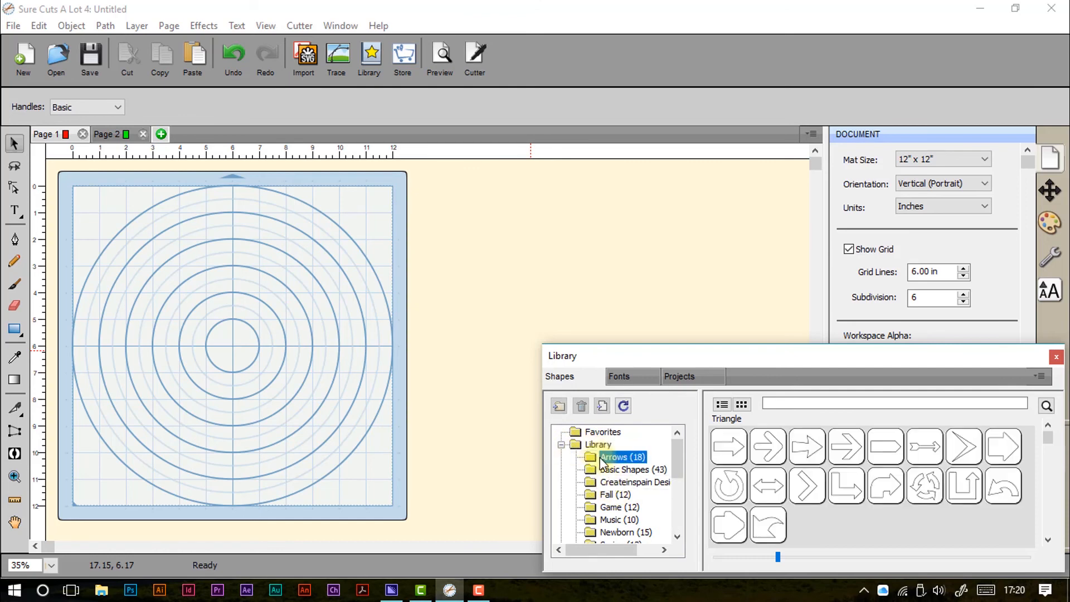
left_click(340, 25)
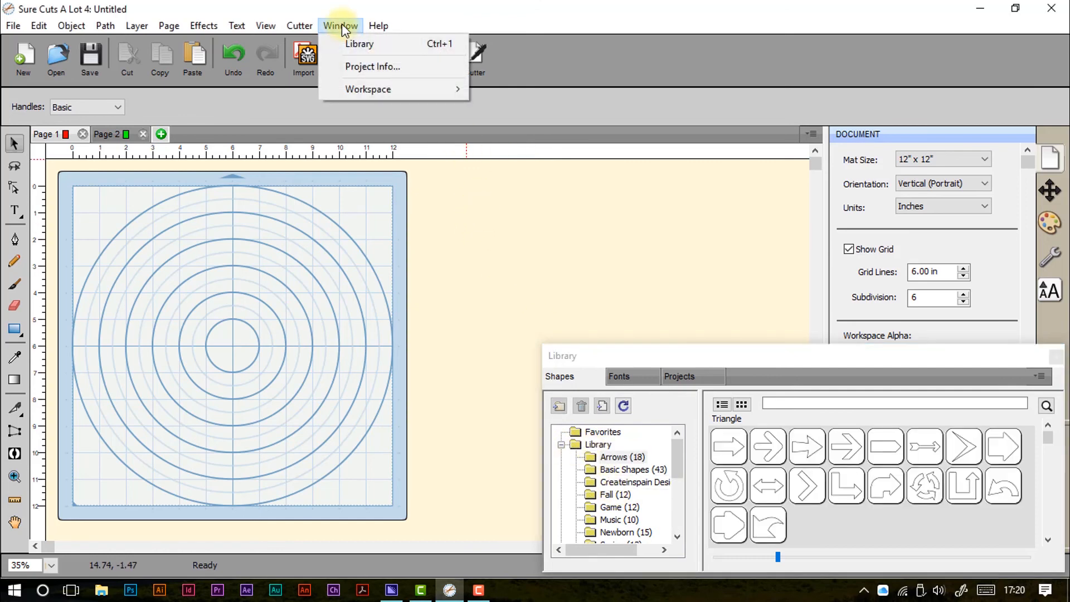
- Open Project Info and view the Colors summary for Page 2
left_click(372, 66)
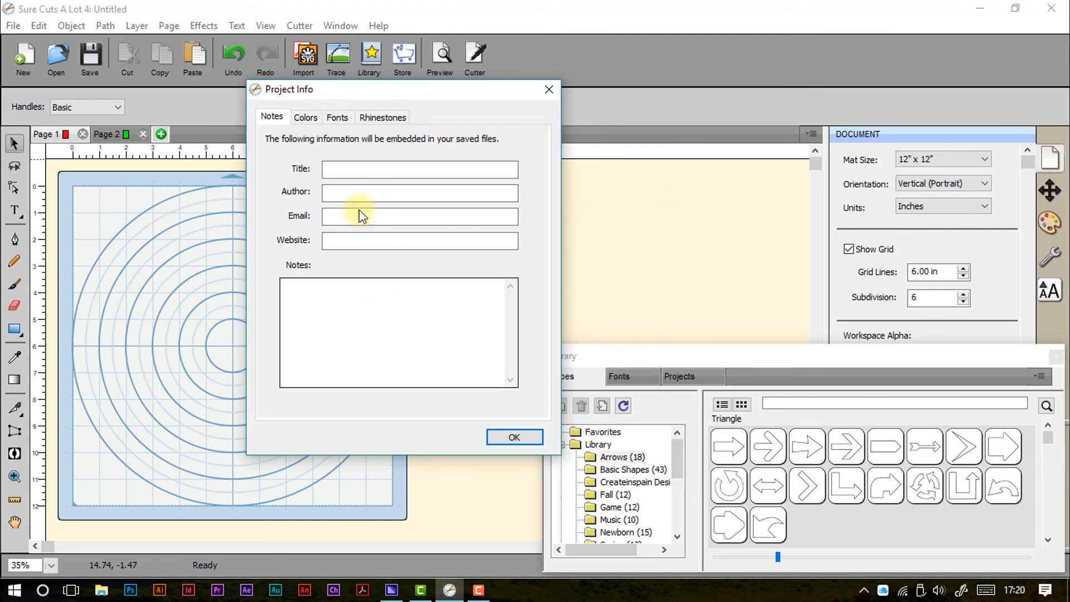
left_click(305, 117)
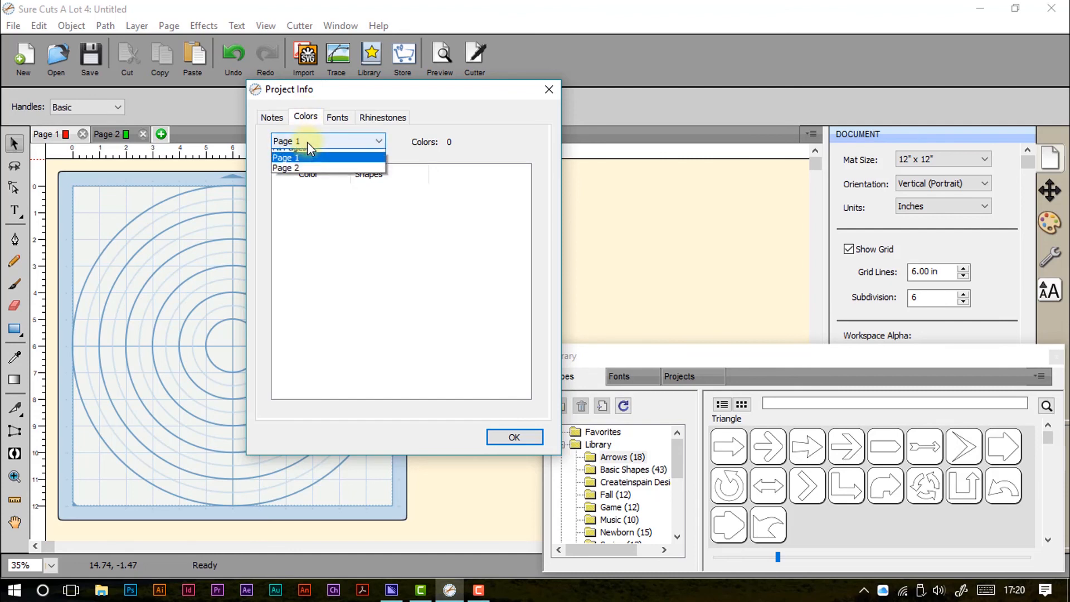
left_click(286, 168)
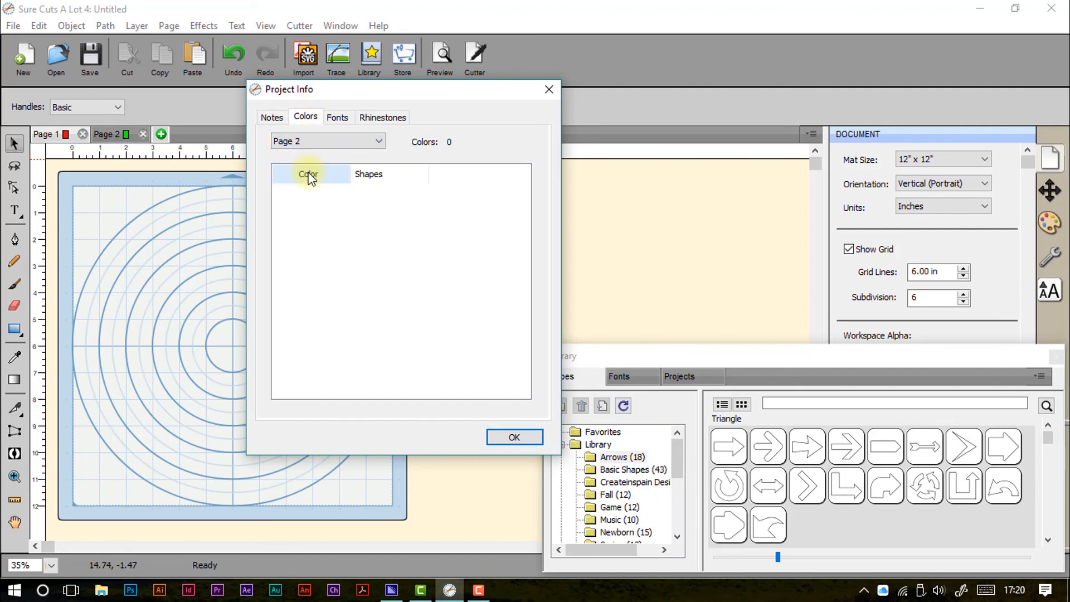
- Review the Rhinestones summary on Page 1 and the Fonts tab, then return to Notes
left_click(383, 116)
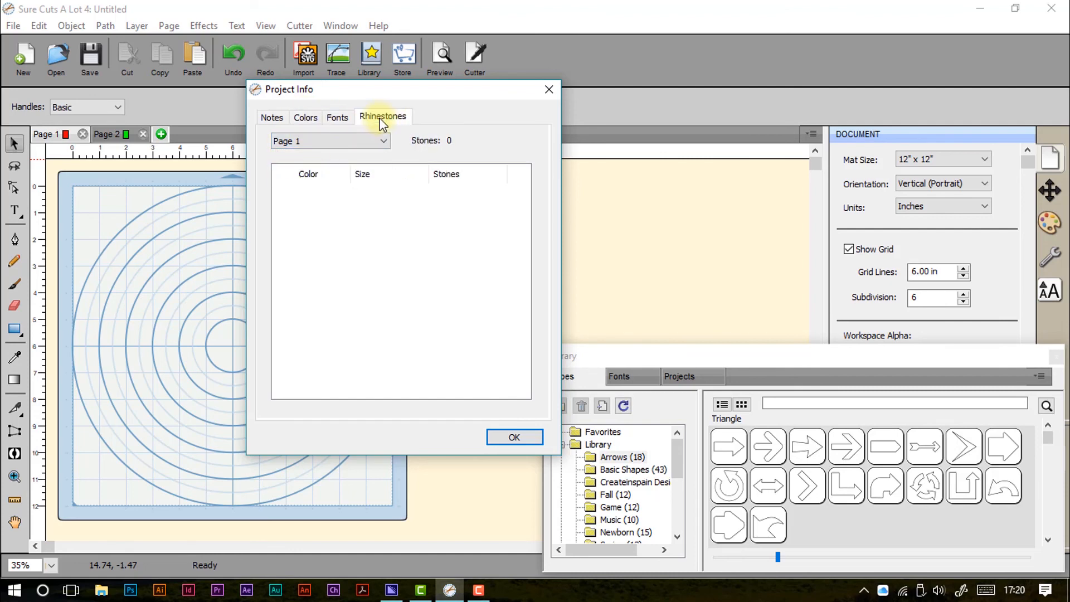
left_click(380, 141)
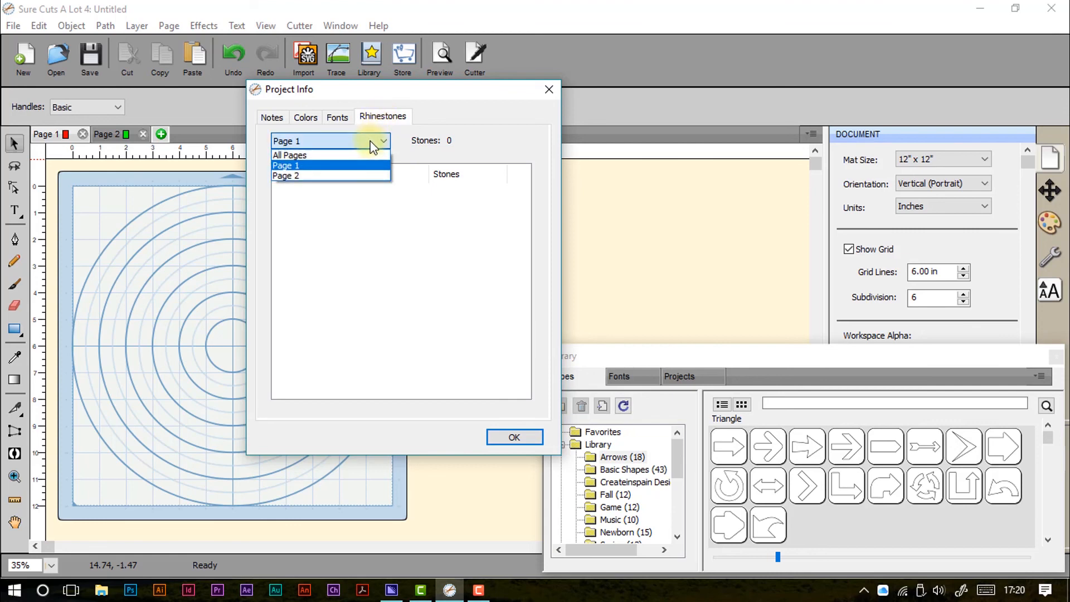
left_click(286, 165)
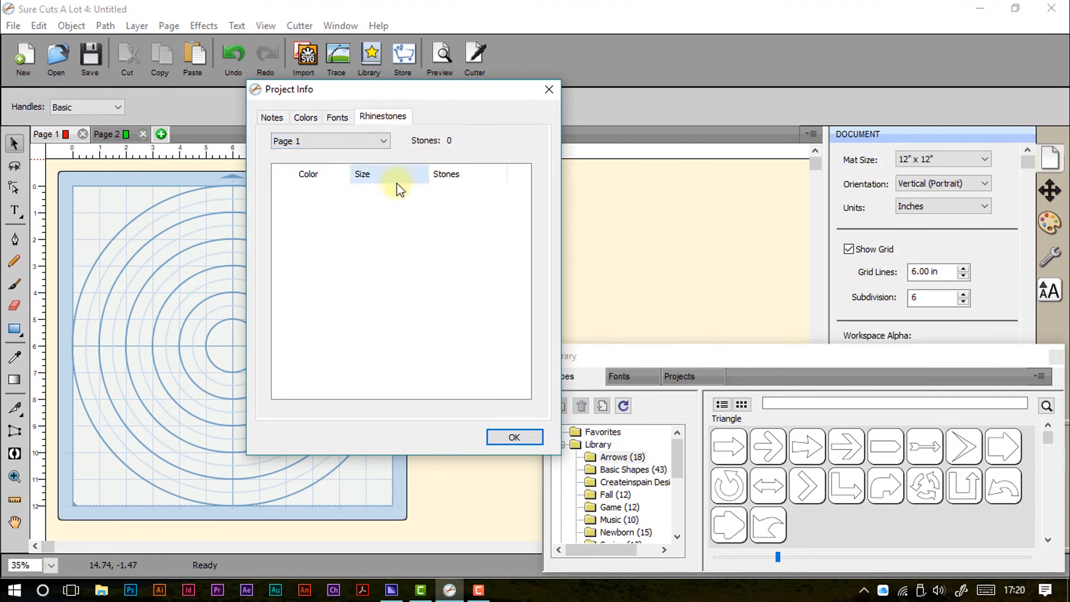
left_click(337, 117)
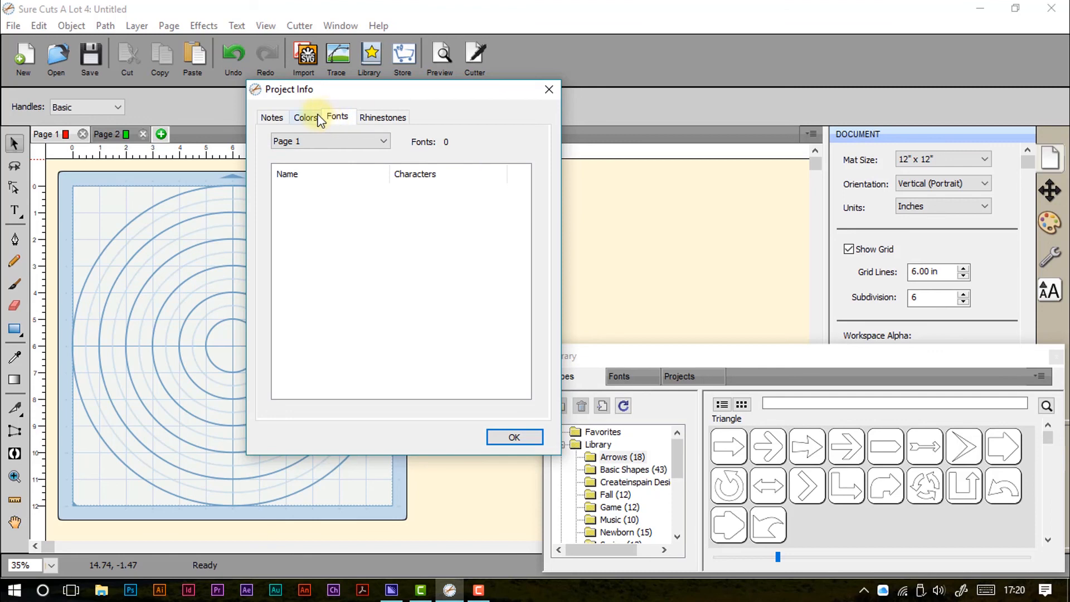
left_click(271, 117)
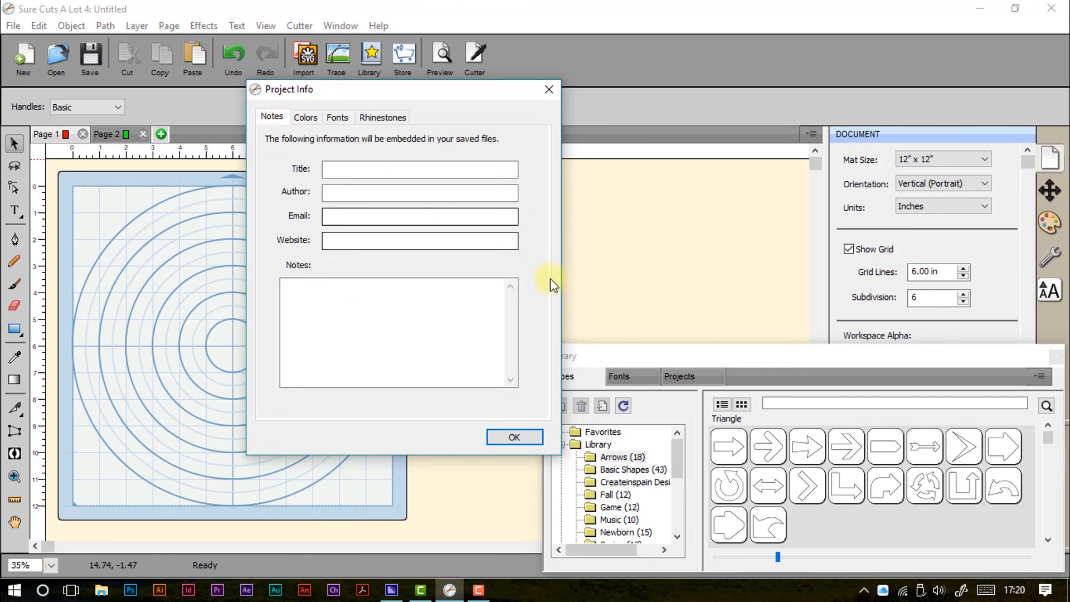
mouse_move(514, 437)
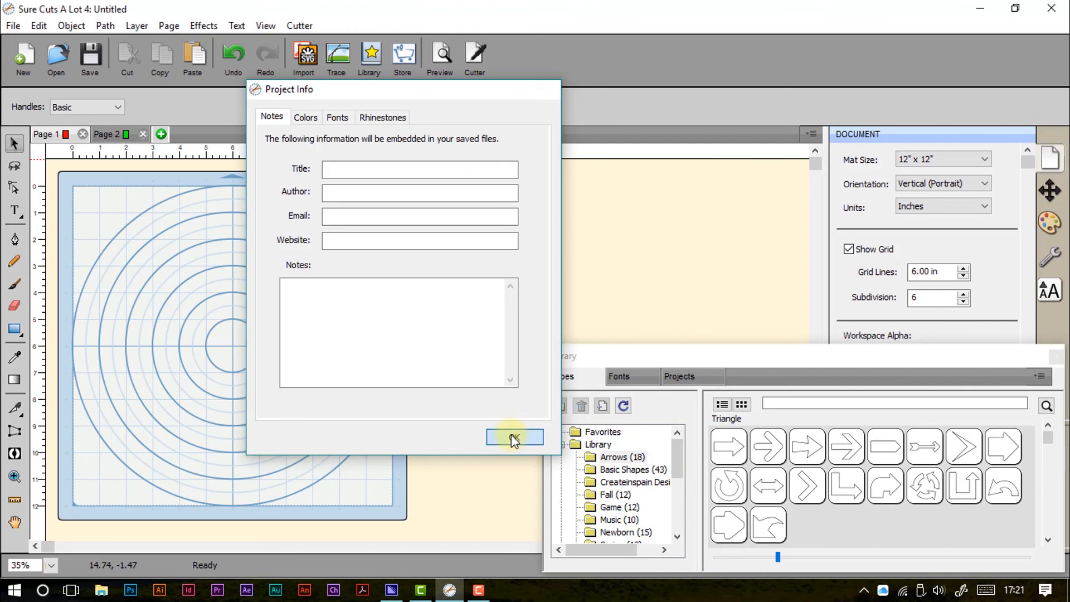
- Reopen the Window menu to reach the Workspace layout choices
left_click(340, 25)
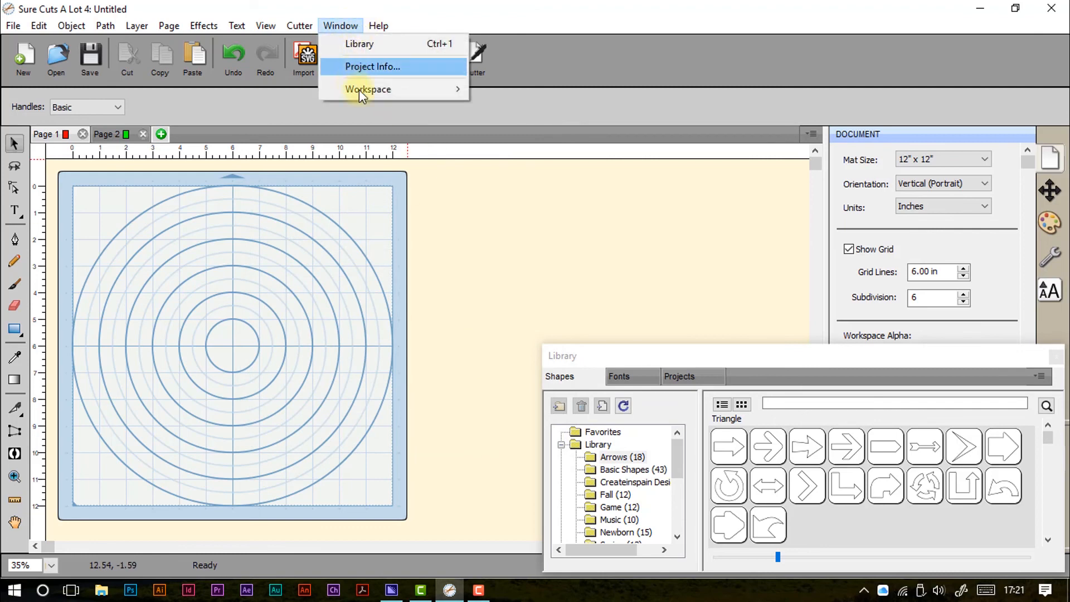
mouse_move(368, 89)
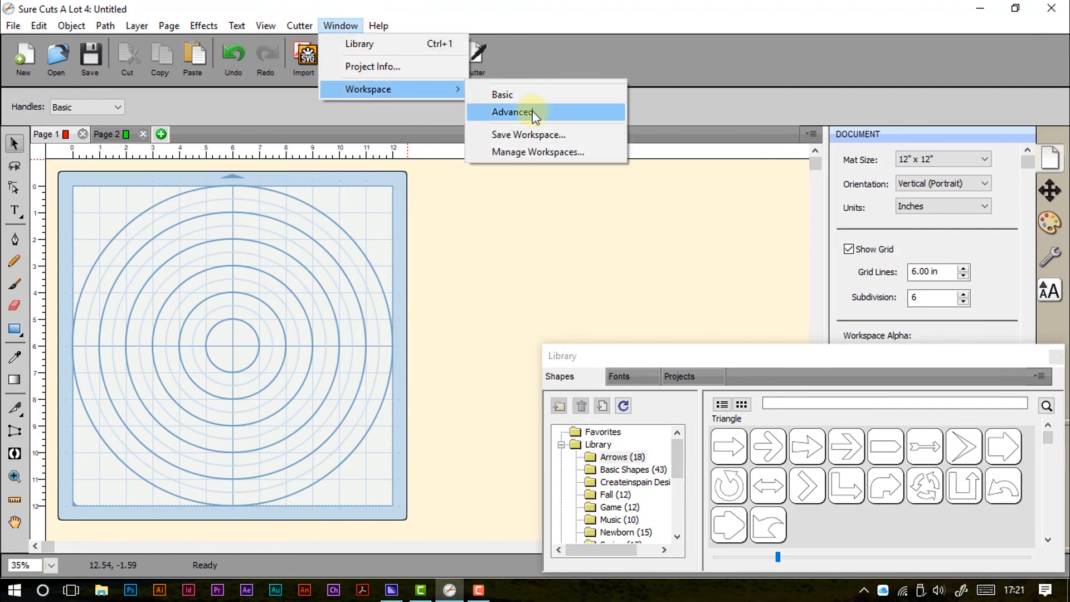
mouse_move(508, 99)
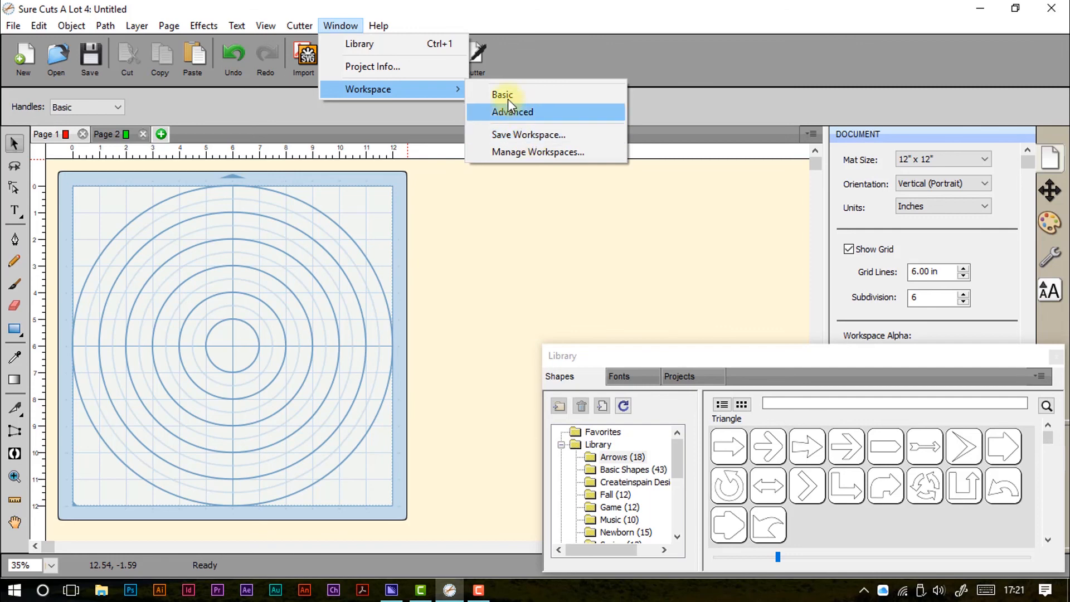
mouse_move(425, 89)
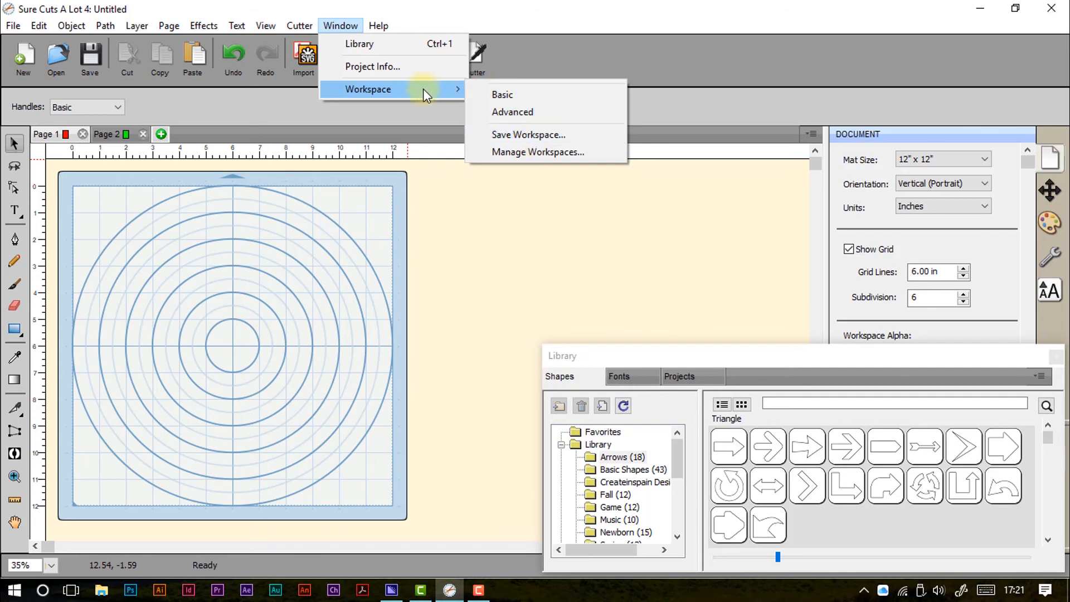
- Open the Help menu to show its support and registration items
left_click(377, 25)
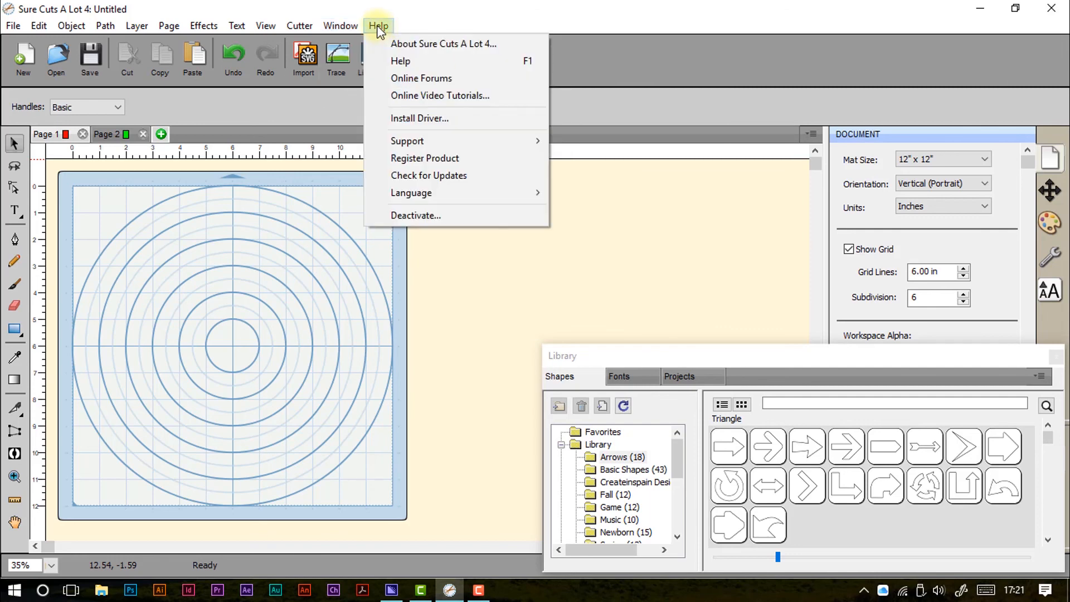
mouse_move(400, 61)
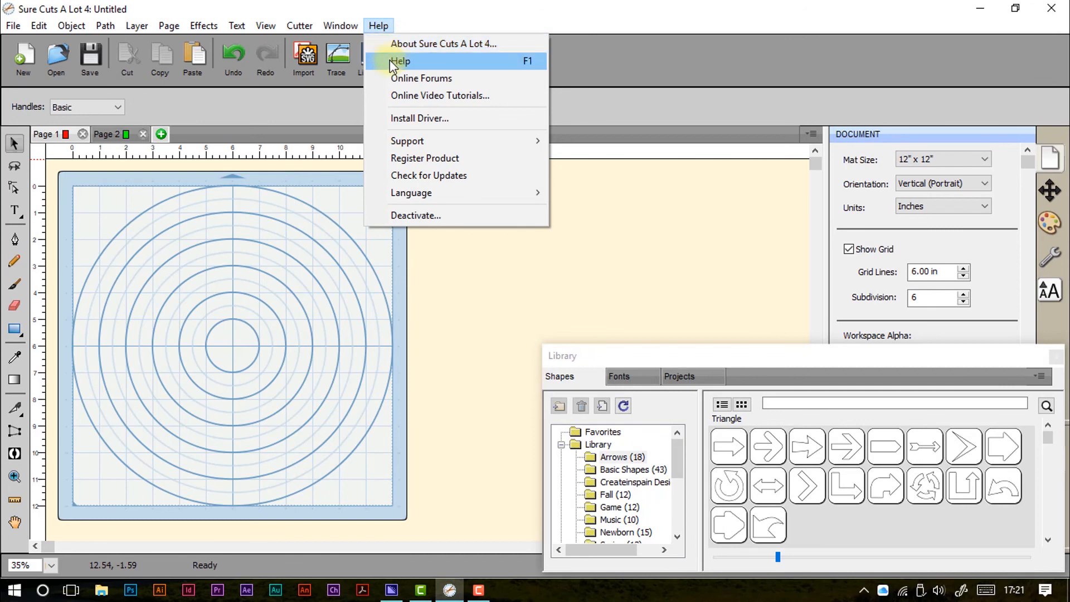
mouse_move(517, 67)
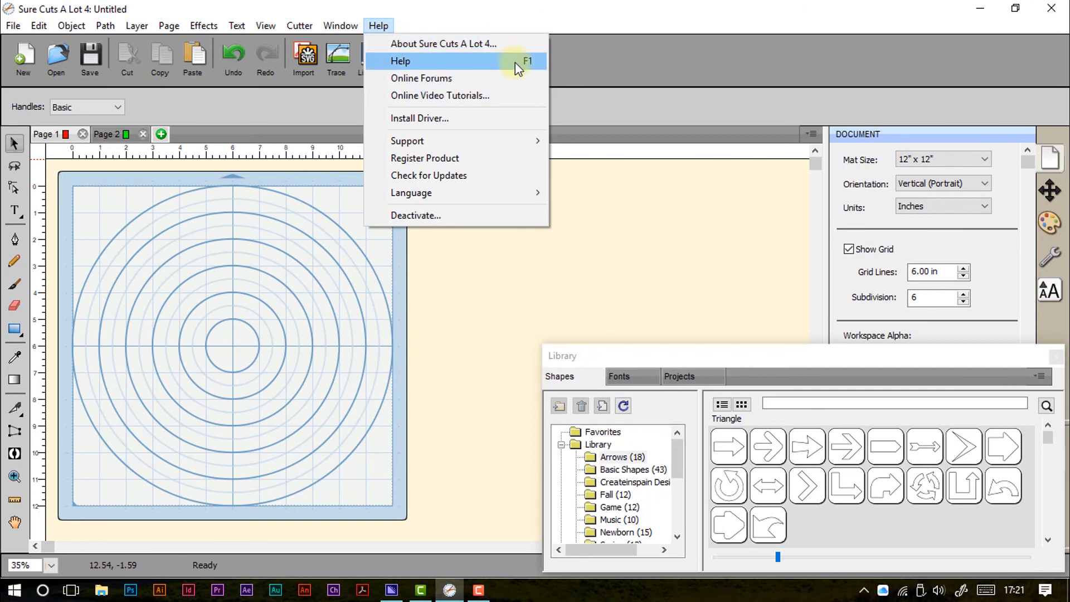
mouse_move(435, 78)
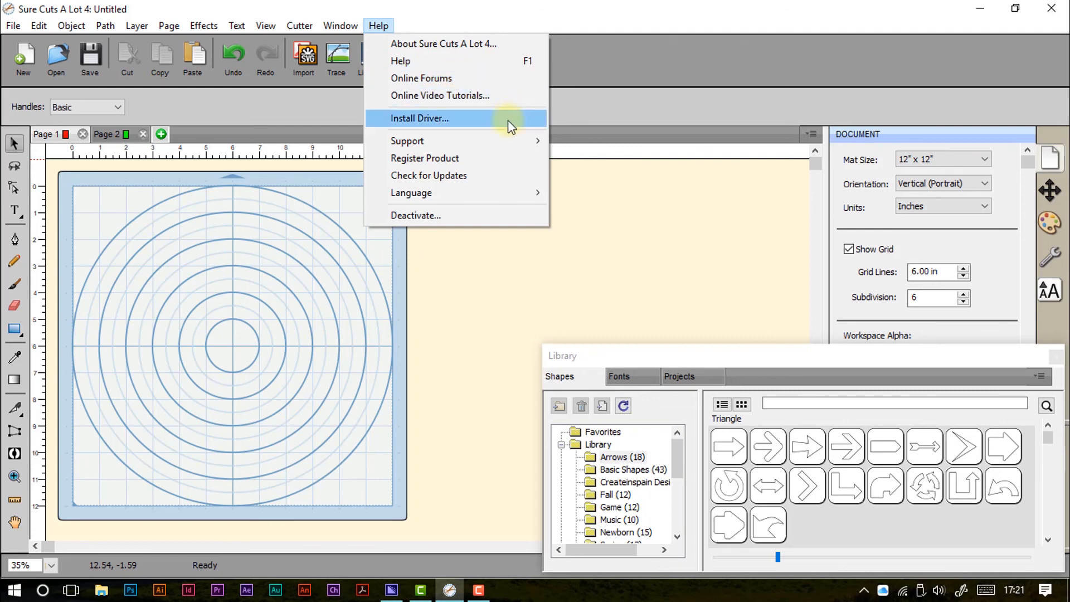
mouse_move(408, 141)
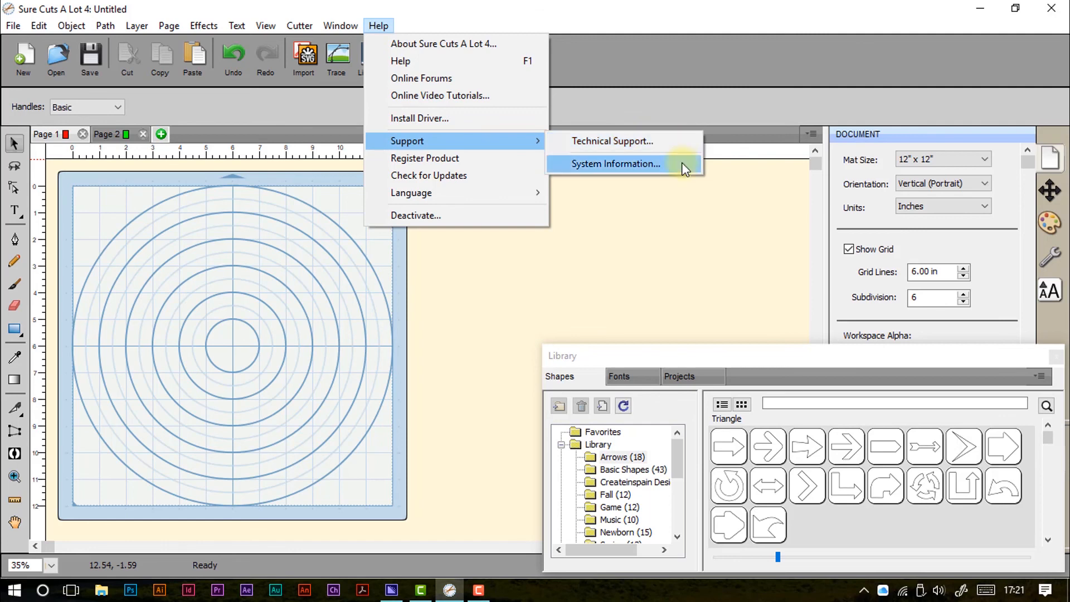
mouse_move(424, 158)
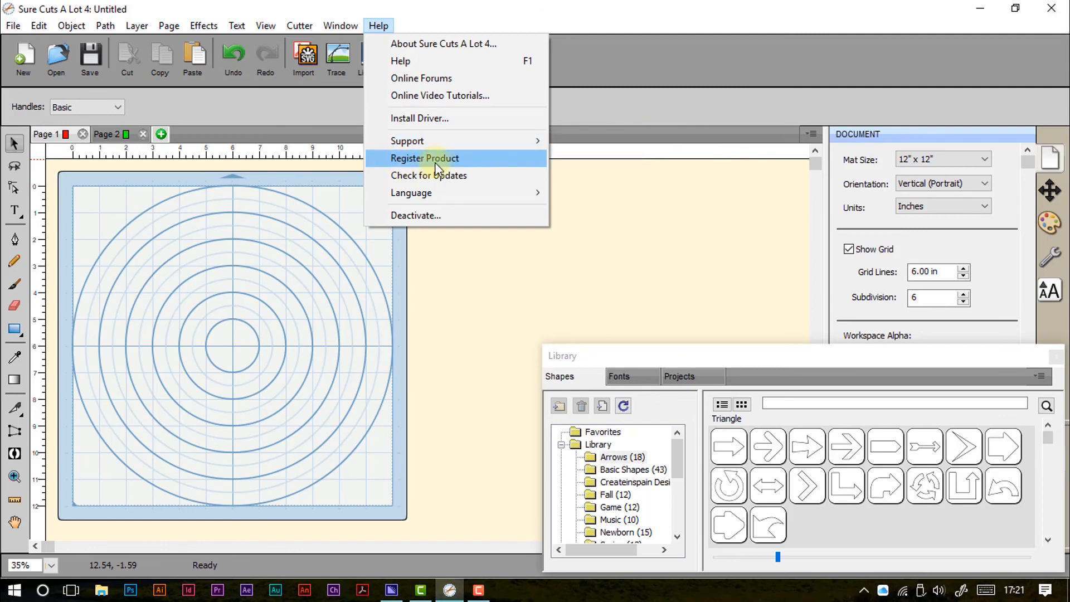